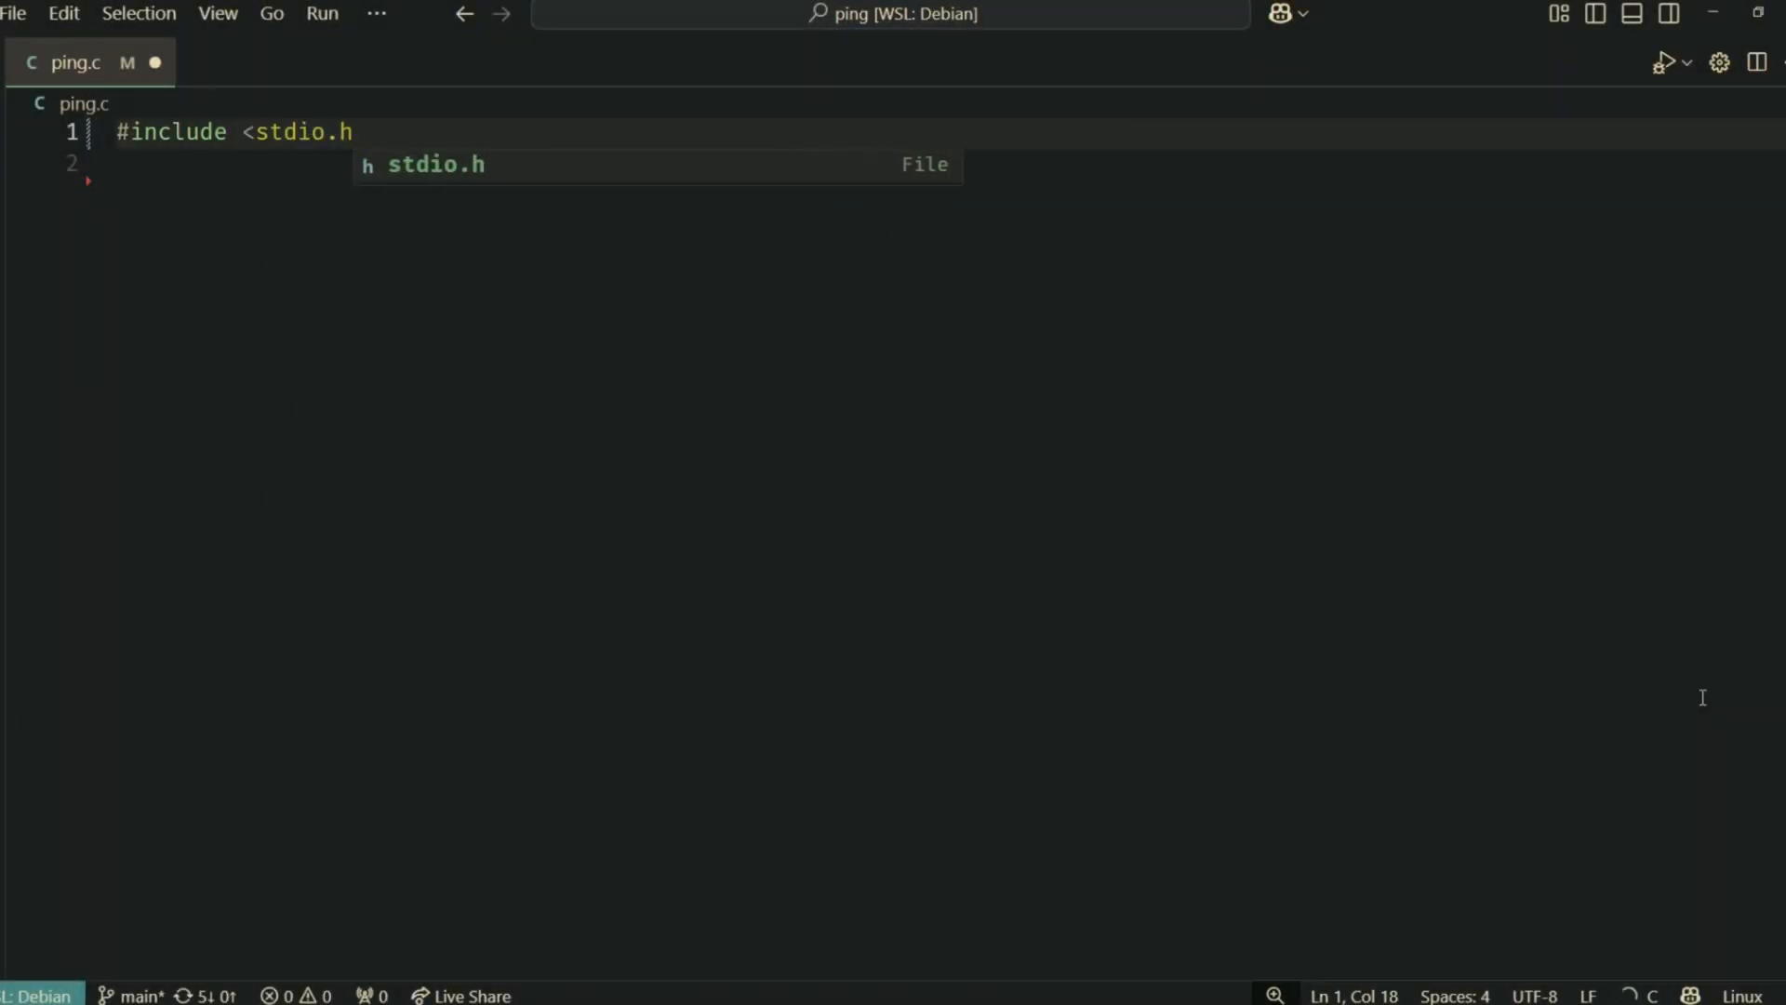
Include stdio.h, stdlib.h, string.h, unistd.h, arpa/inet.h, netinet/ip.h and netinet/ip_icmp.h
text(#include <stdlib.h>)
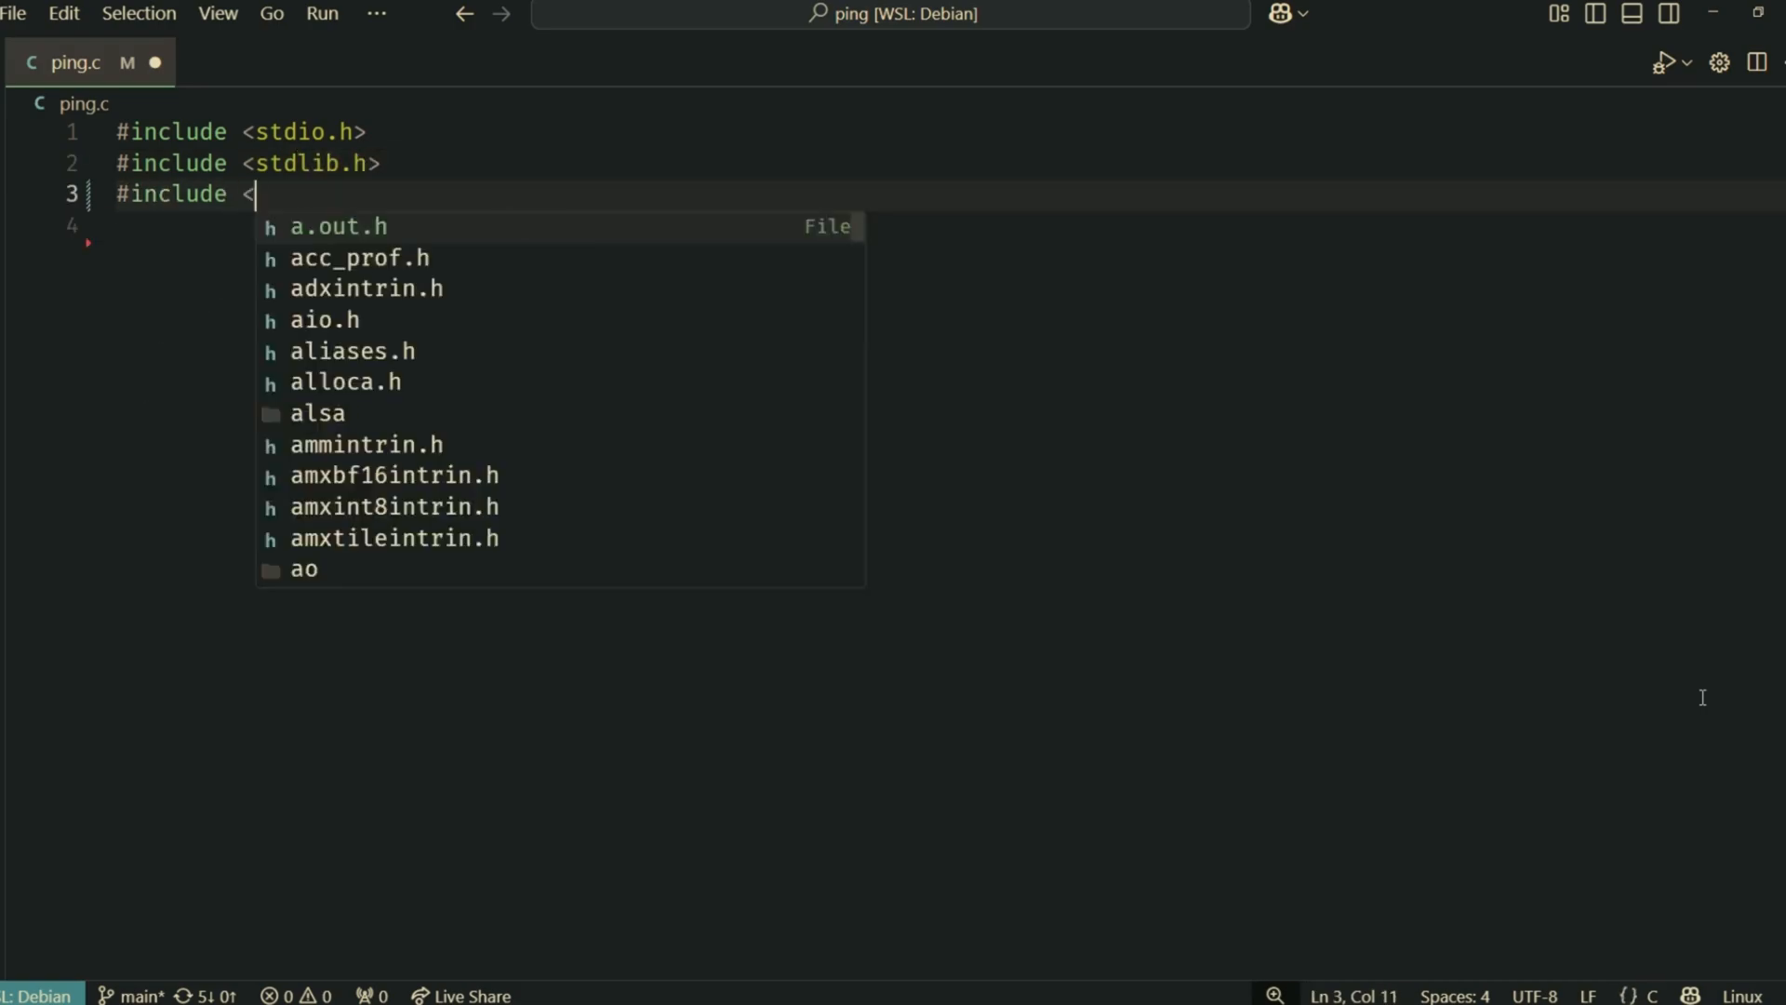
text(string.h>)
text(#includ)
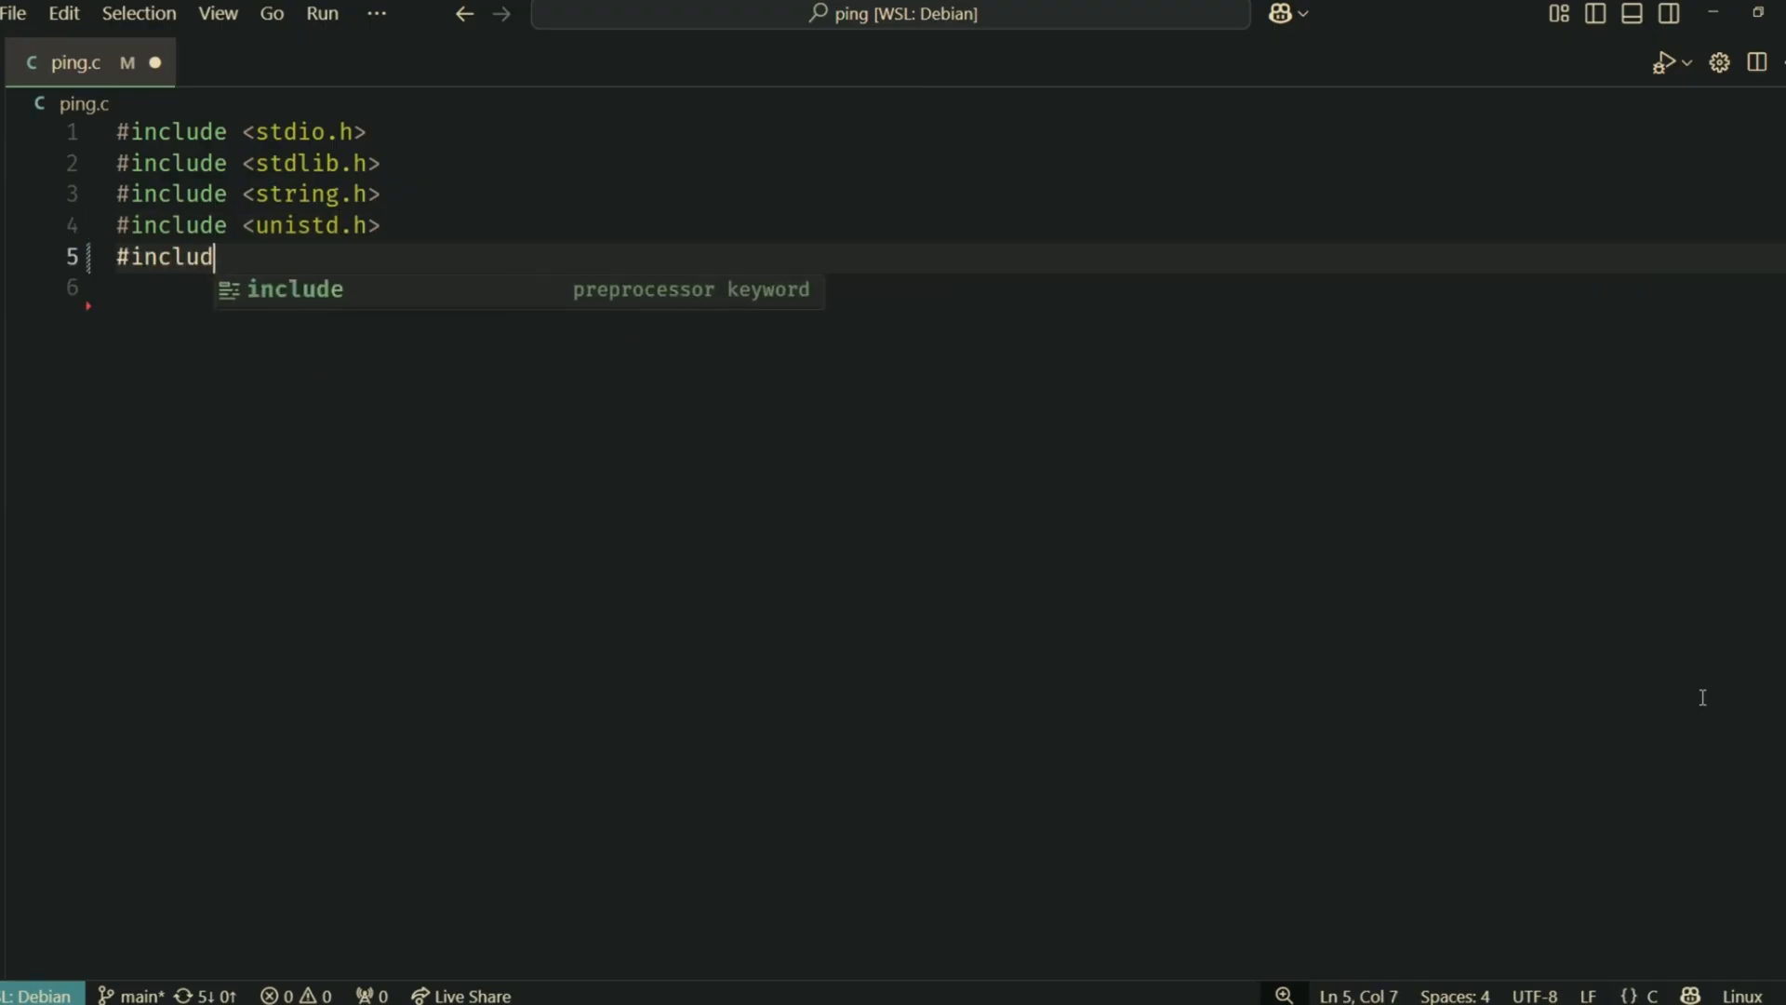
text(e <arpa/inet.h>)
click(951, 289)
text(#include)
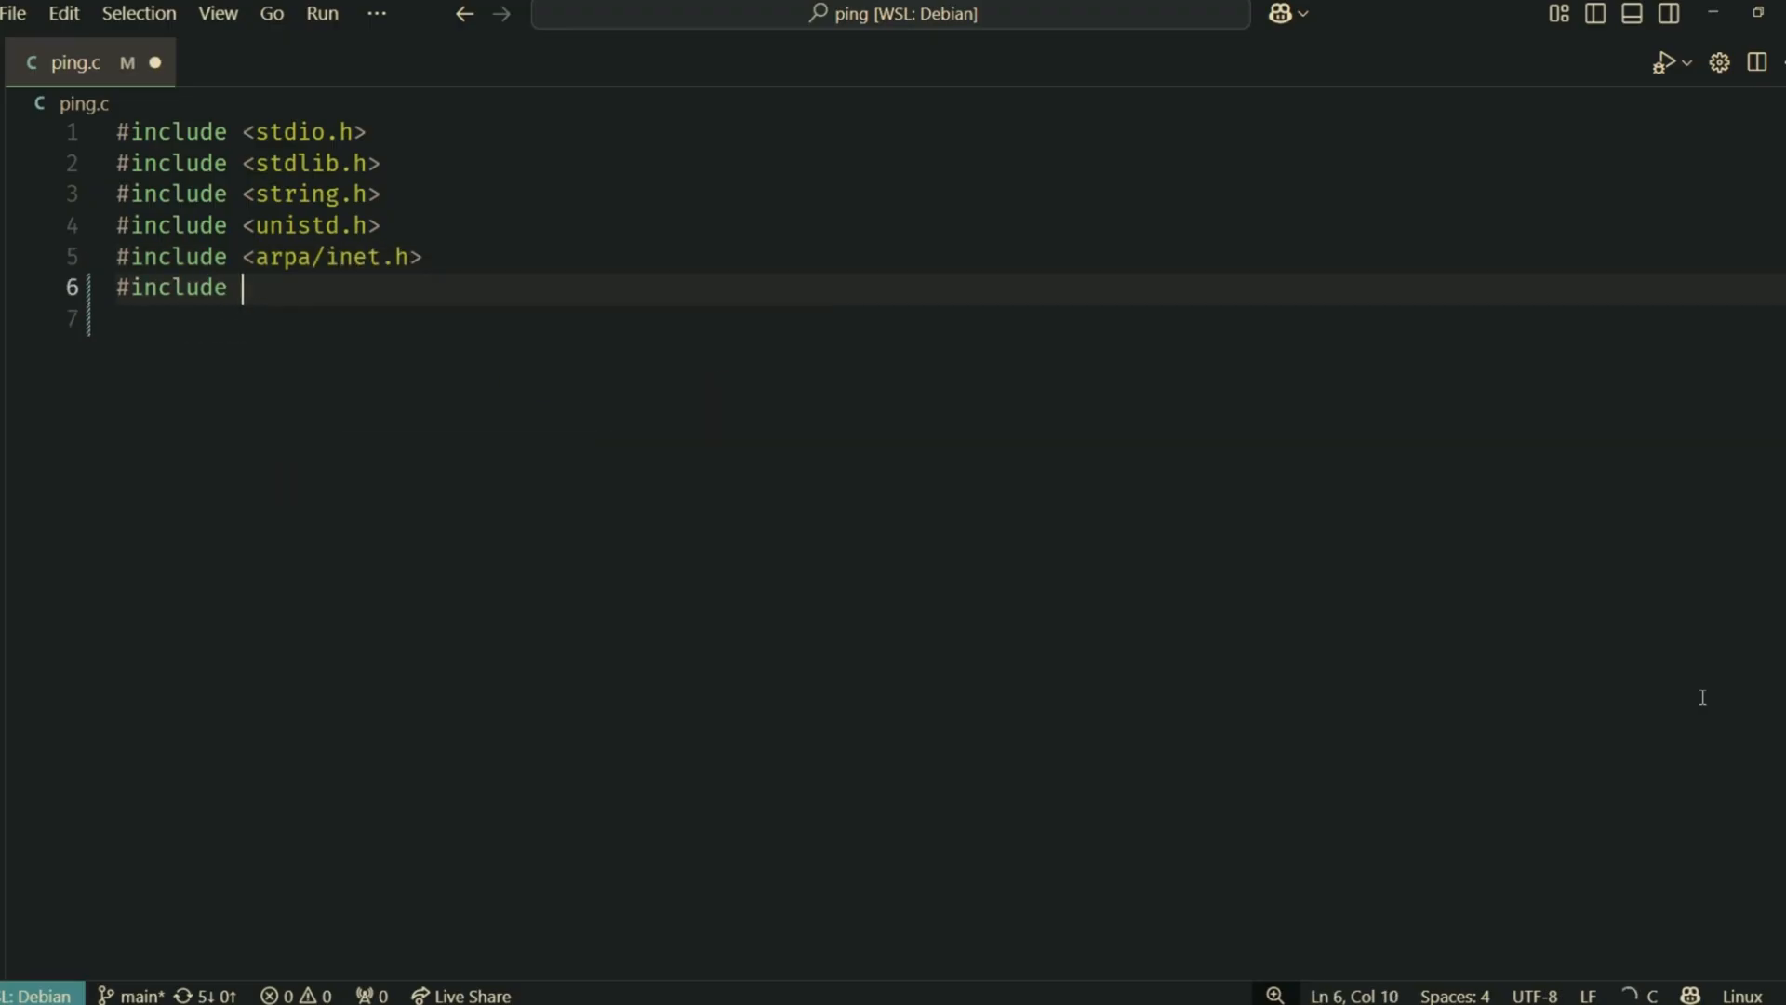
text(<netinet)
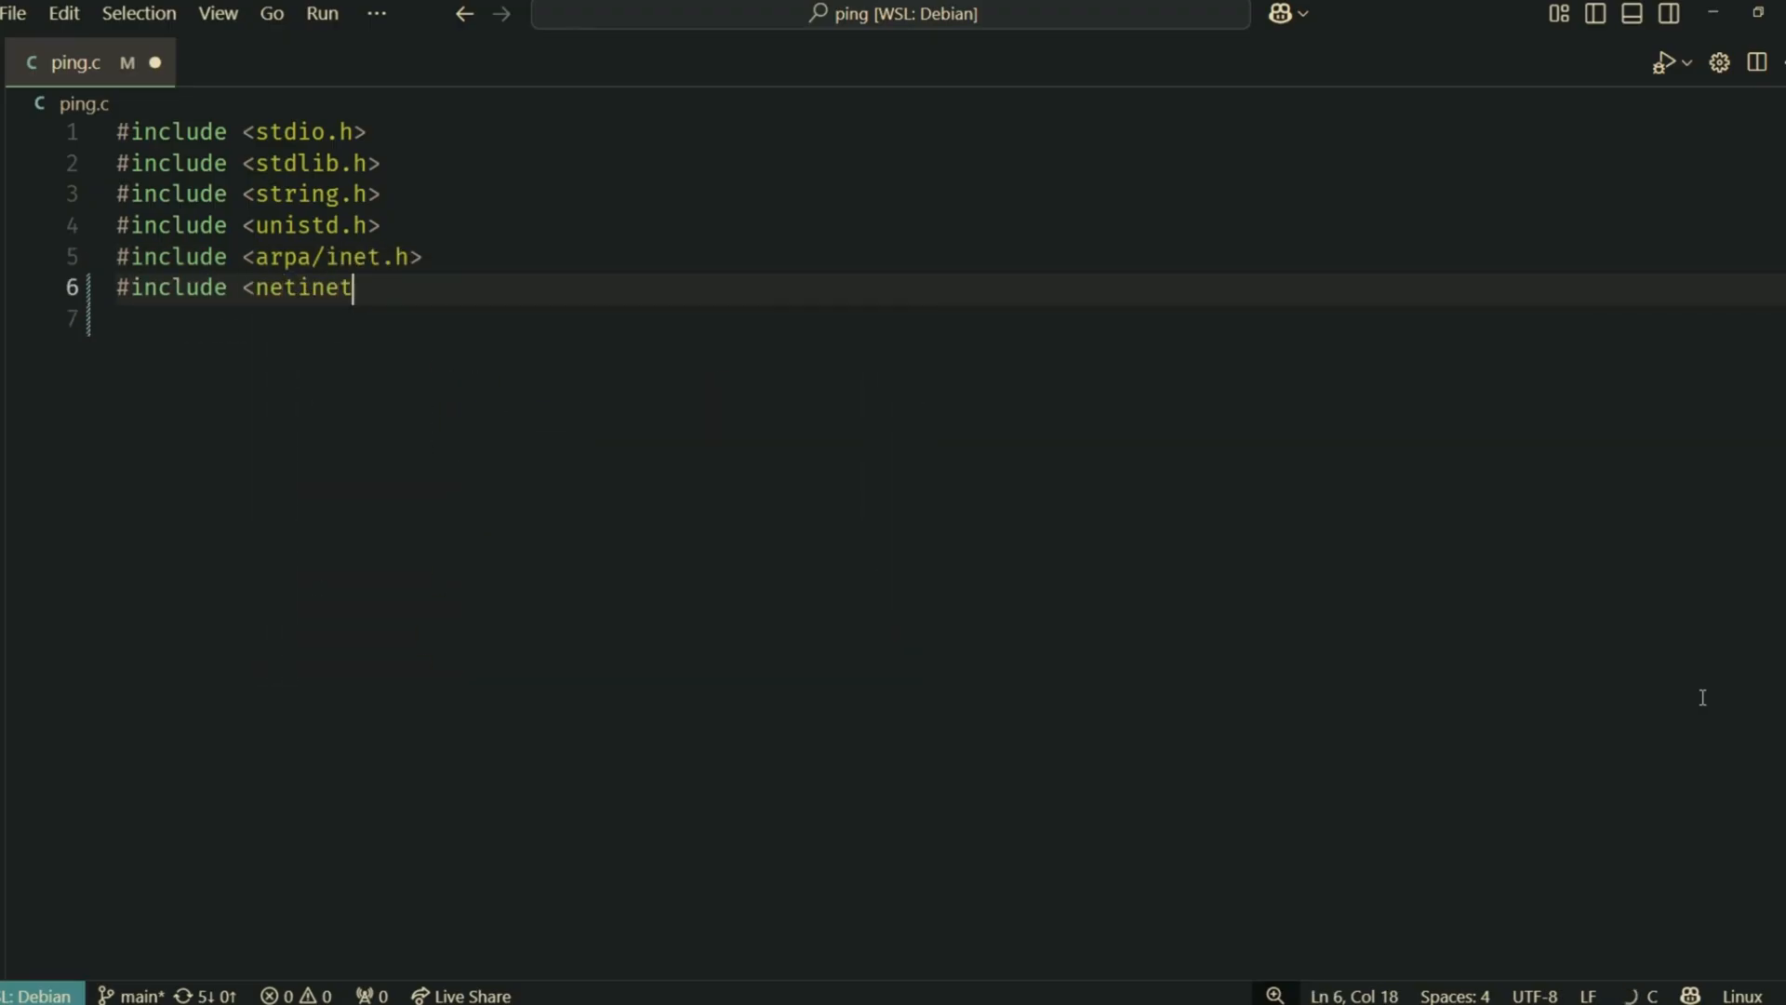
text(/ip.h>)
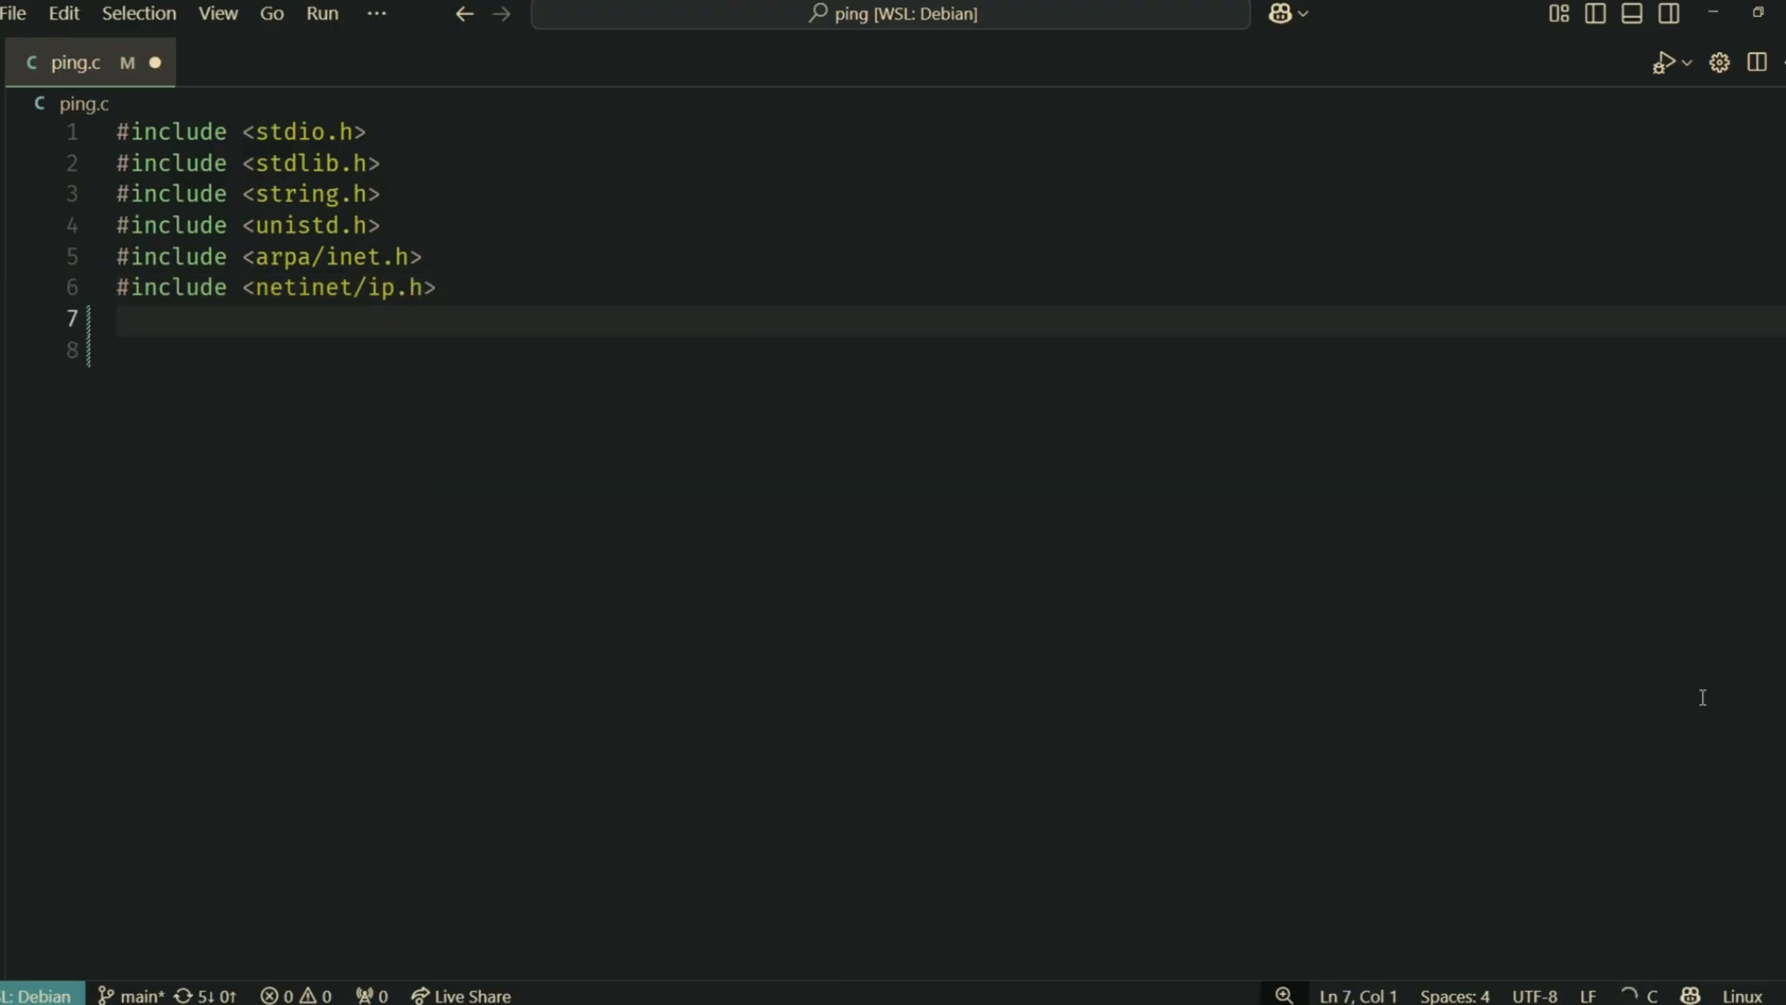
text(#include <netin)
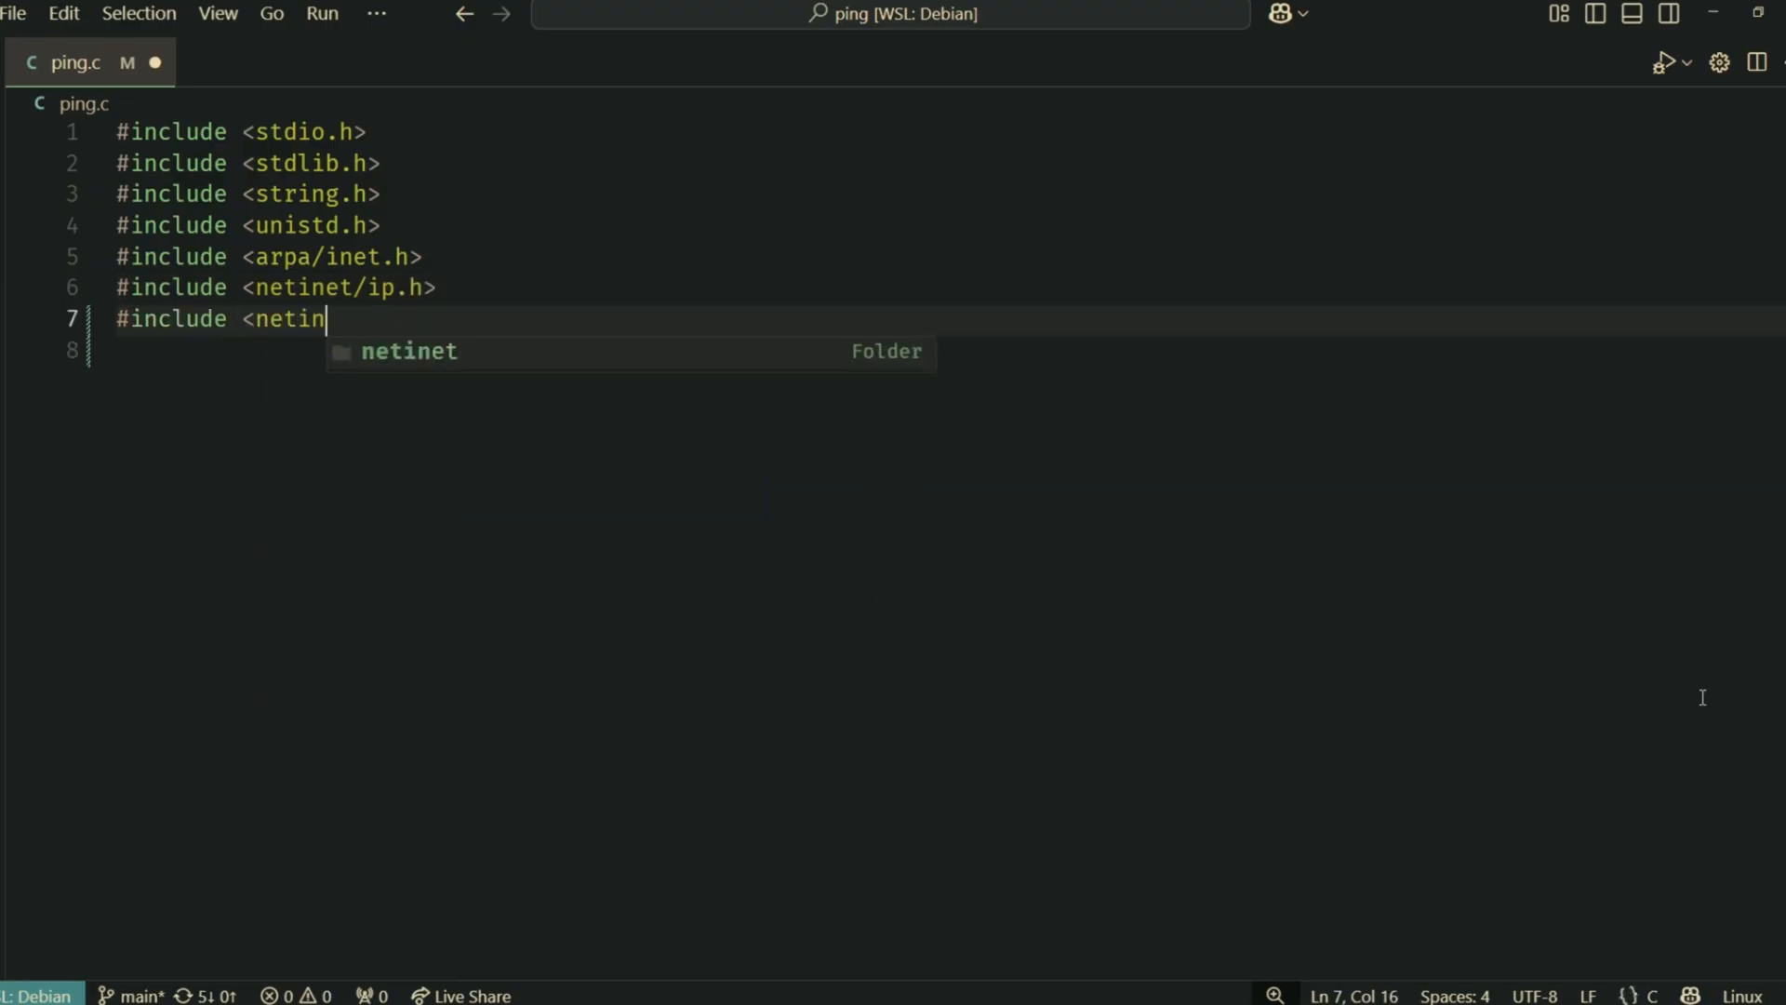
text(et/ip_icmp.h>)
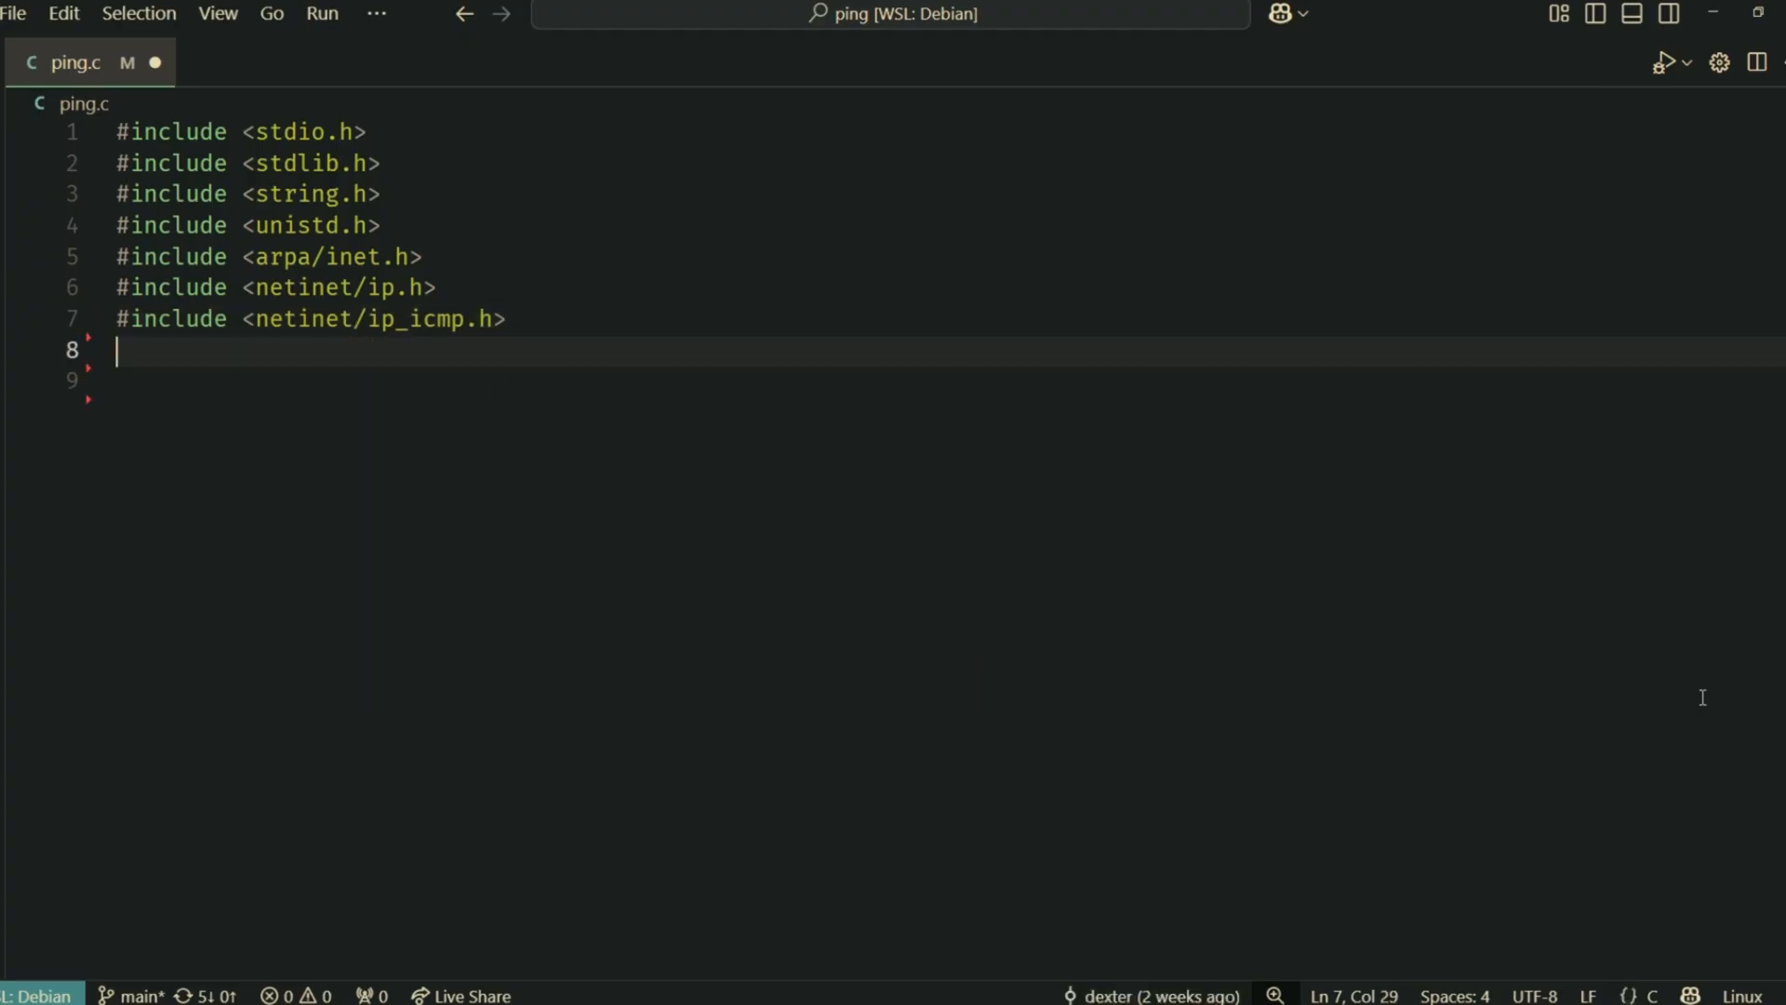
Include sys/socket.h, sys/time.h, errno.h and signal.h
text(#include)
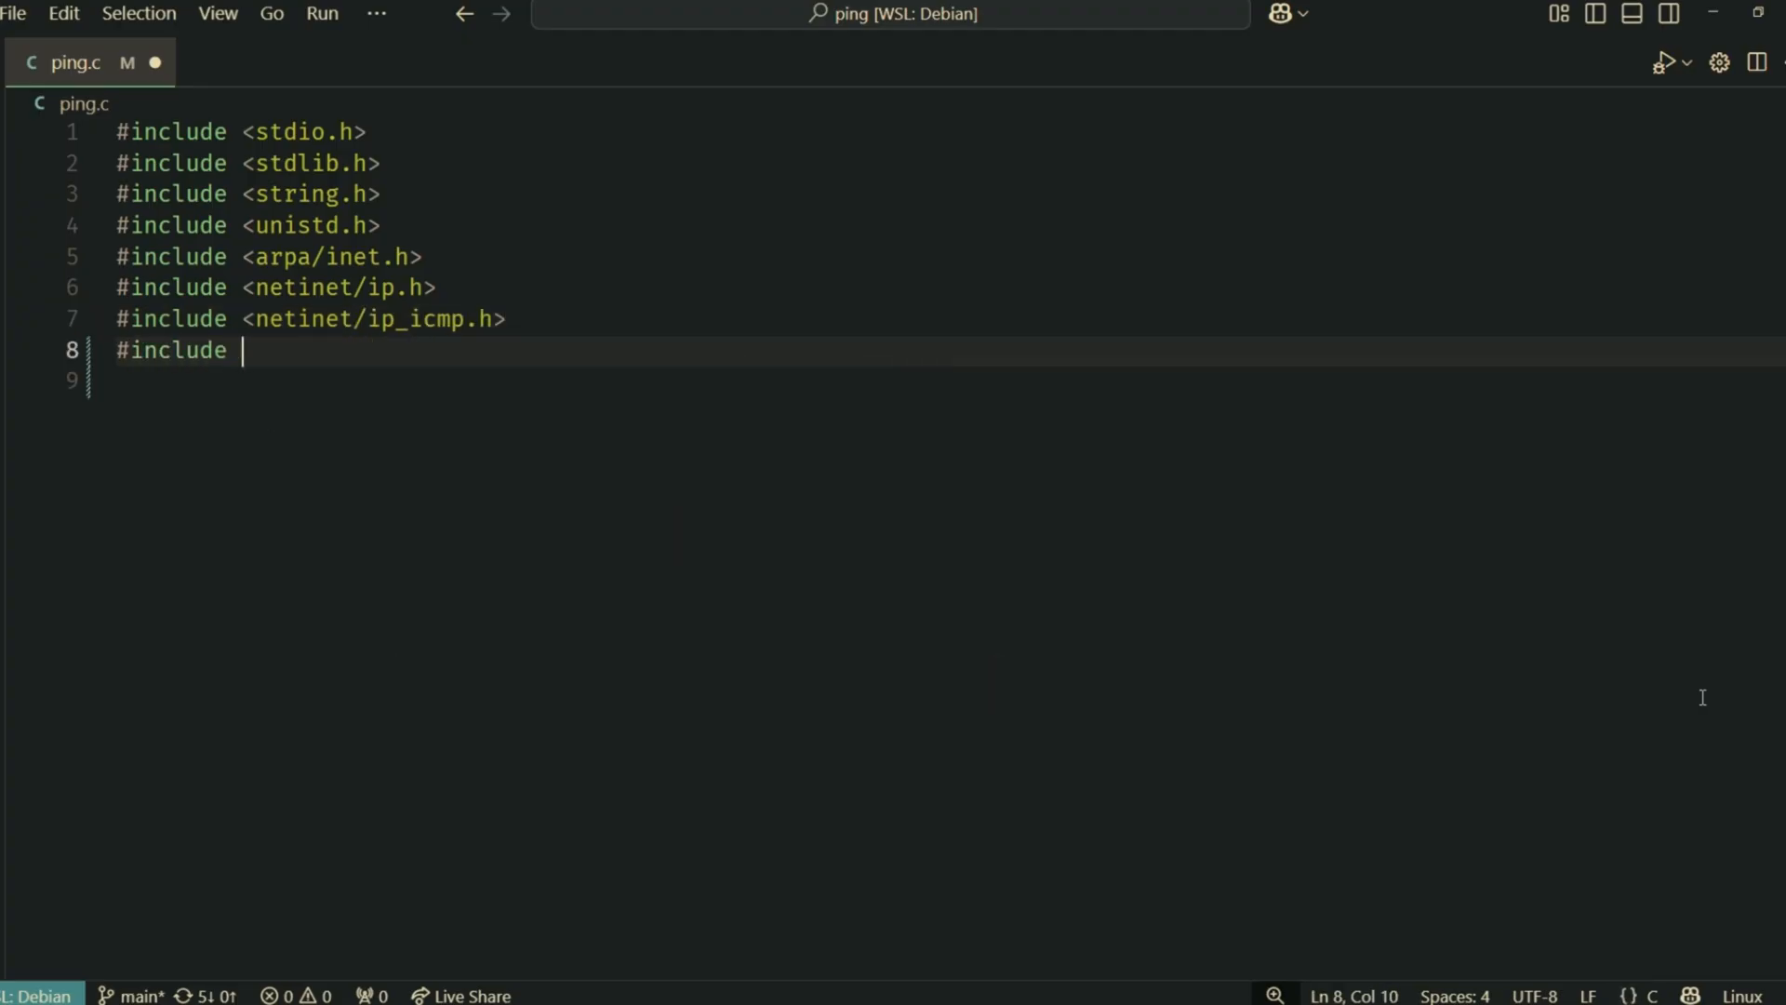
text(<sys/socket.h>)
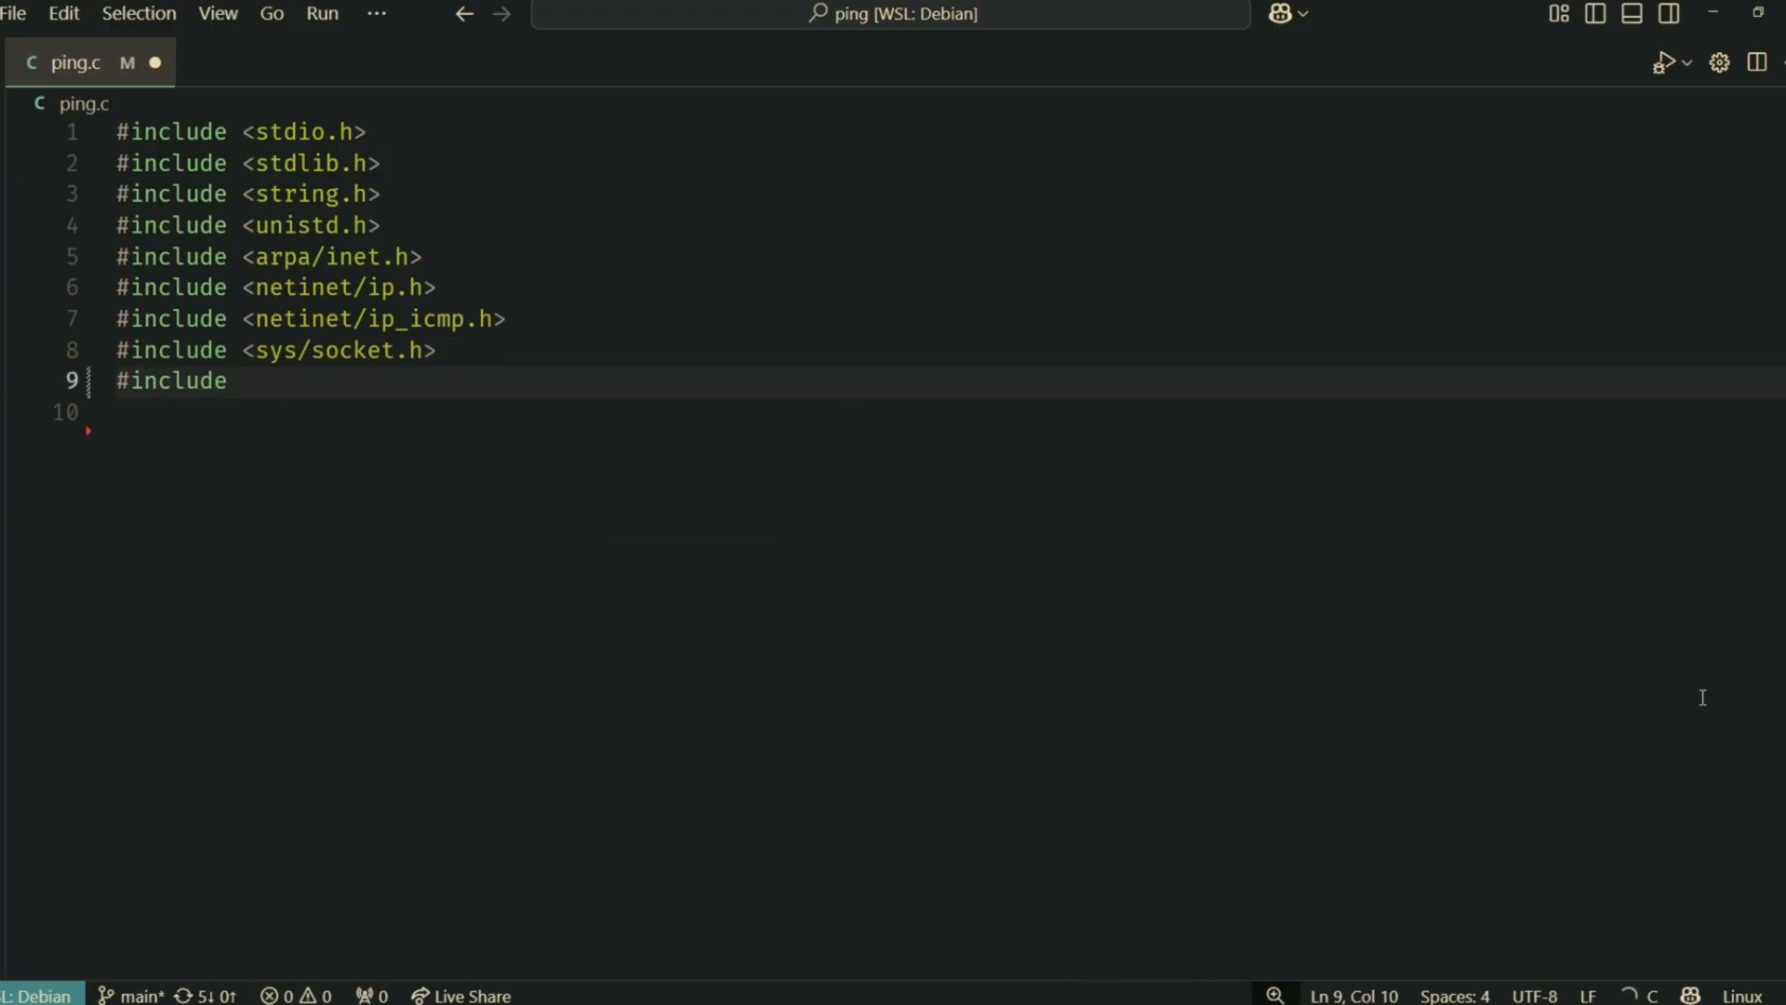
text(<sys/time.h>)
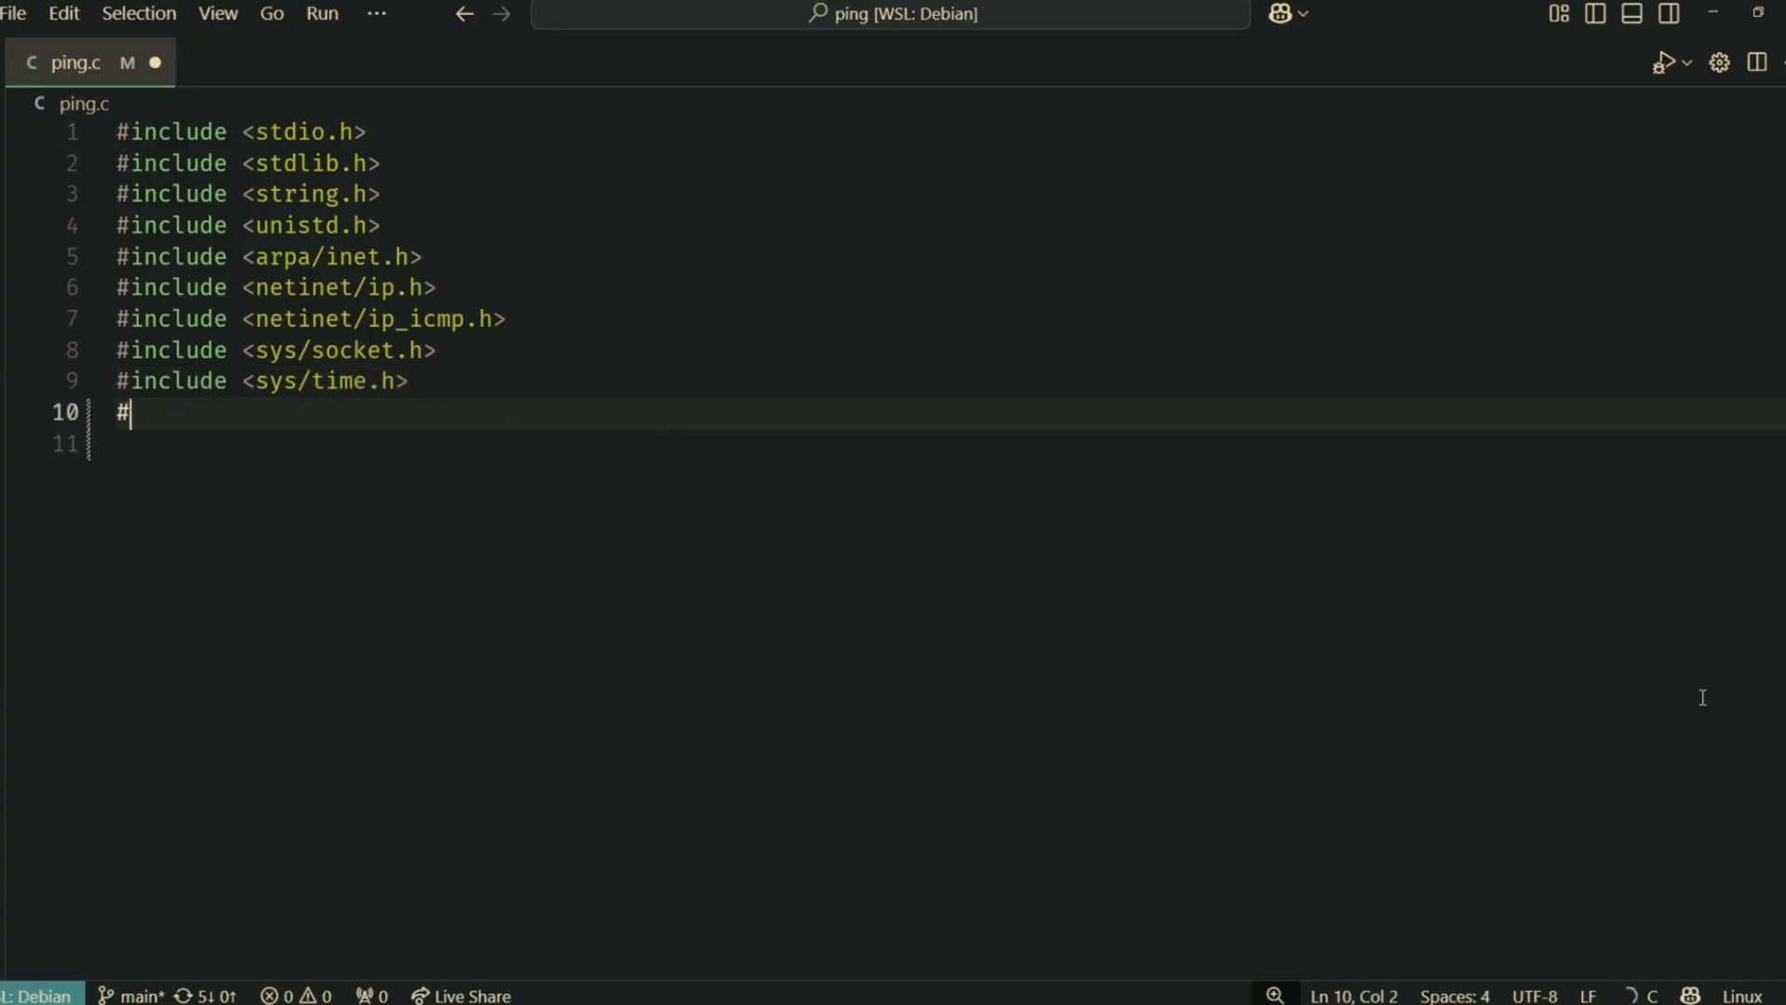
text(include <errno.h>)
click(936, 444)
text(#include <)
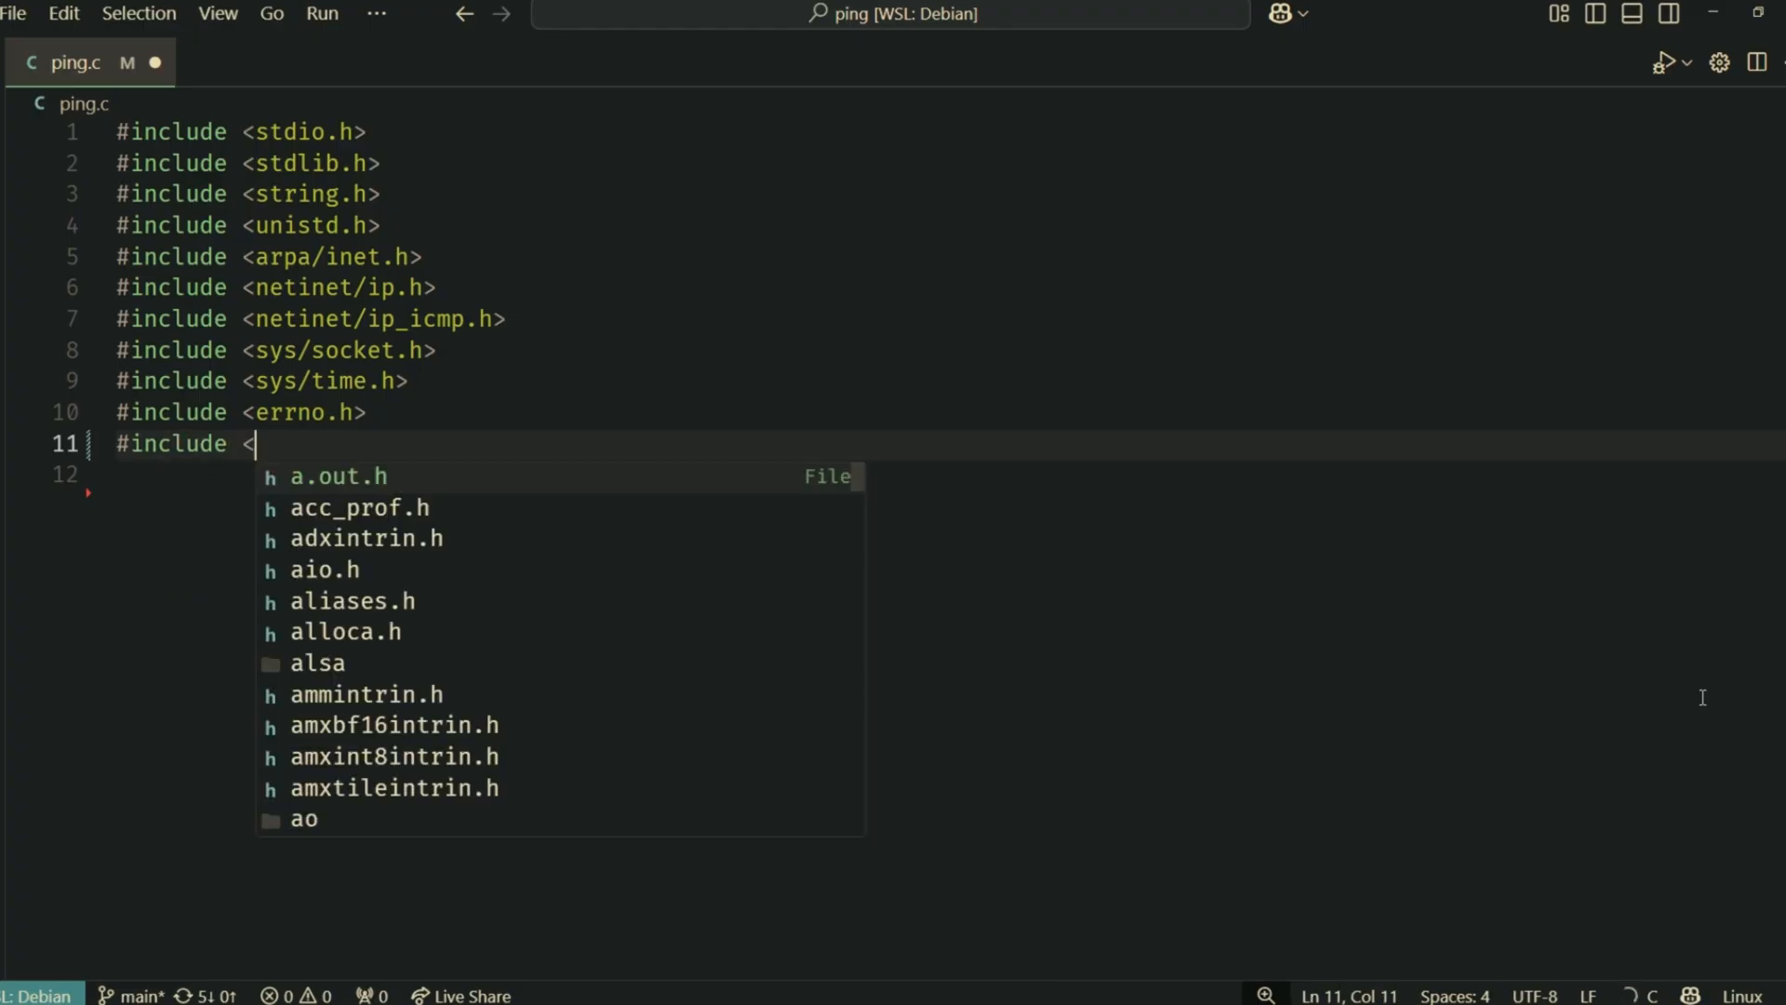
text(signal.h>)
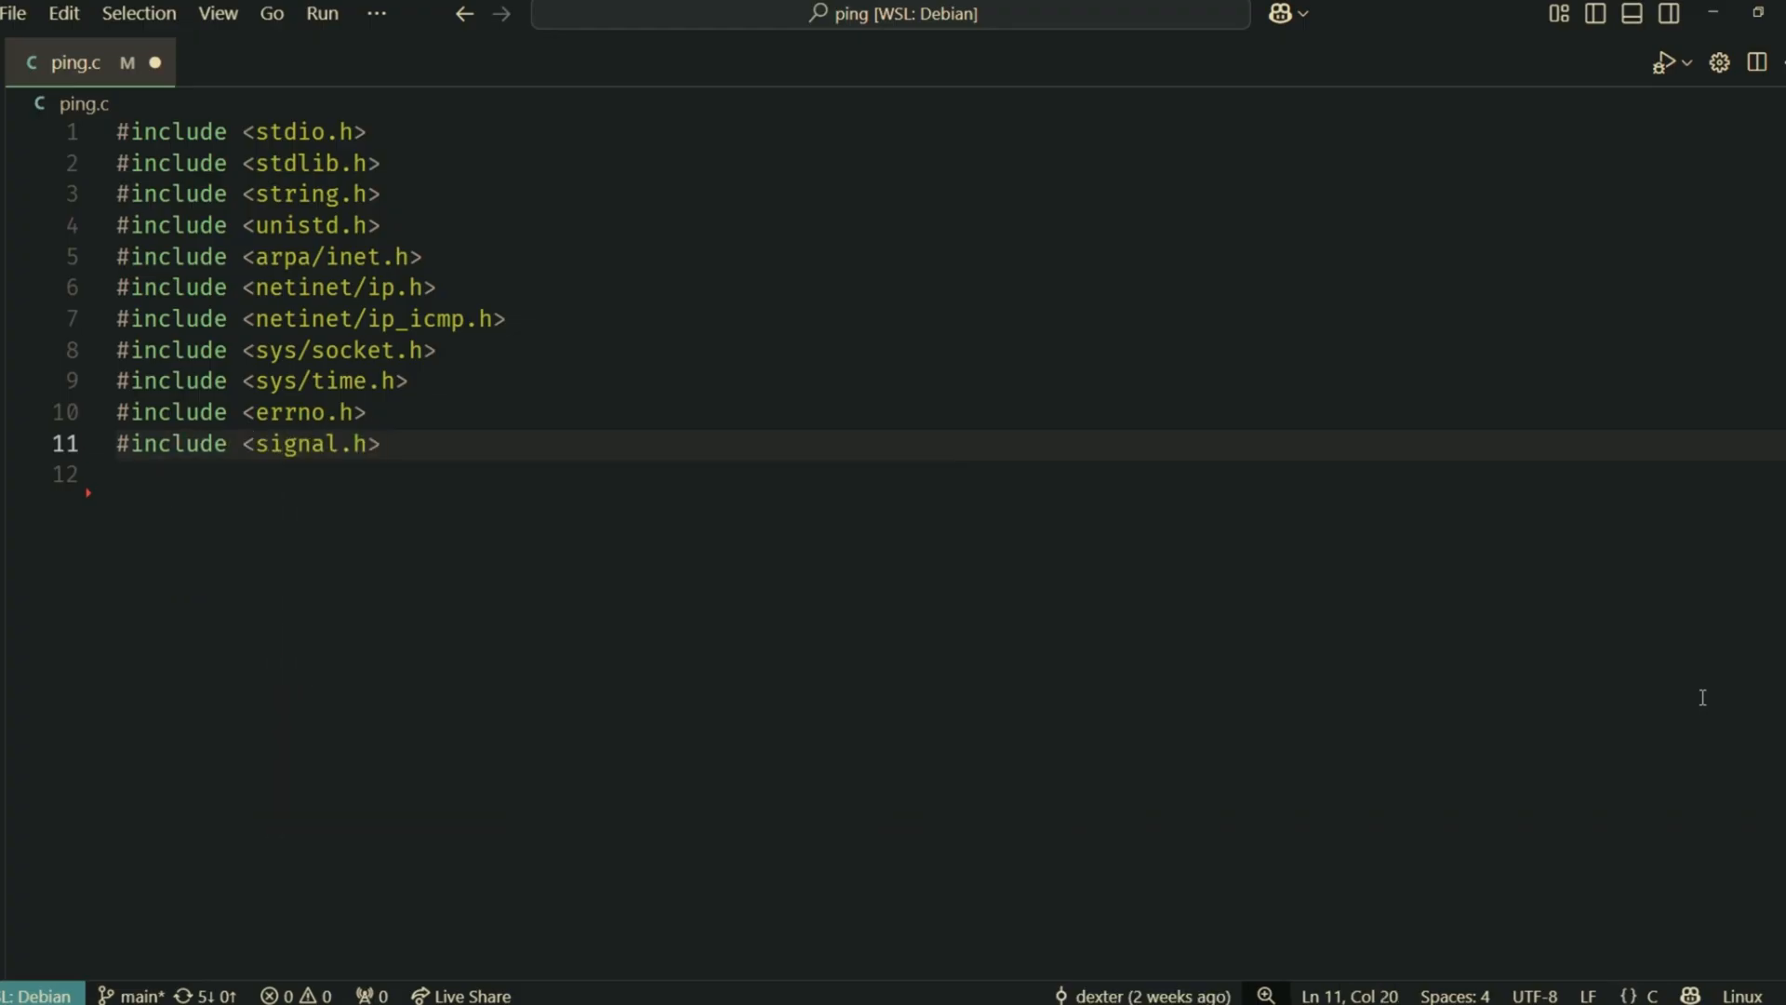
Define PKT_SIZE as 64 and TIMEOUT_SEC as 5
text(#define)
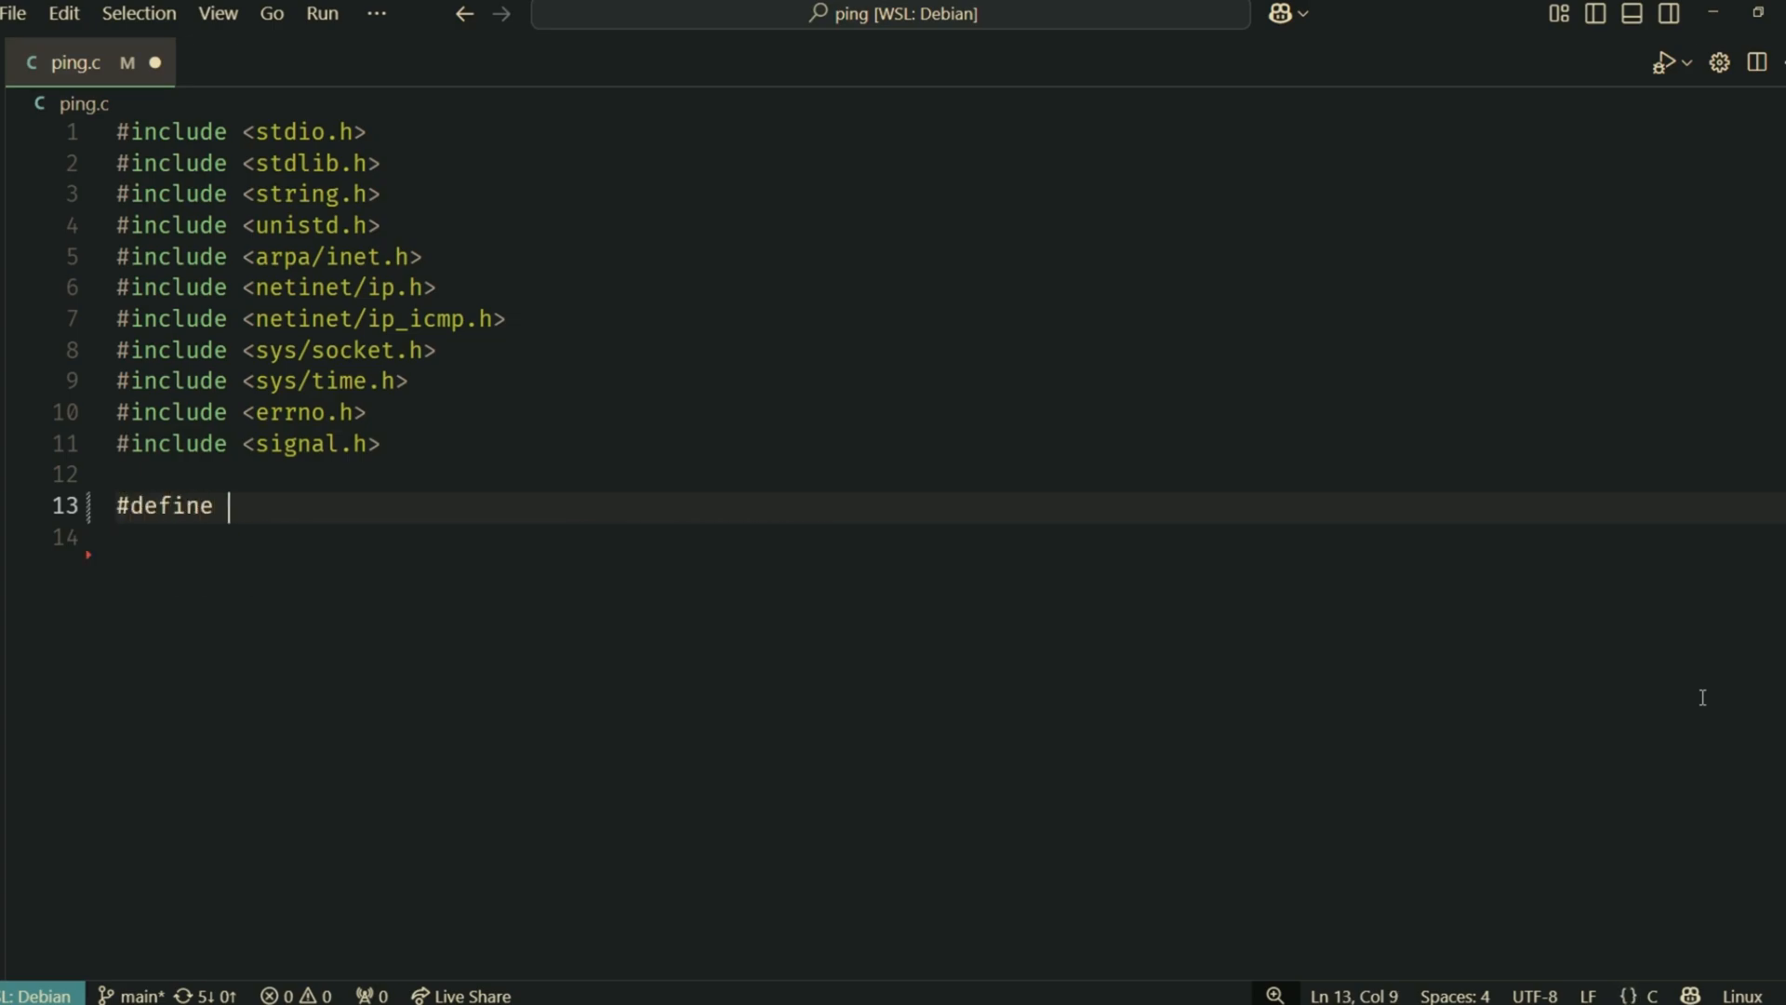
text(PKT_SI)
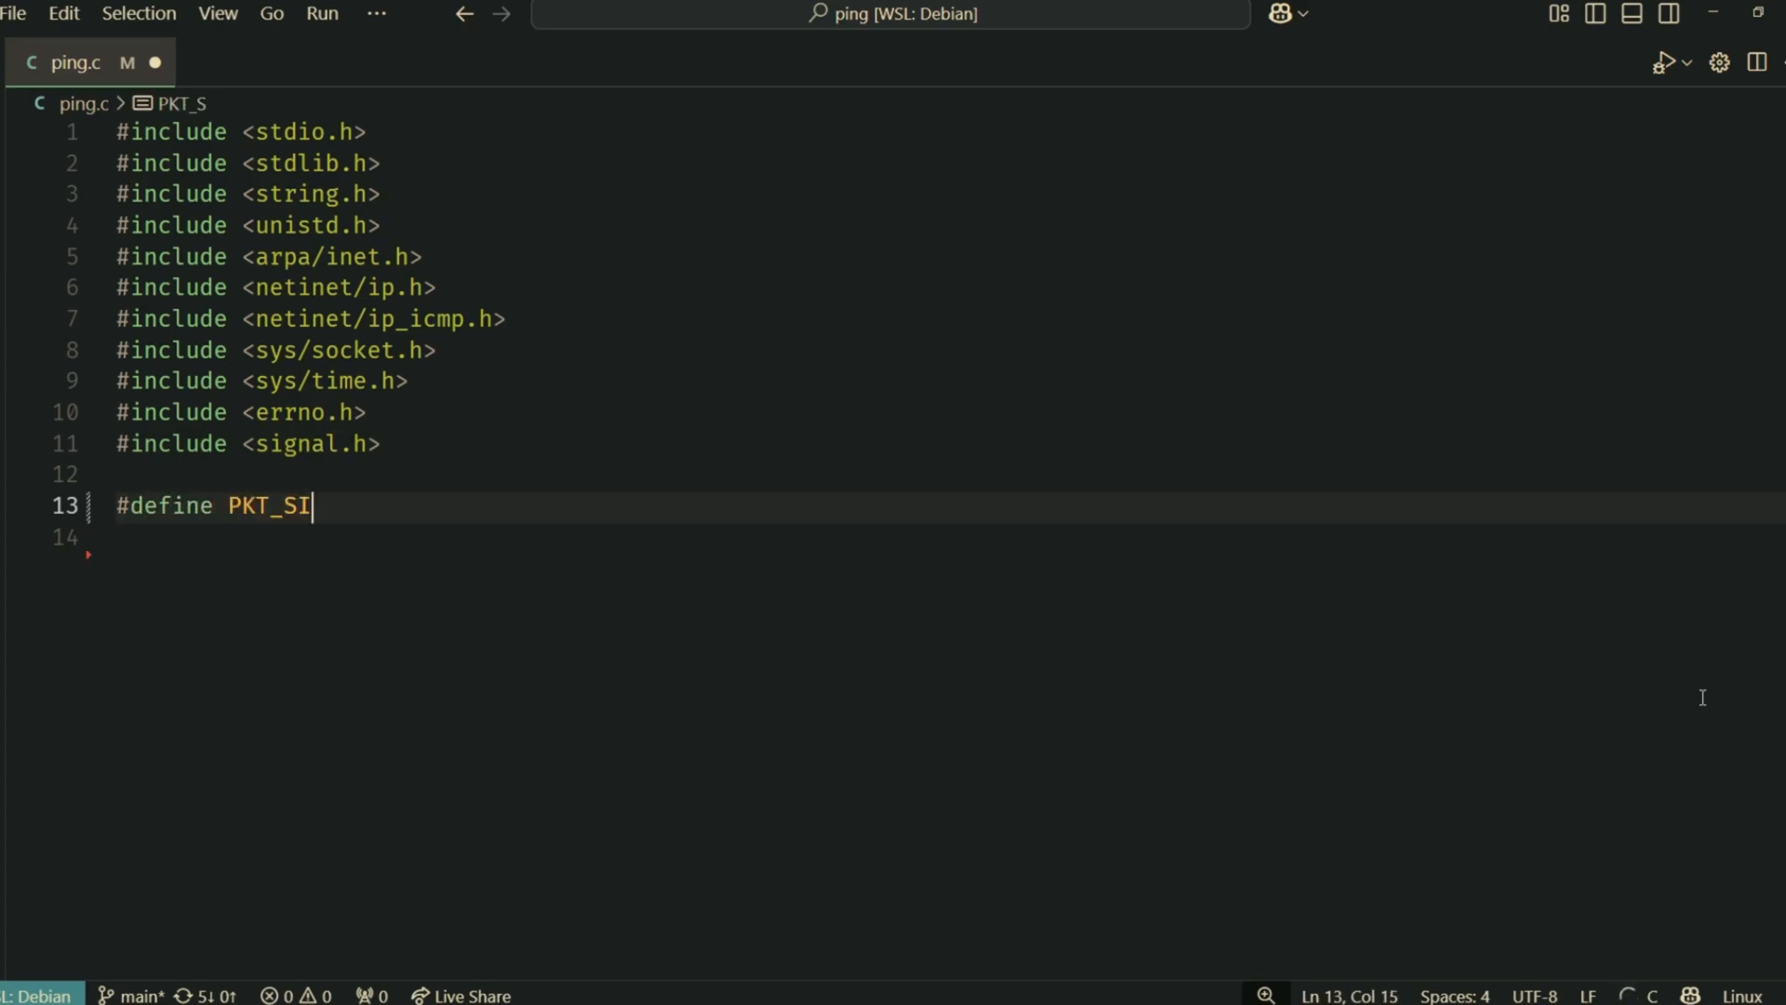
text(ZE 64)
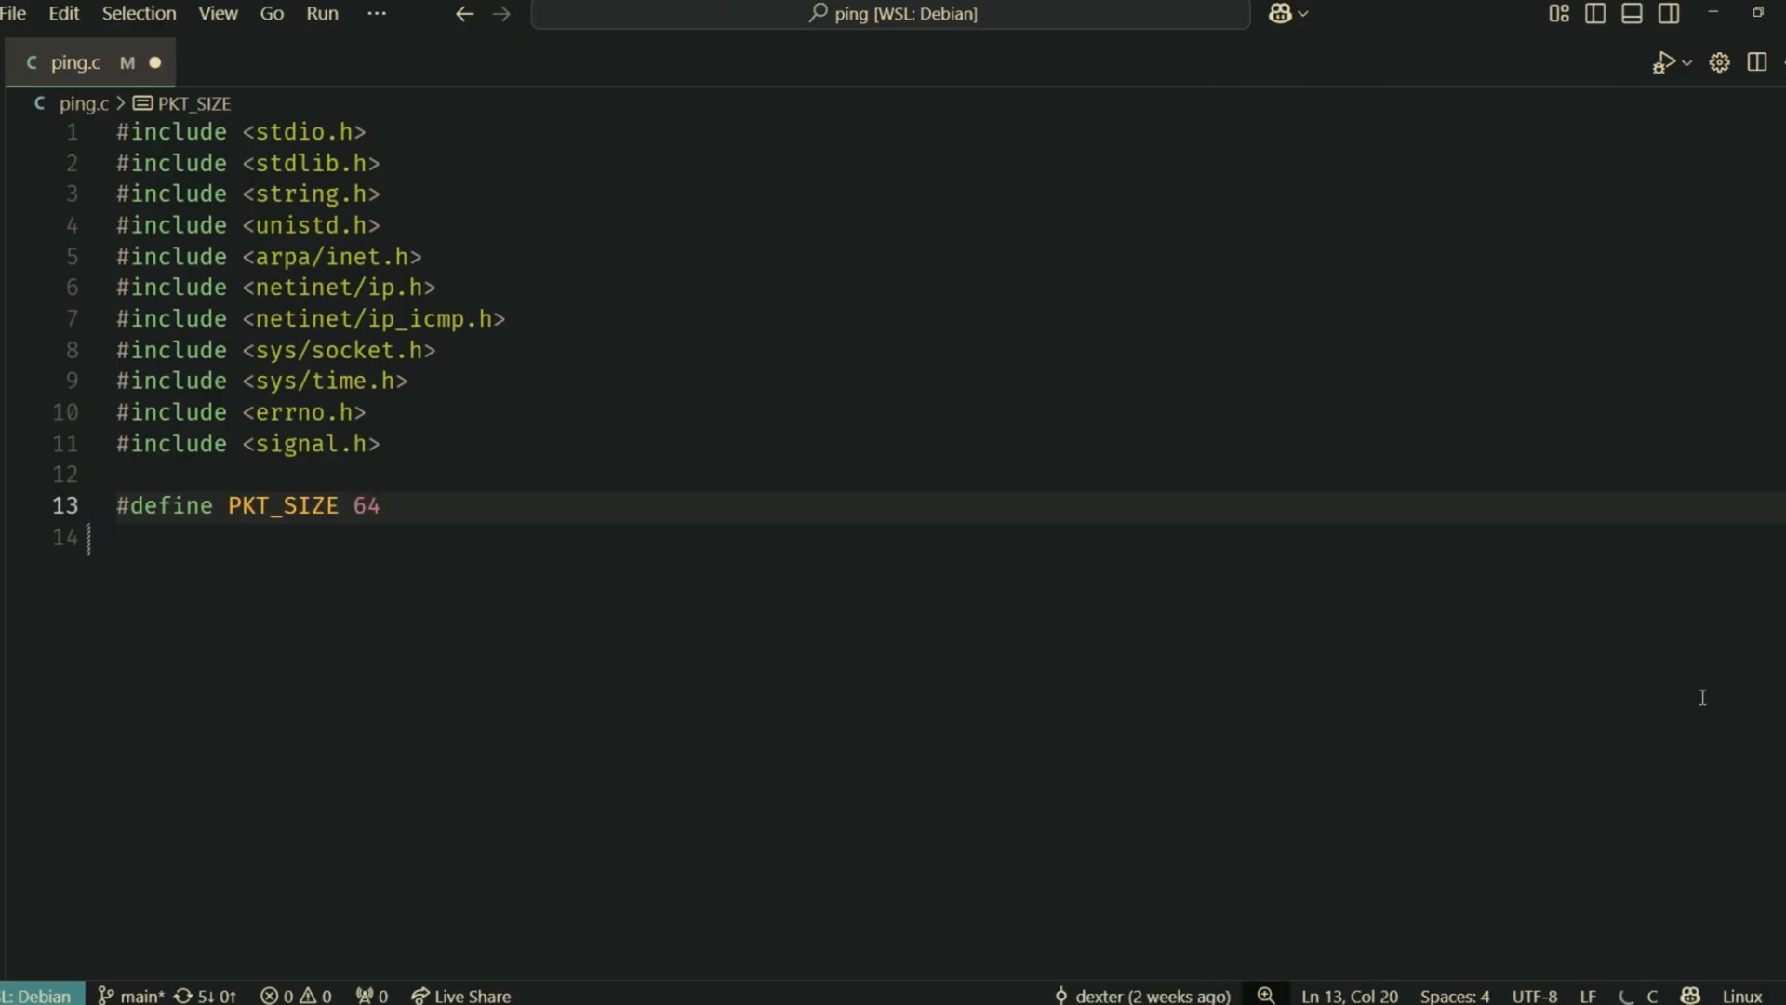
text(#define)
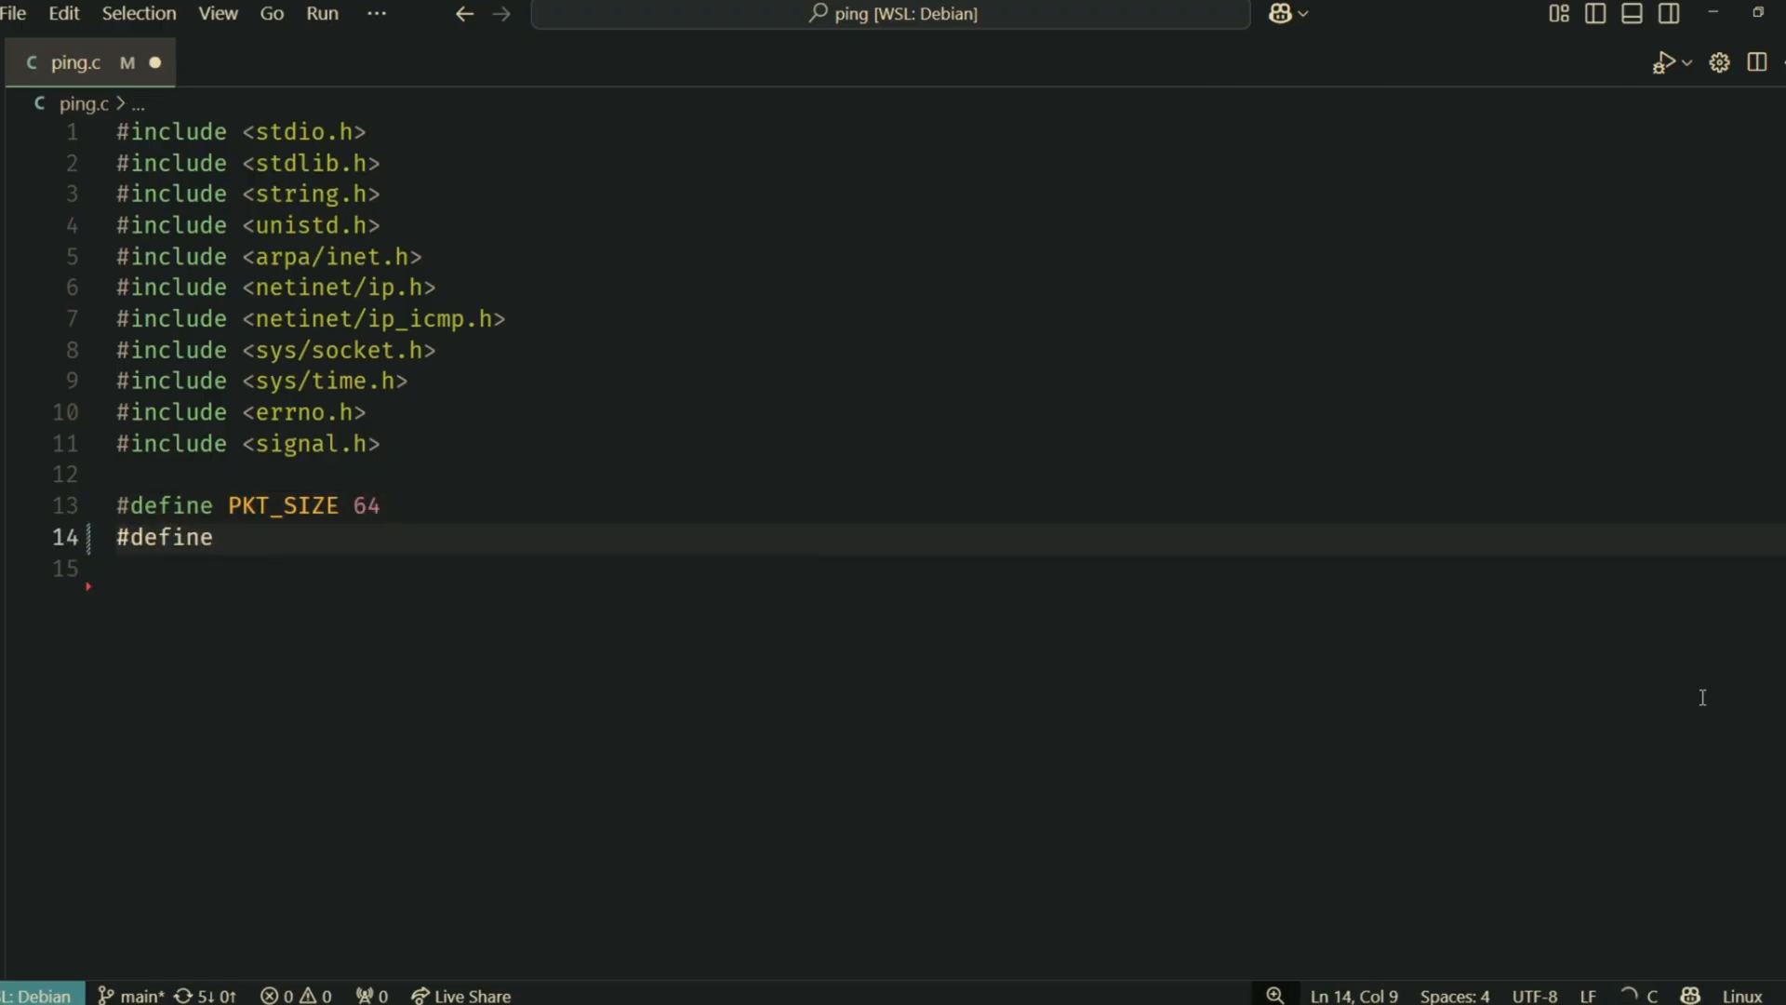
text(TIMEOUT_SEC)
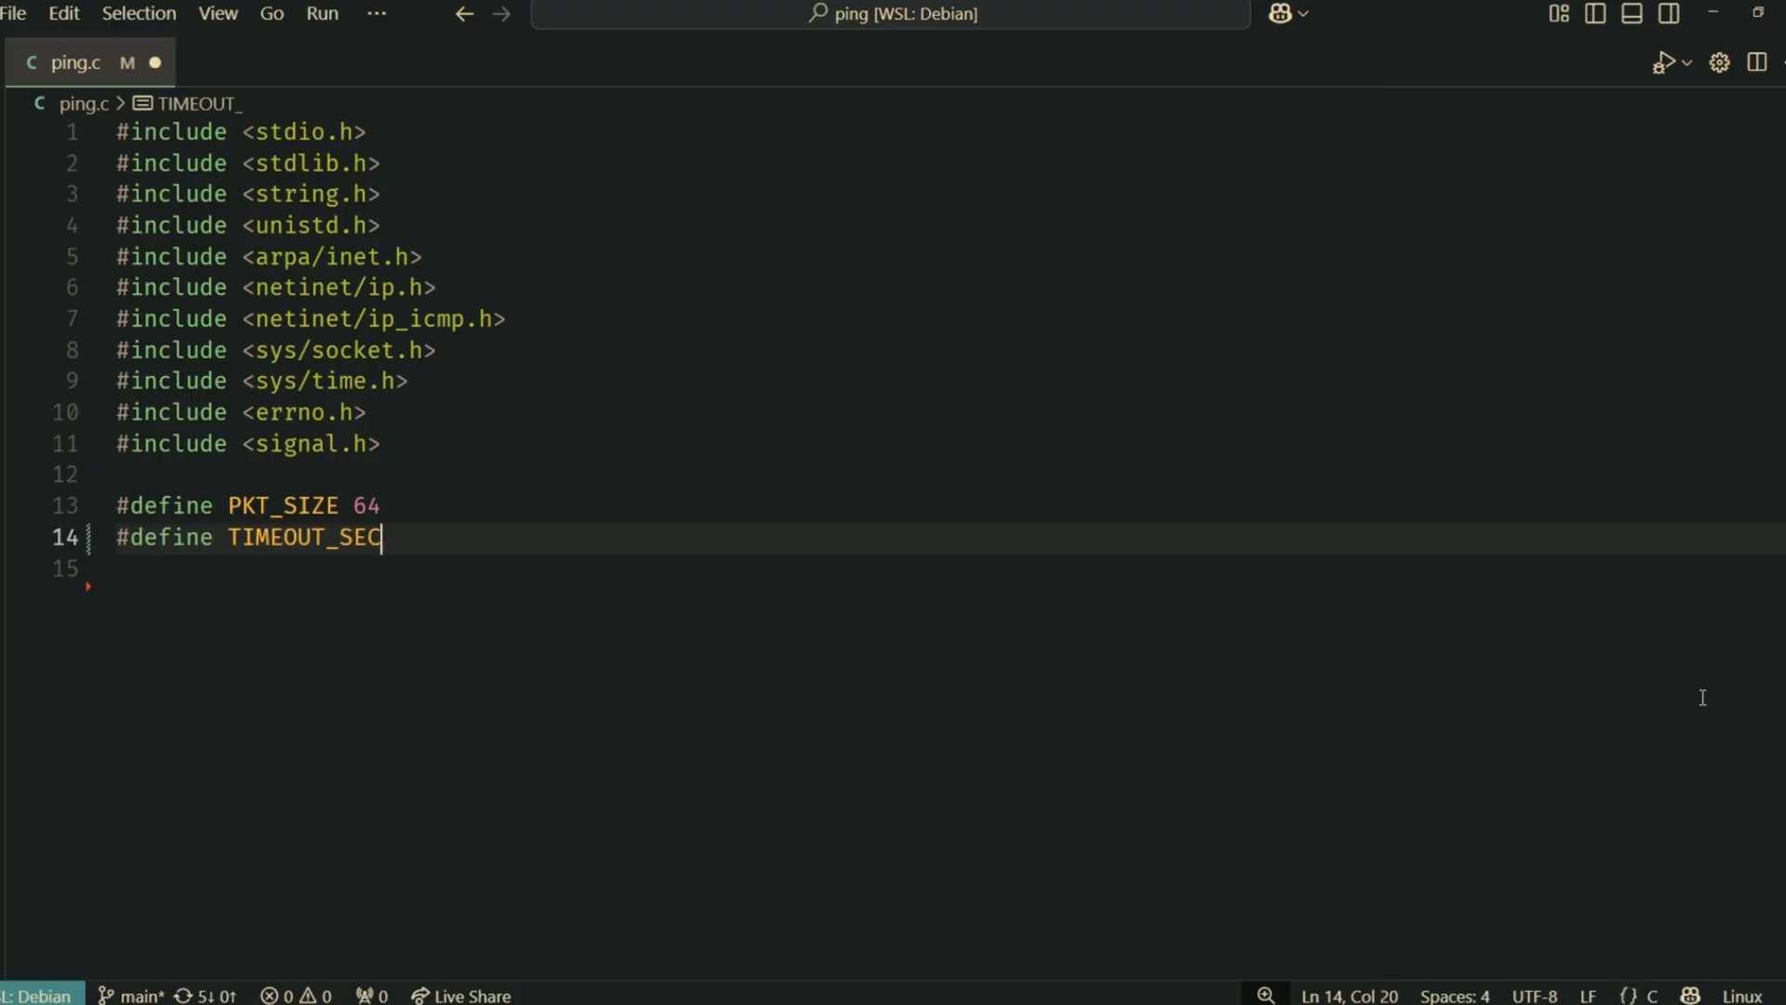
text(5)
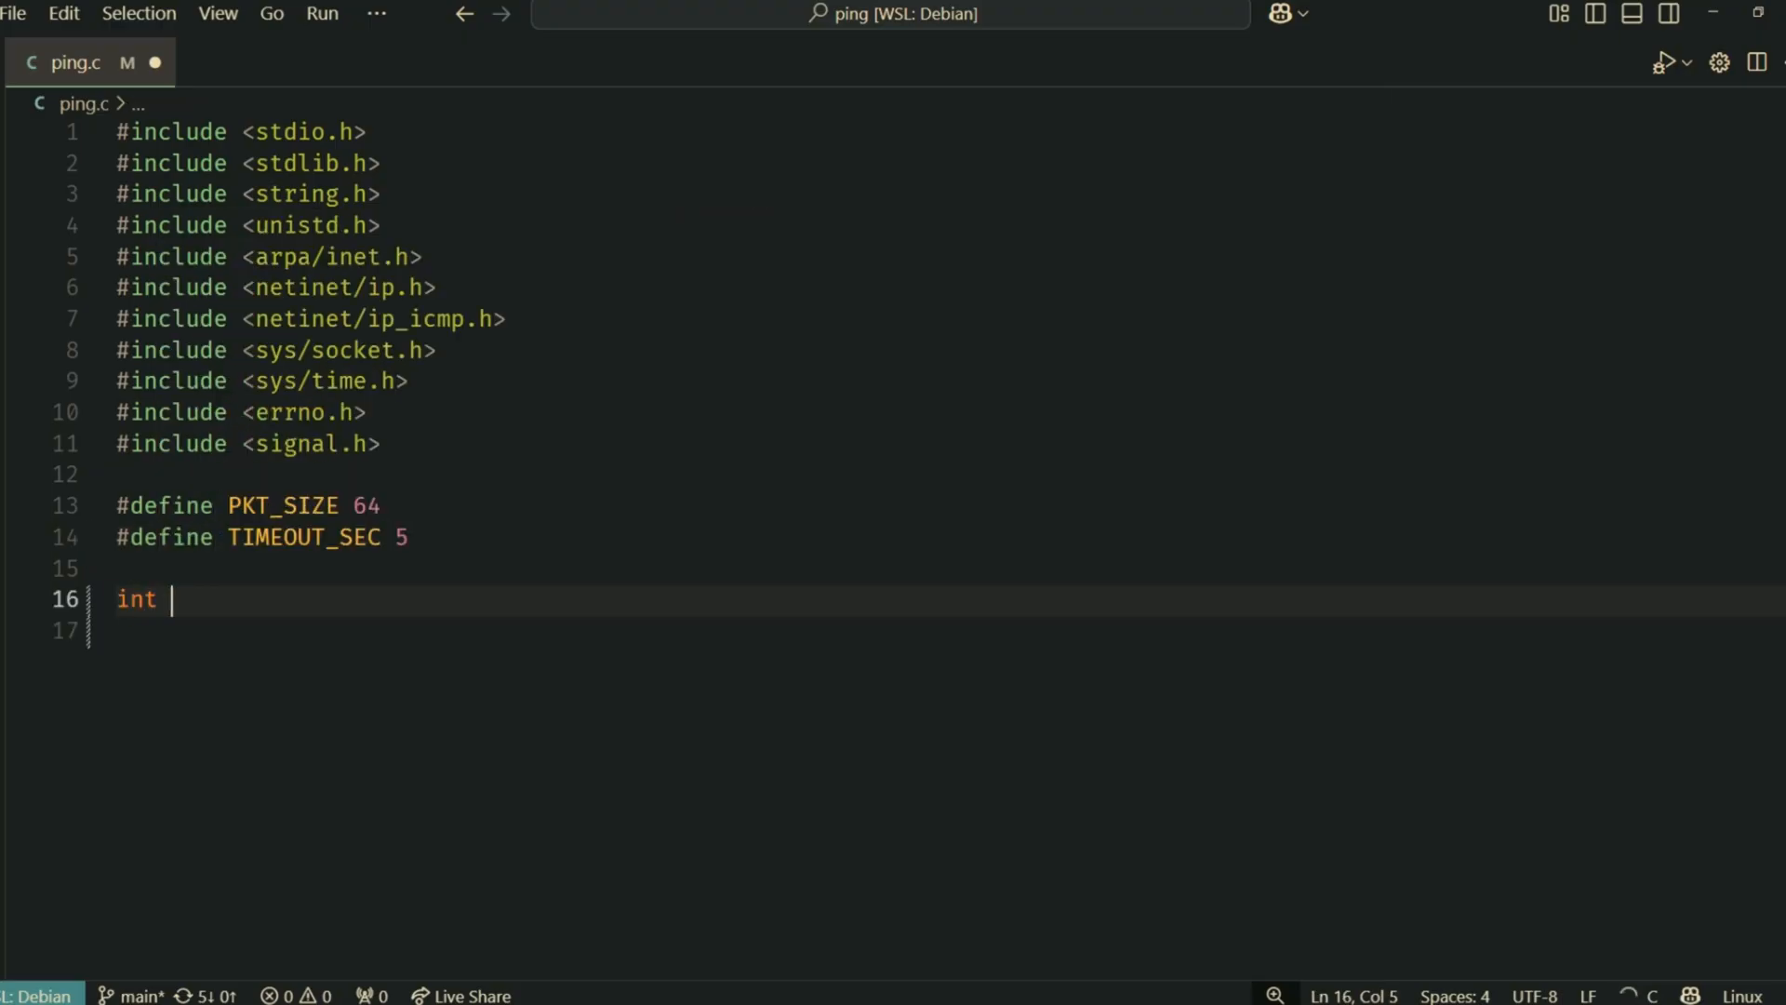
Declare globals sock = -1, tx_count = 0, rx_count = 0 and unsigned int dest_addr
text(sock = -1;)
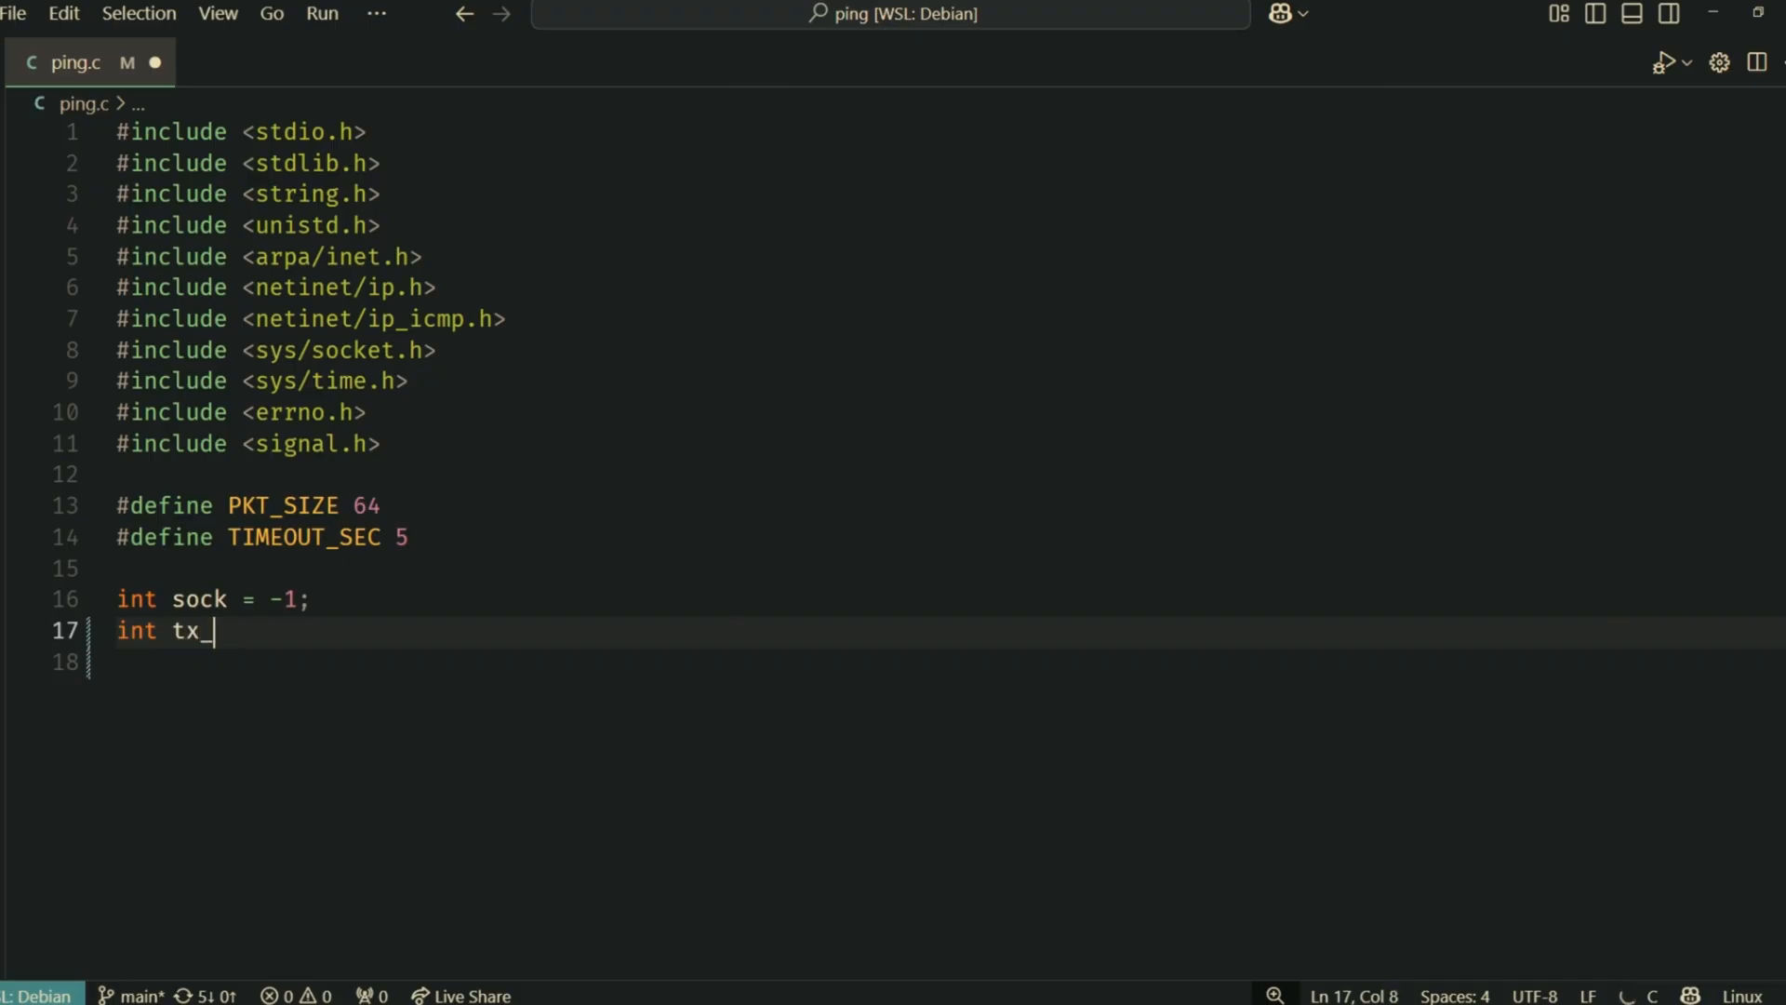
text(count = 0;)
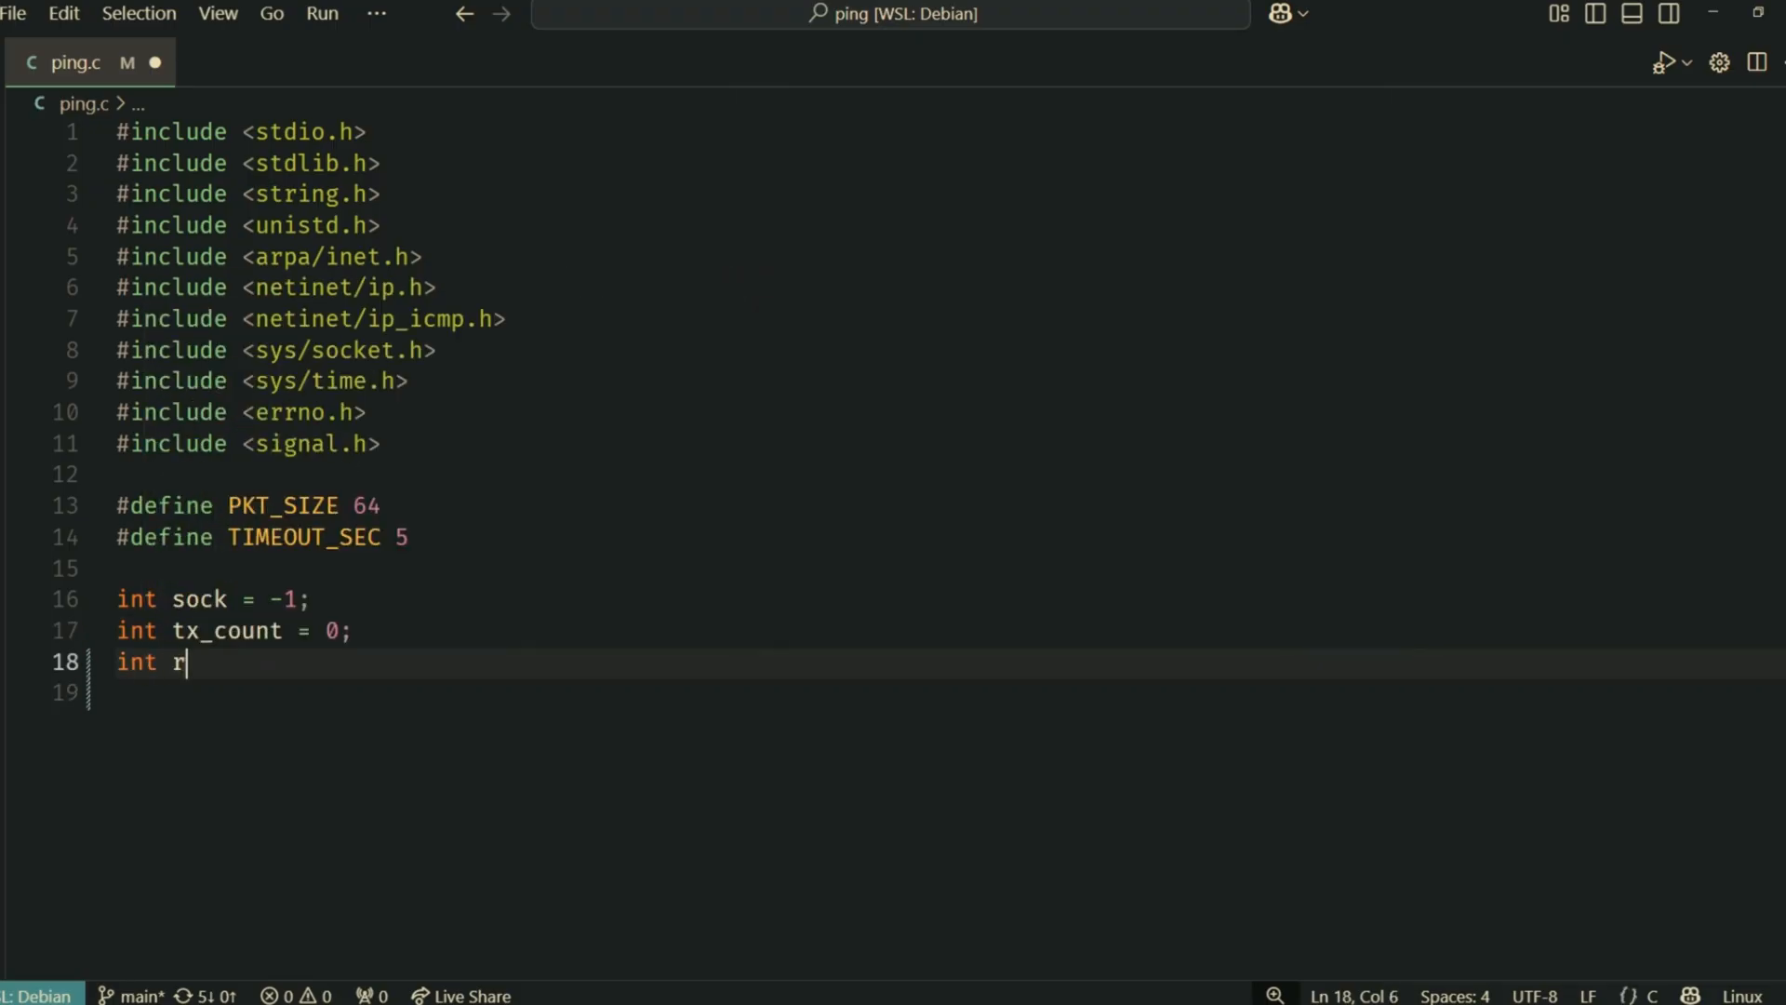
text(x_count = 0;)
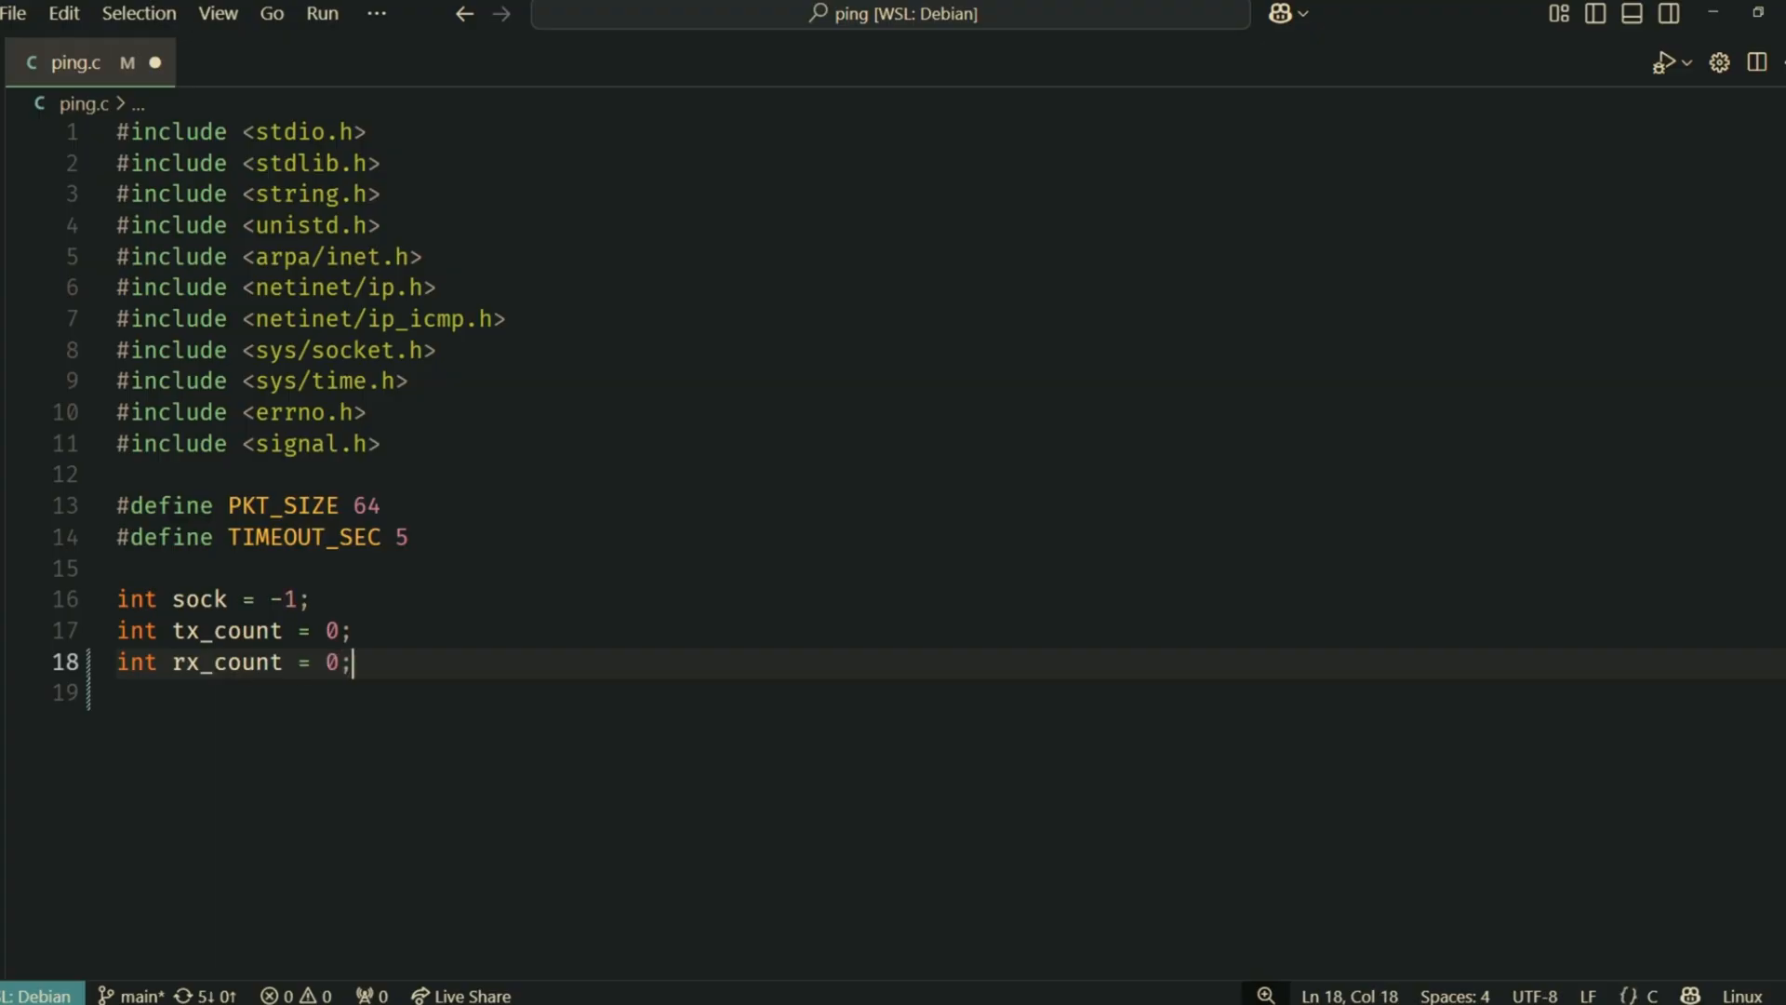
text(unsigned int dest_addr;)
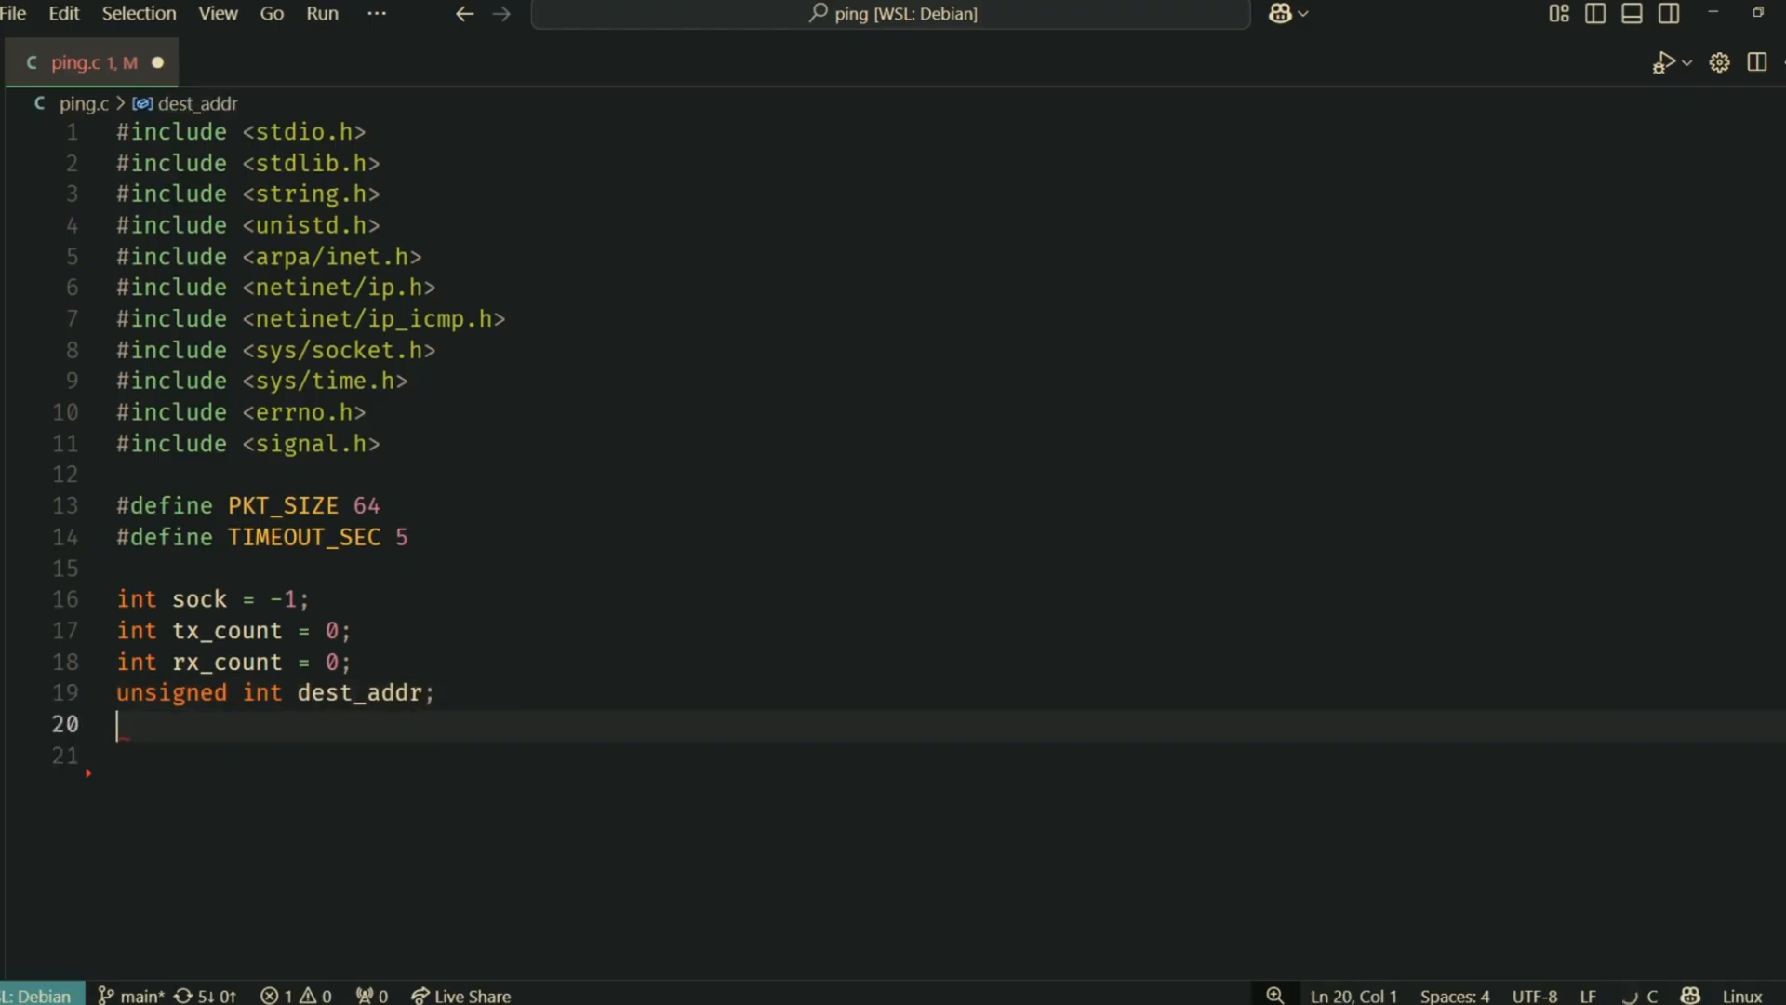
Declare unsigned short in_cksum(short *addr, int count) and sum 16-bit words in a loop
text(unsigned short in_cksum(unsigned)
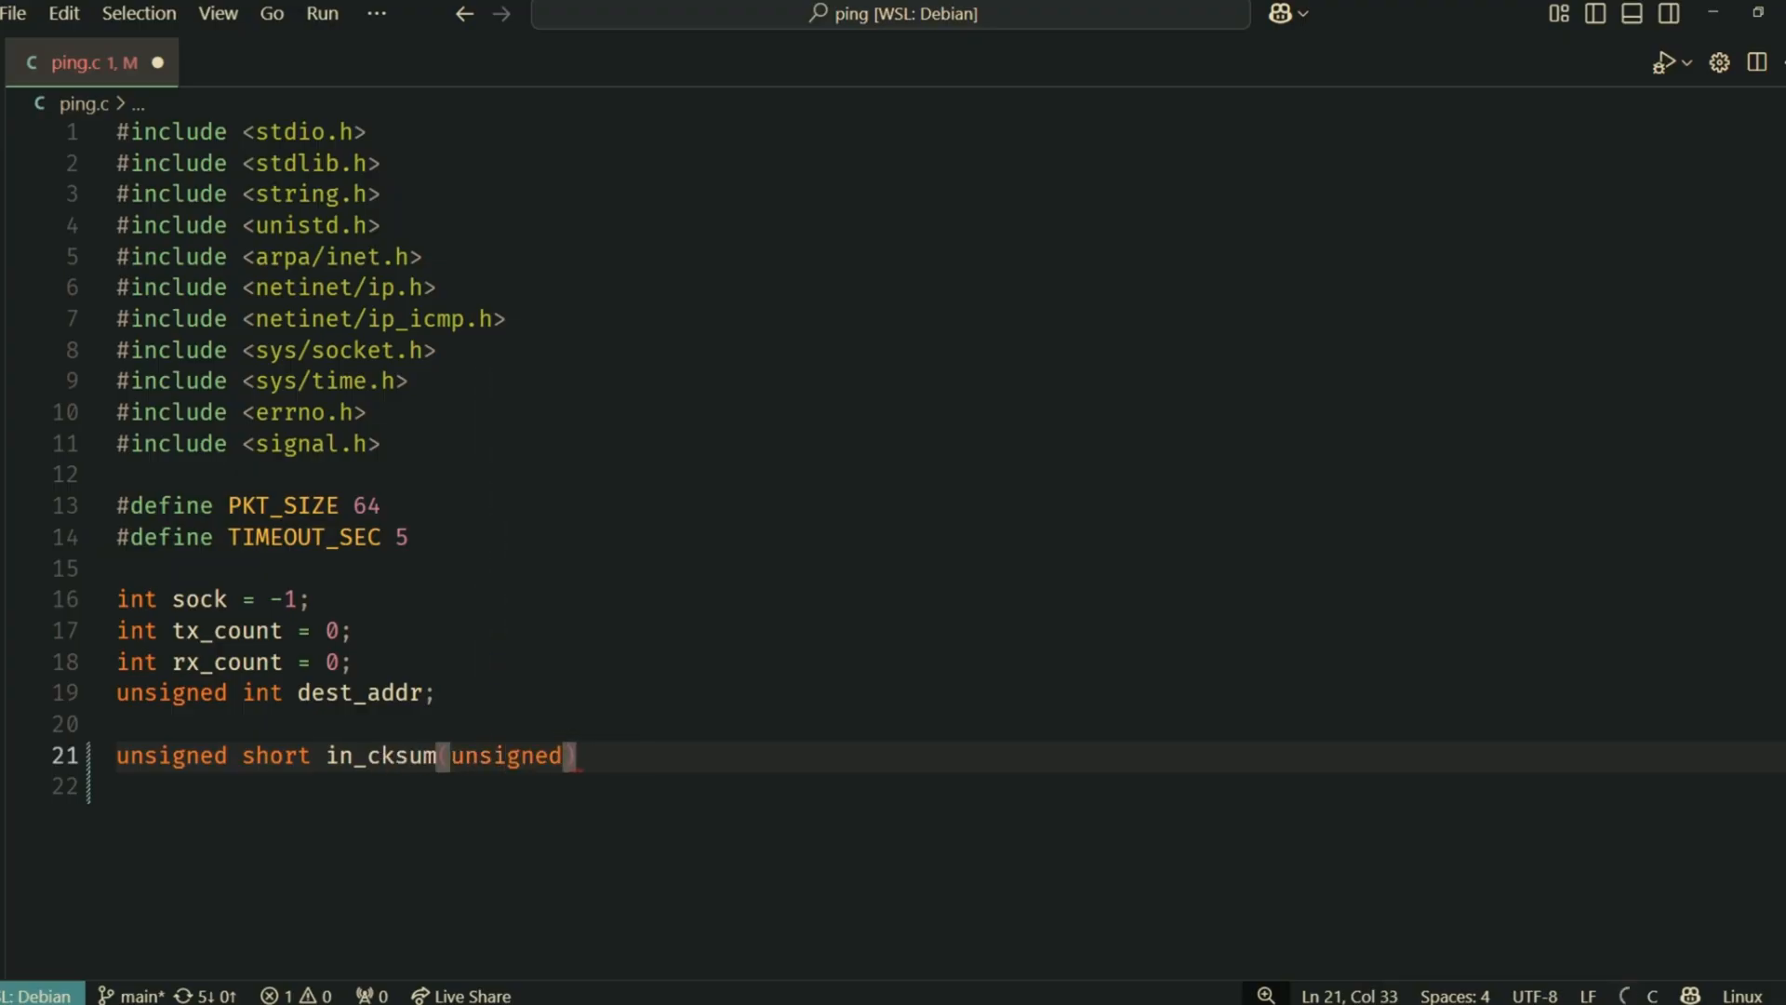
text(short *addr, int count)
text(sum)
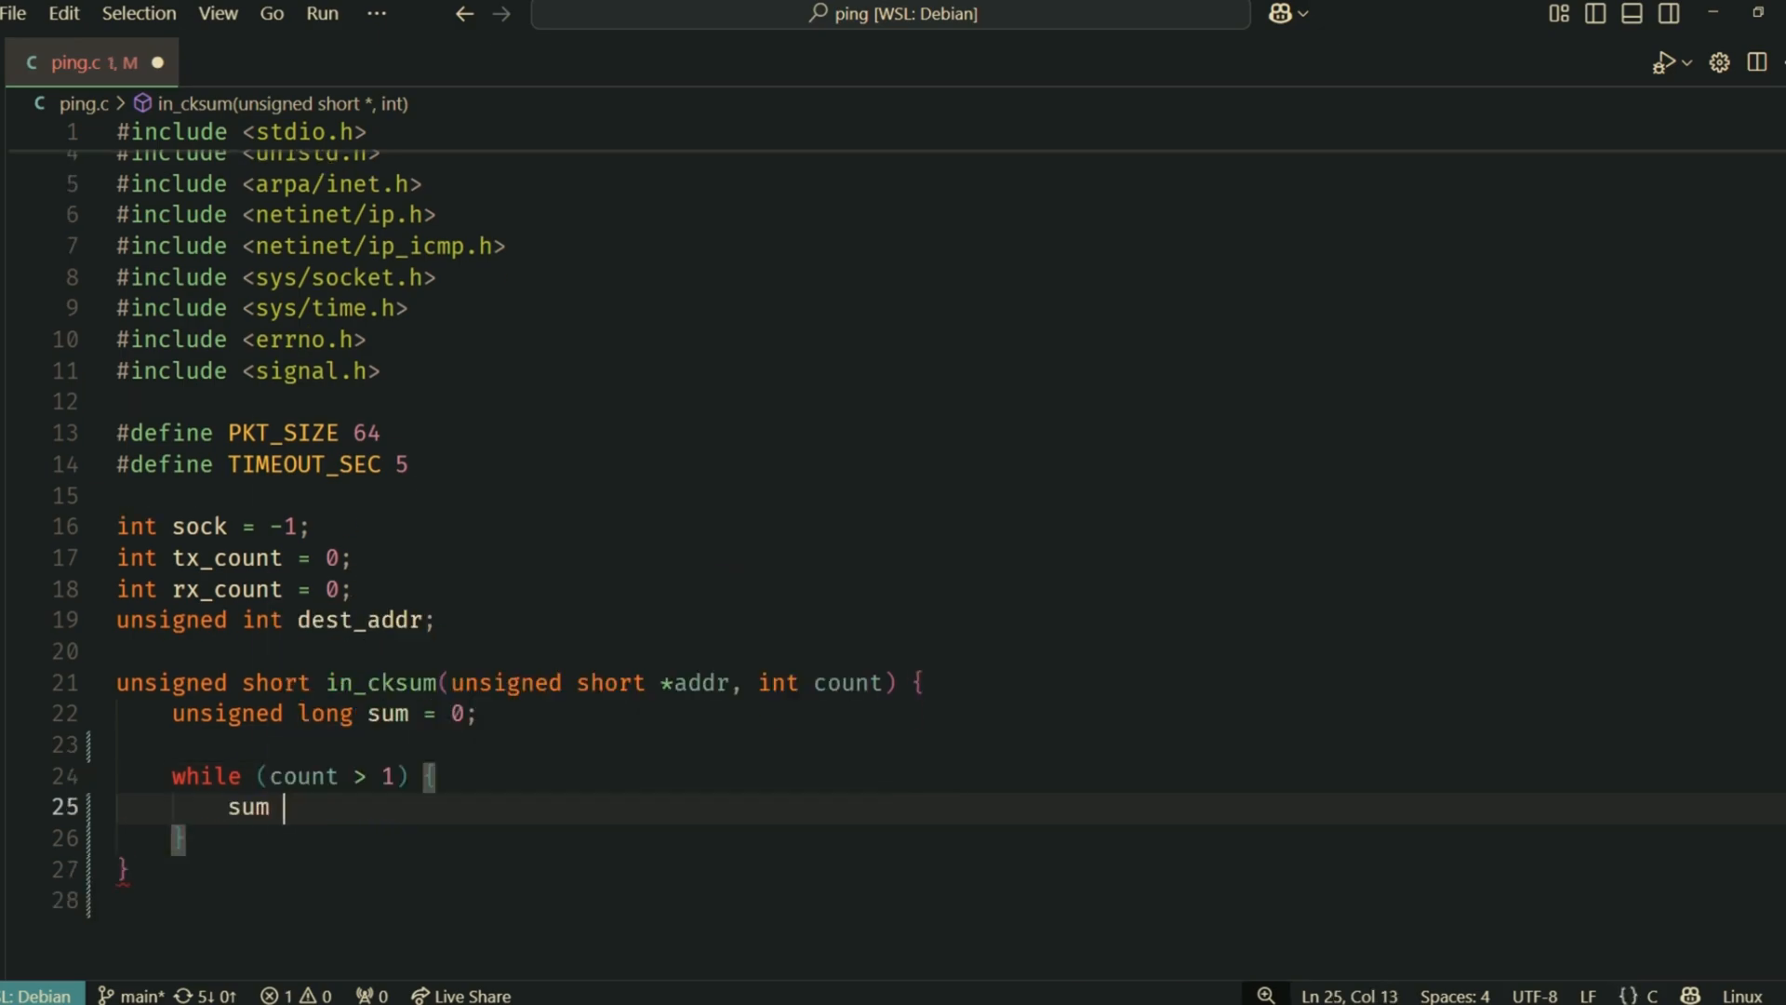
text(+= *addr++;)
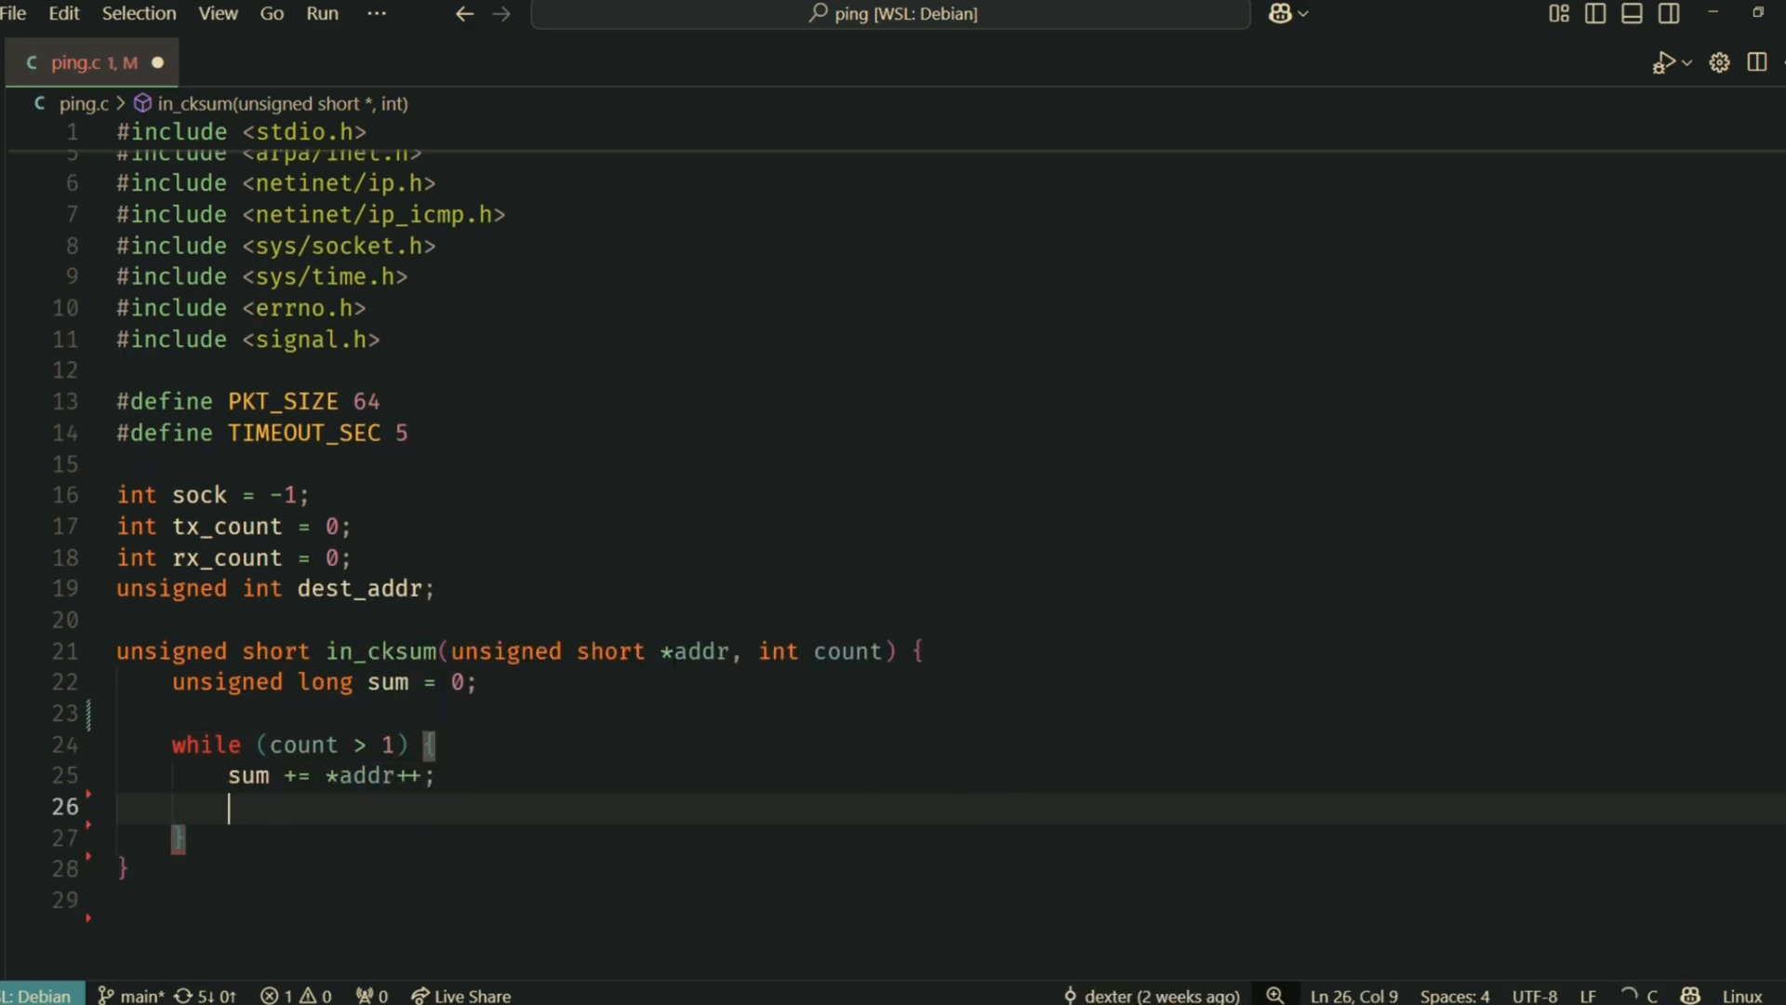
text(count -= 2;)
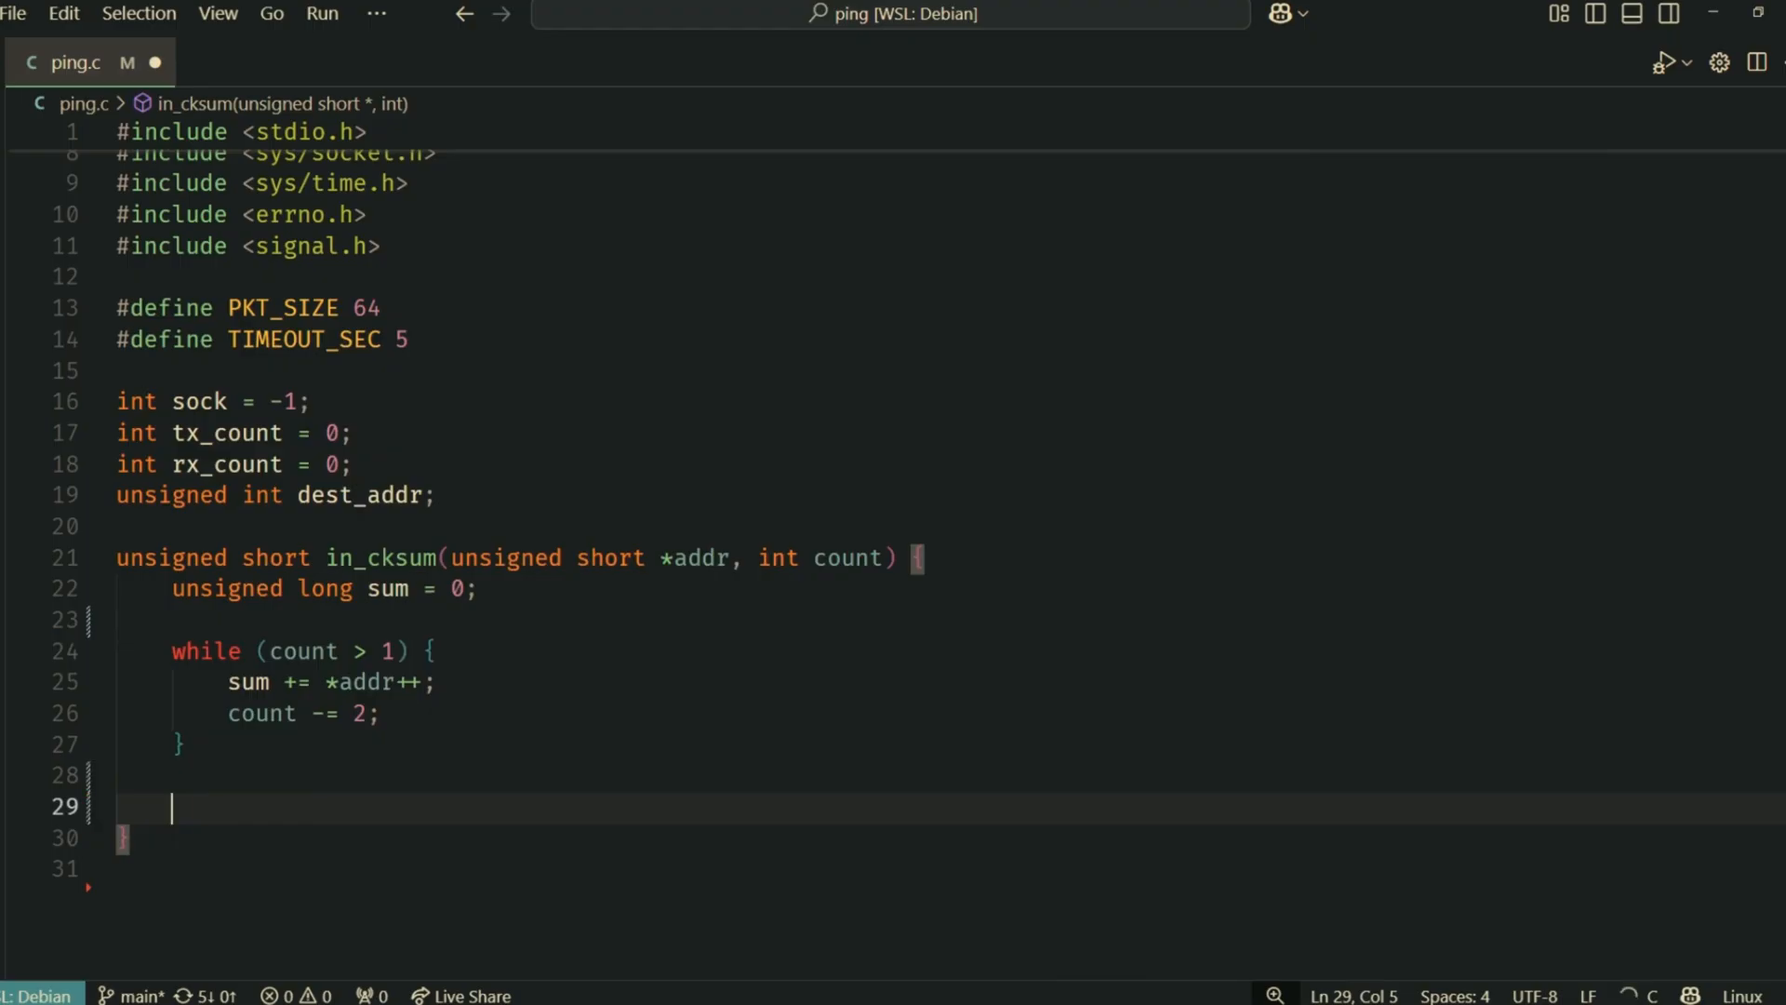
Add the odd trailing byte, fold the carry into sum, and return ~sum
text(if (count > 0){)
text(sum += *()
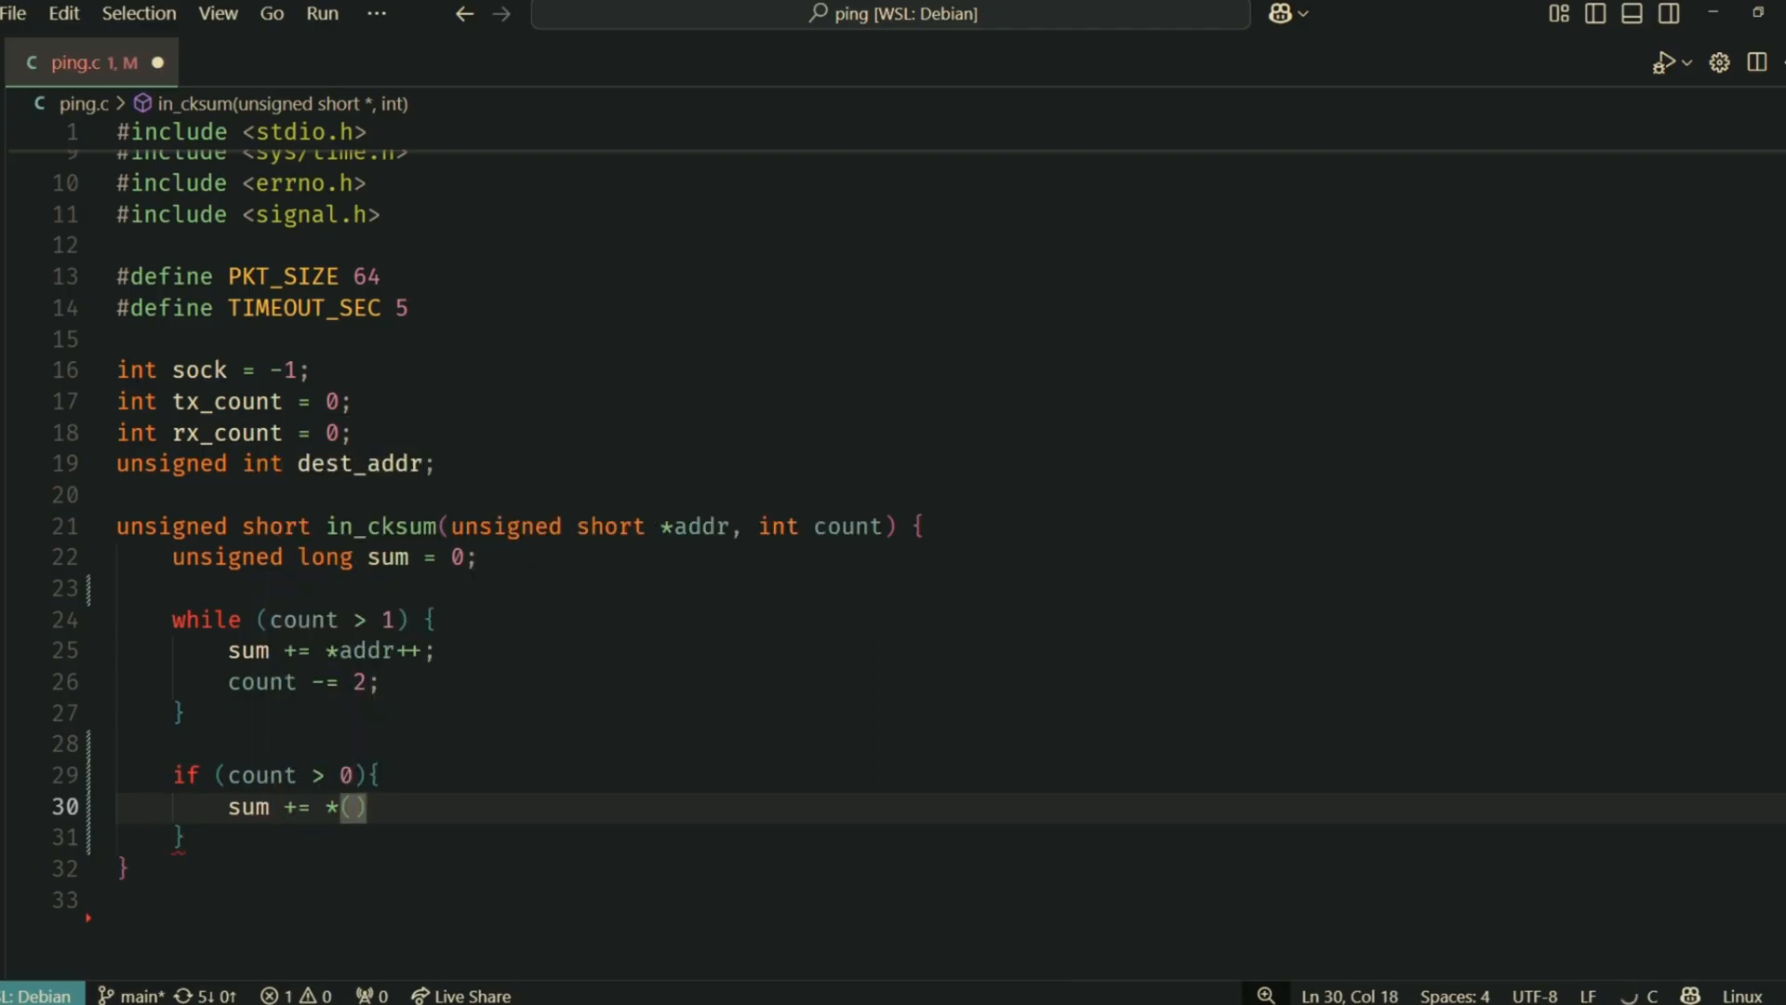
text((unsigned char *)addr;)
text(sum = (sum >>)
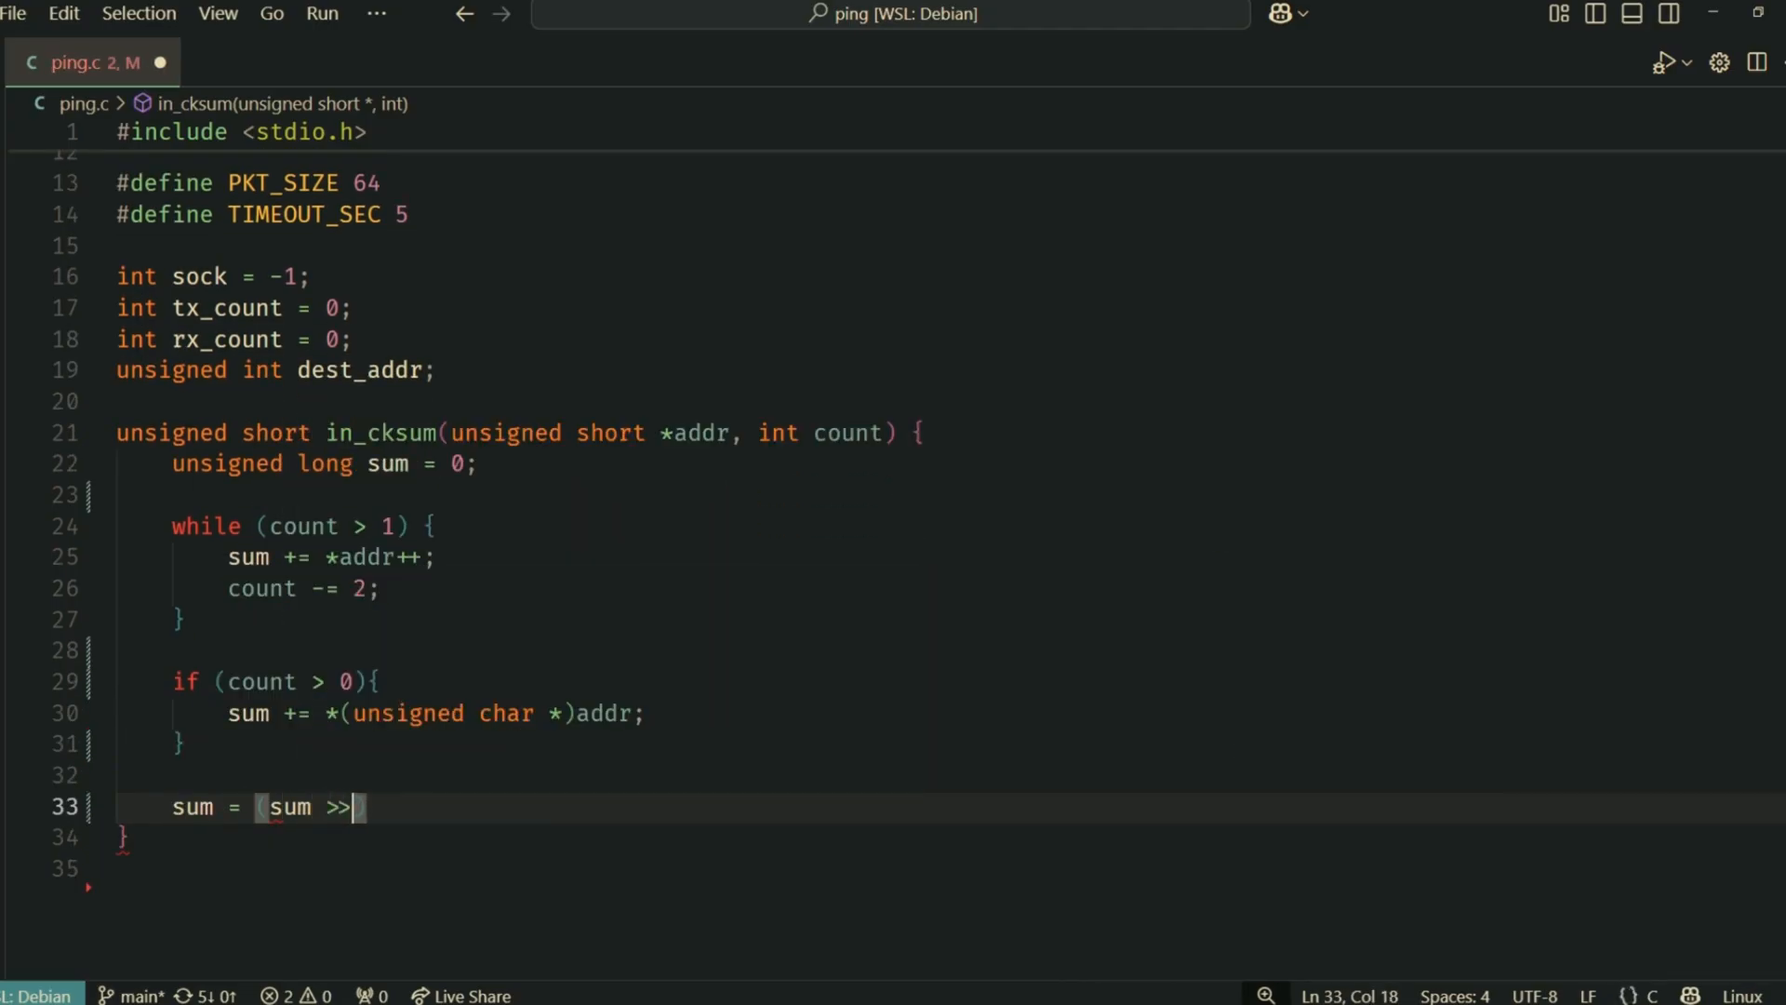
text(16) + (sum & 0xffff);)
text(sum +=)
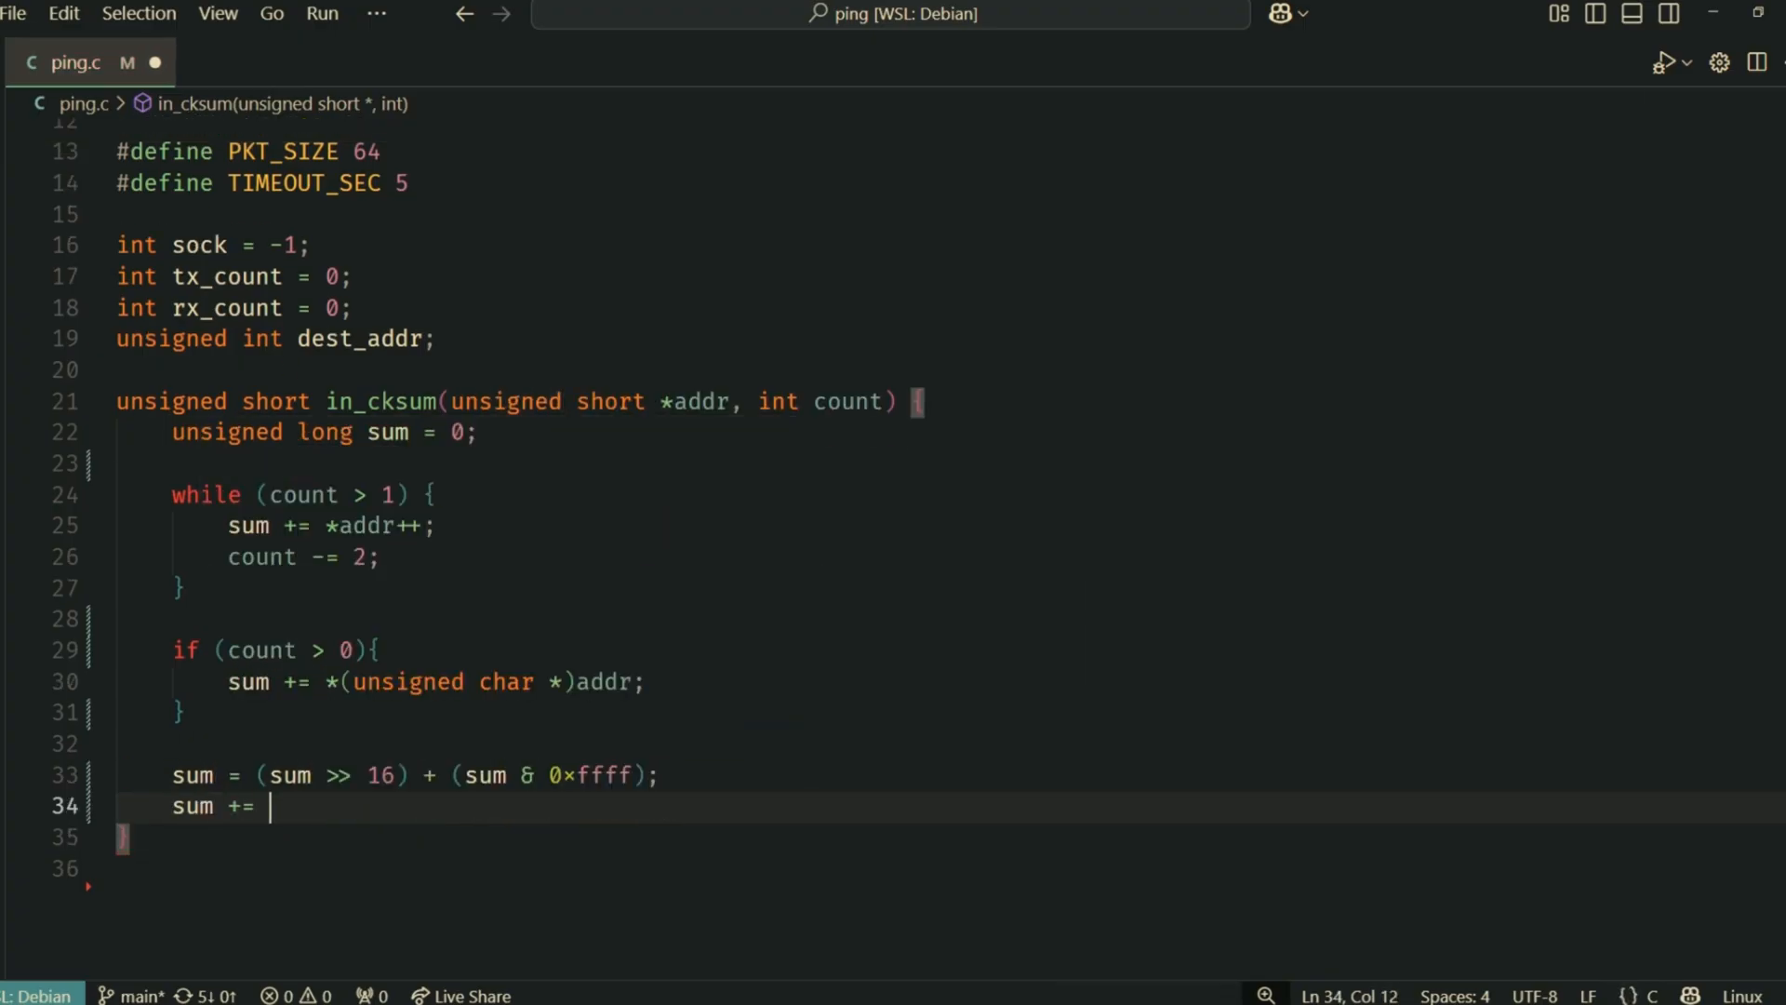
text(return ()
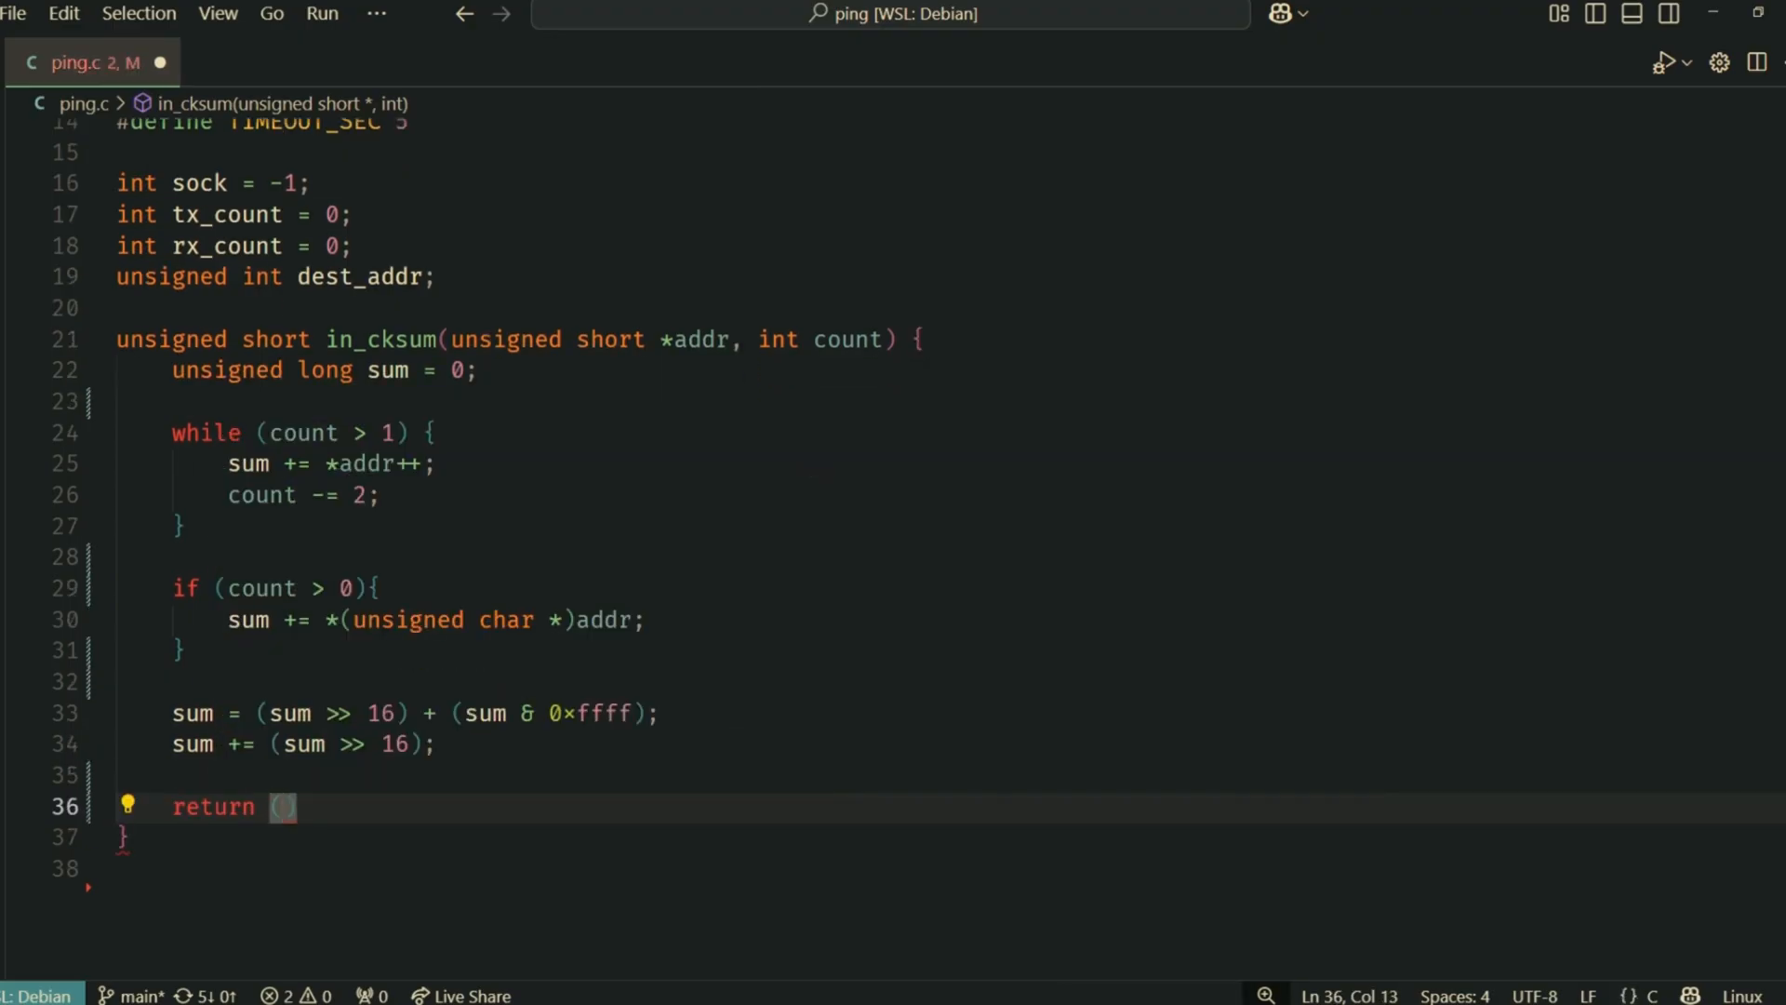
text(~sum)
text(int init_socket() {)
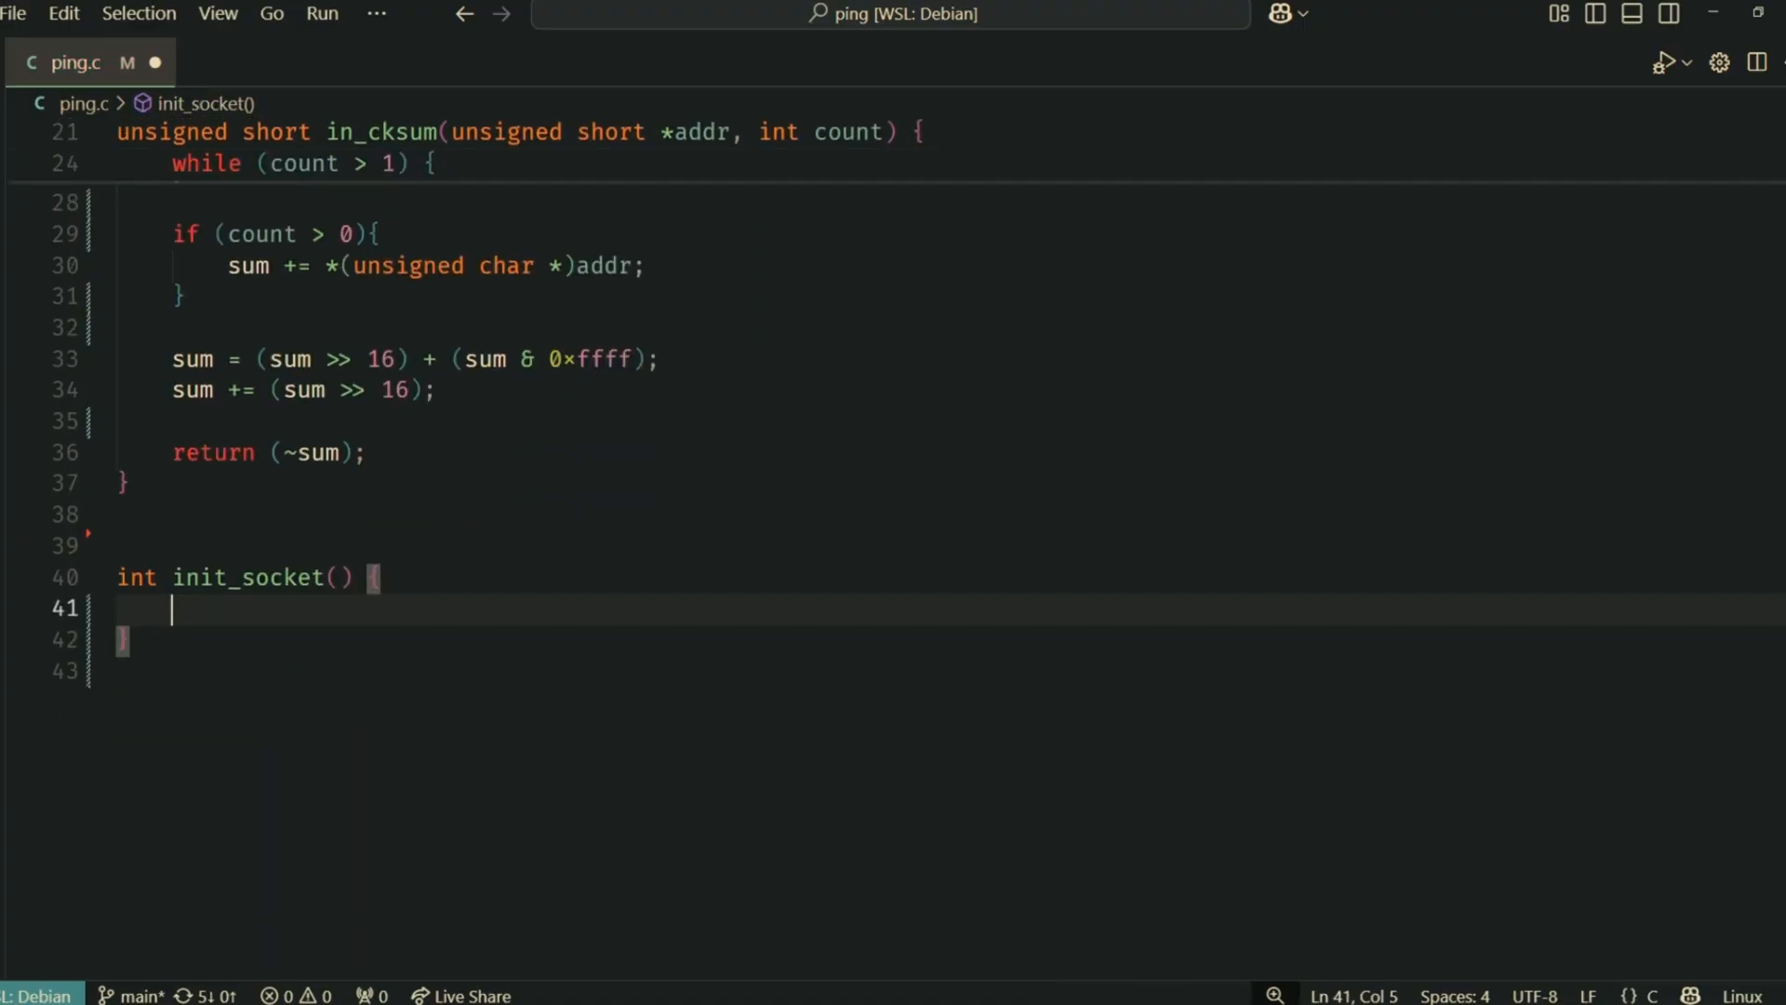
Open a raw AF_INET IPPROTO_ICMP socket, printing an error to stderr on failure
text(int s = socket)
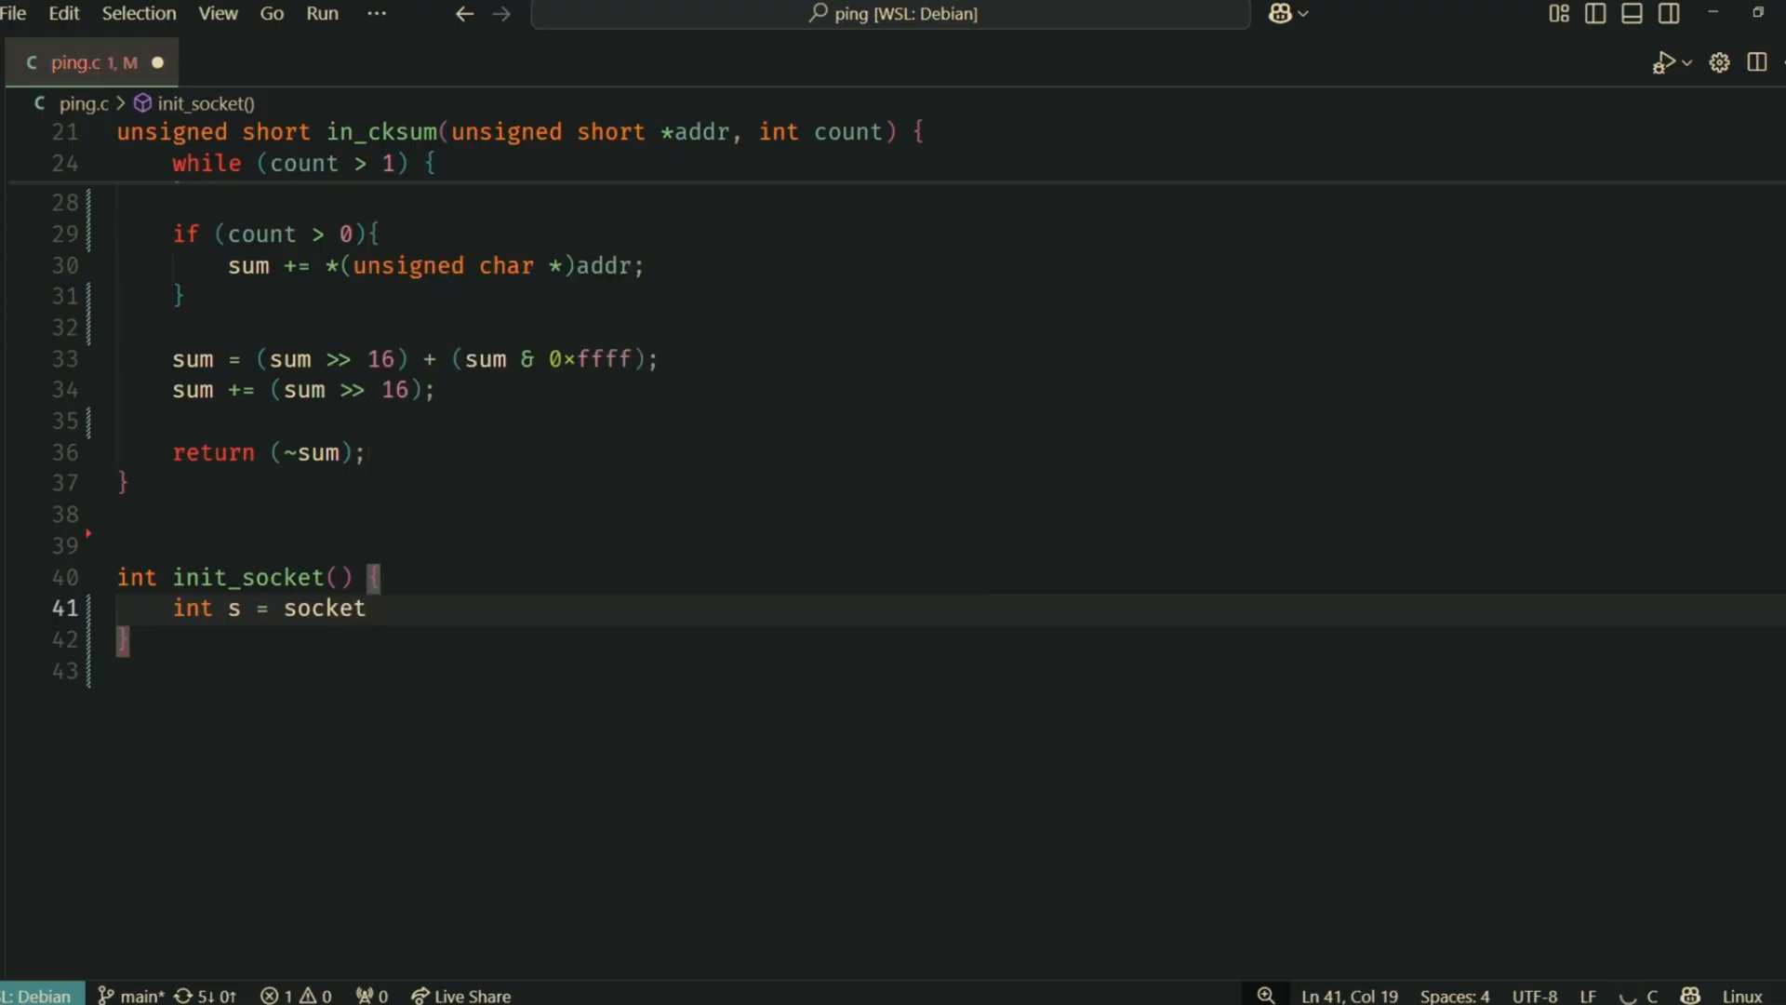
text((AF_INET, SOCK_RAW)
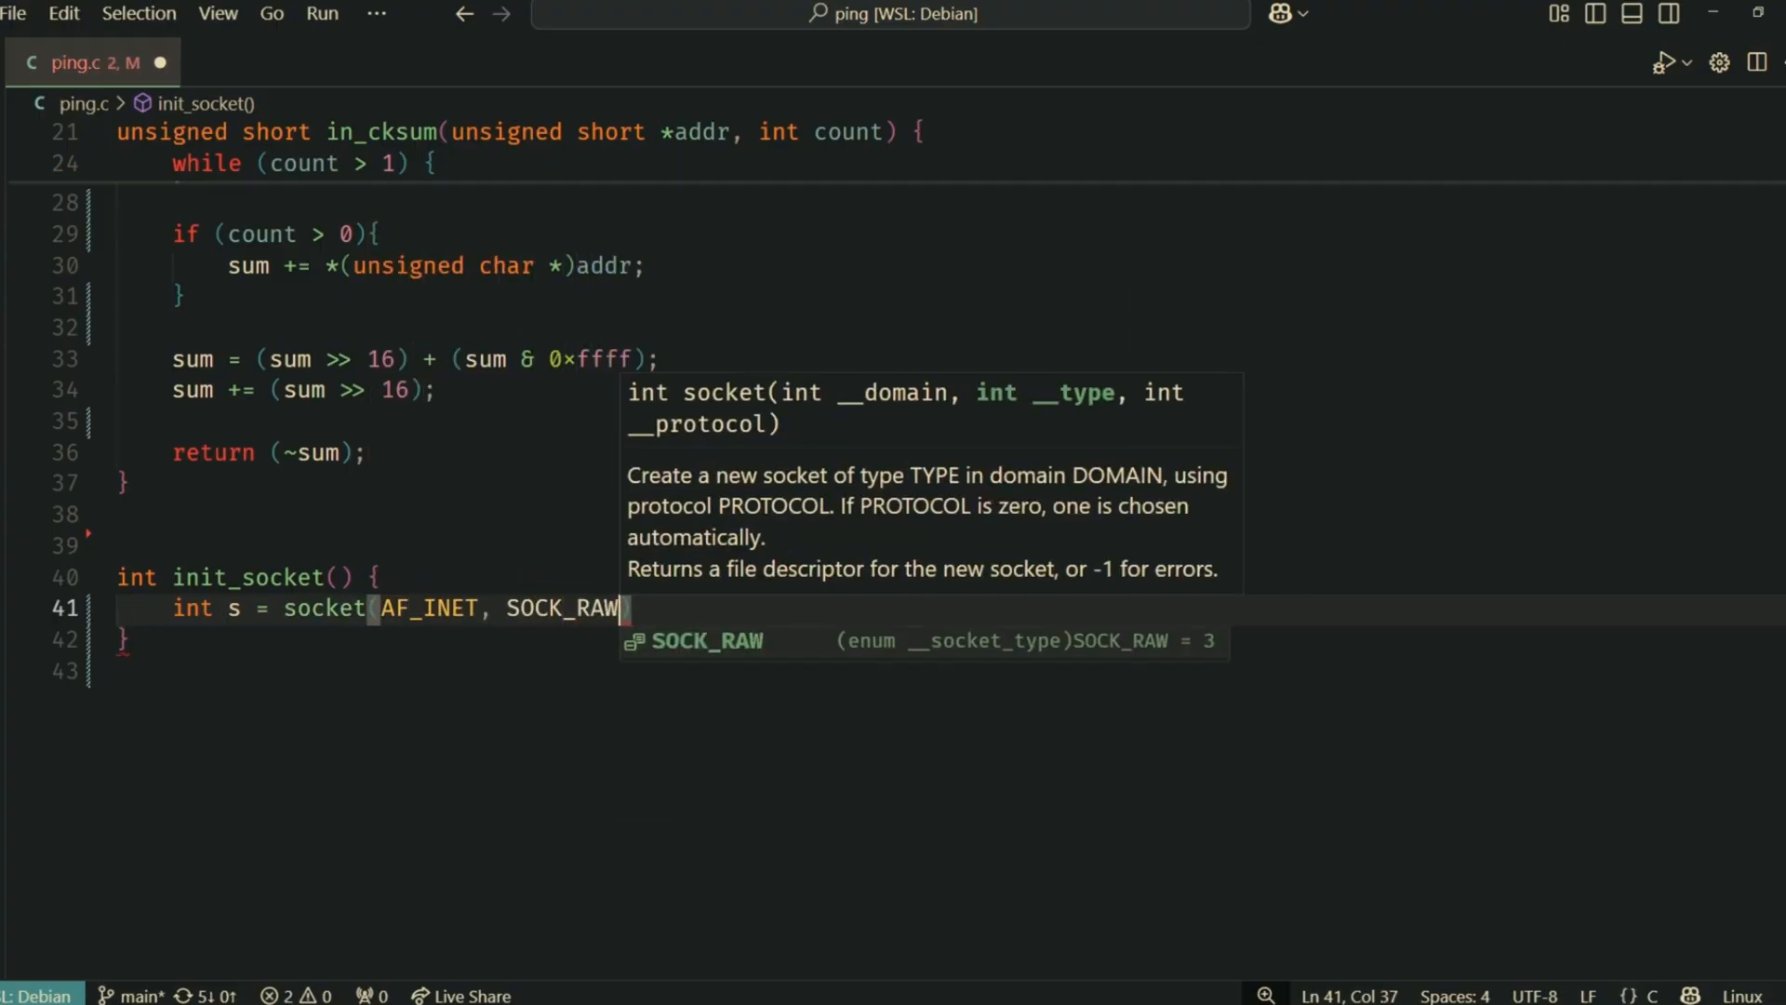
text(< IPPROTO_ICMP)
text(fprintf()
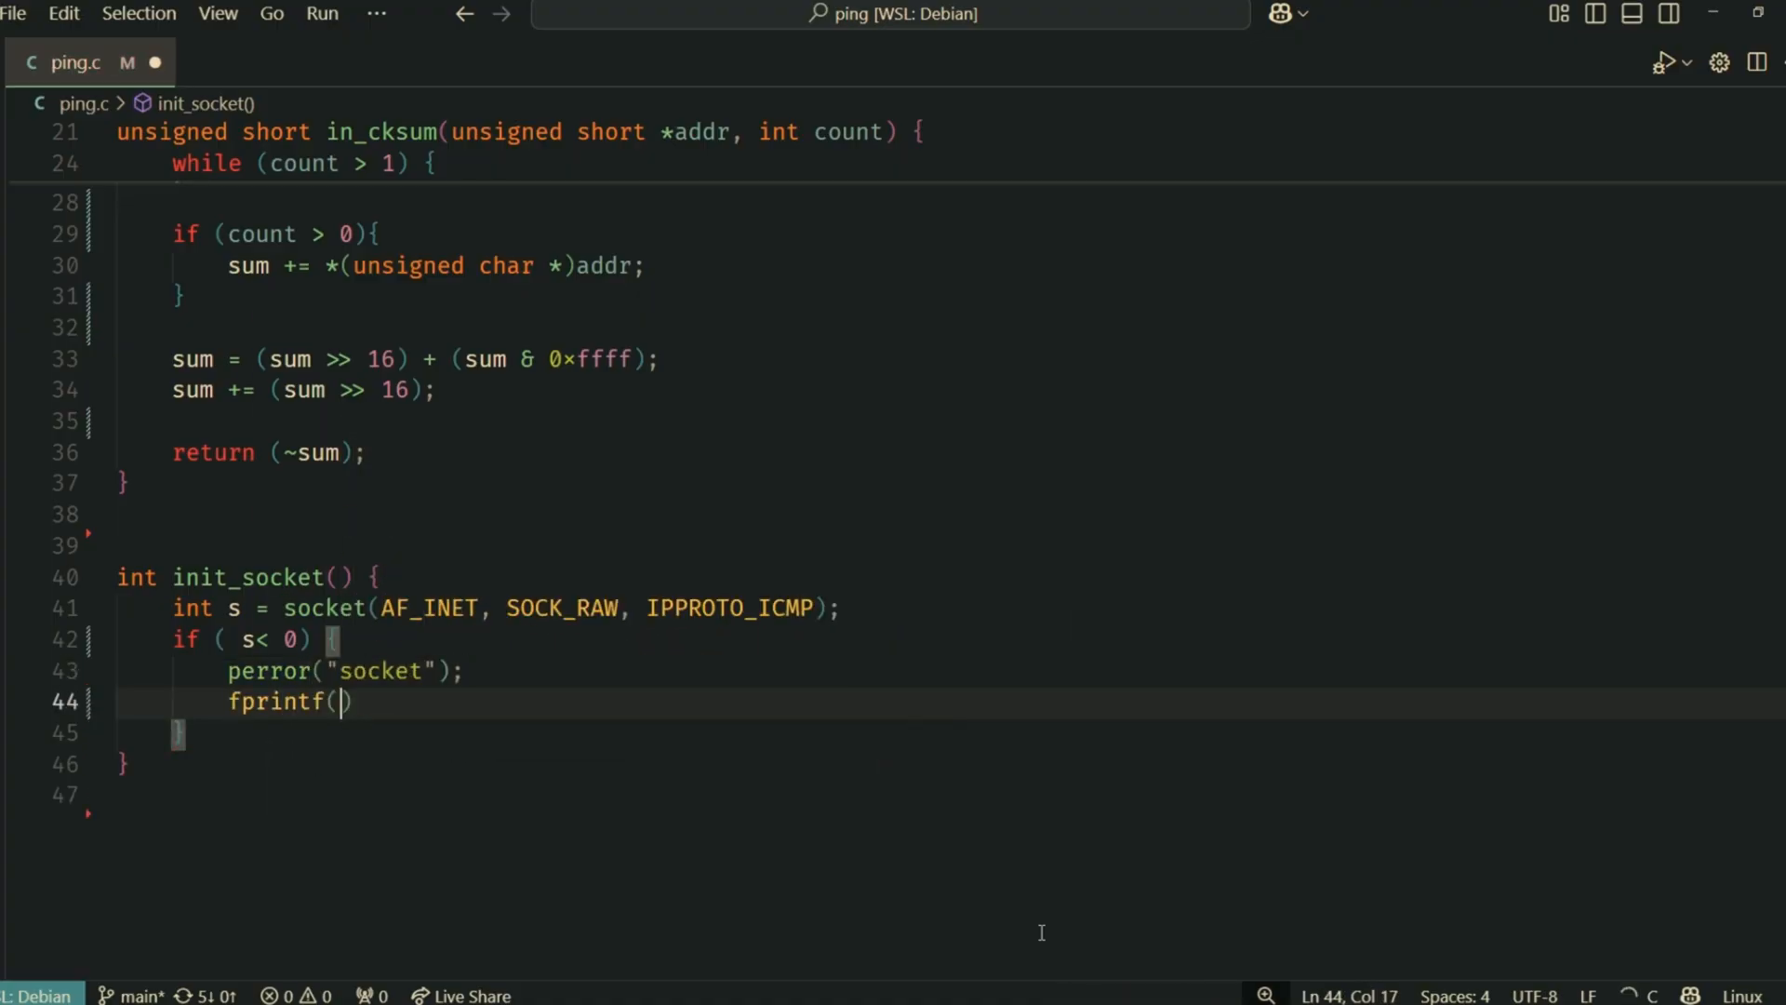
text(stderr, "you need to be root to create raw socket.)
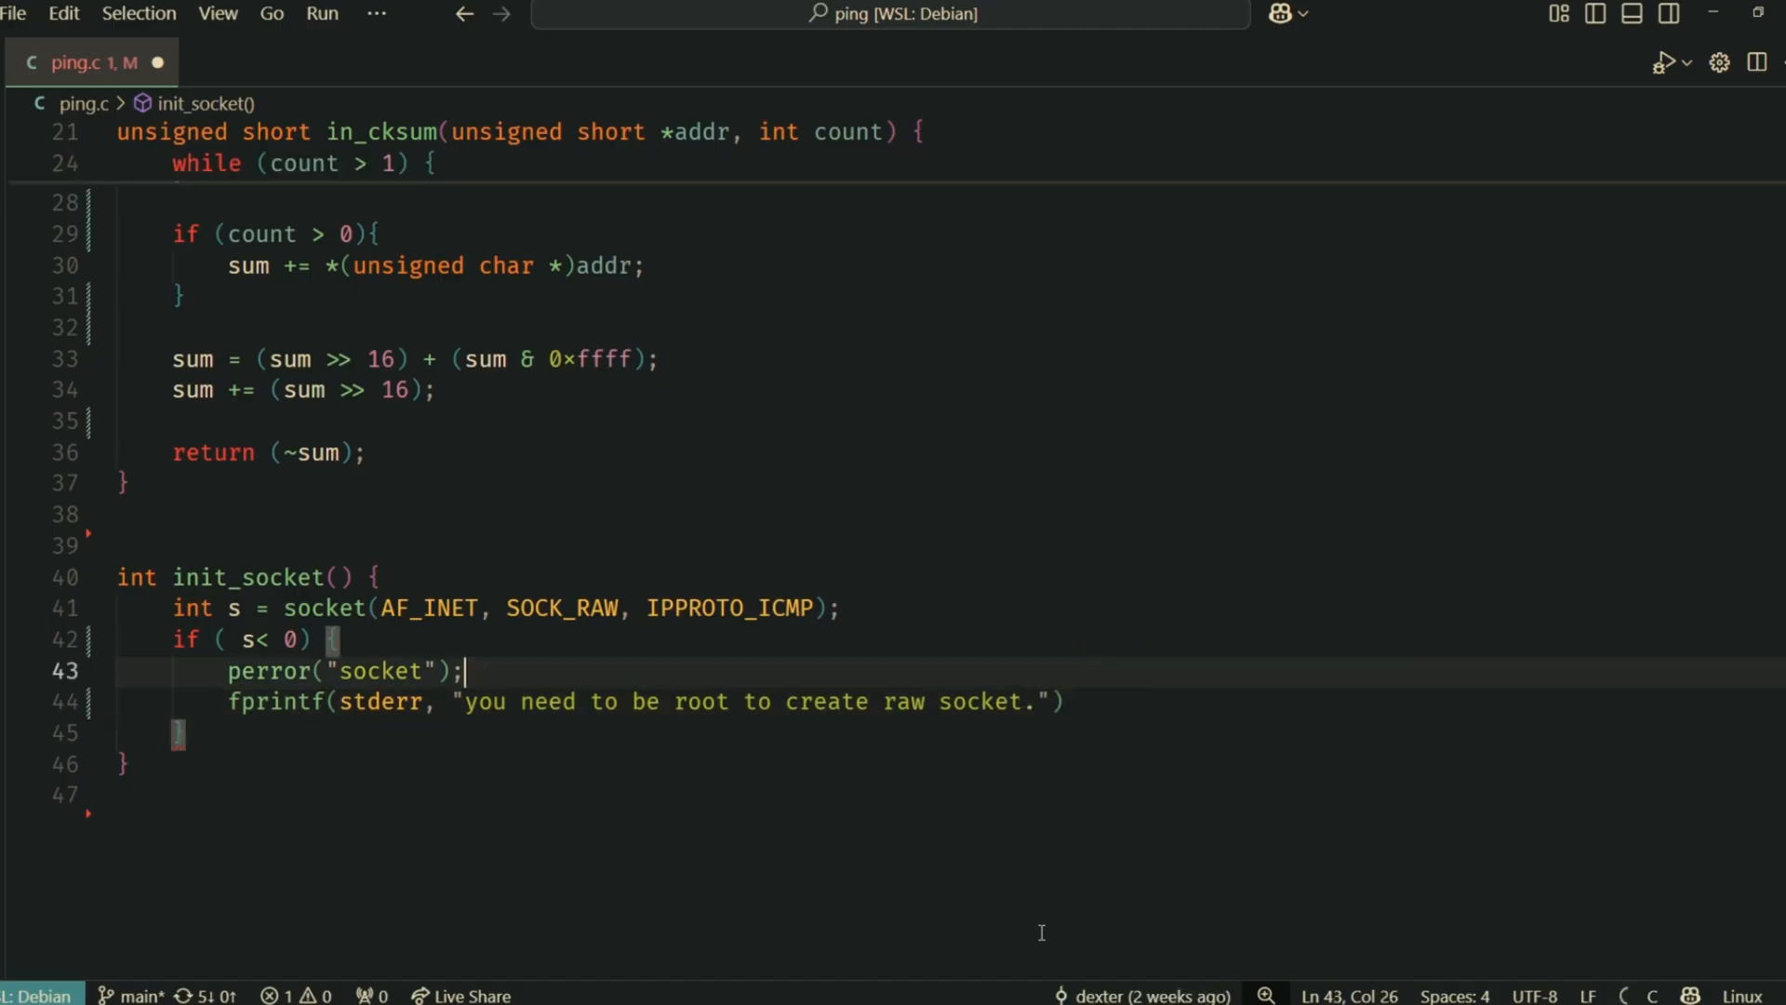
text(return -1;)
text(tv_out.tv_use)
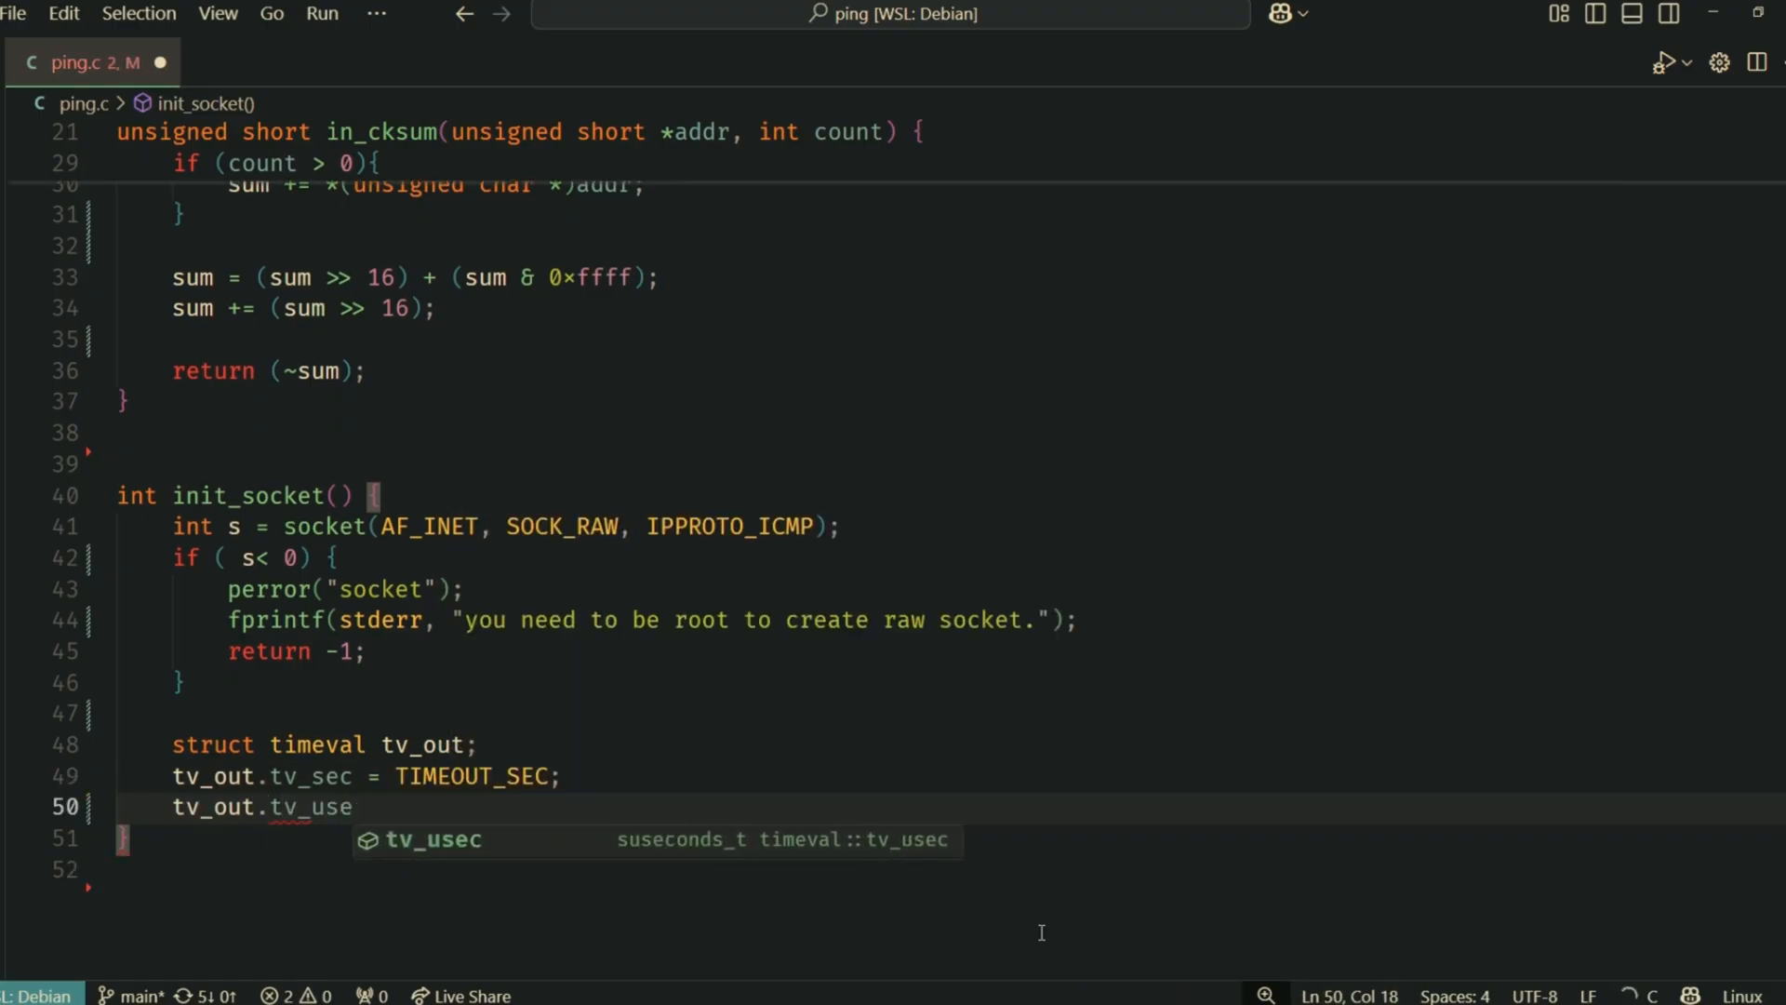
Set SO_RCVTIMEO from tv_out with setsockopt, calling perror and returning -1 on failure
text(if (se)
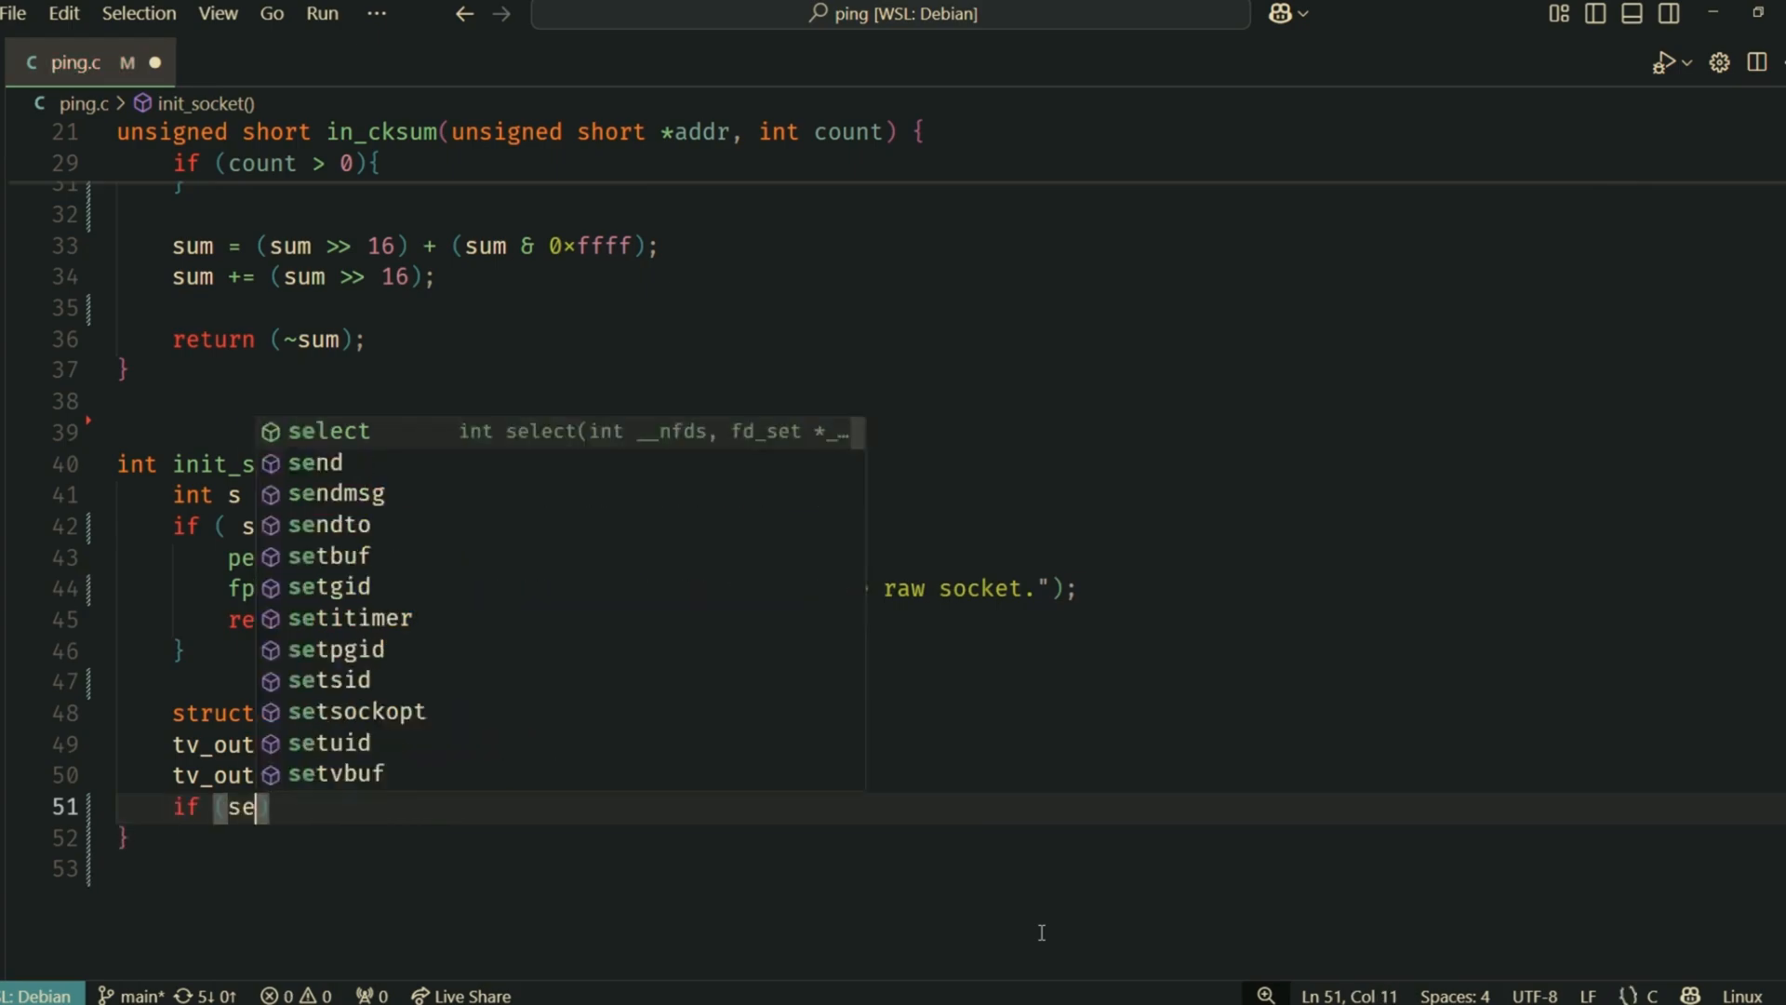
text(tsockopt(s, SOL_SOCKET, SO_RCVTIMEO, &tv_out)
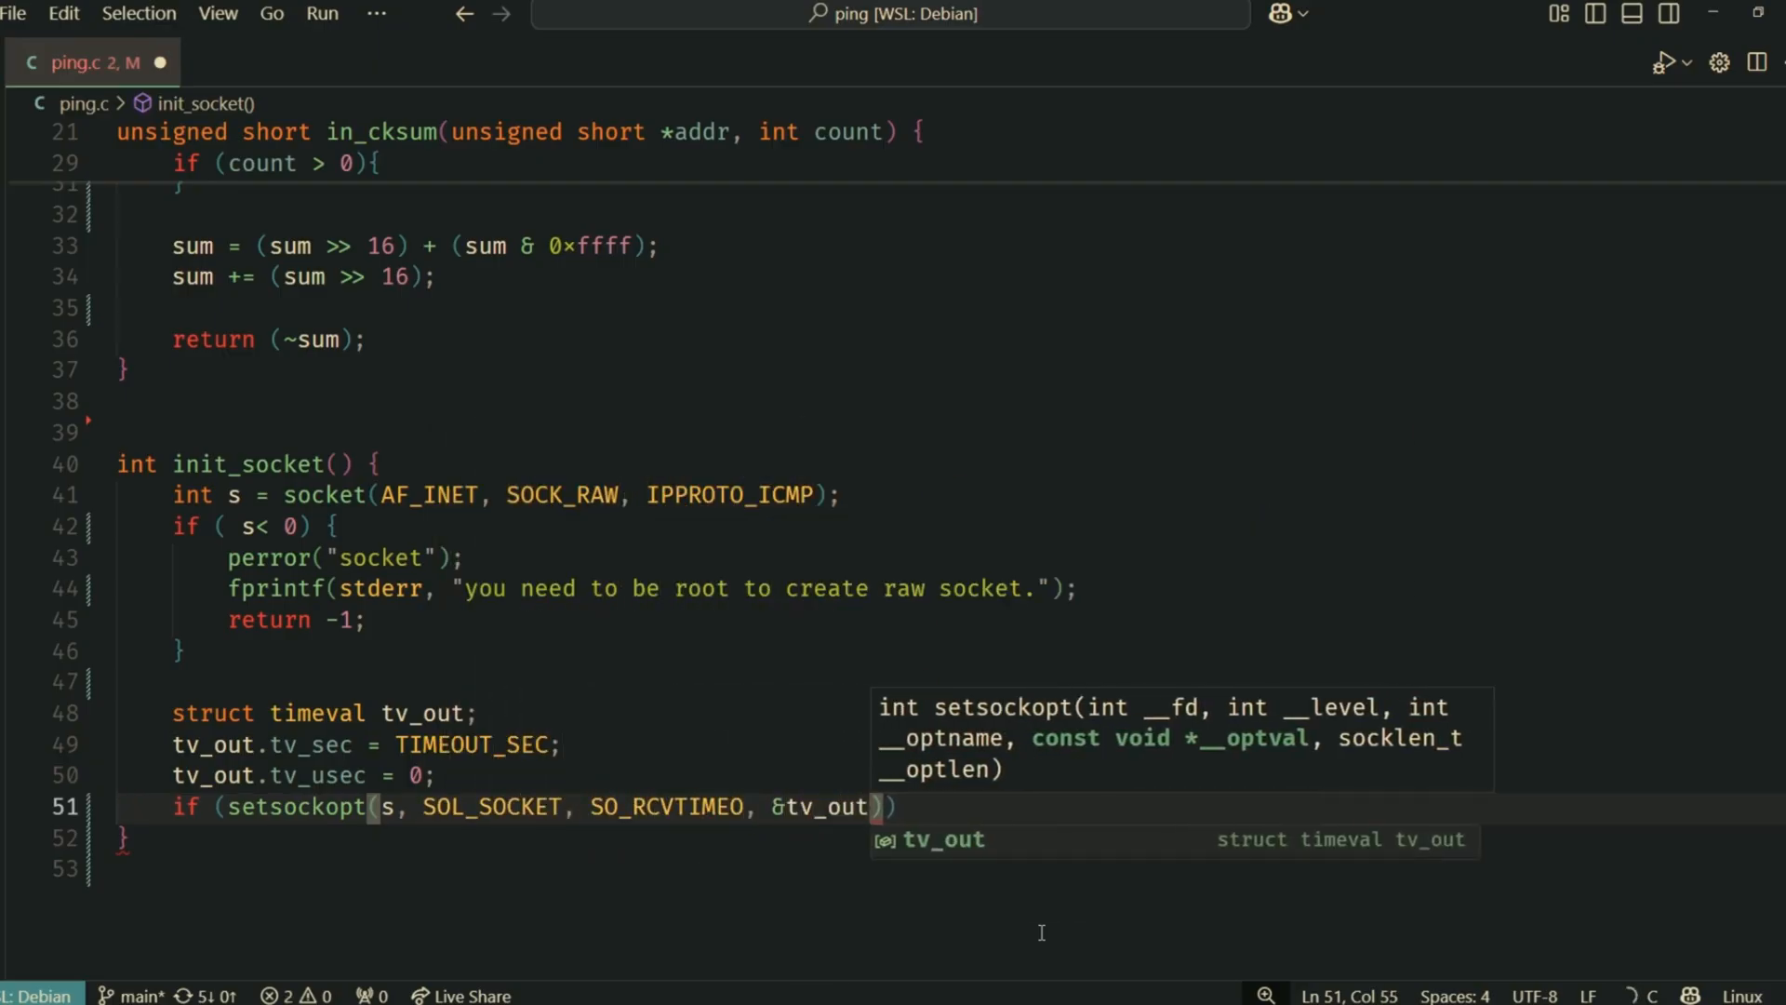
text(, sizeof(tv_out))
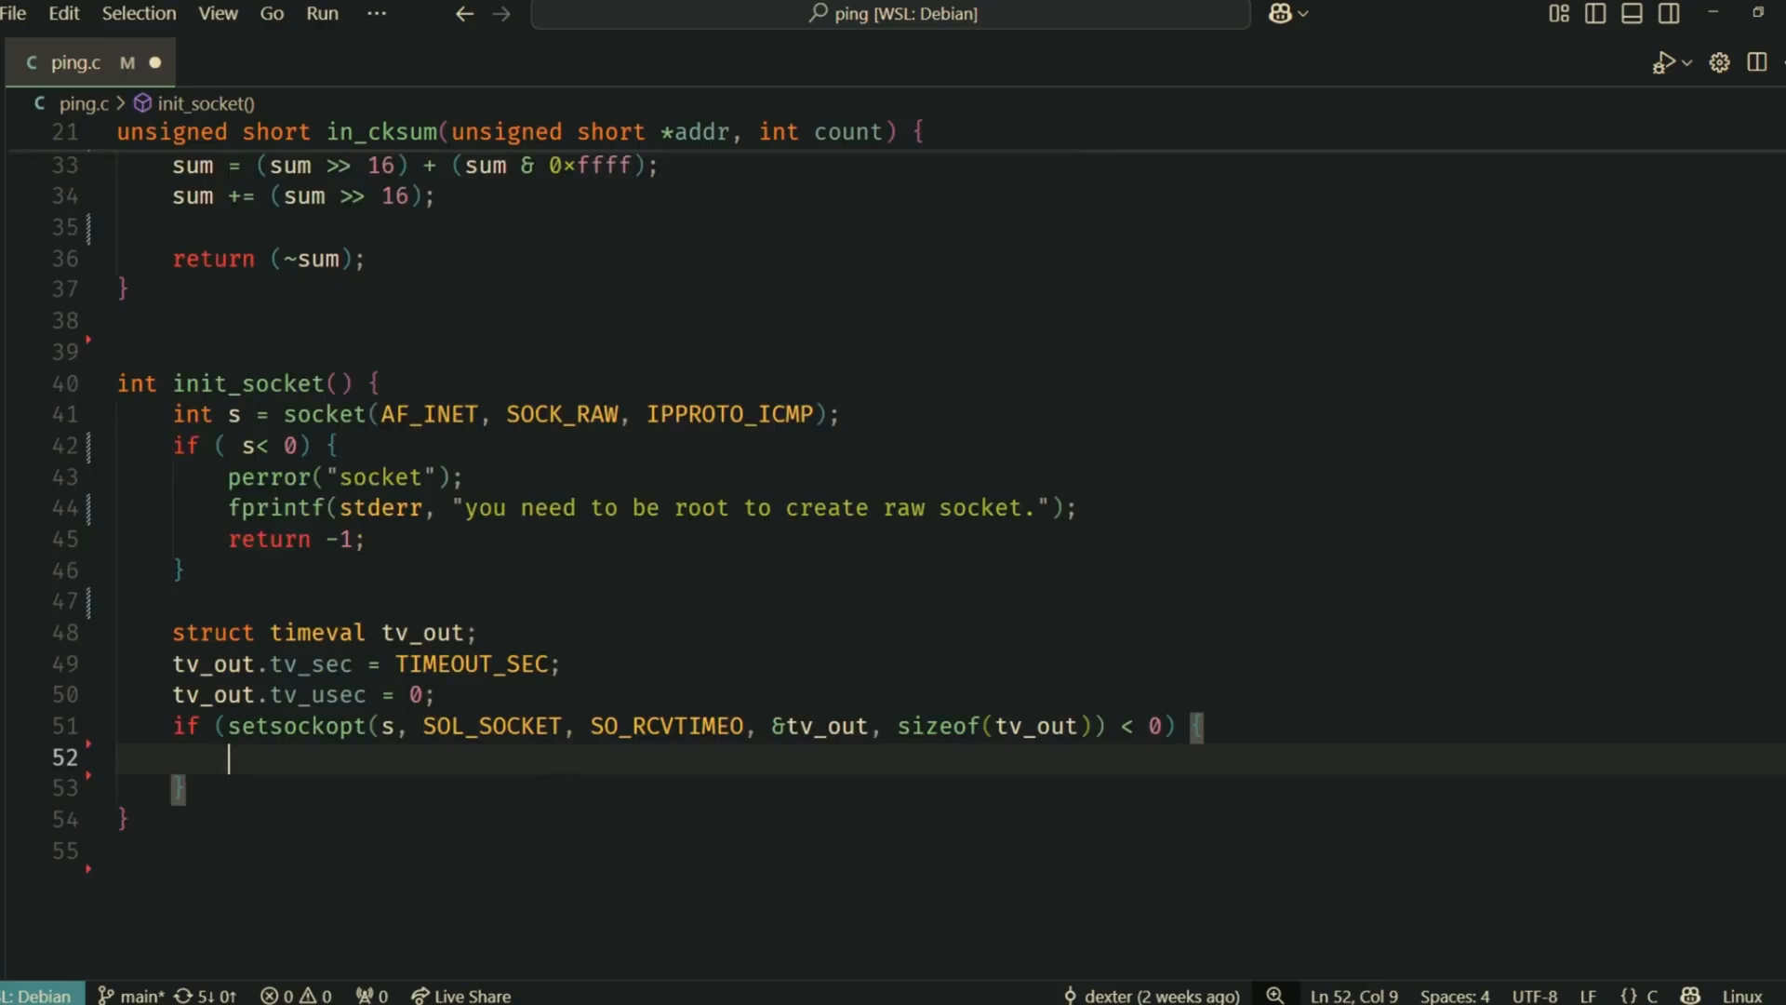
text(perror("setsocketopt SO_RCVTIMEO");)
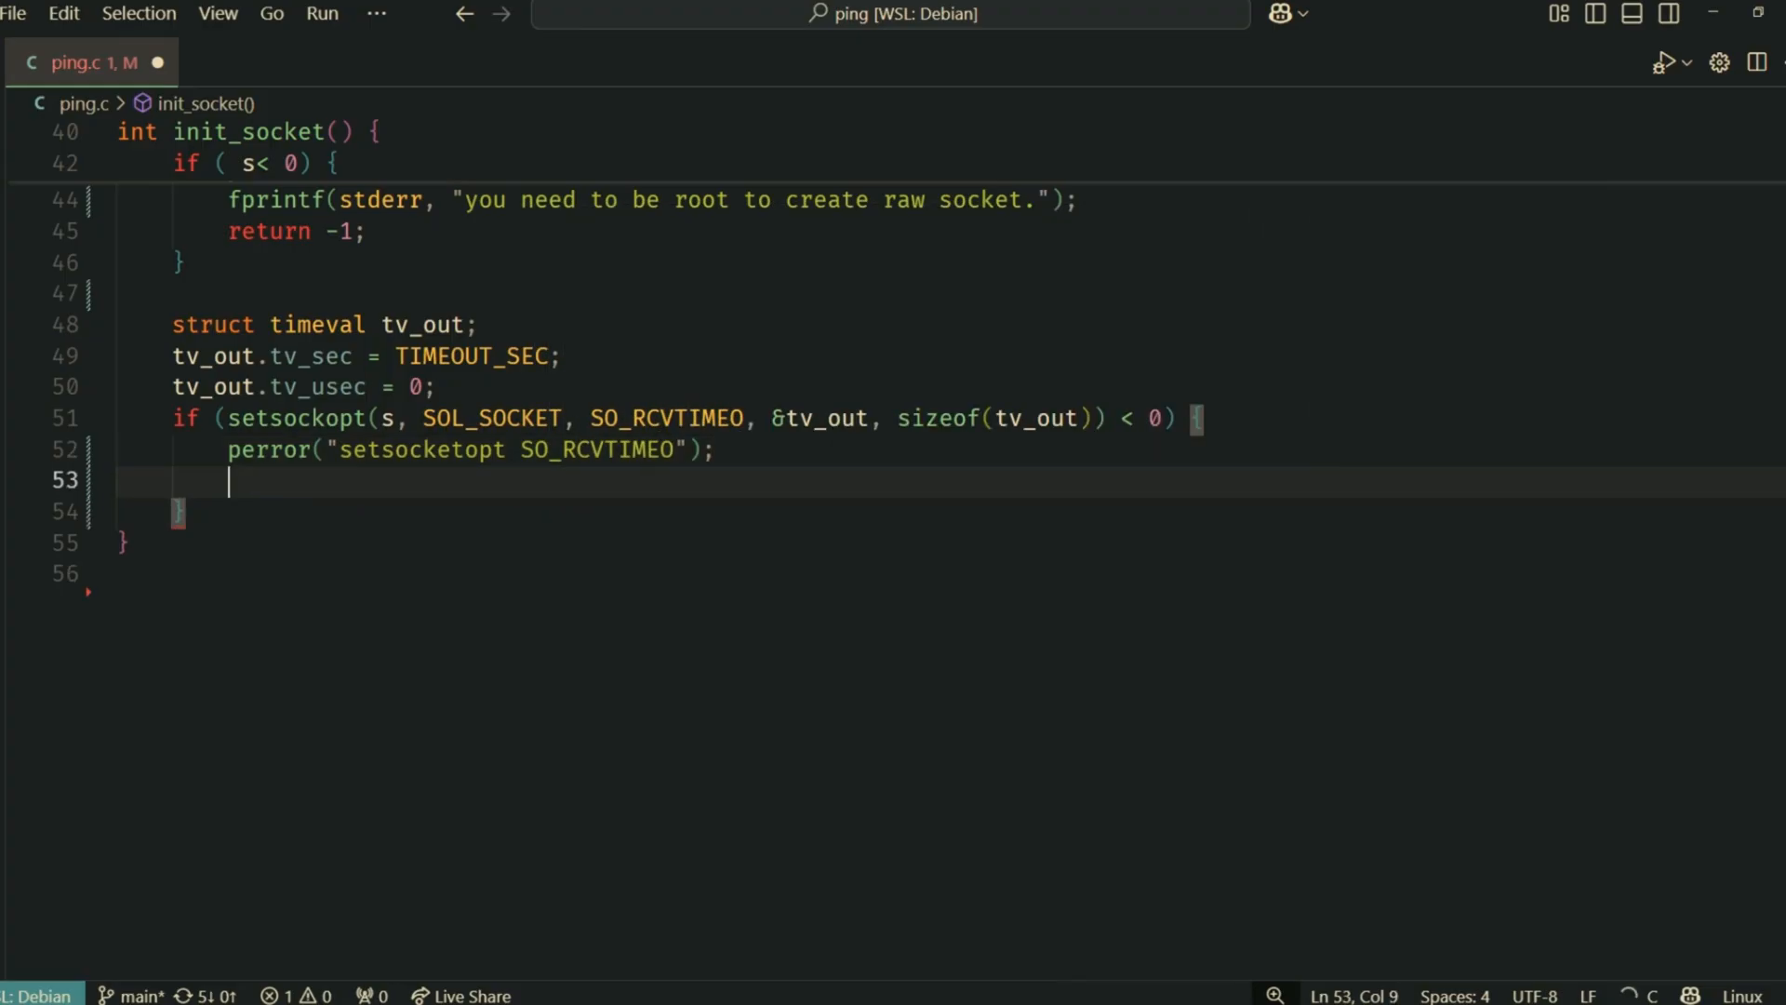
text(return -1;)
text(void)
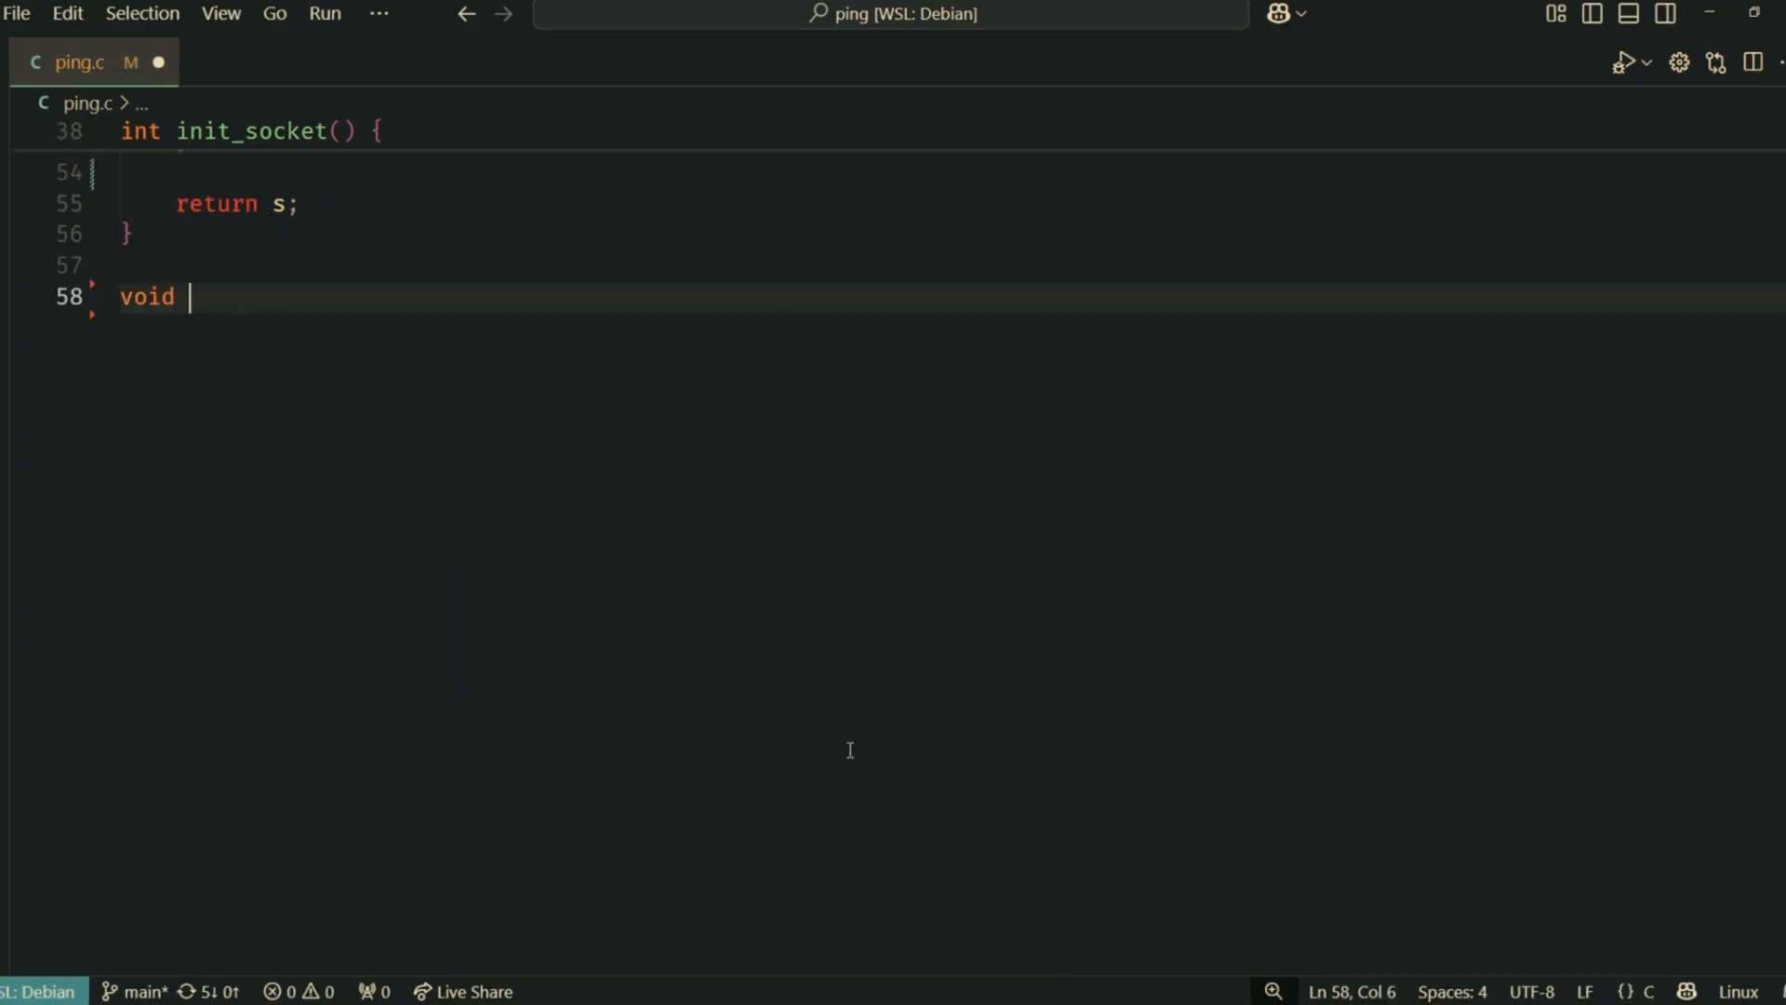
Declare prep_packet(char *sendbuf, int seq), memset sendbuf to PKT_SIZE zeros, and cast it to icmp_pkt
text(prep_packet(char)
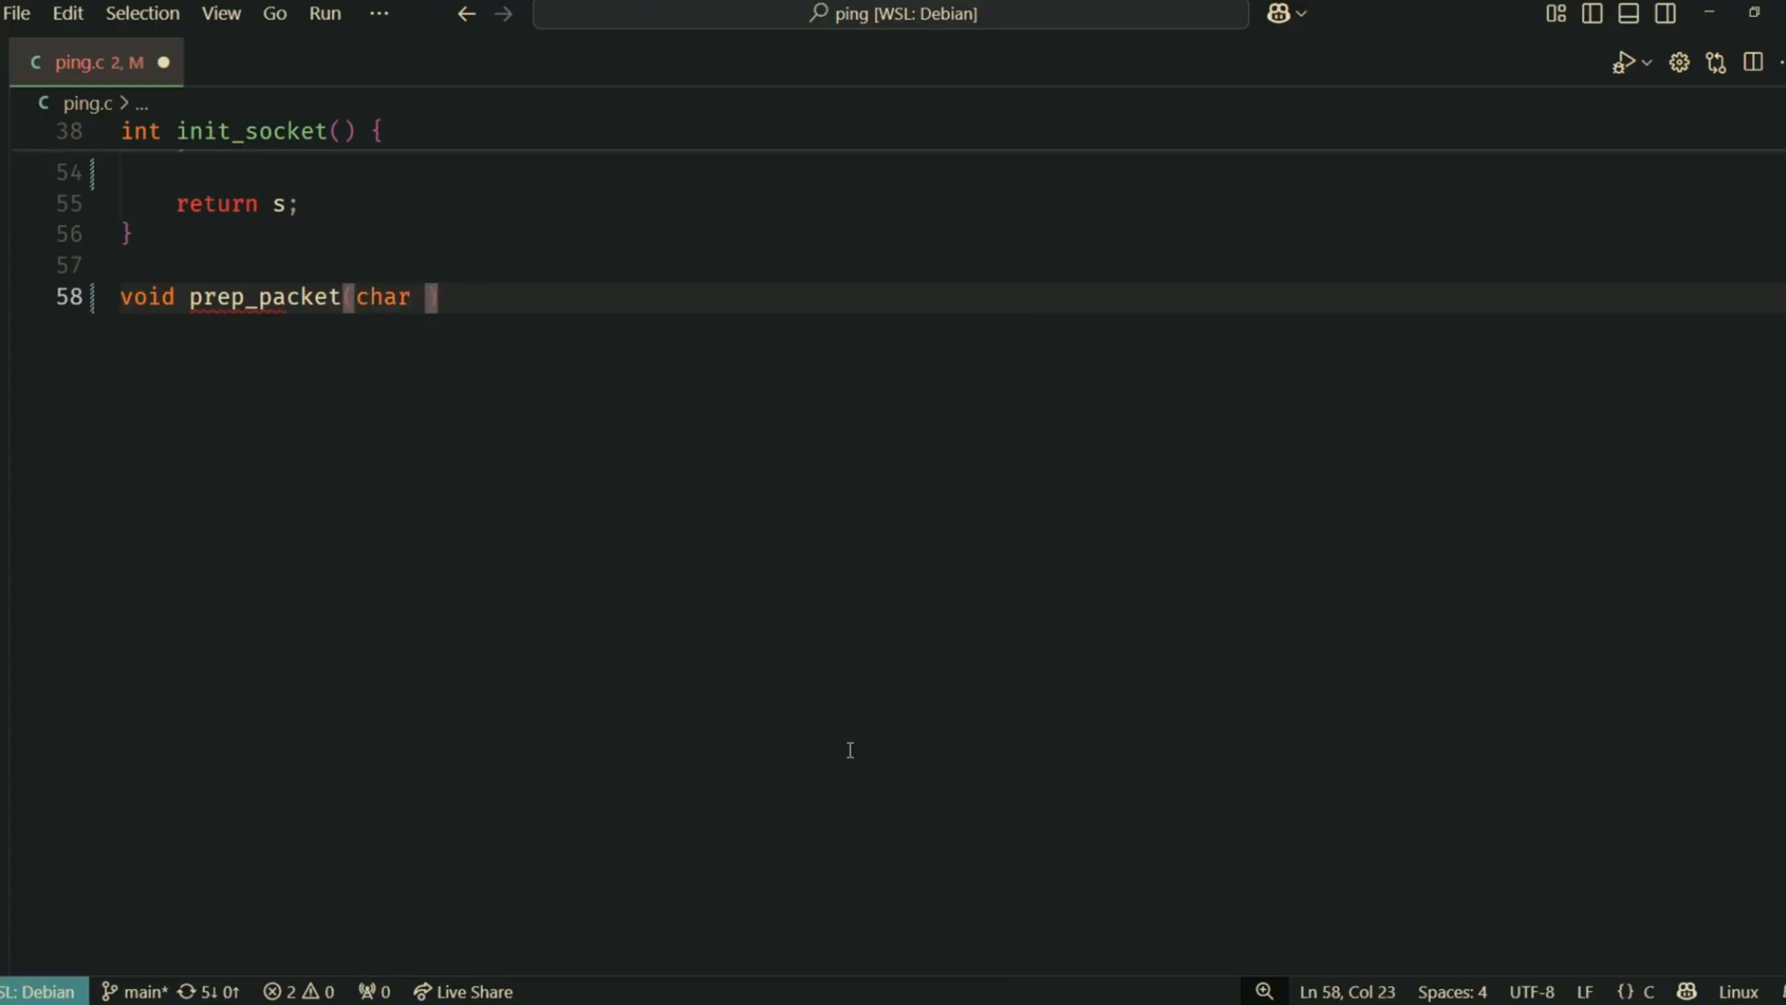
text(*sendbuf, int seq)
text(memset)
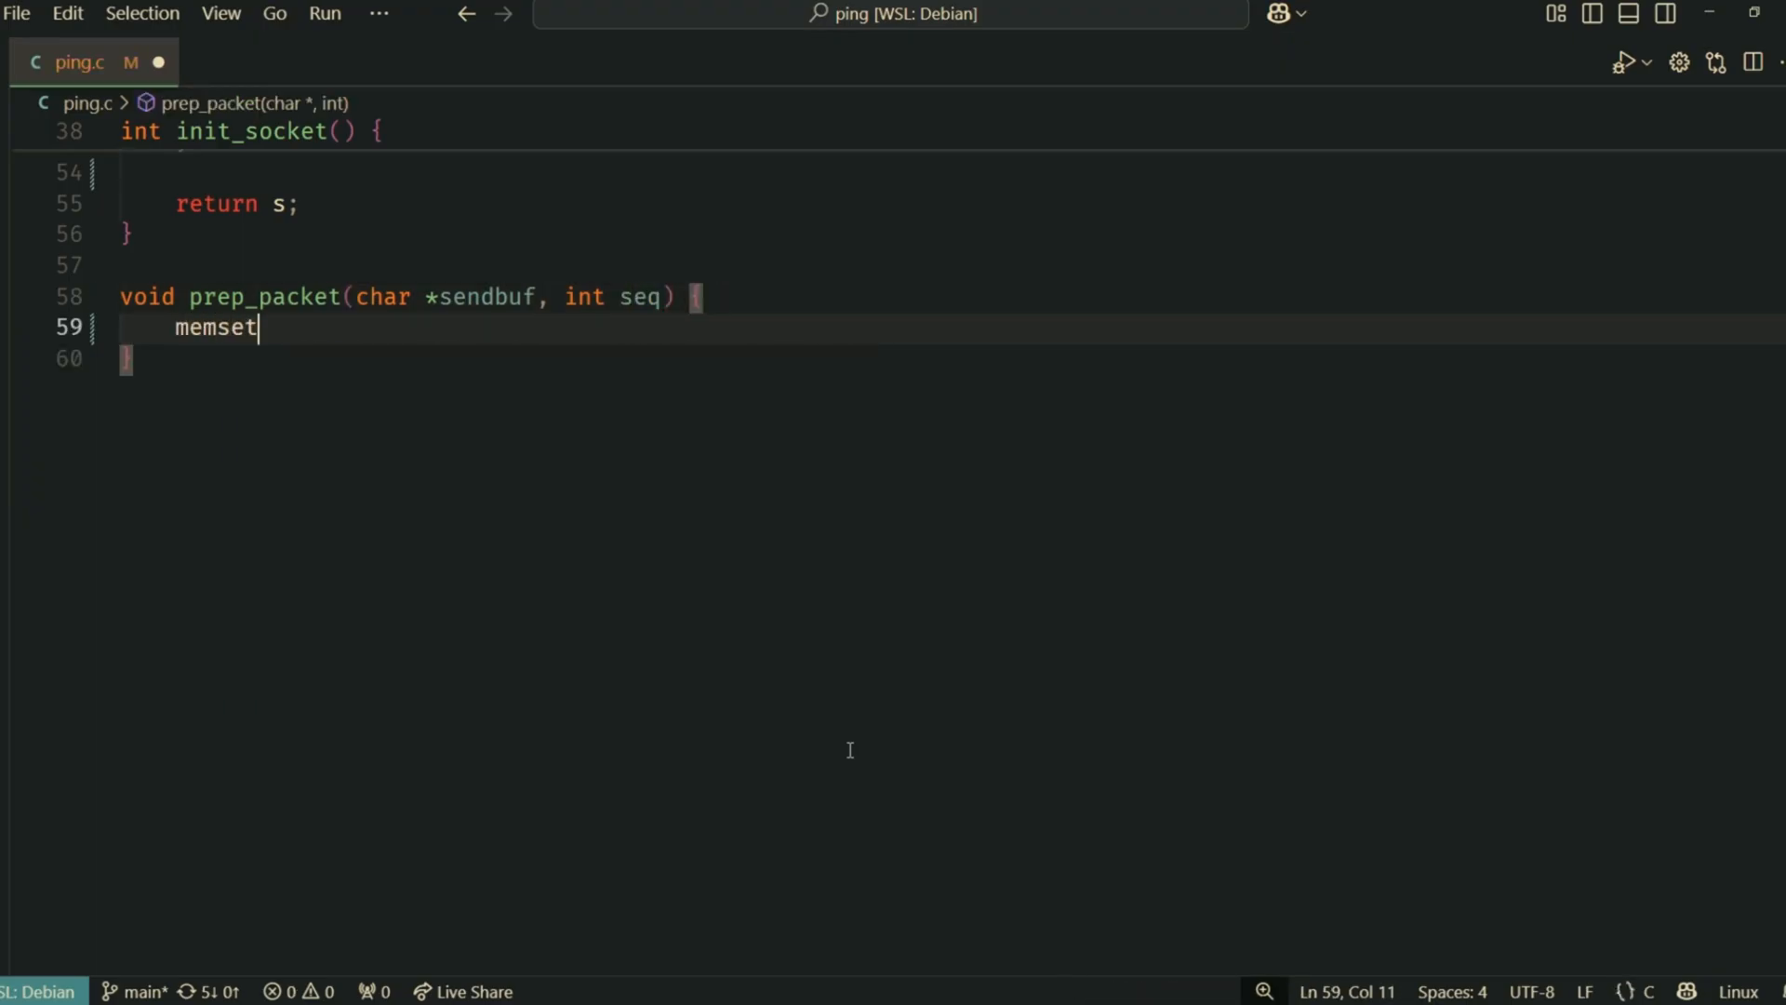
text((sendbuf, 0,)
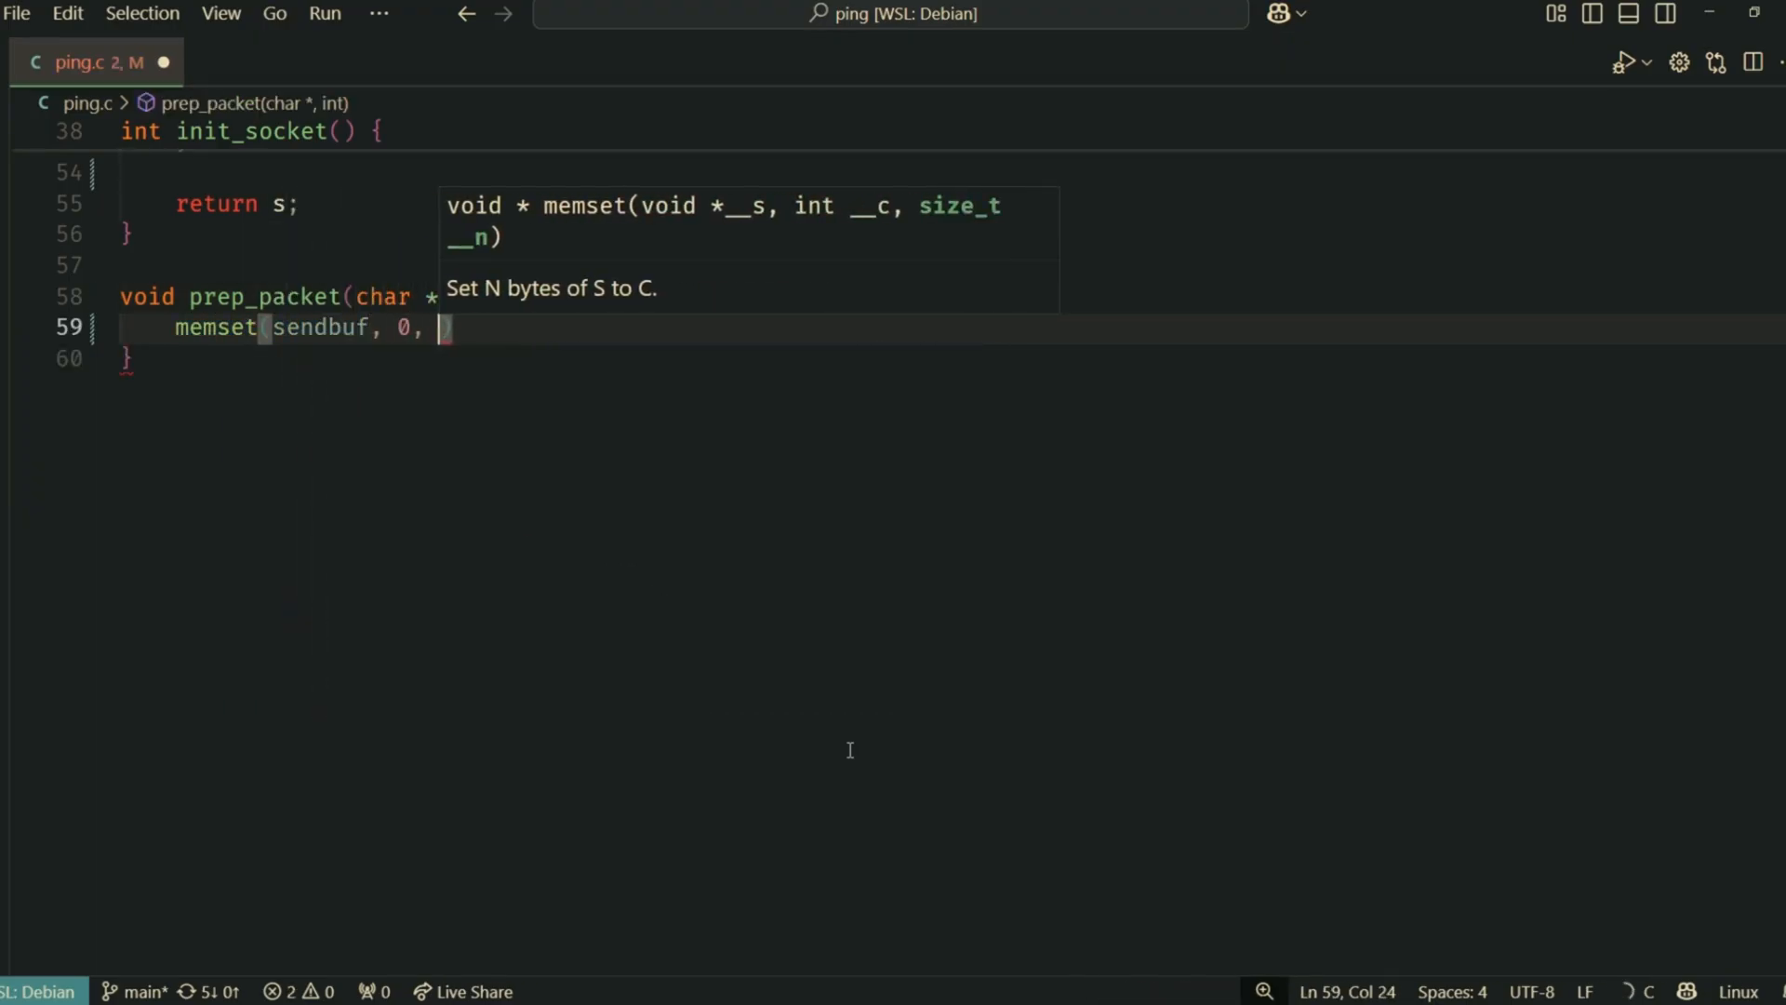
text(PKT_SIZE);)
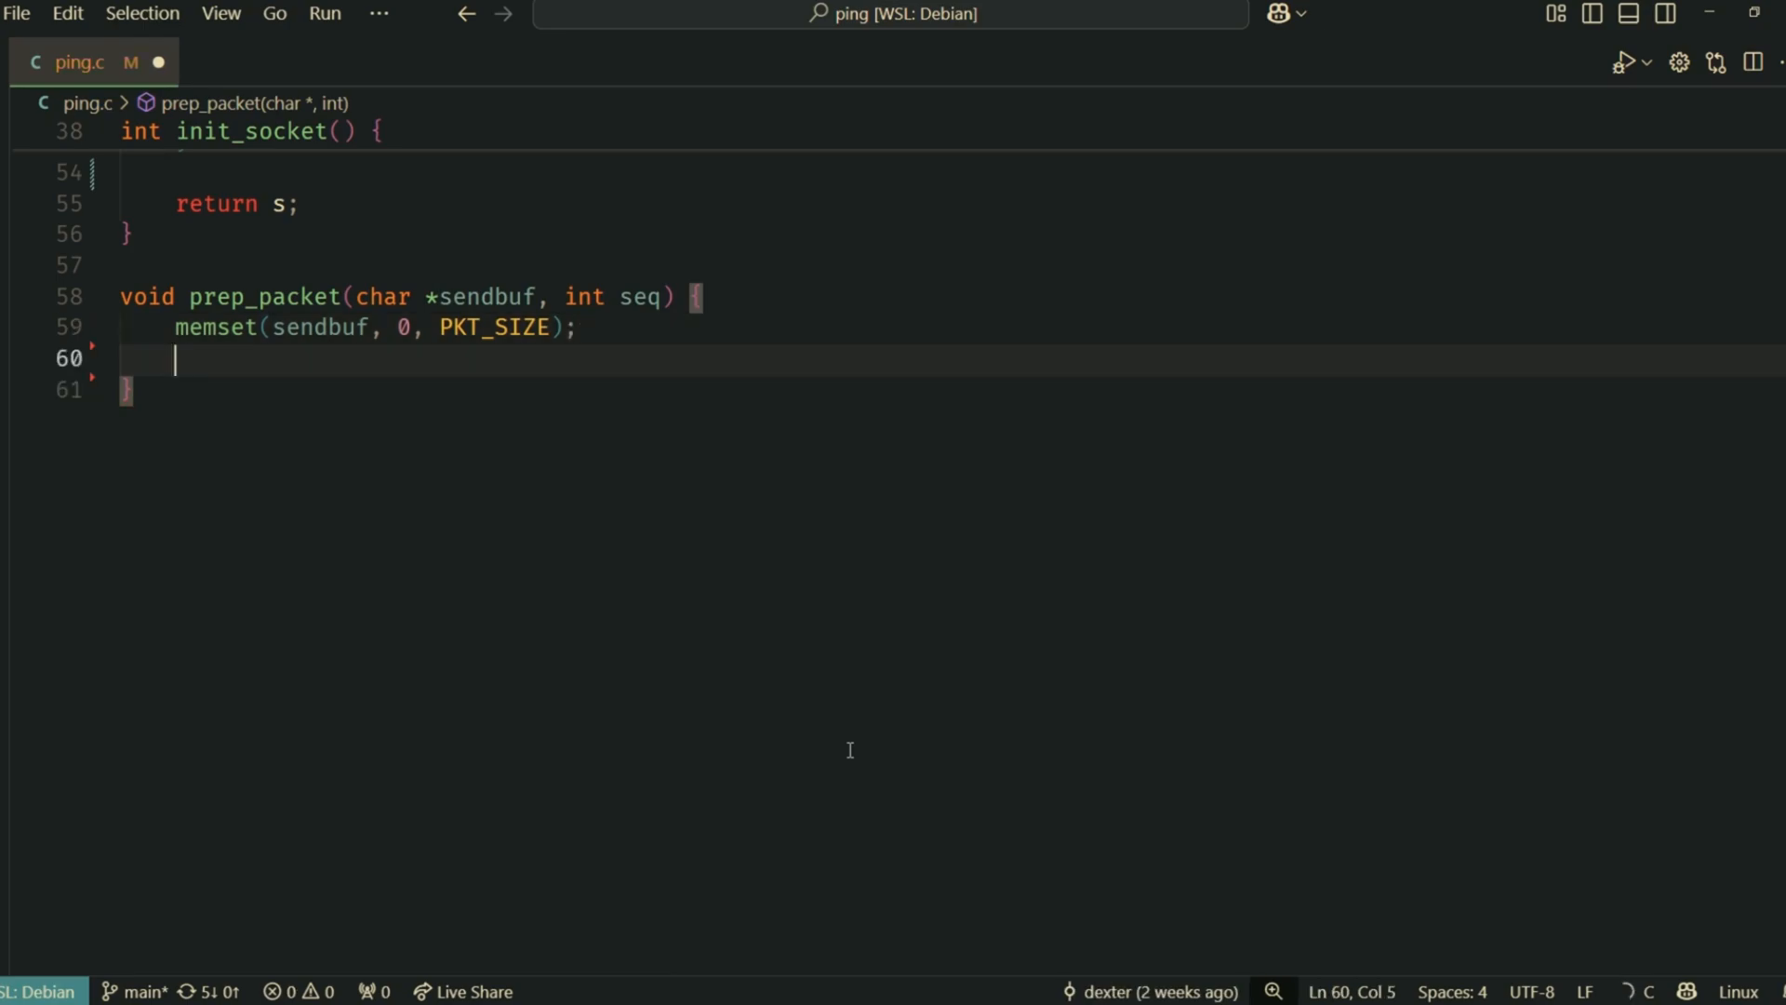
text(struct icmp)
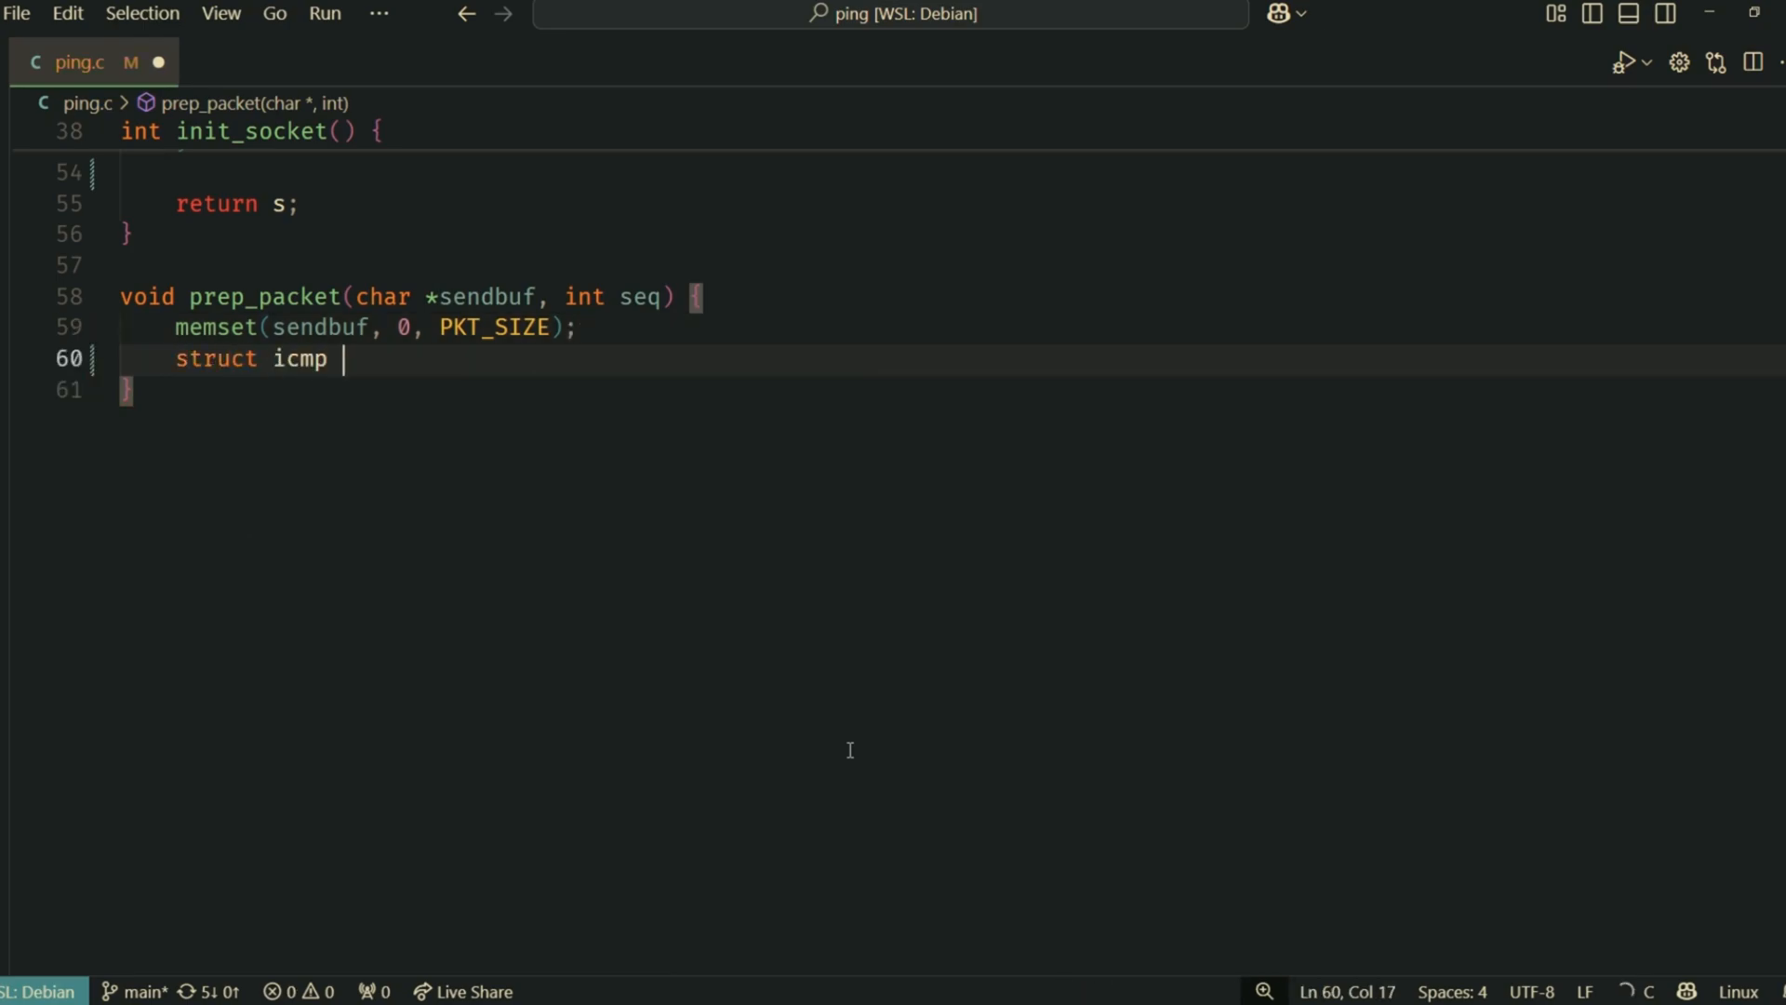
text(*icmp_pkt = (s)
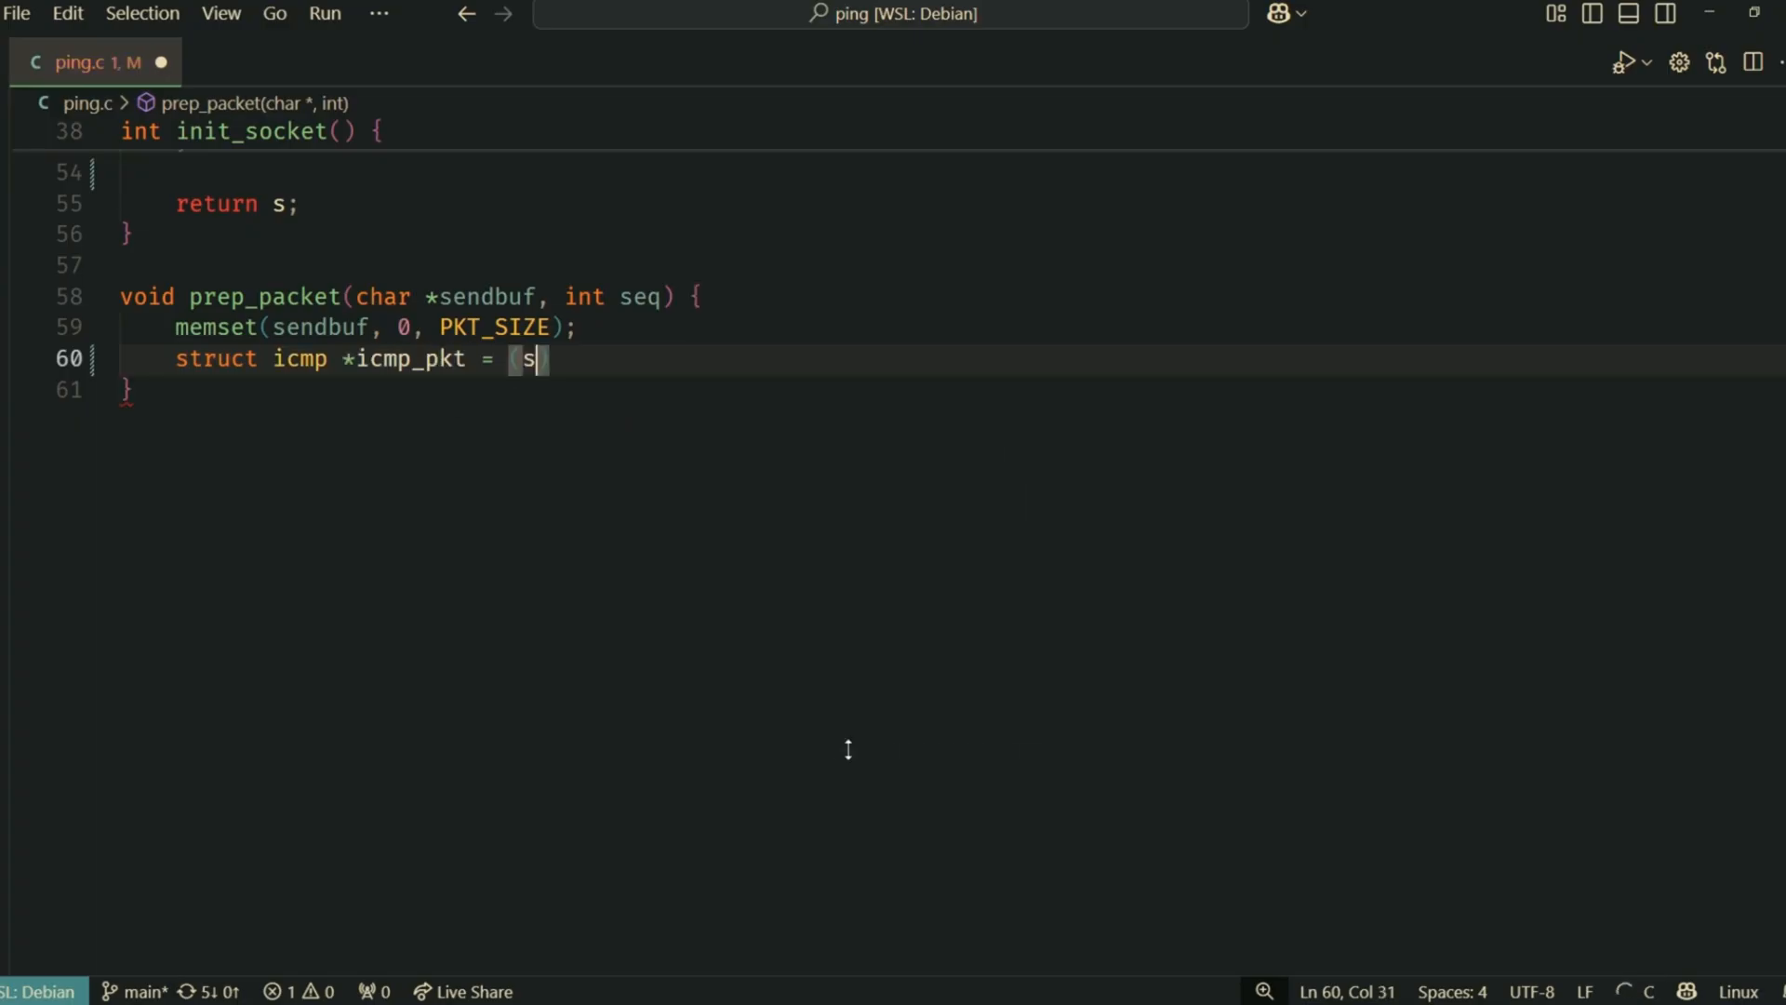
text(truct icmp *)
text(icmp_pkt->icmp)
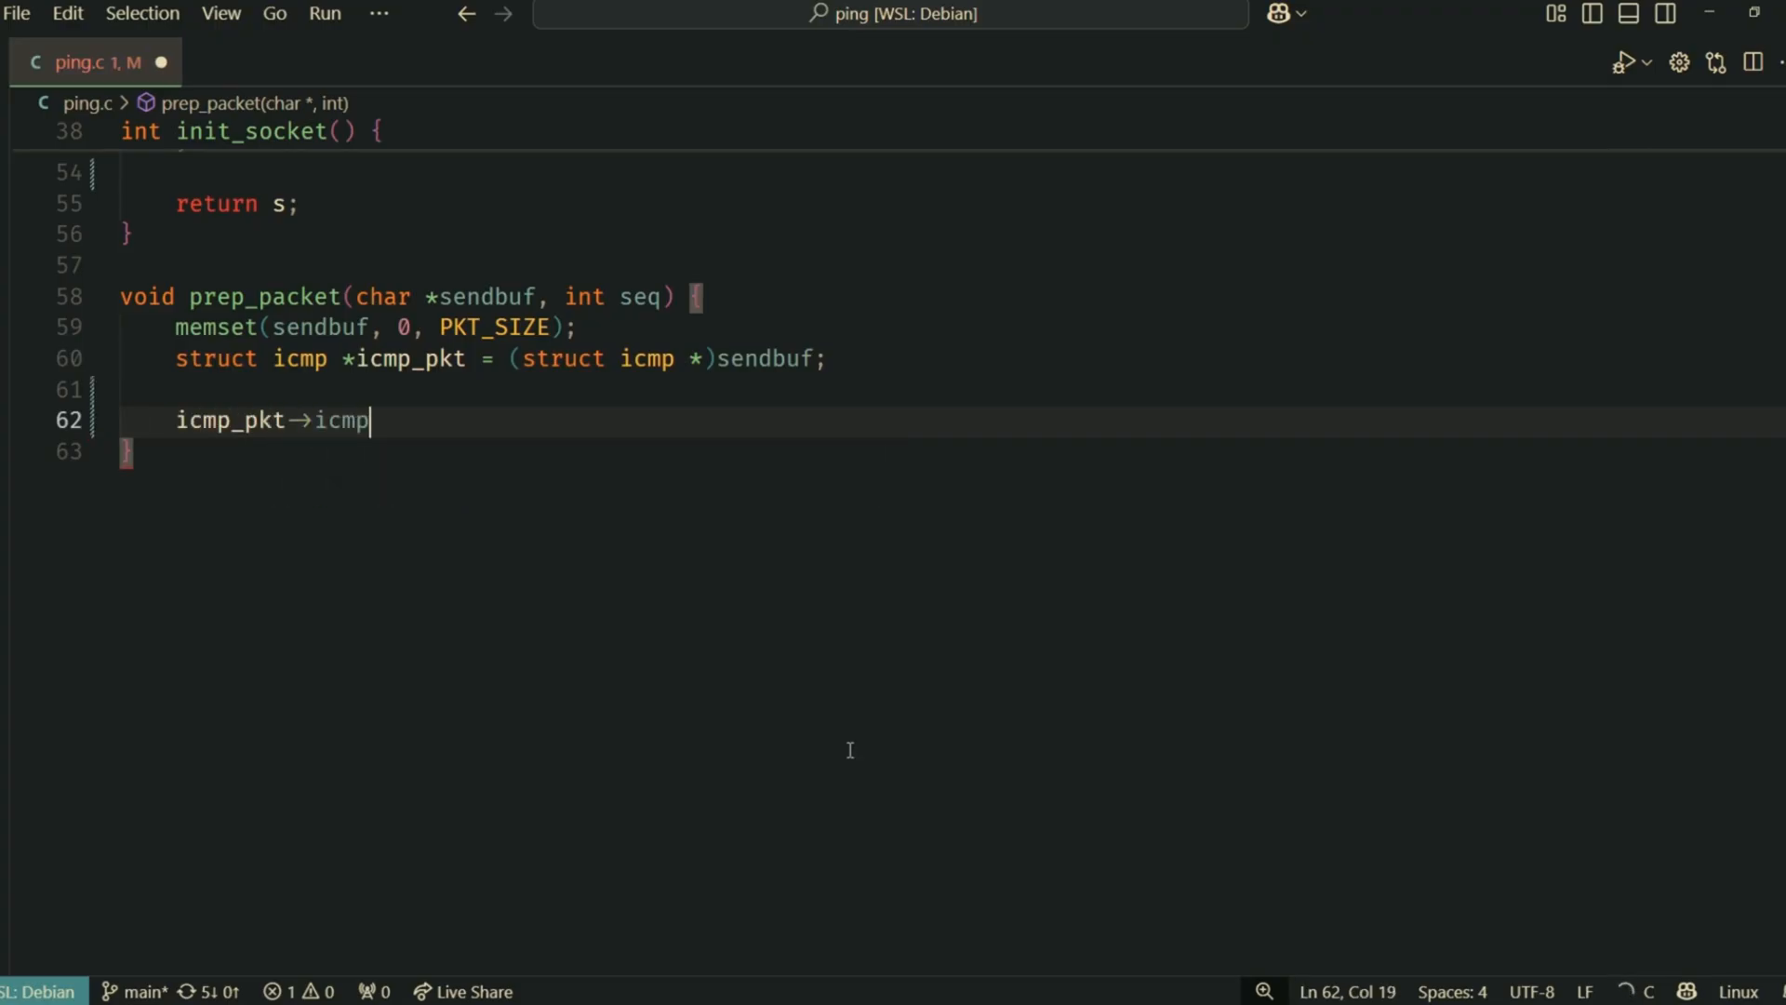
Set icmp_type to ICMP_ECHO, code 0, id getpid() & 0xFFFF, and seq; start the payload memset
text(_type = ICMP_ECHO;)
text(icmp_p)
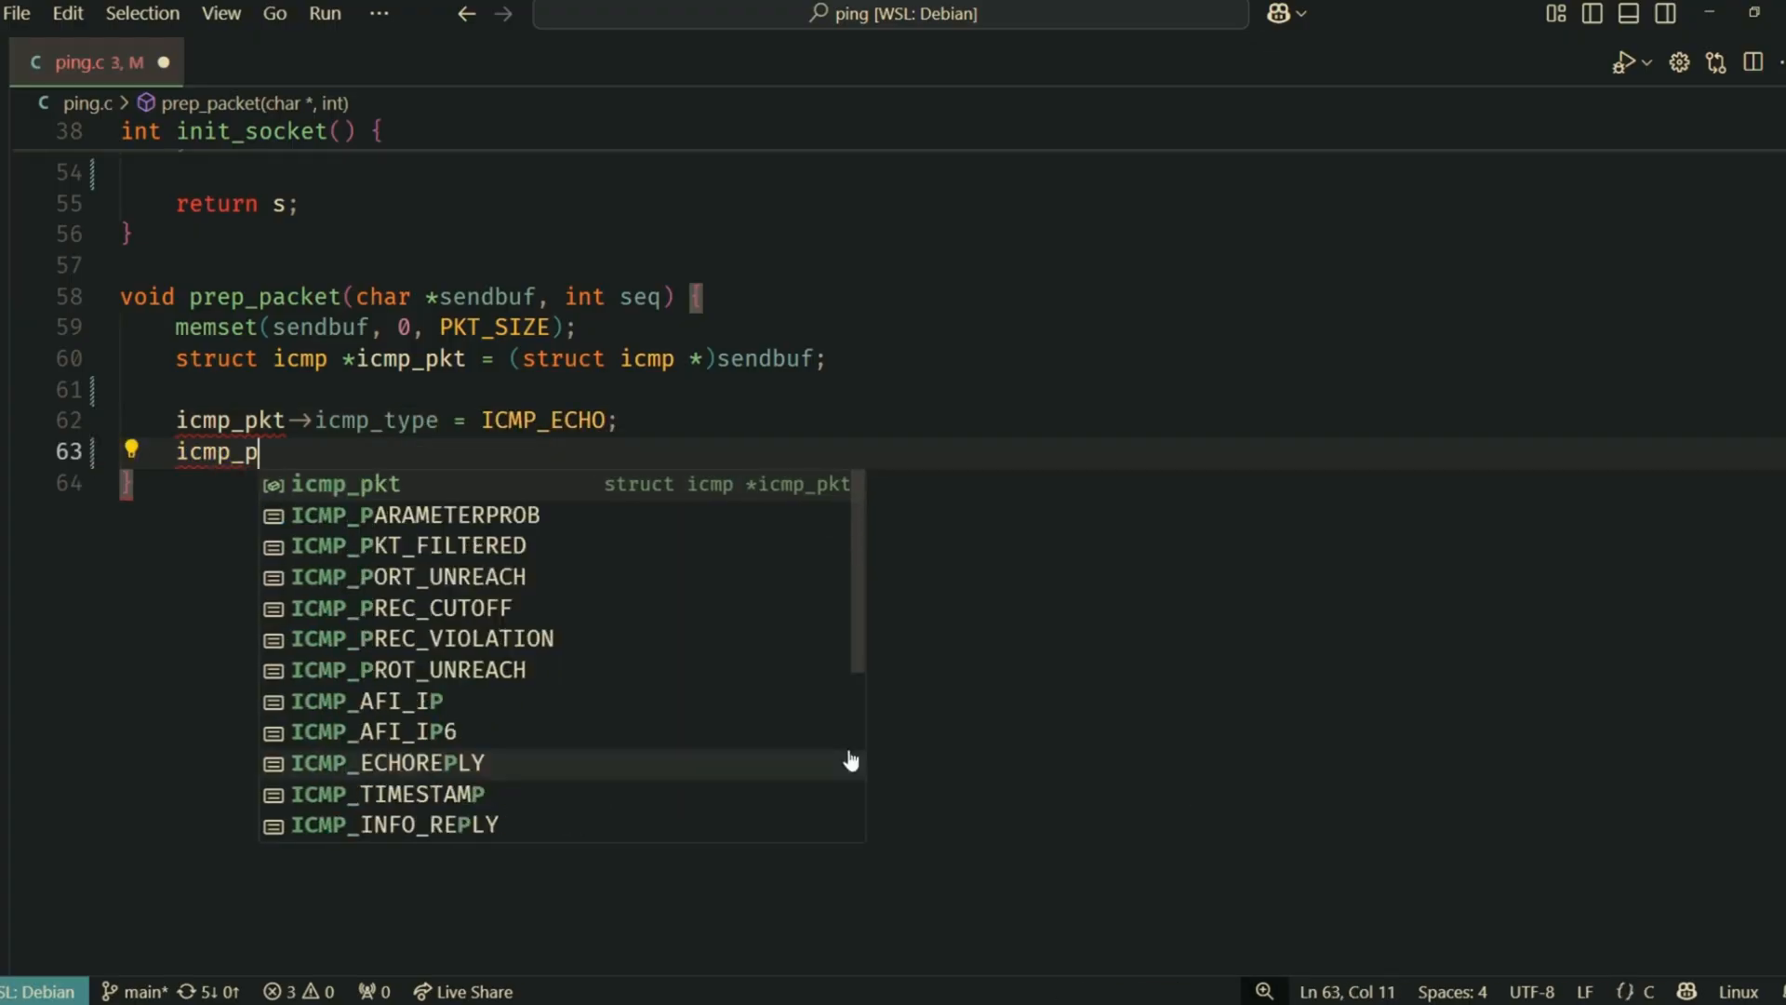
text(kt→icmp_code = 0;)
text(icmp_pkt→icmp_id = getpid)
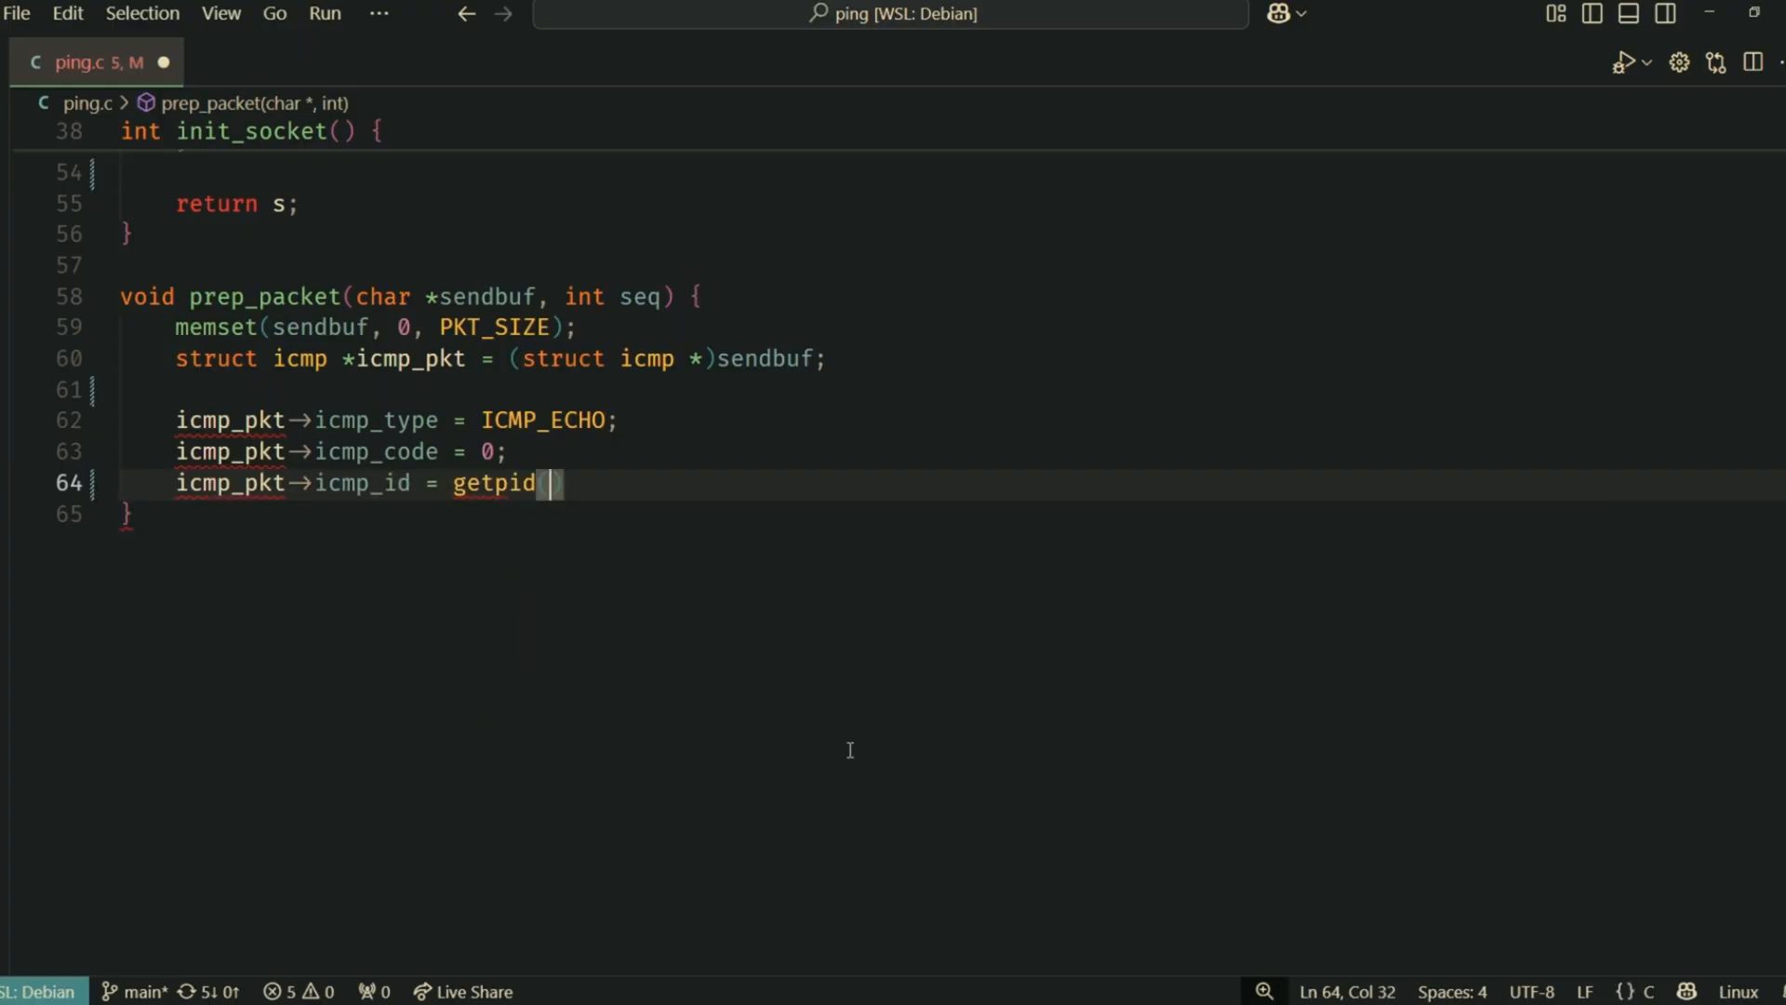
text(() & 0xFFFF;)
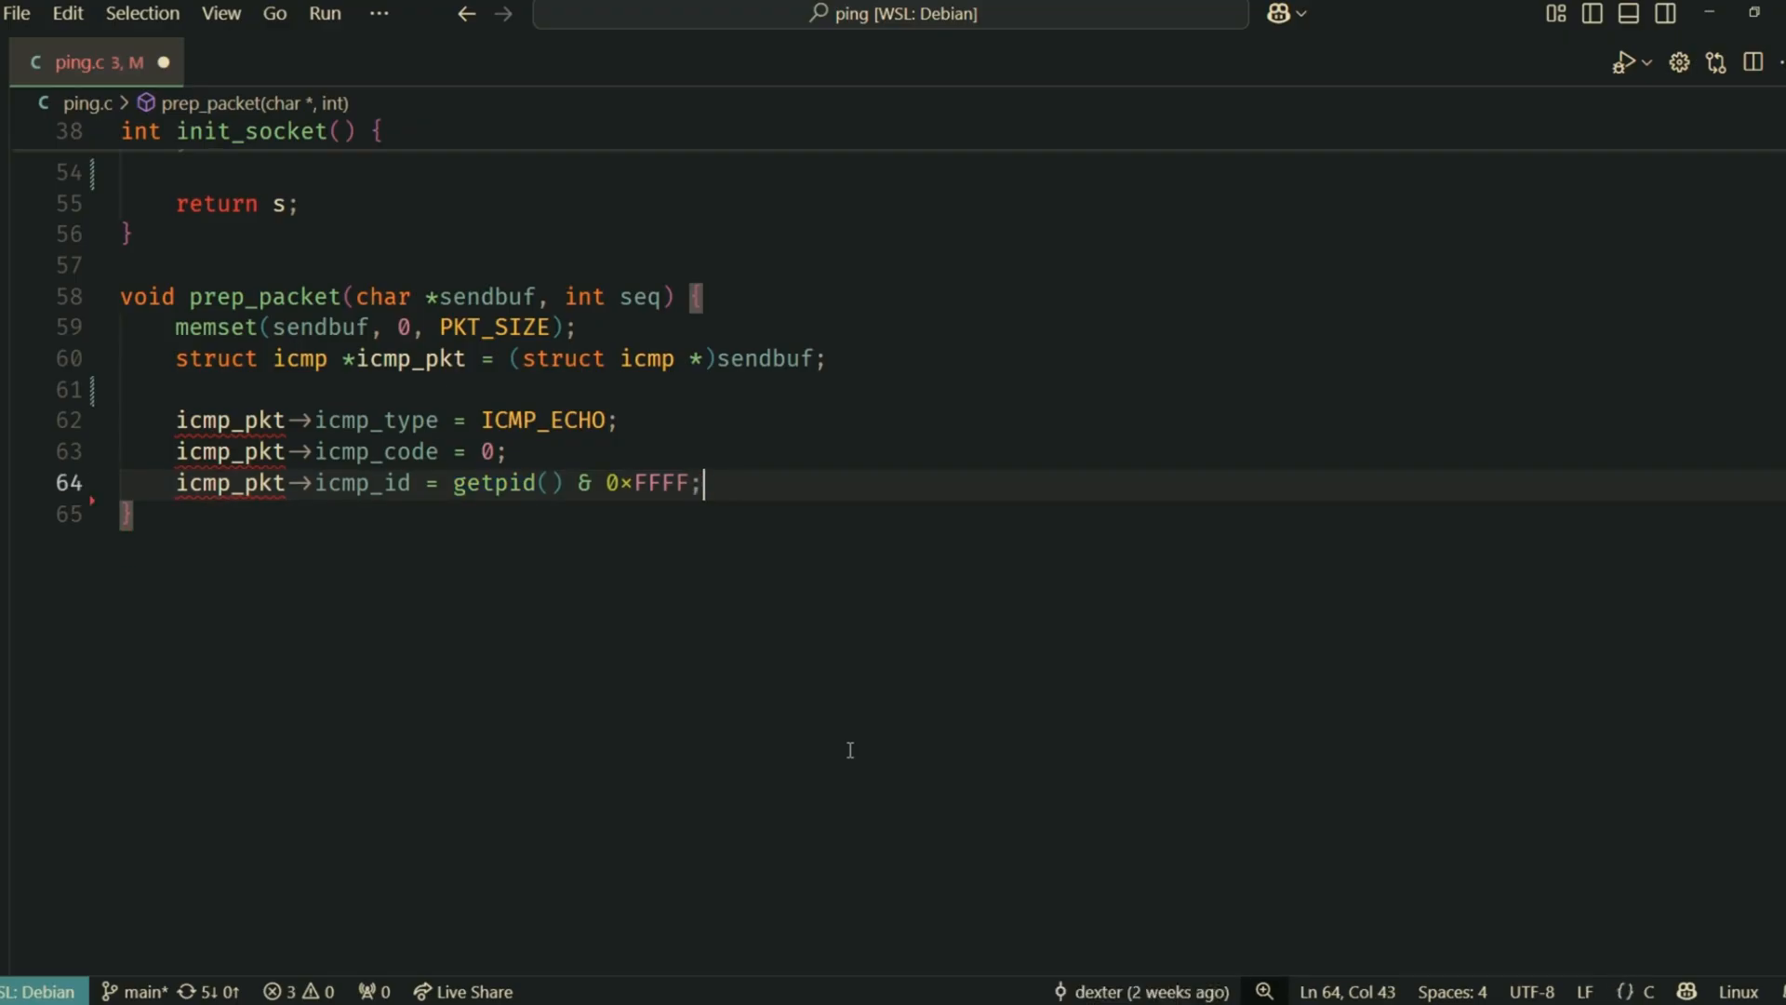
text(icmp_pkt-)
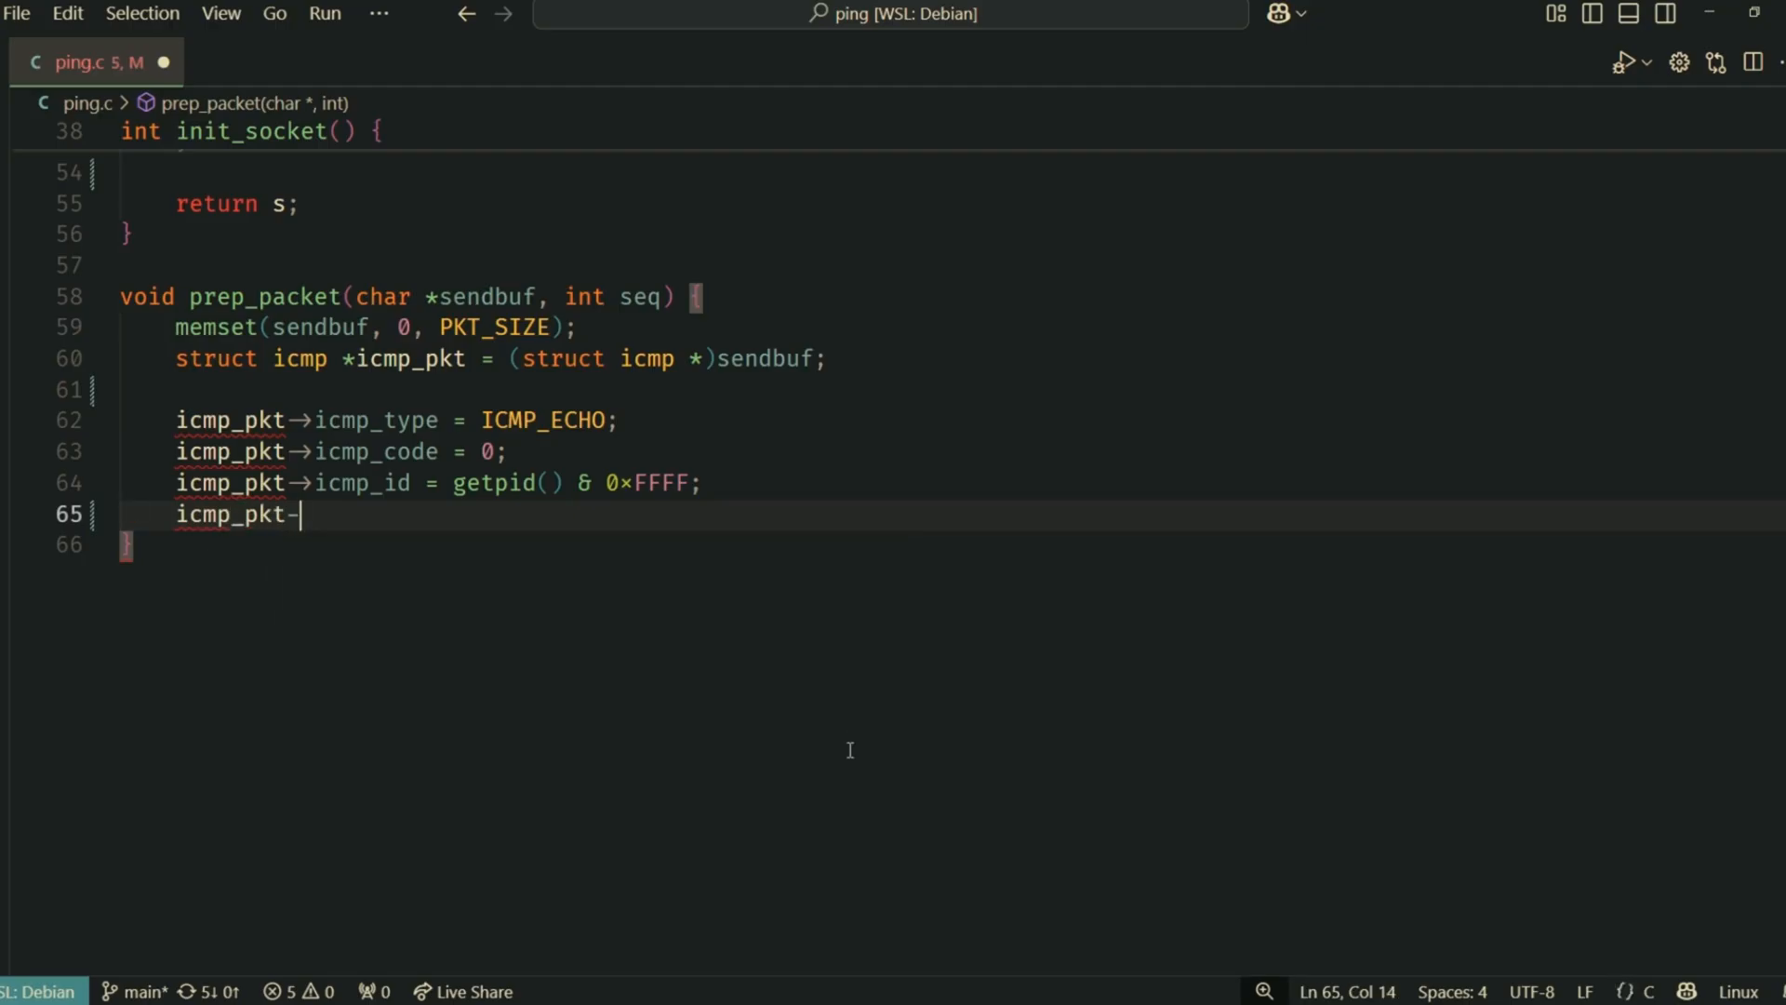
text(>icmp_seq = seq;)
text(memset)
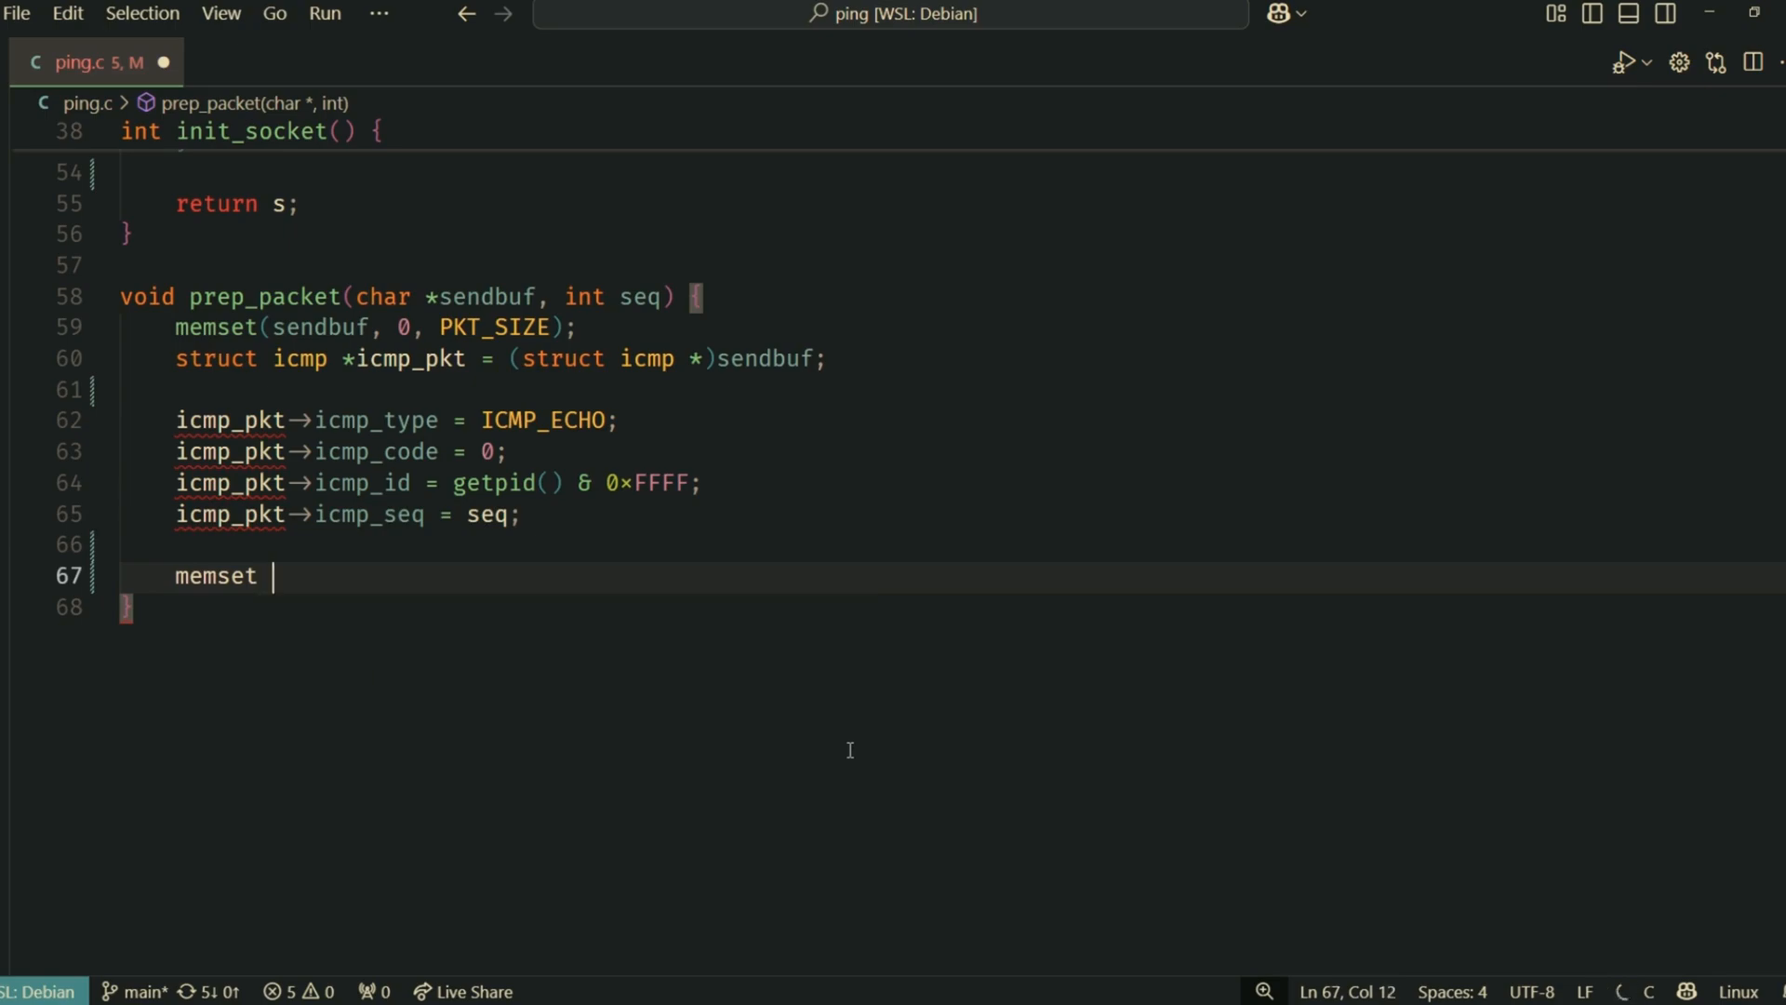
text((sendbuf + sizeof(struct icmphdr), 0)
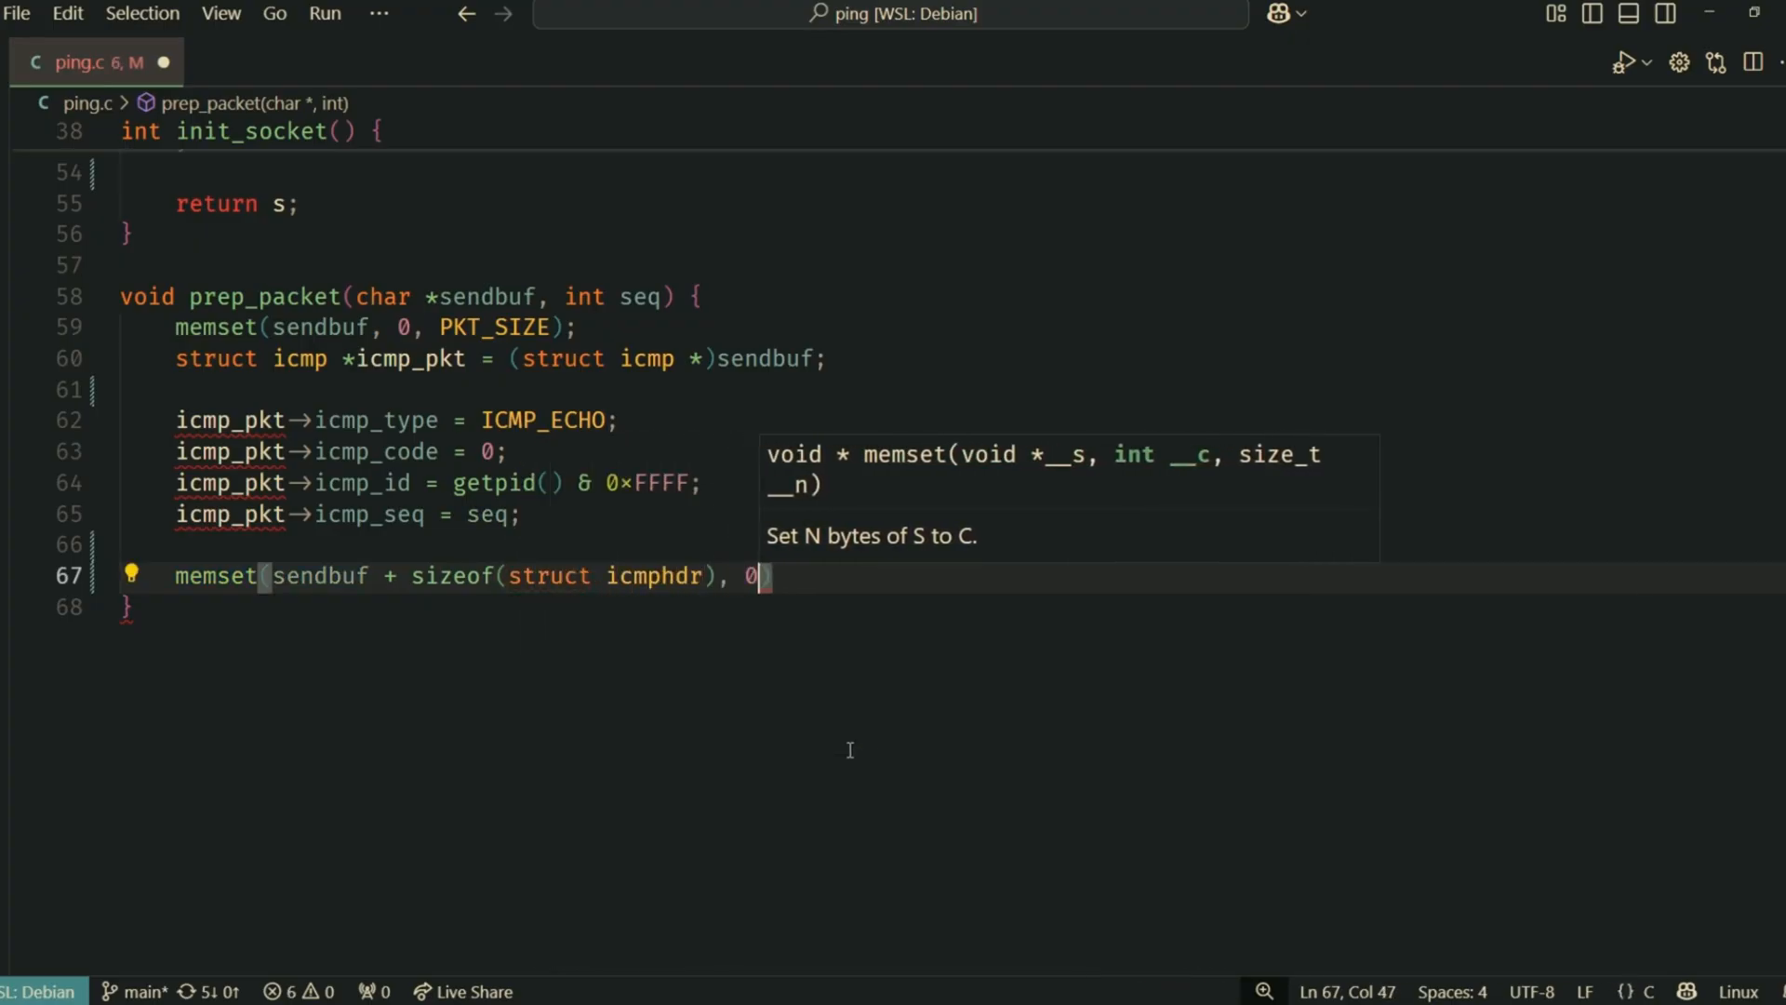
Fill the payload with 0x42, zero icmp_cksum, then set it to in_cksum over PKT_SIZE bytes
text(42, PKT_s)
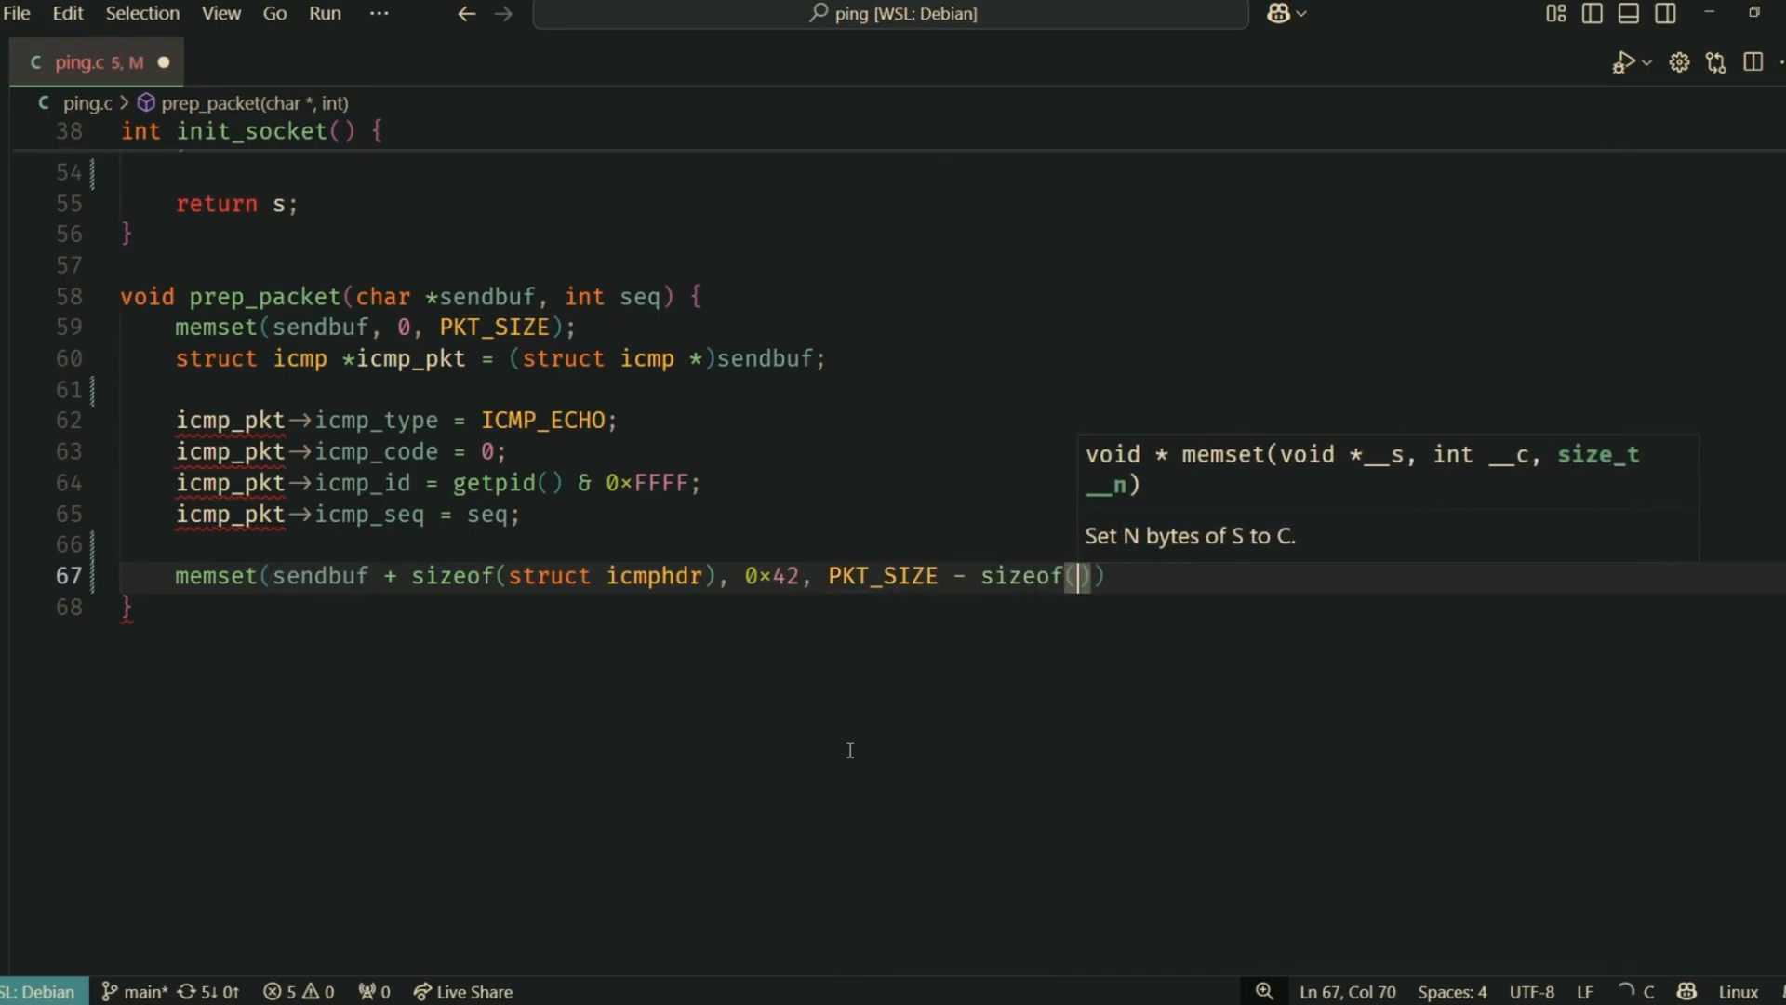
text(struct icmphdr)
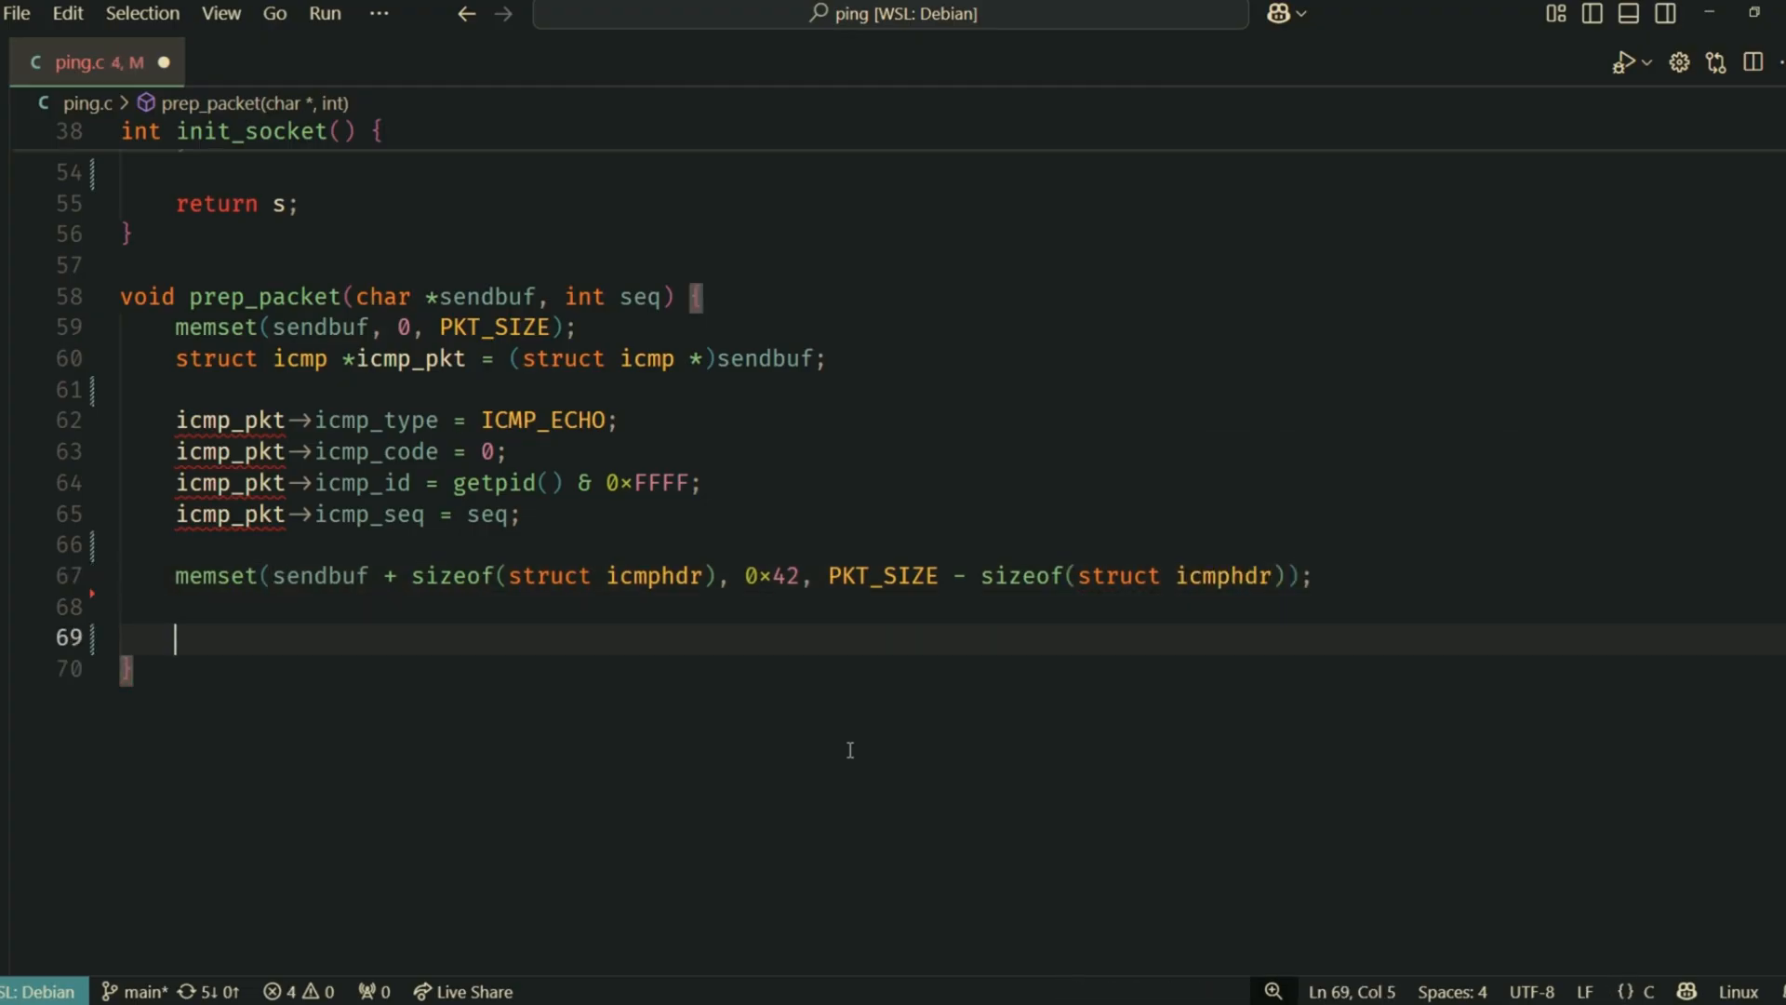
text(icmp_pkt->)
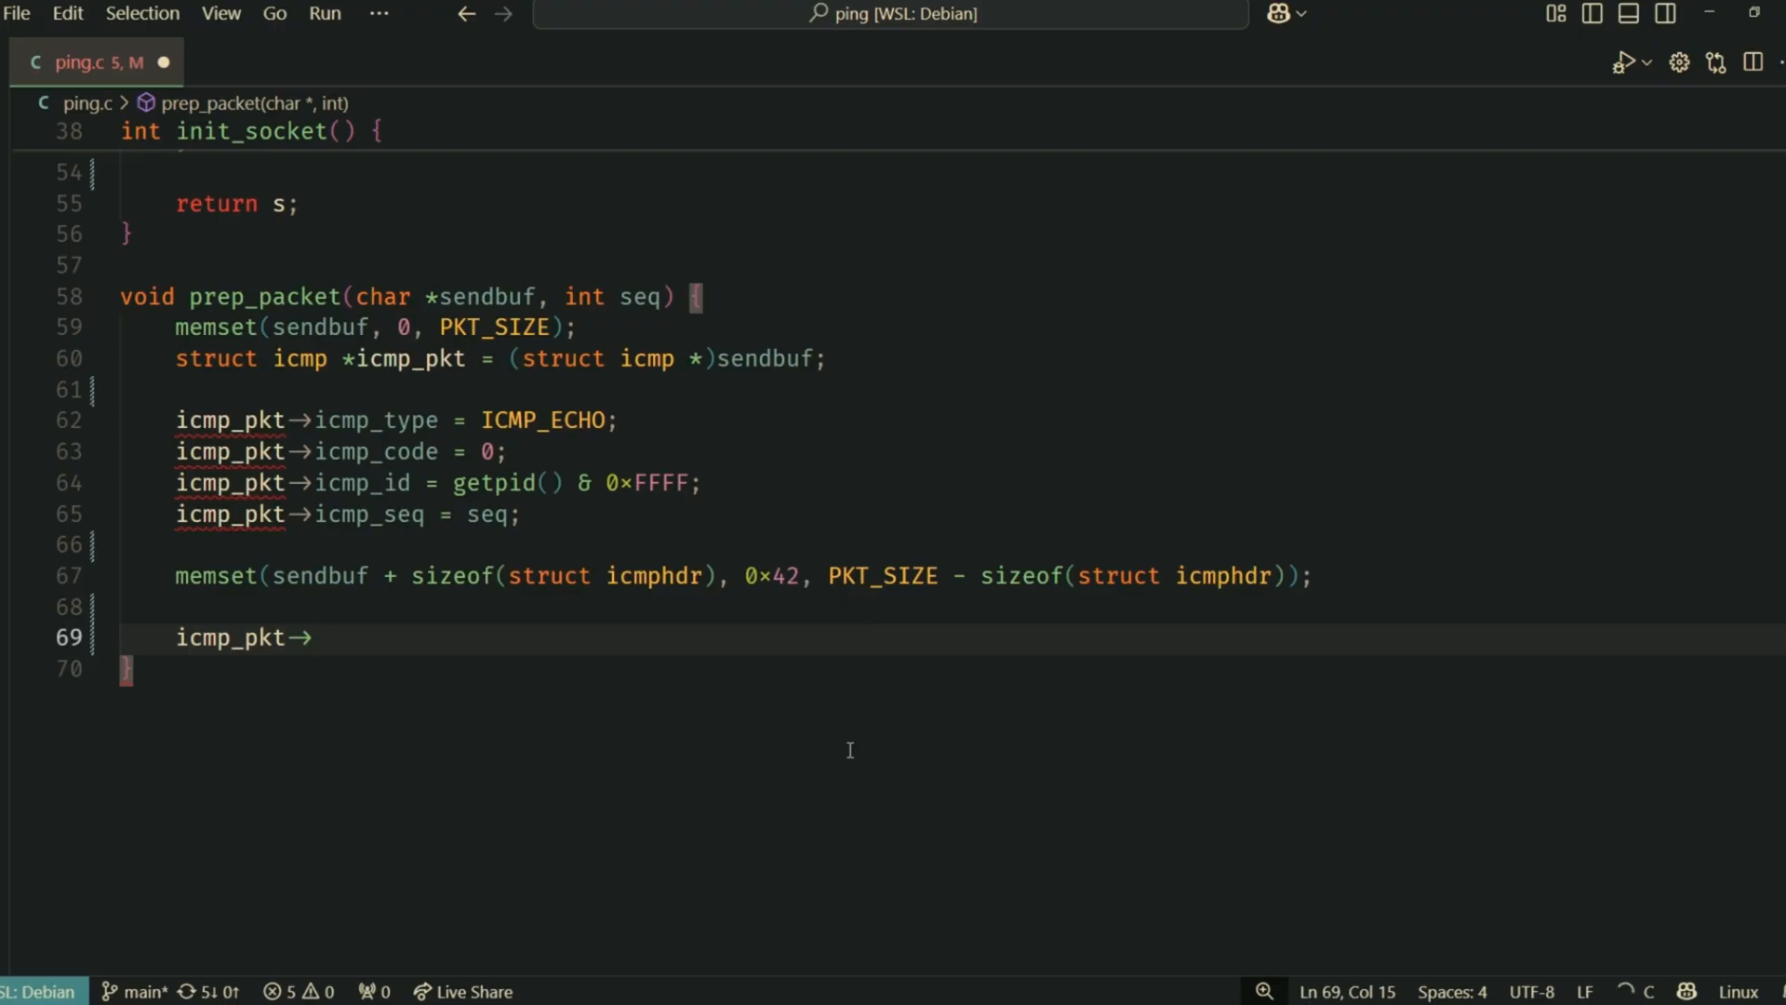
text(icmp_cksum = 0)
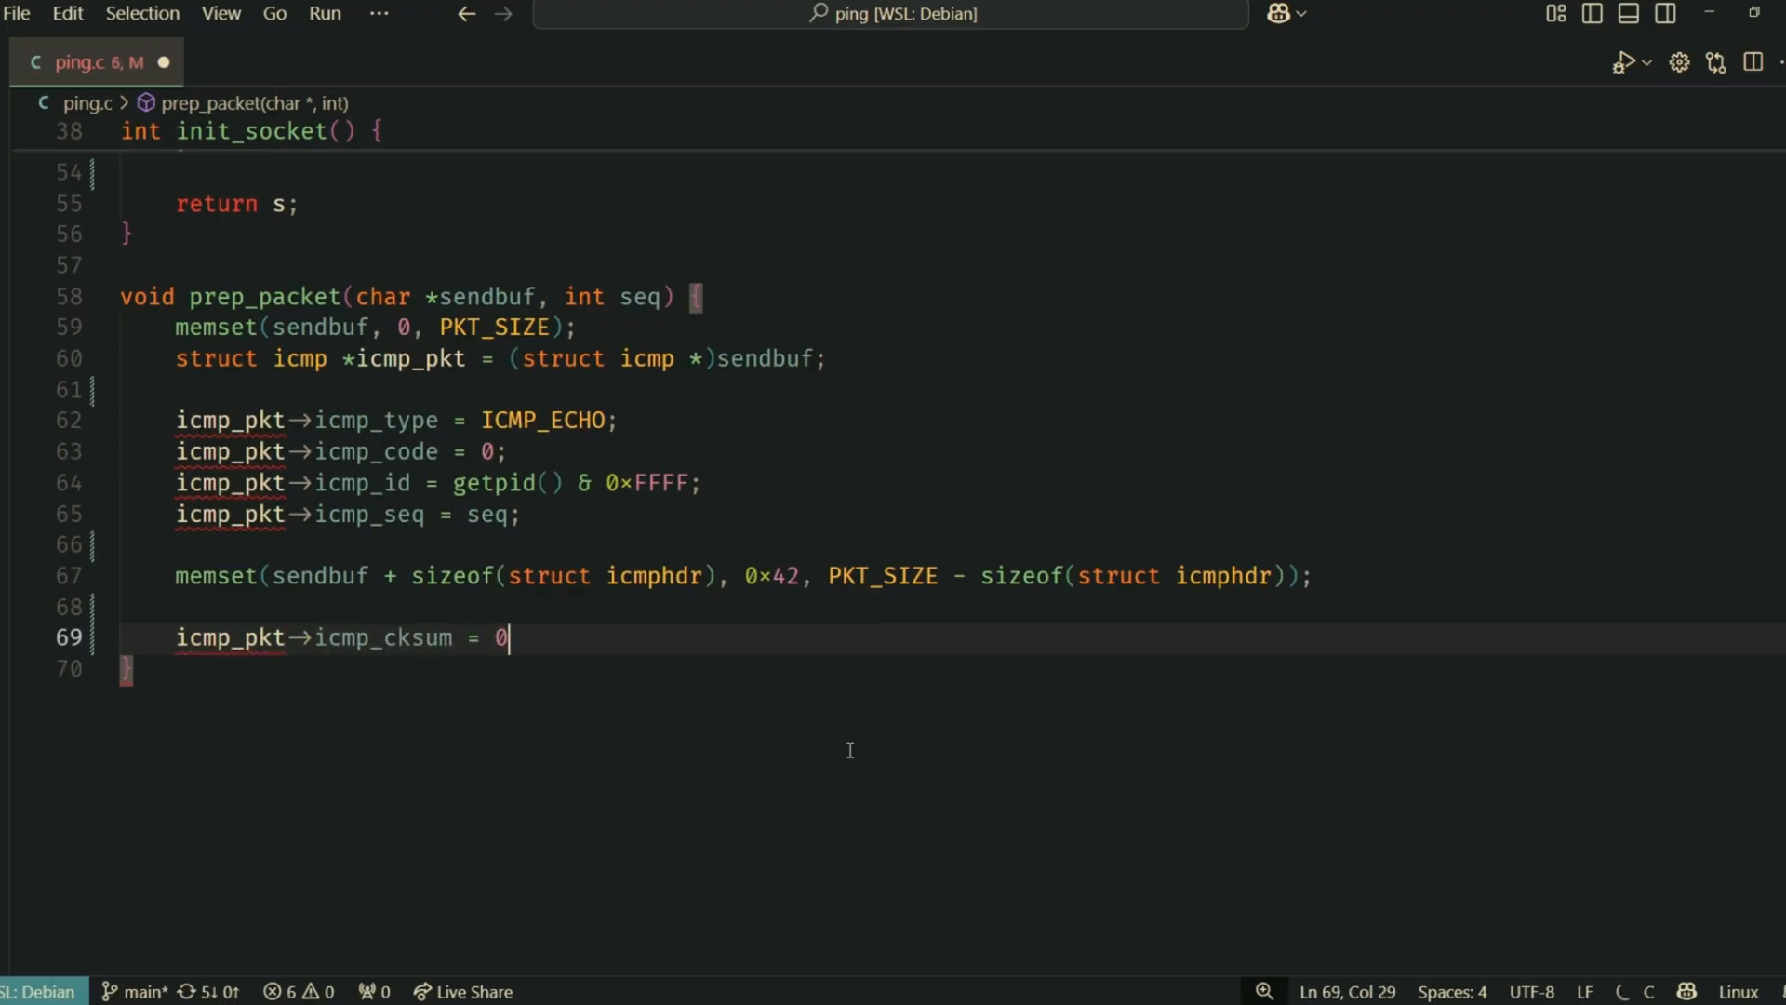
text(;)
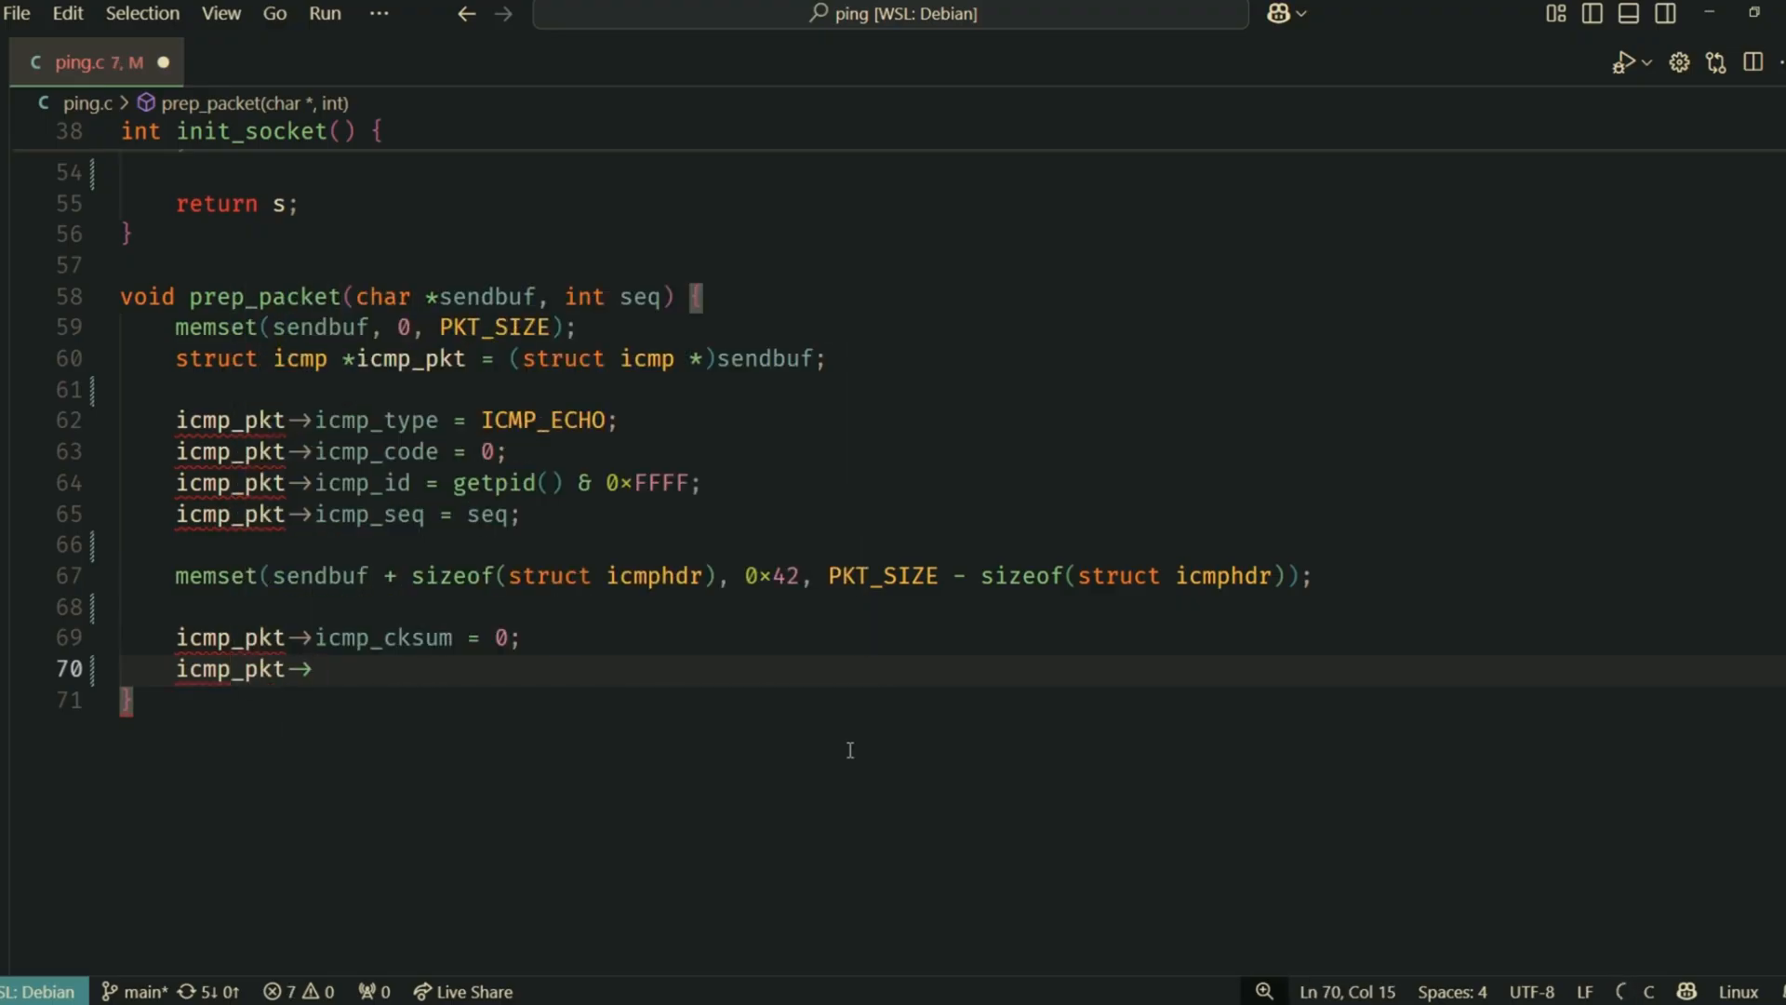
text(icmp_cksum)
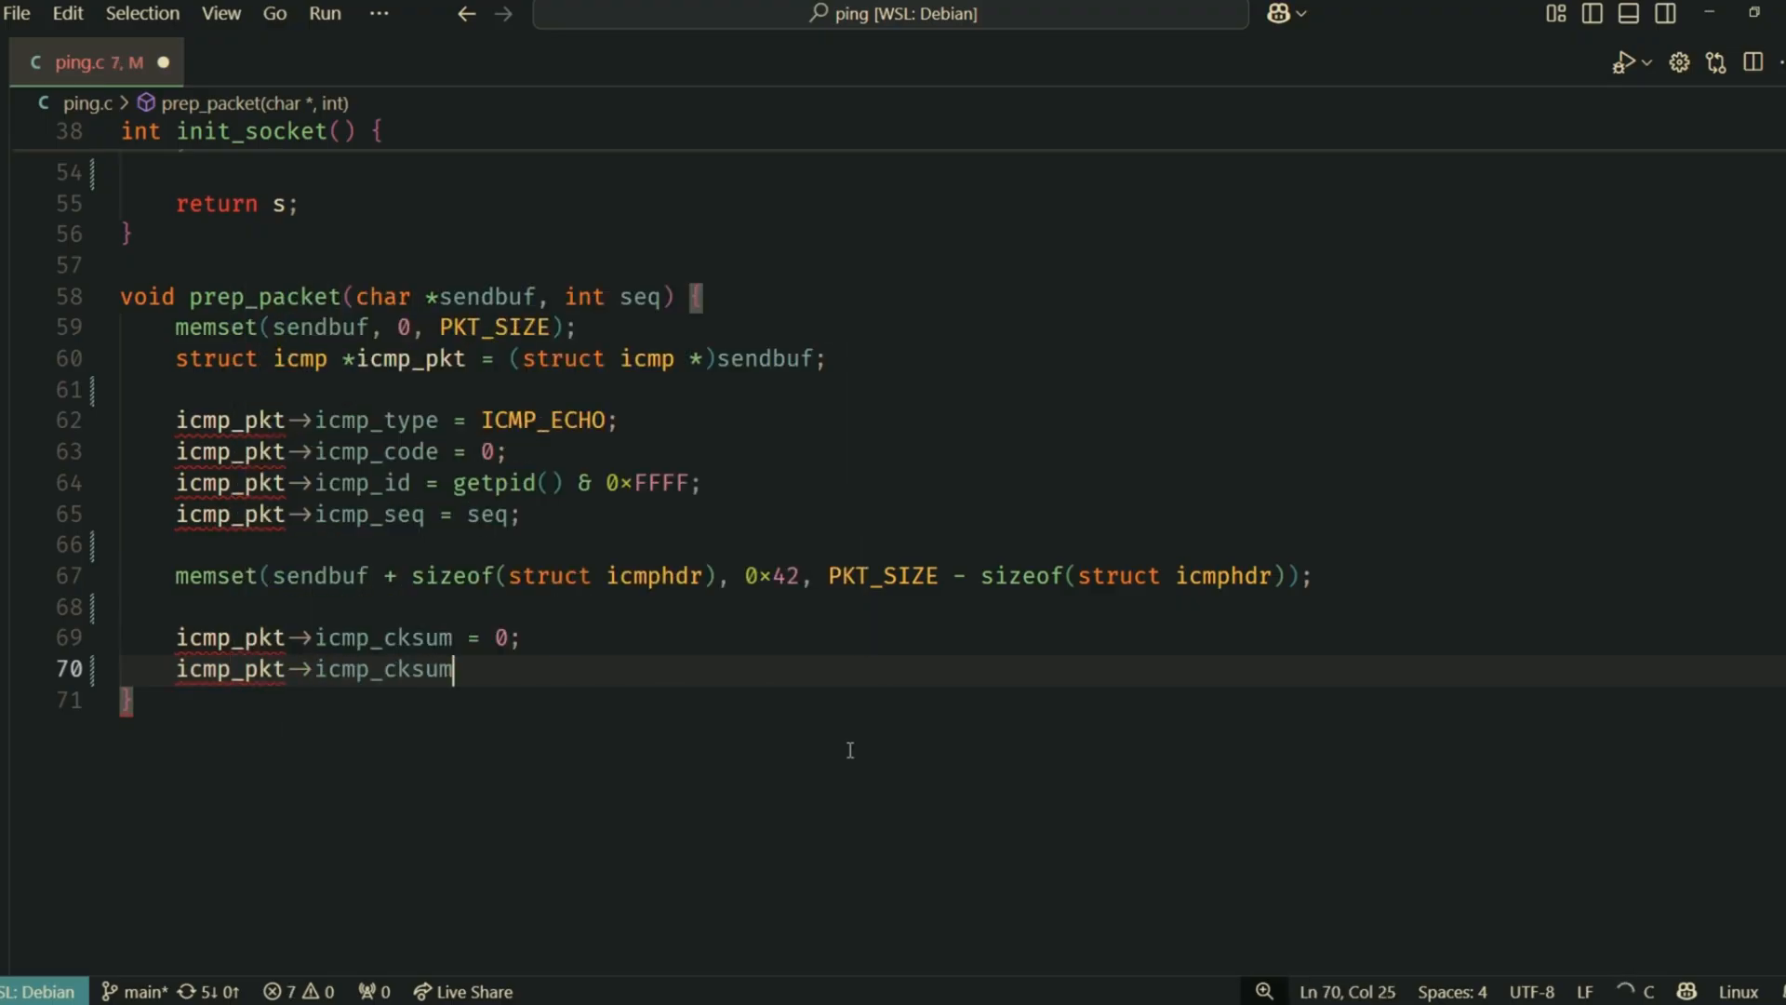
text(= in_cksum()
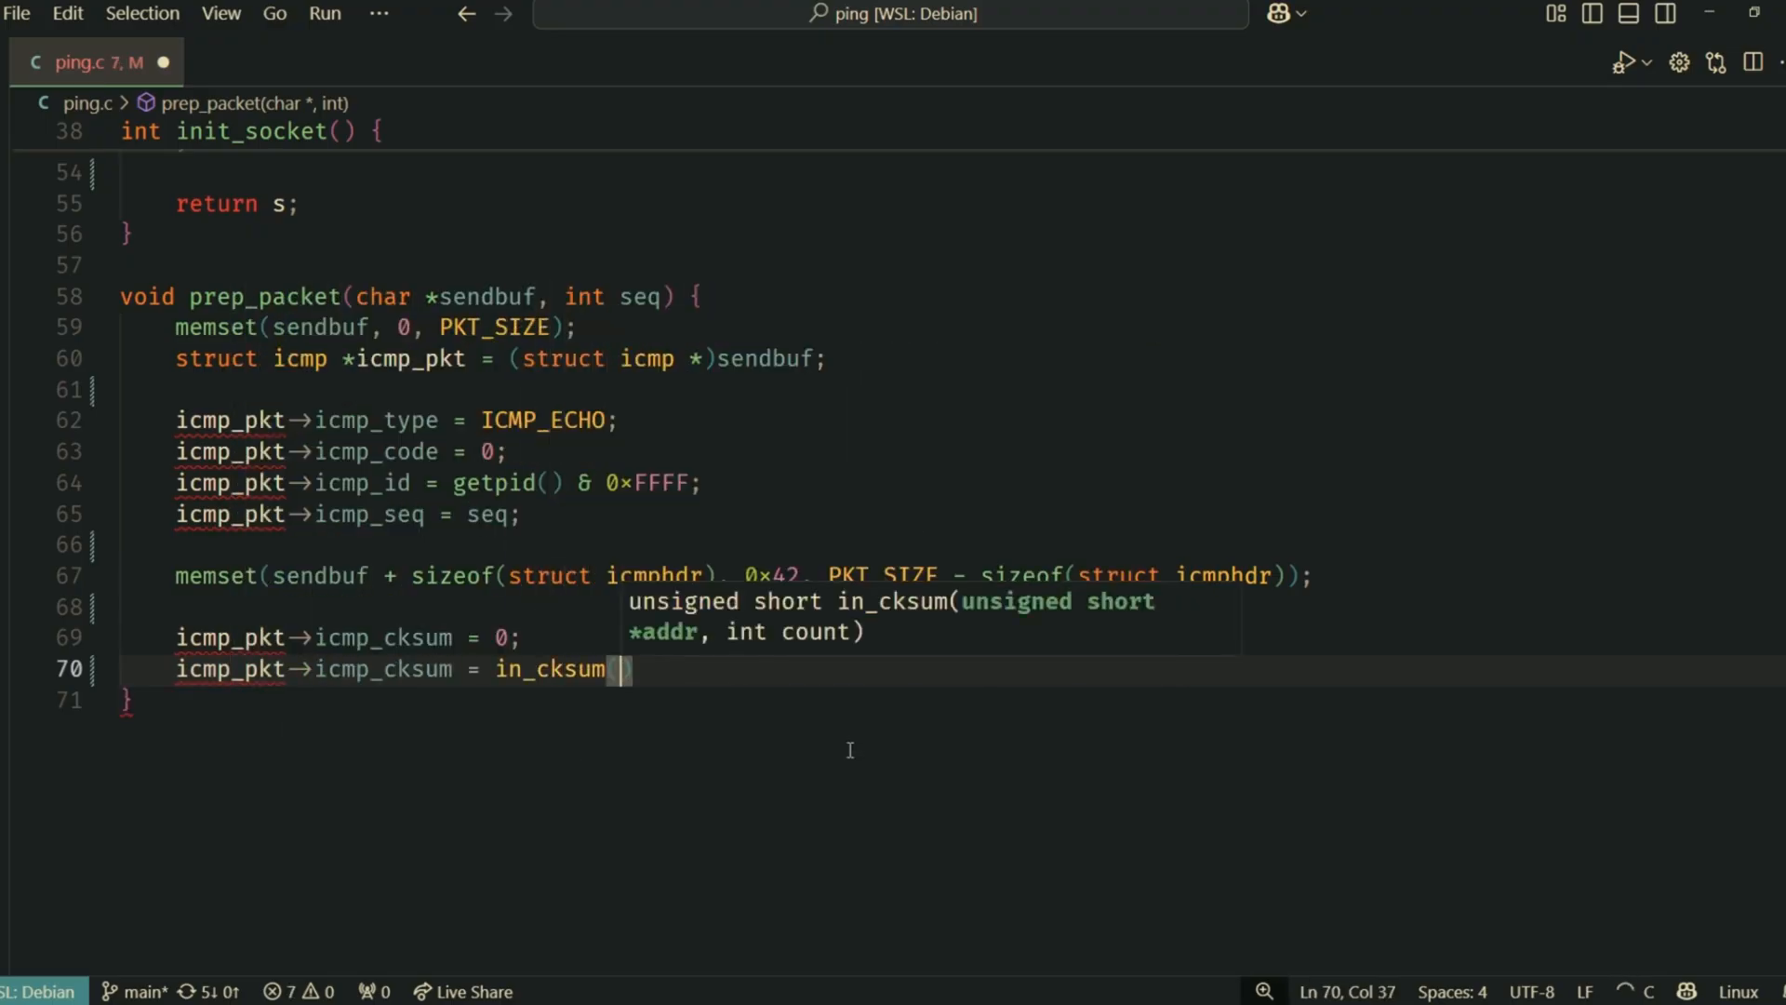
text((unsigned shprt *)
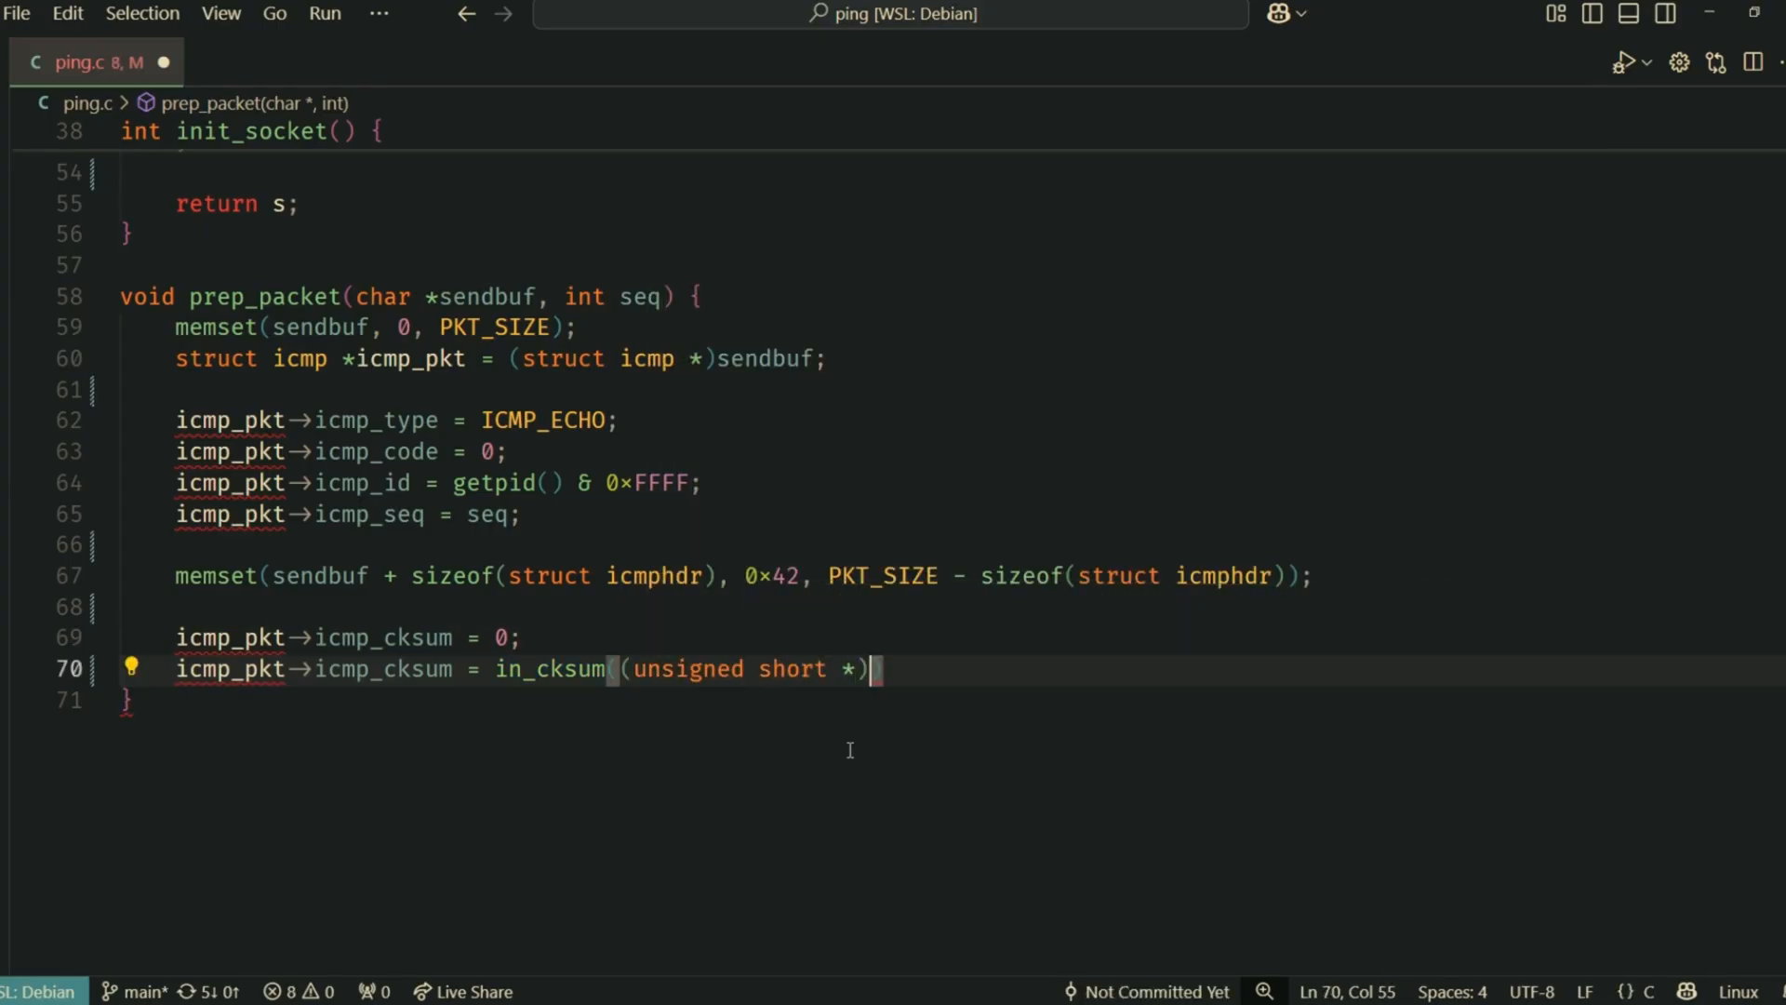
text(icmp_pkt)
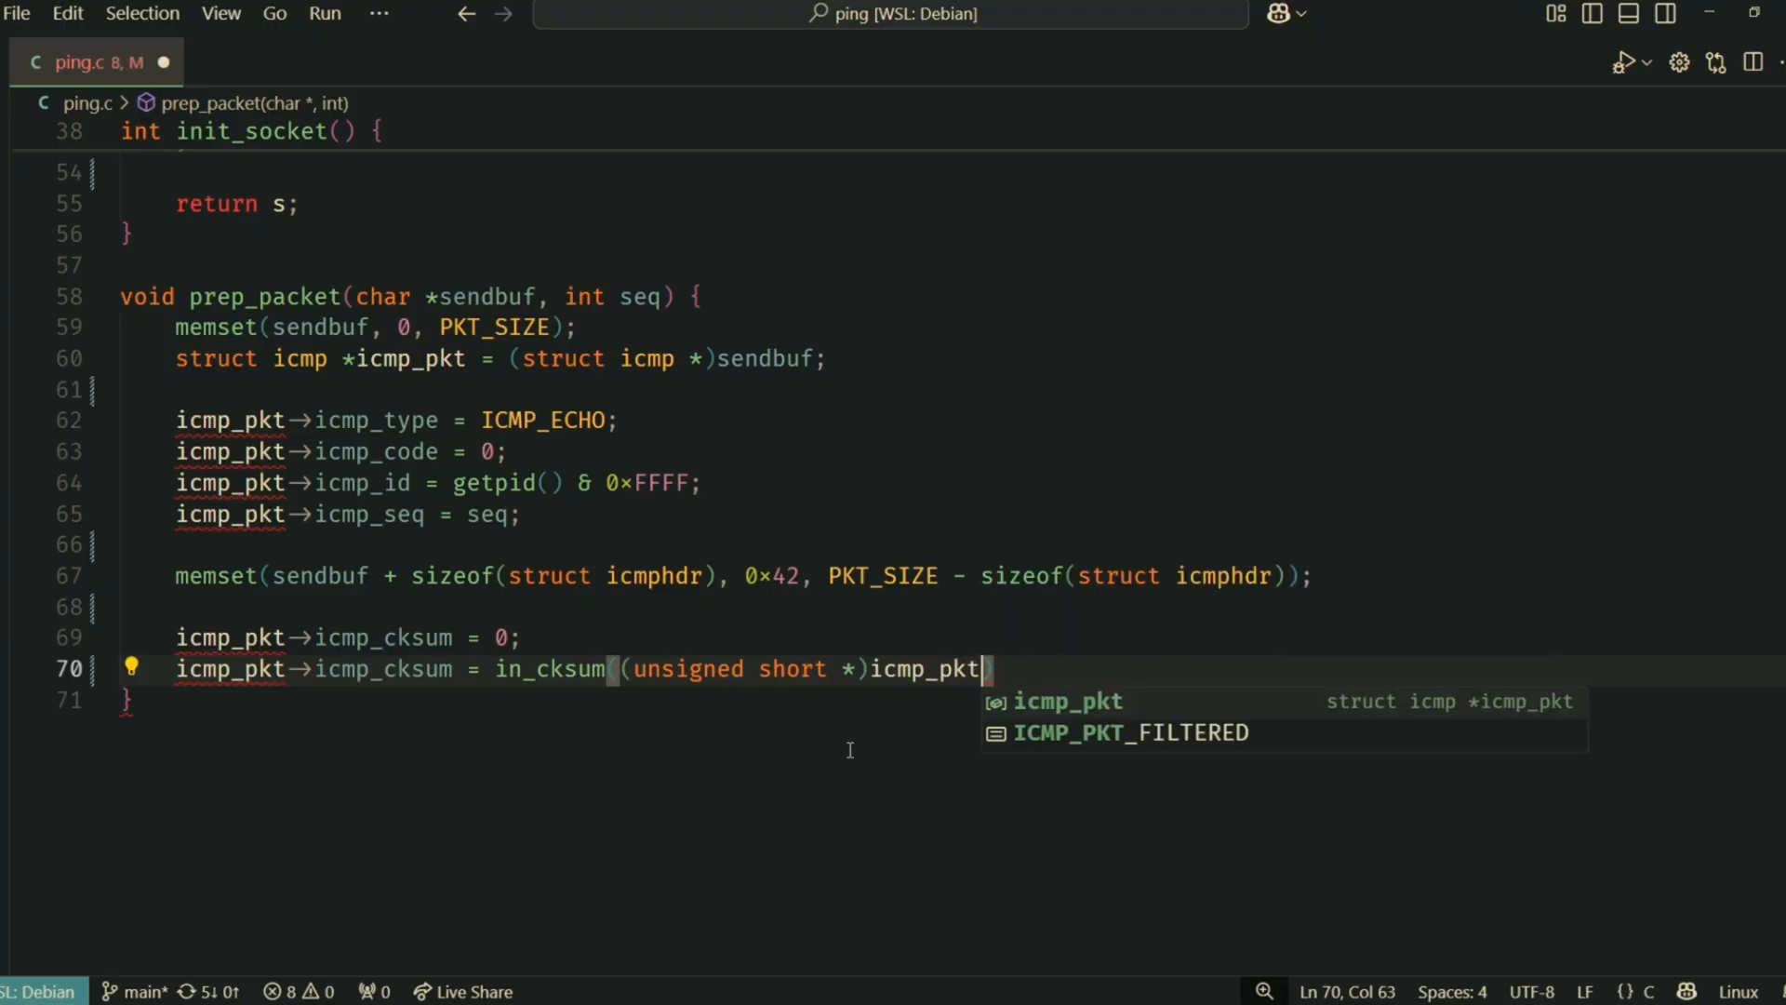
text(, PKT_SIZE)
text(int sen)
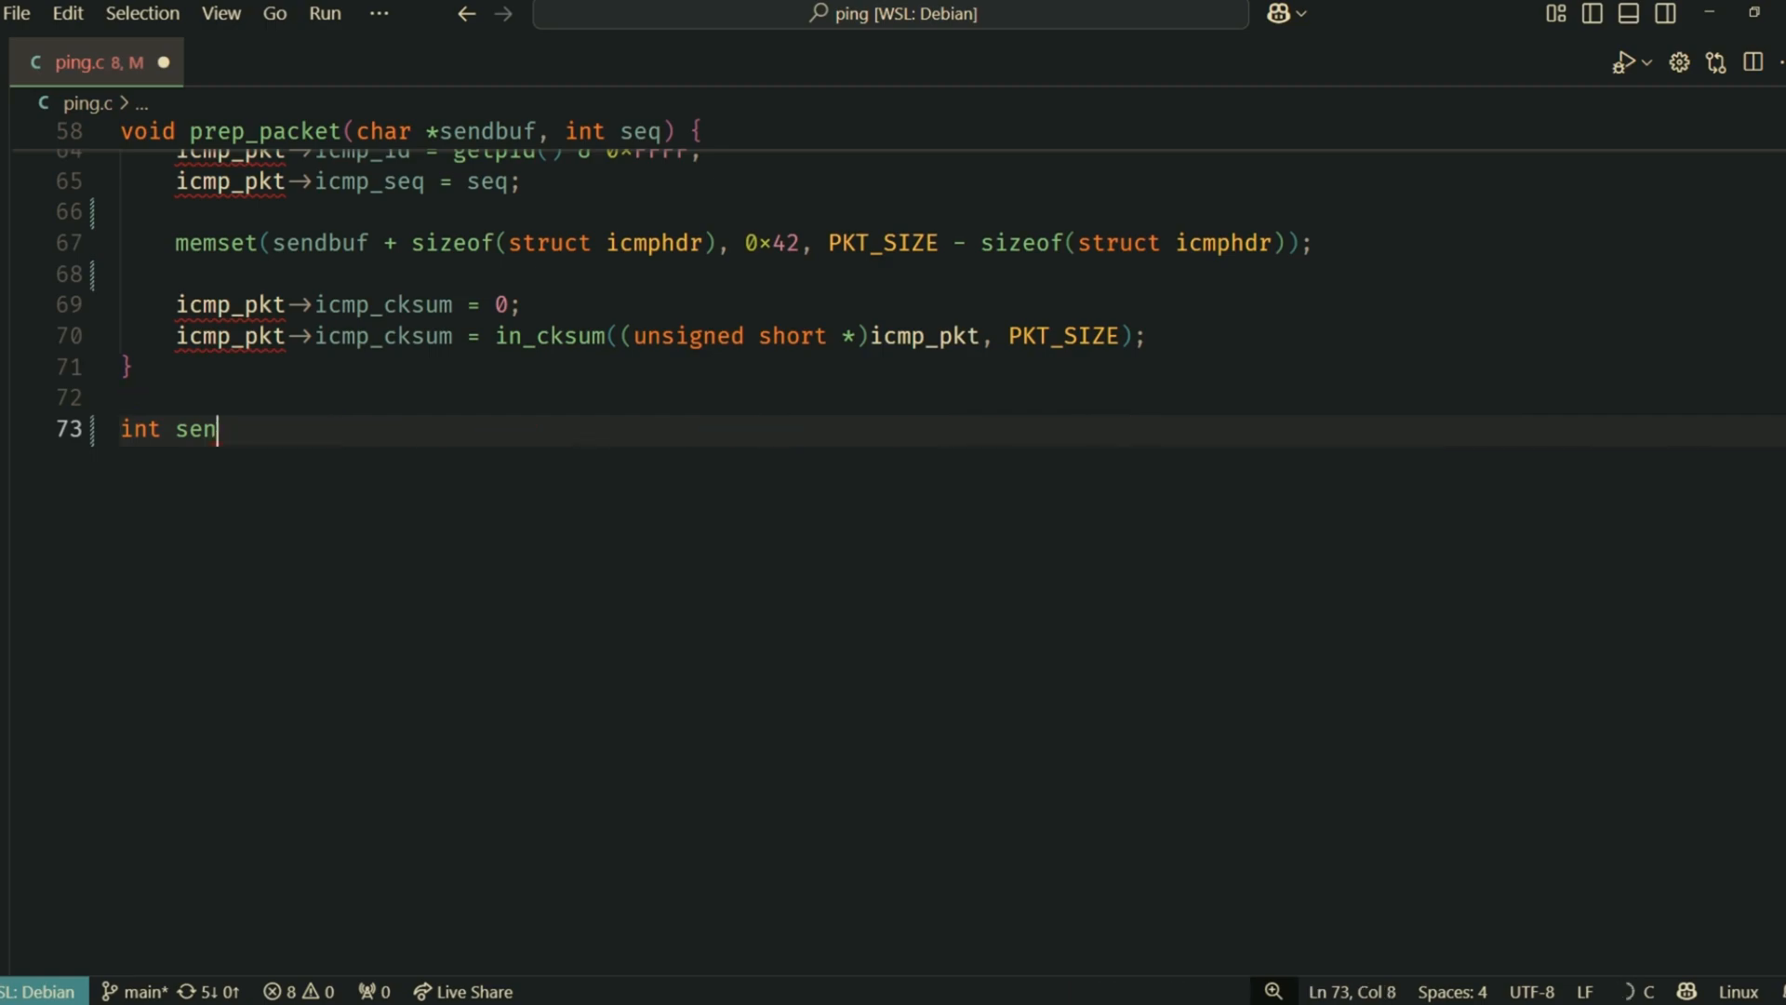
Write send_packet(int sock, char *sendbuf, struct sockaddr_in *dest) using sendto, perror and return bytes
text(d_packet(int sock, char *sendbuf, struct sockaddr_in *dest) {)
text(int receive_packet(int so)
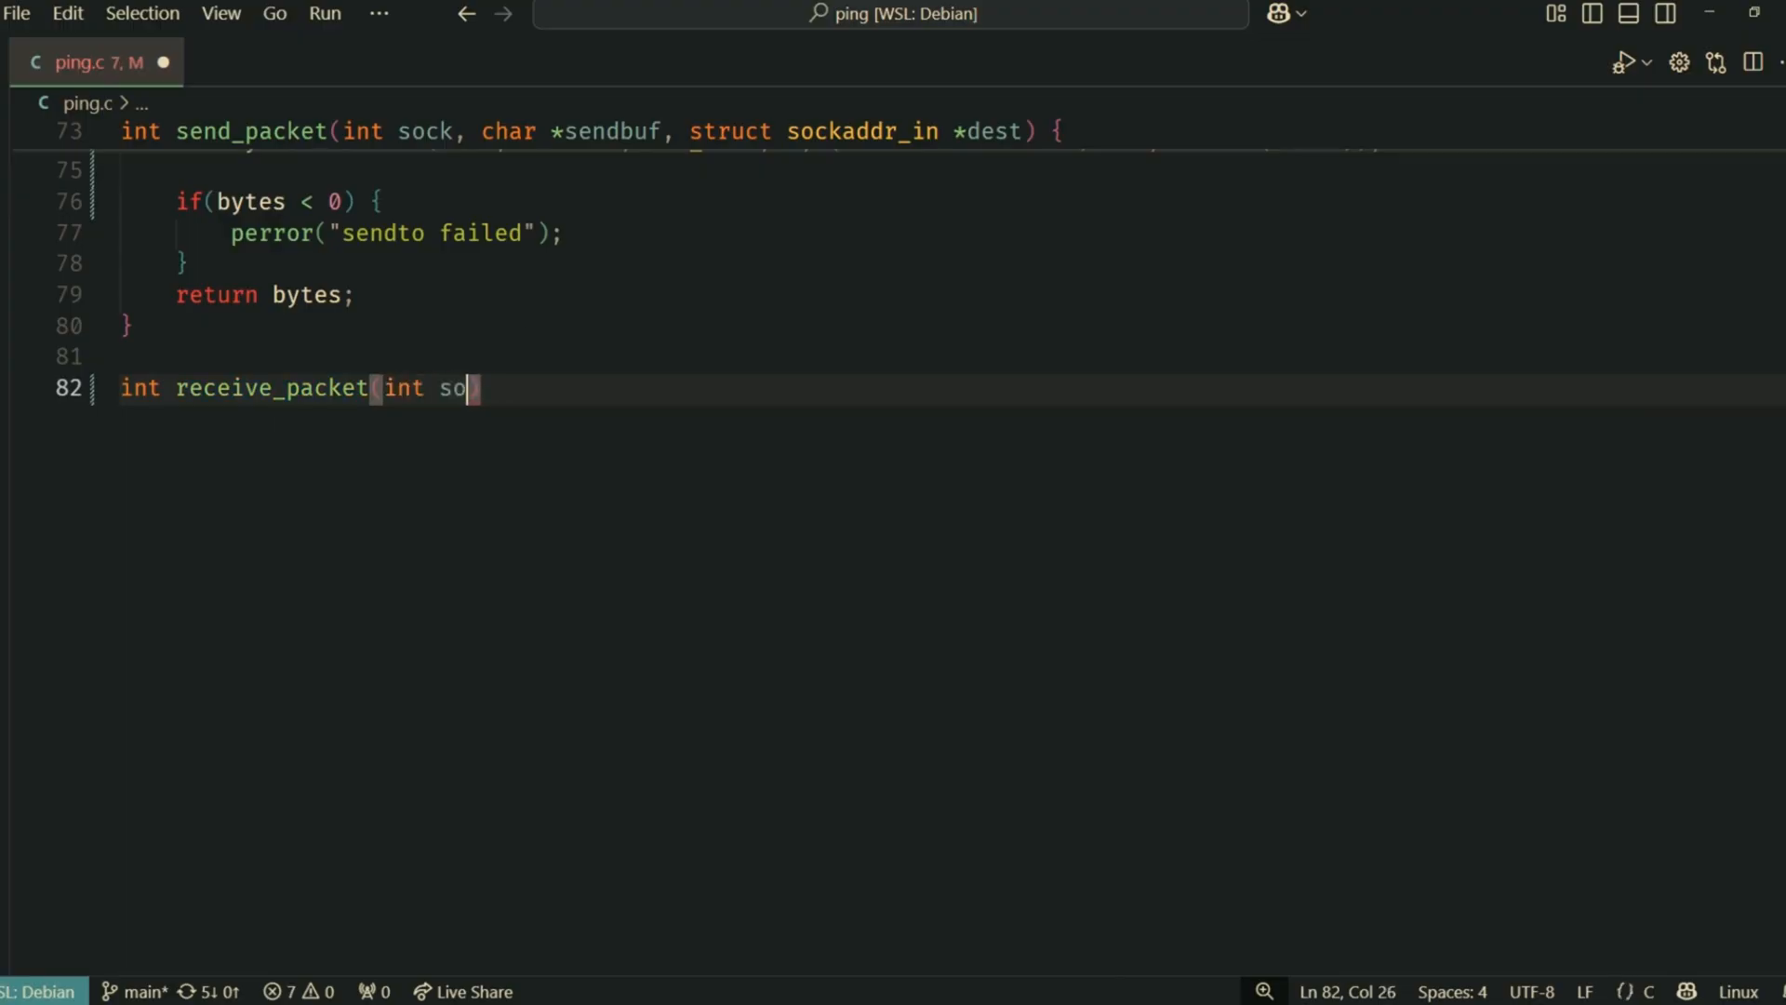
Declare receive_packet(int sock, char *recvbuf, size_t bufsize, struct sockaddr_in *from)
text(ck, char *recv)
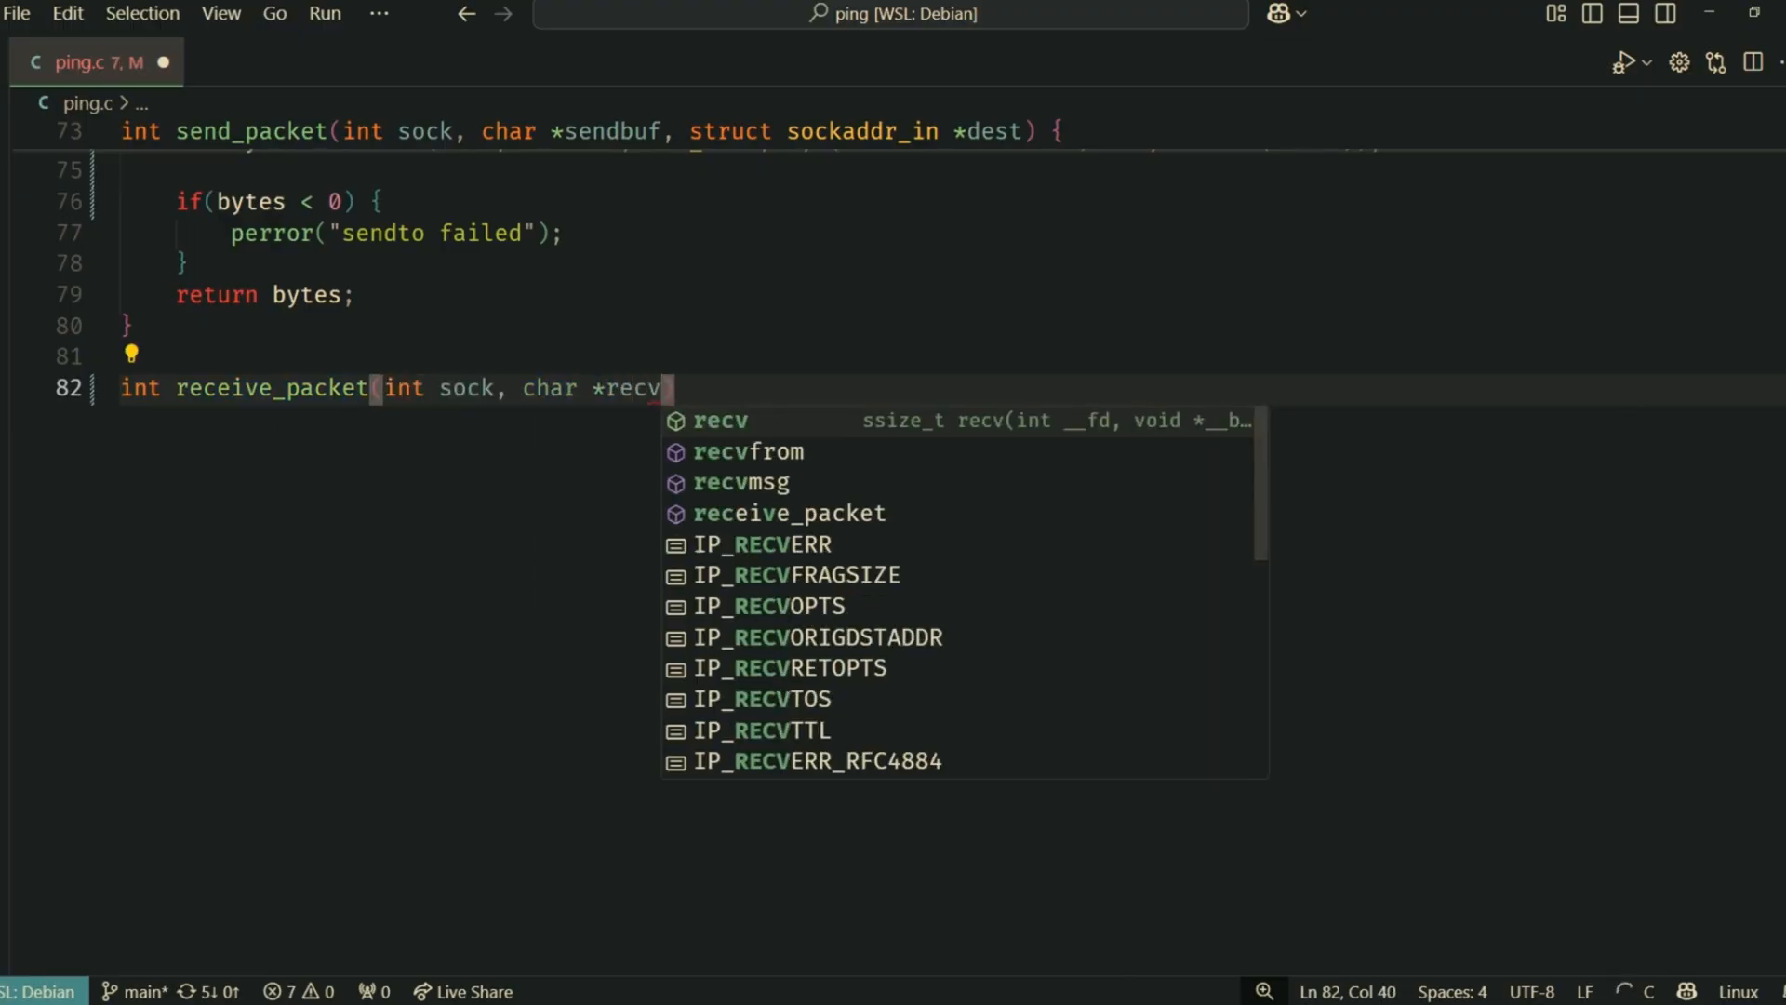
text(buf, size_)
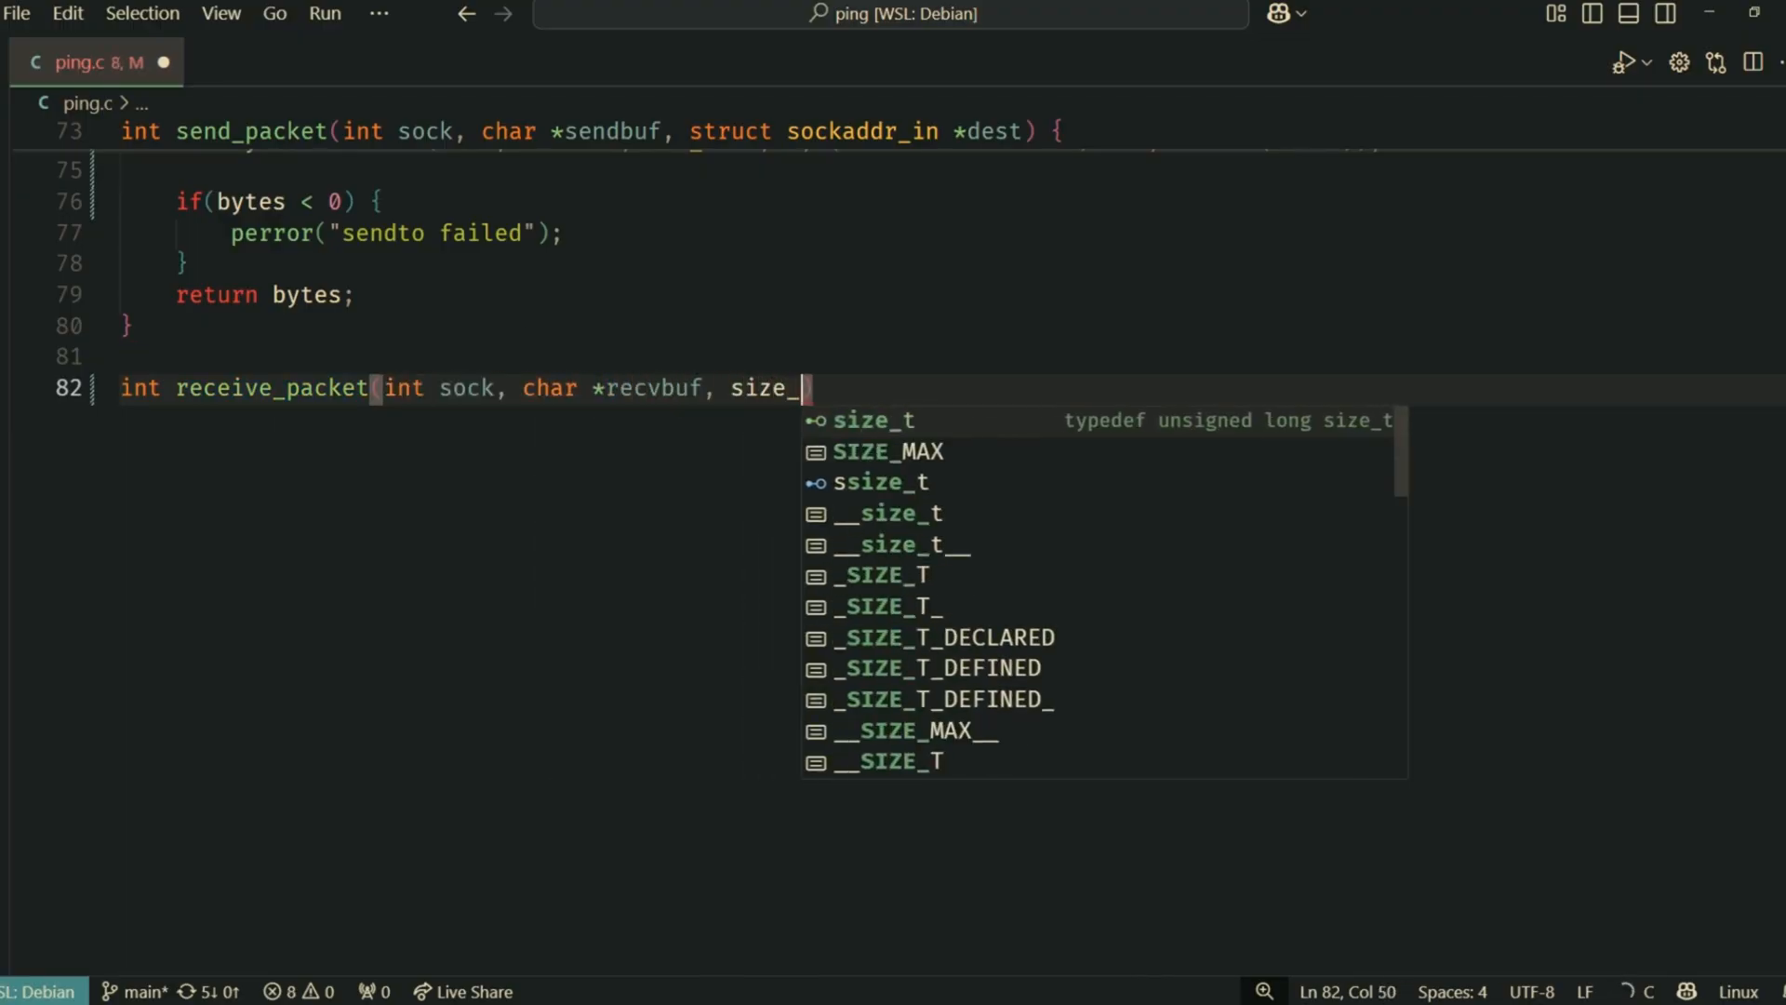
text(t bufsize)
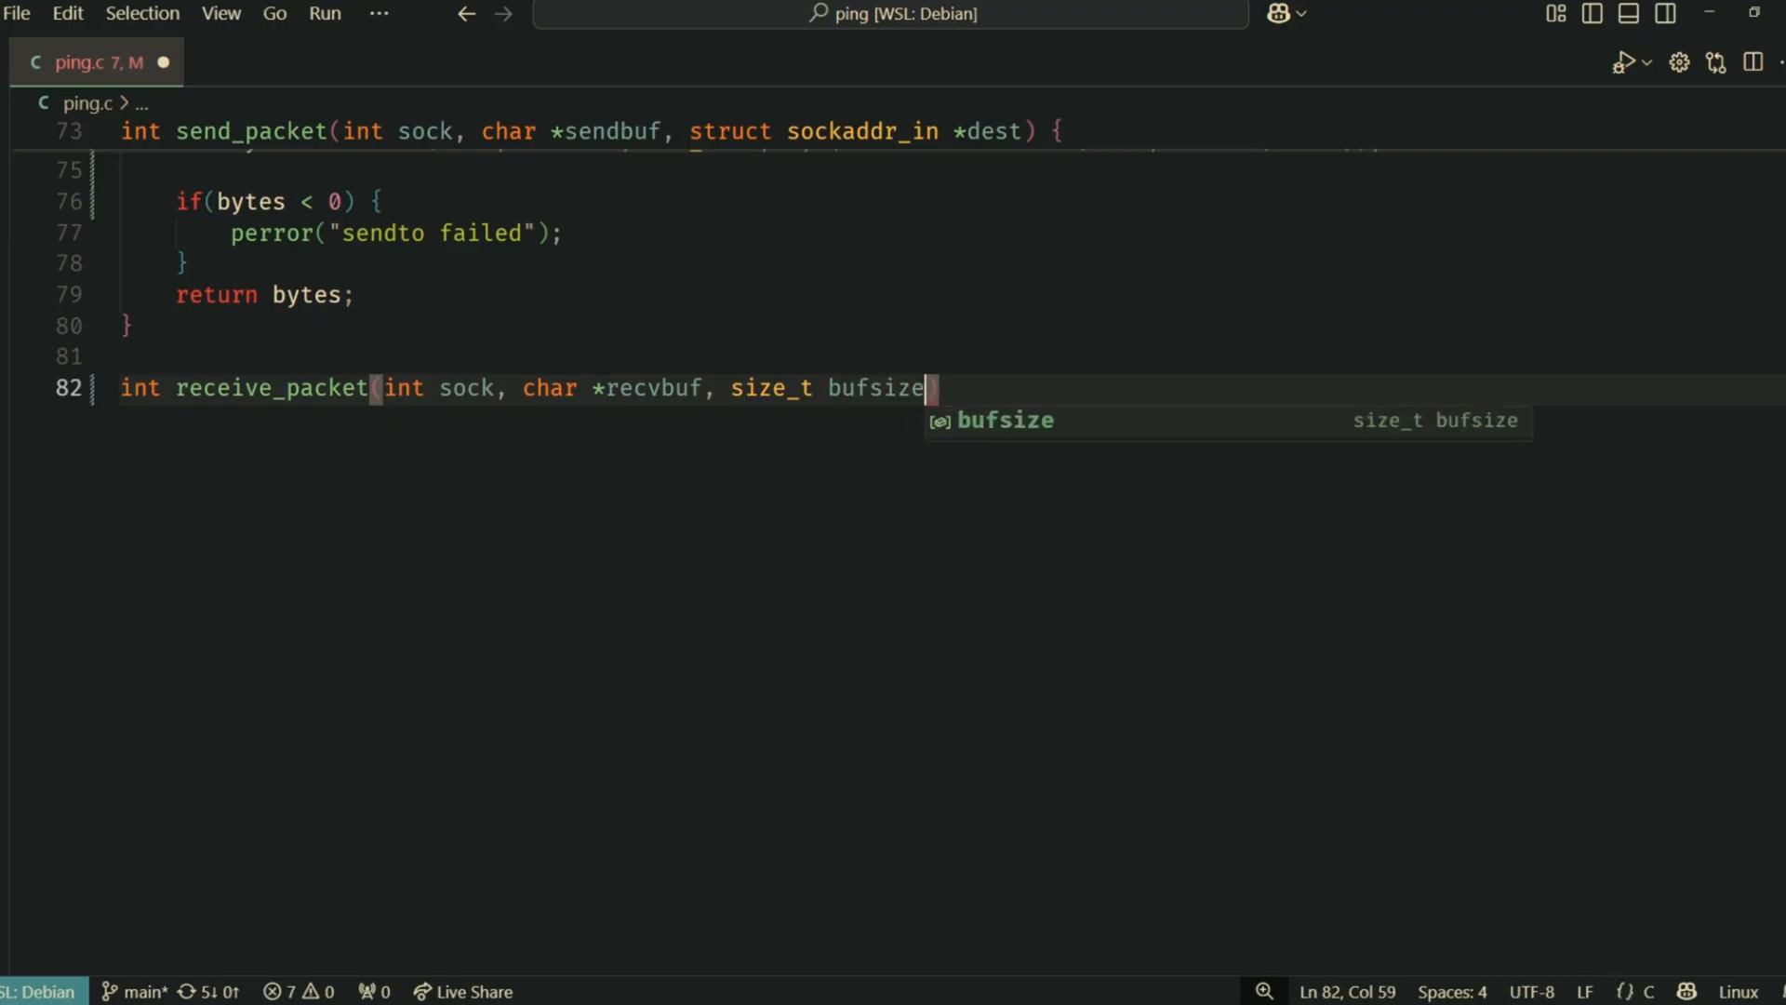
text(, struct soc)
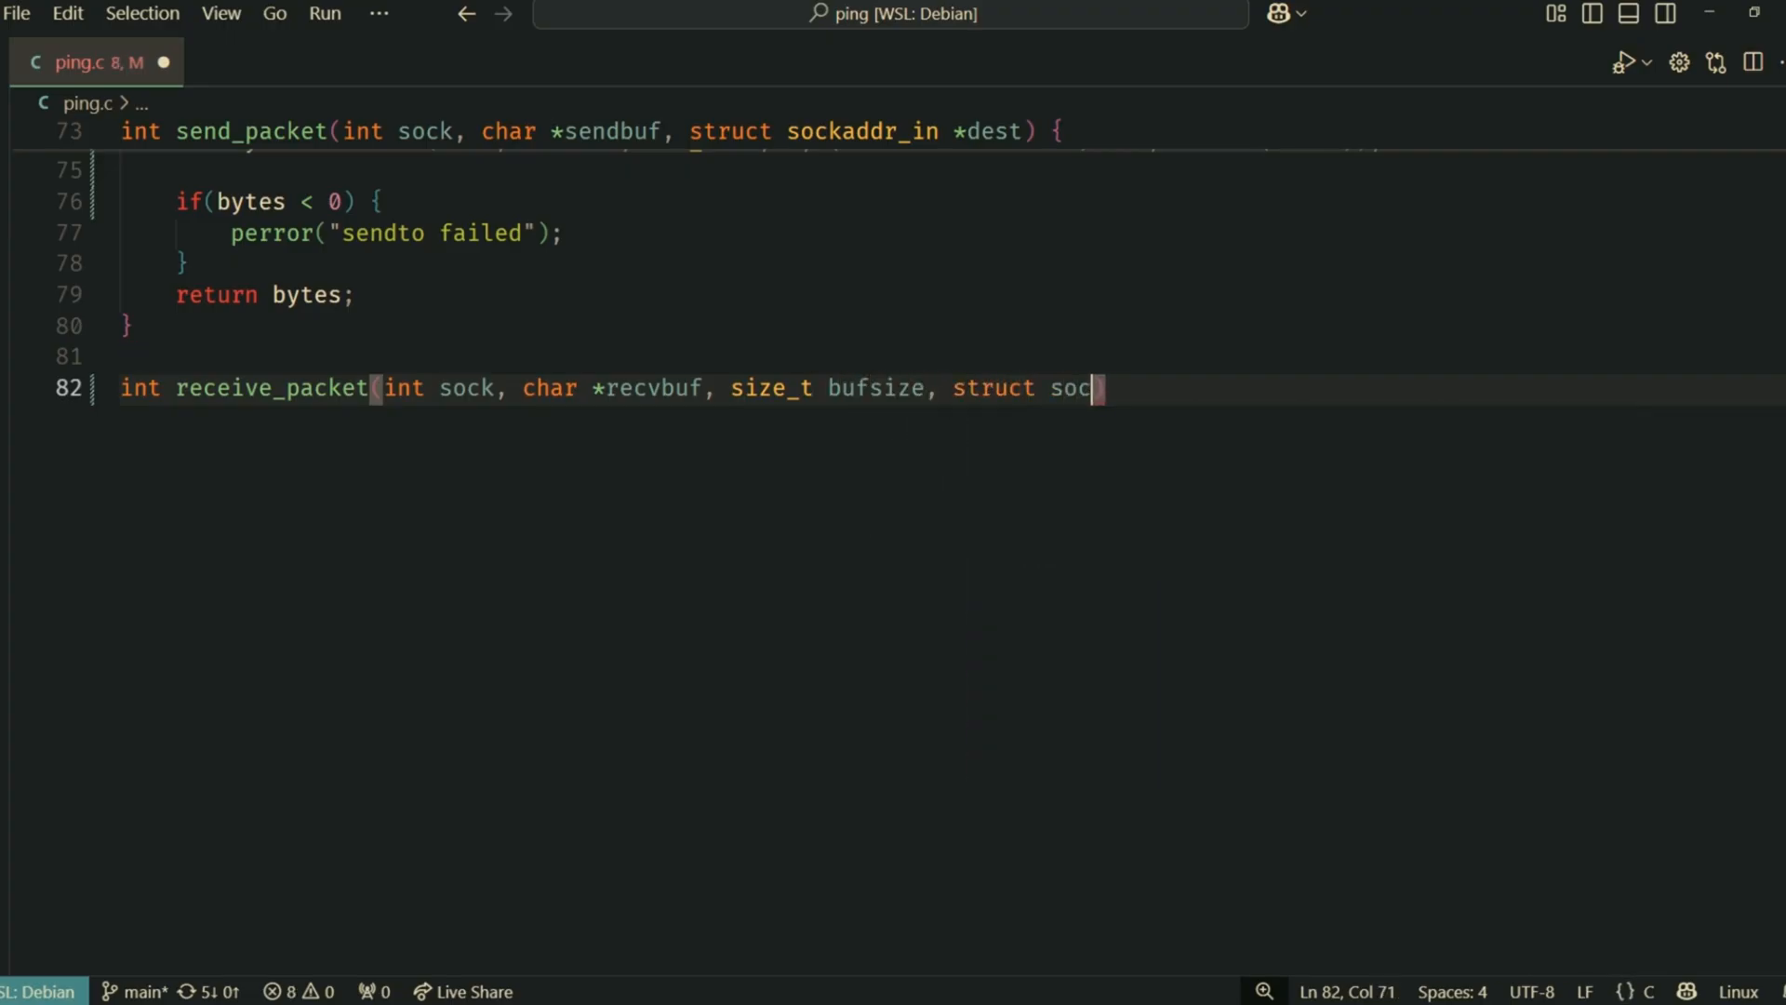
text(kaddr_in)
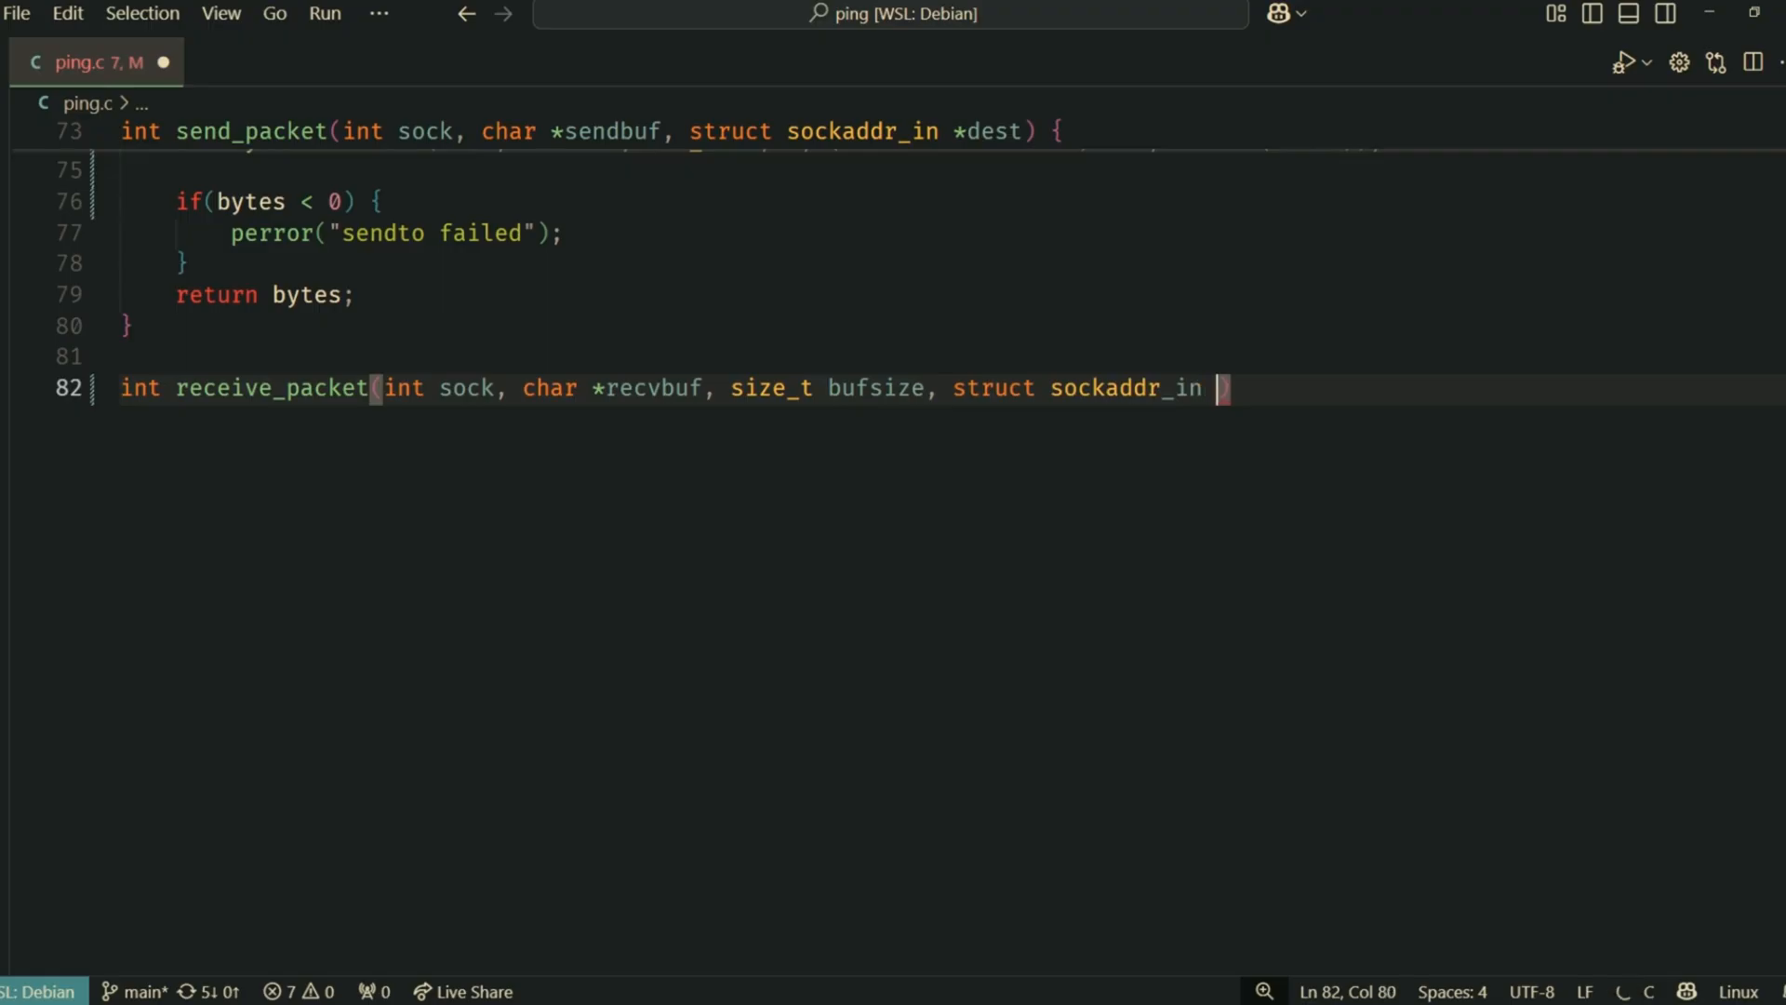
text(*from) {)
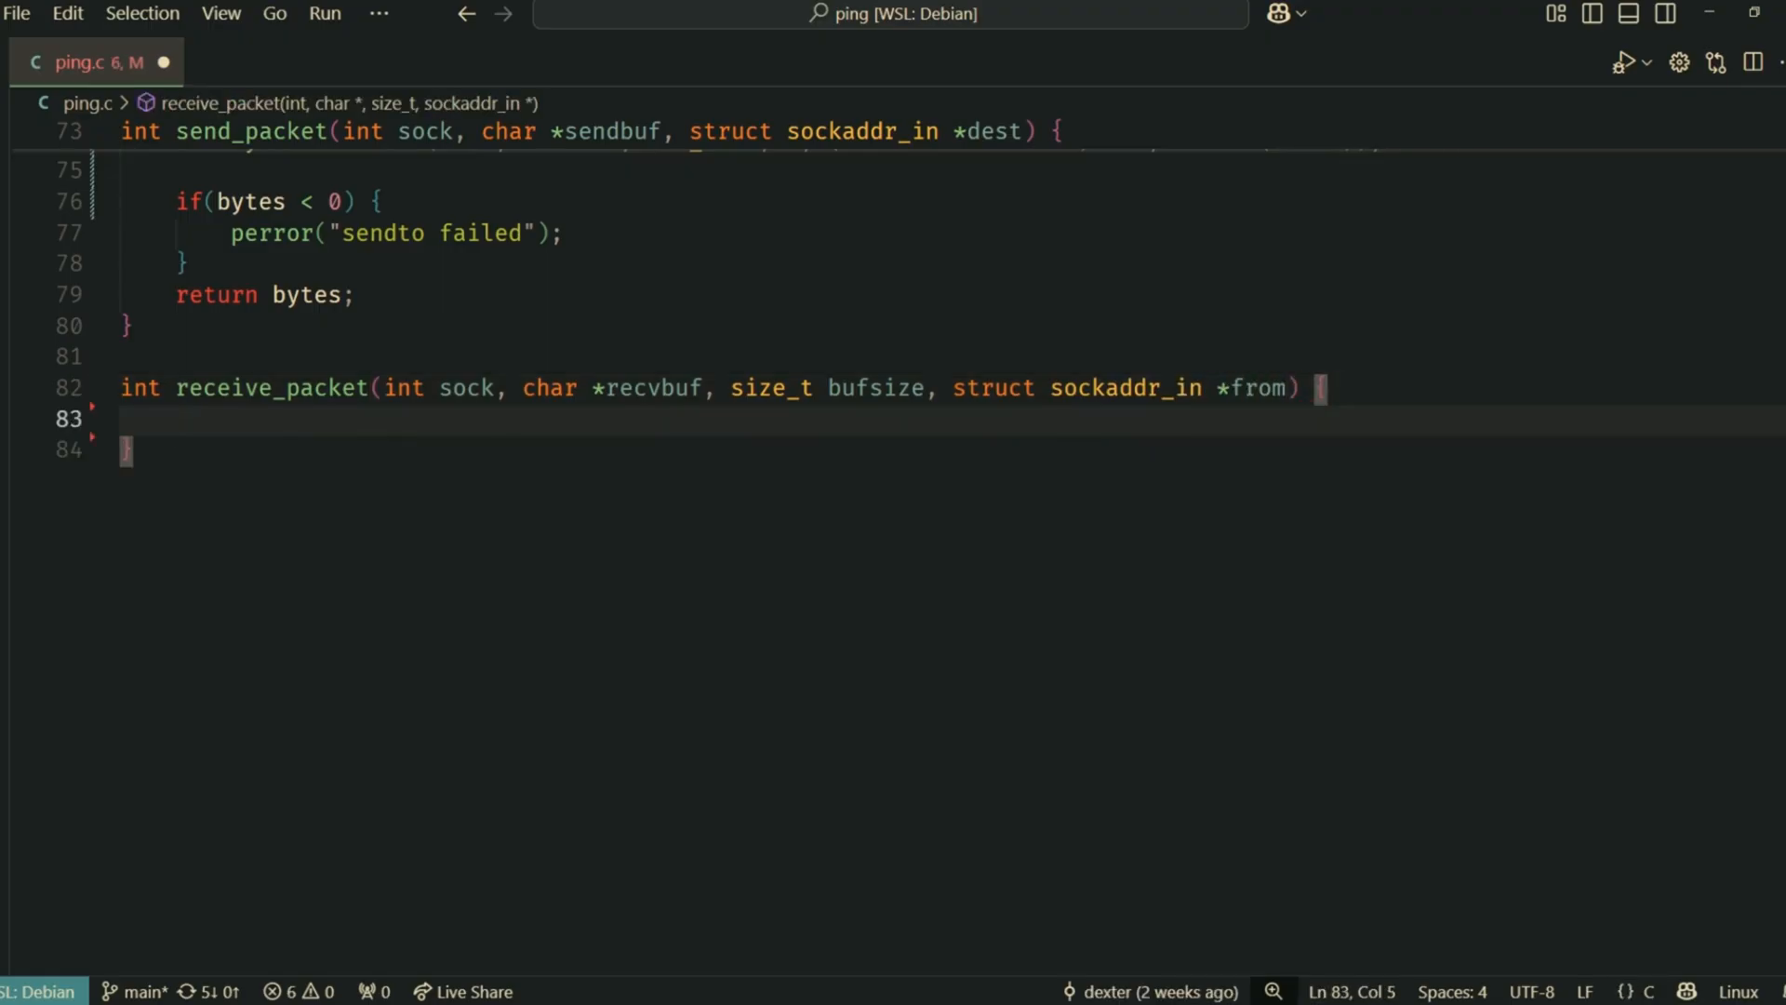
Set fromlen to sizeof(*from) and read the reply with recvfrom into recvbuf, returning bytes
text(socklen)
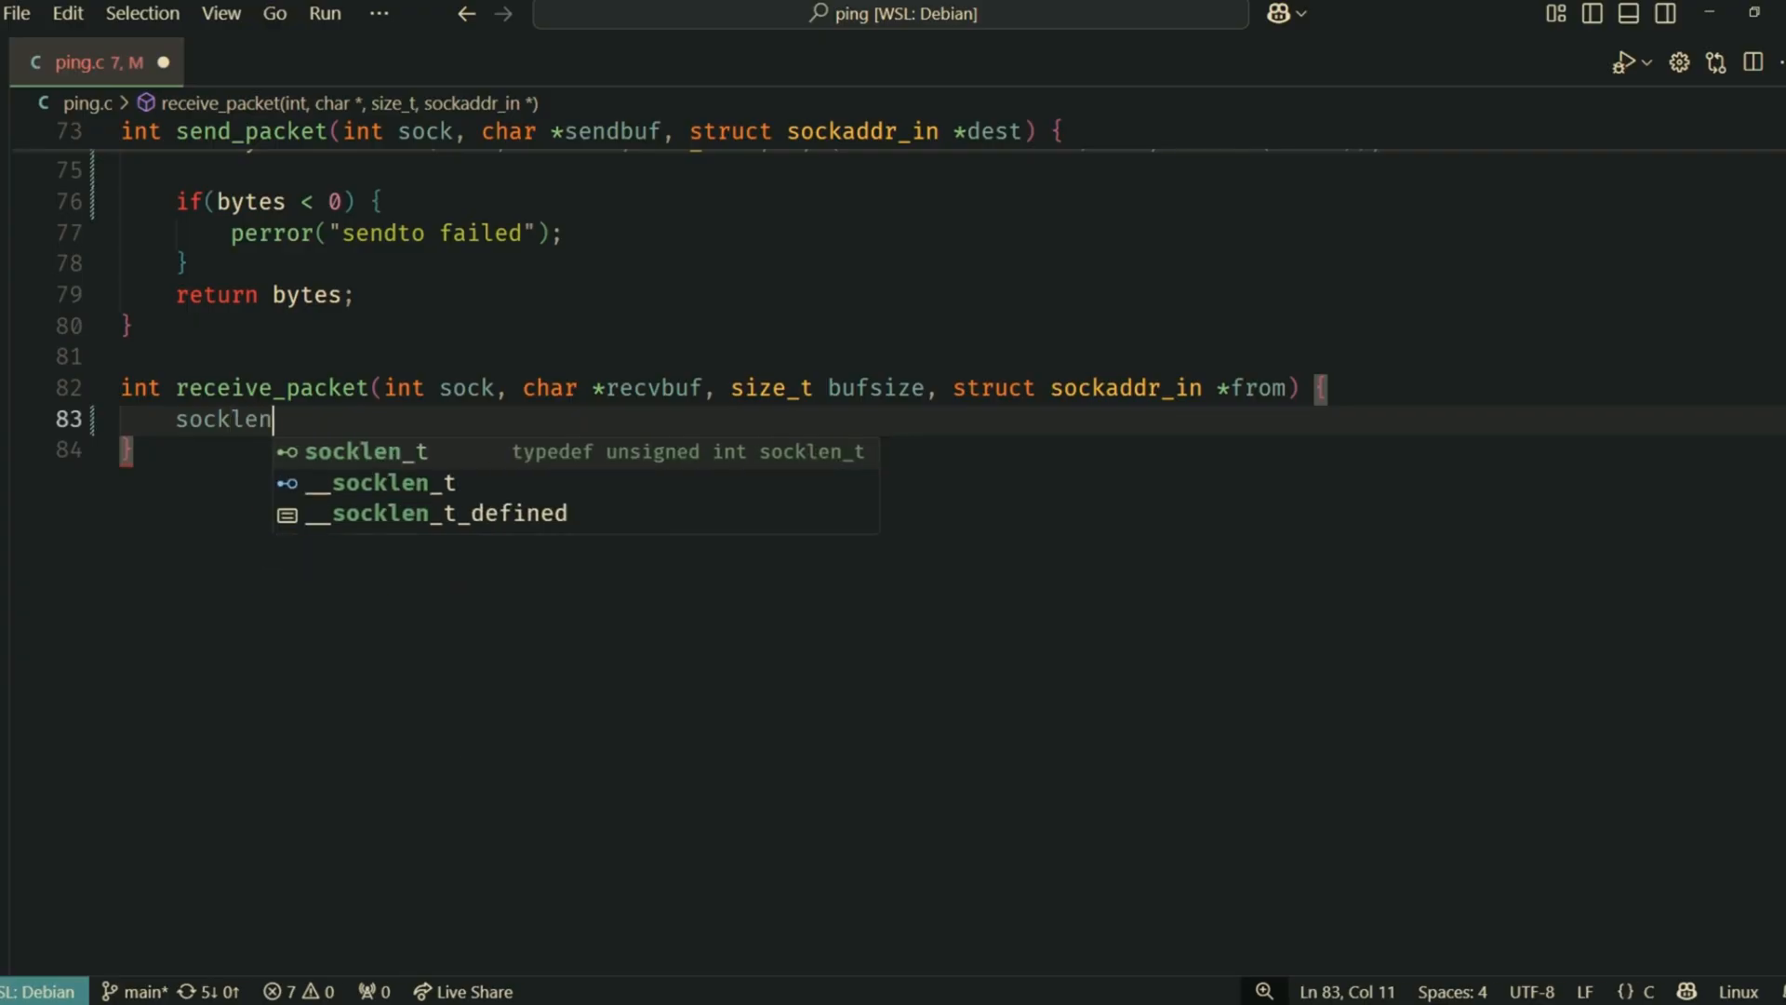
text(_t fromlen =)
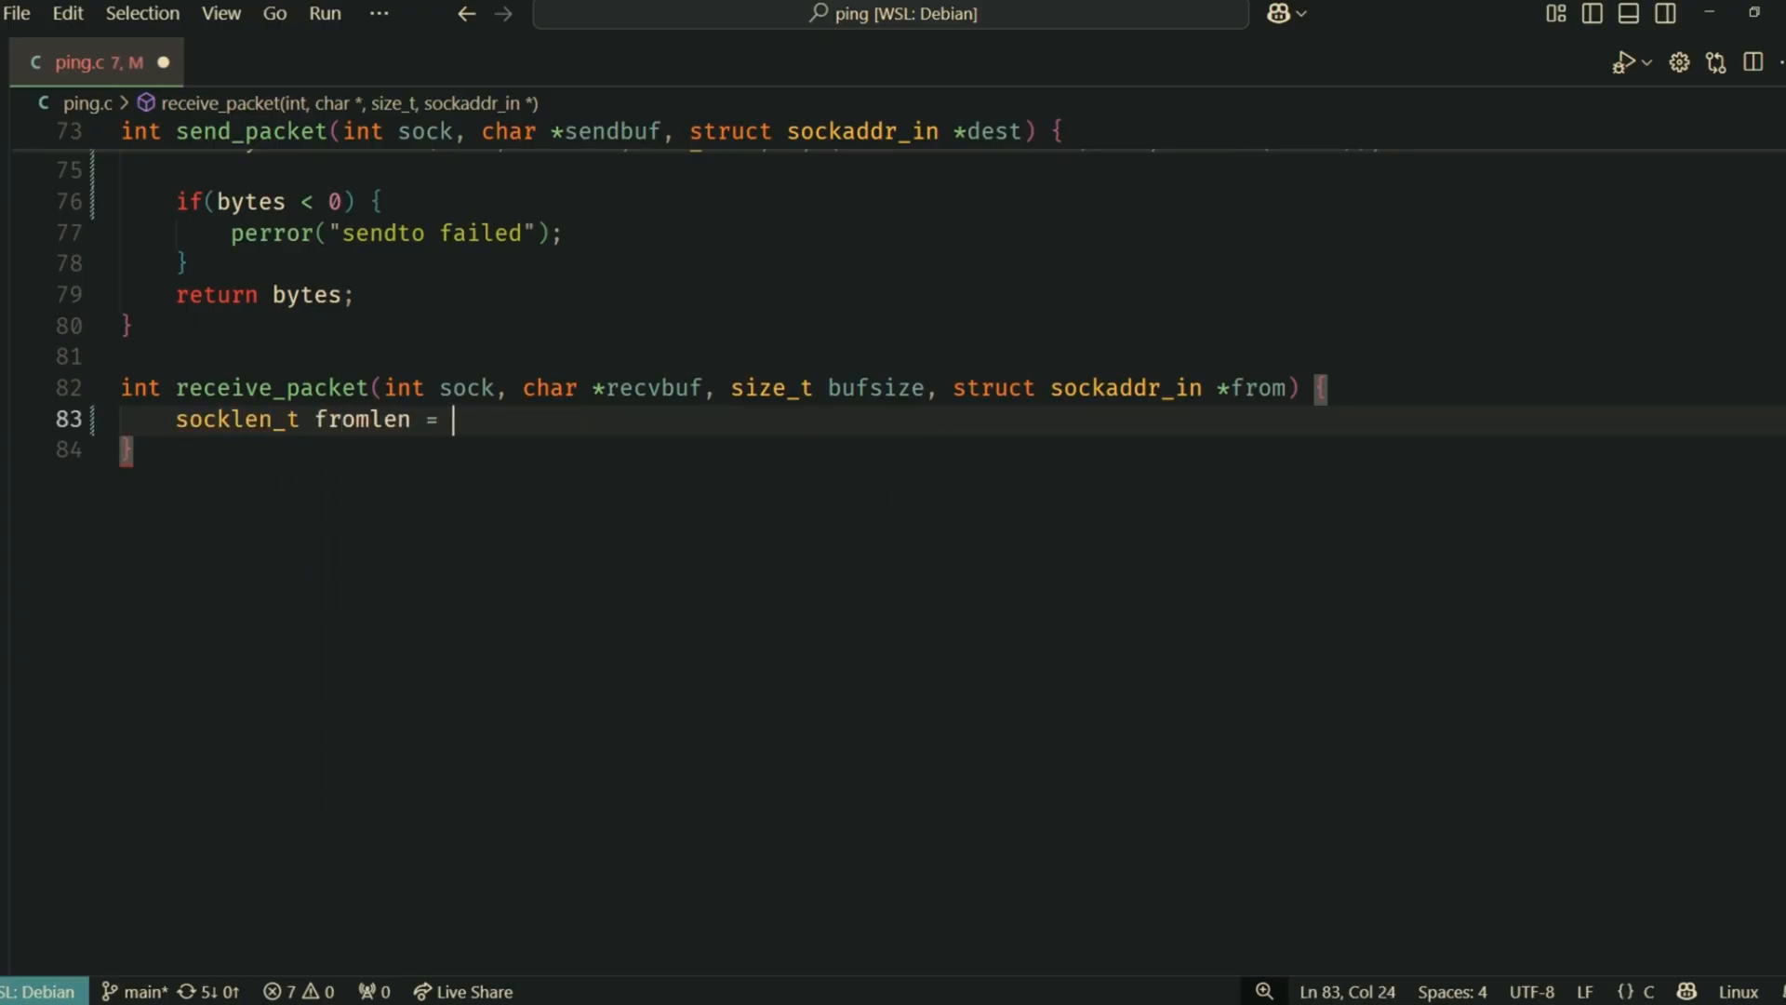
text(sizeof(*from);)
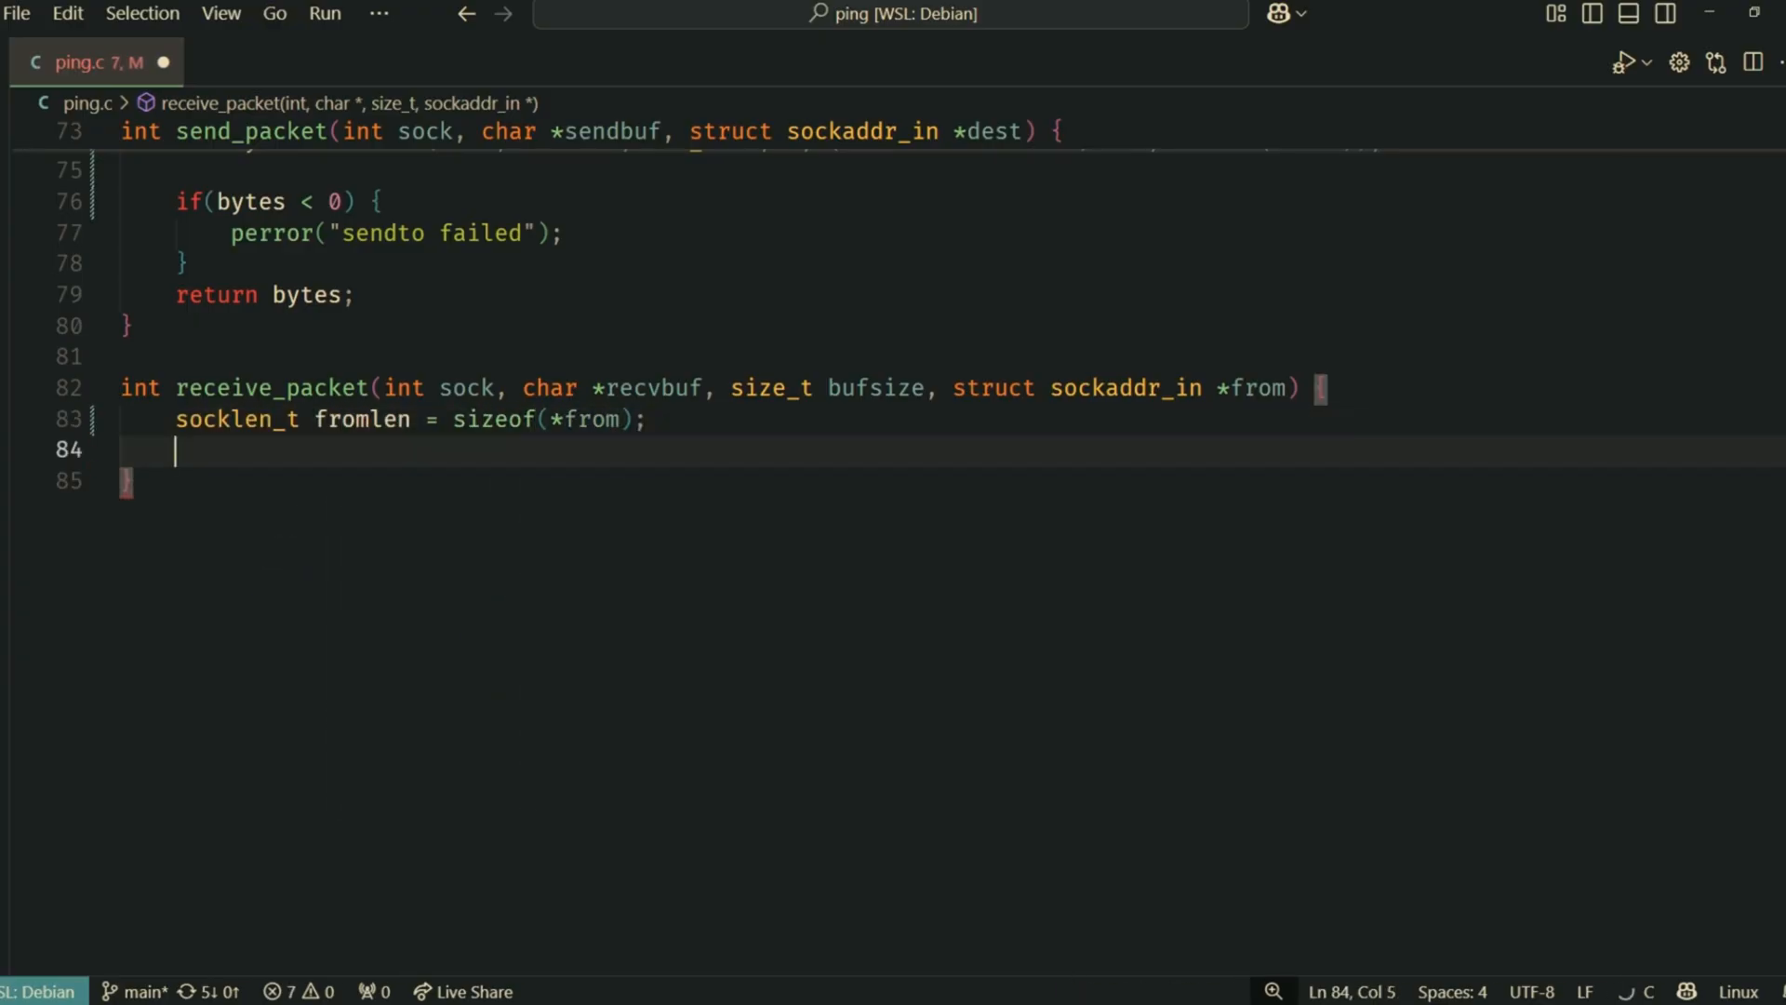
text(int bytes = recv)
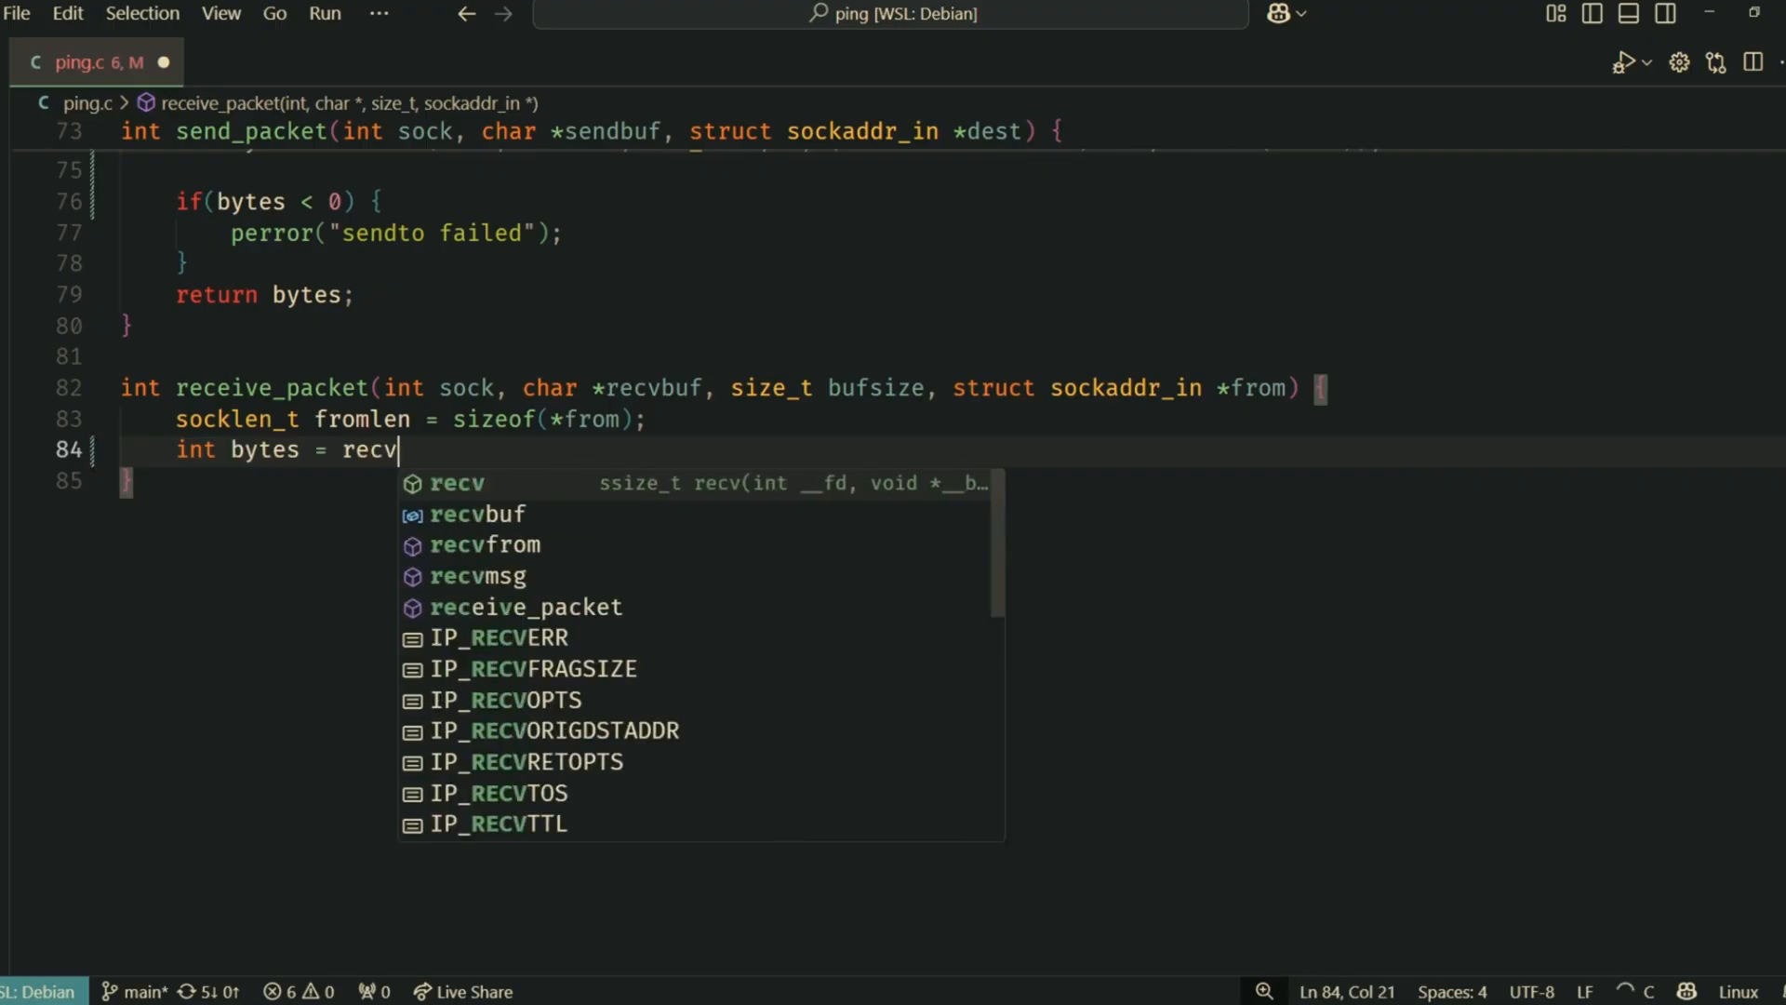
text(from(sock, re)
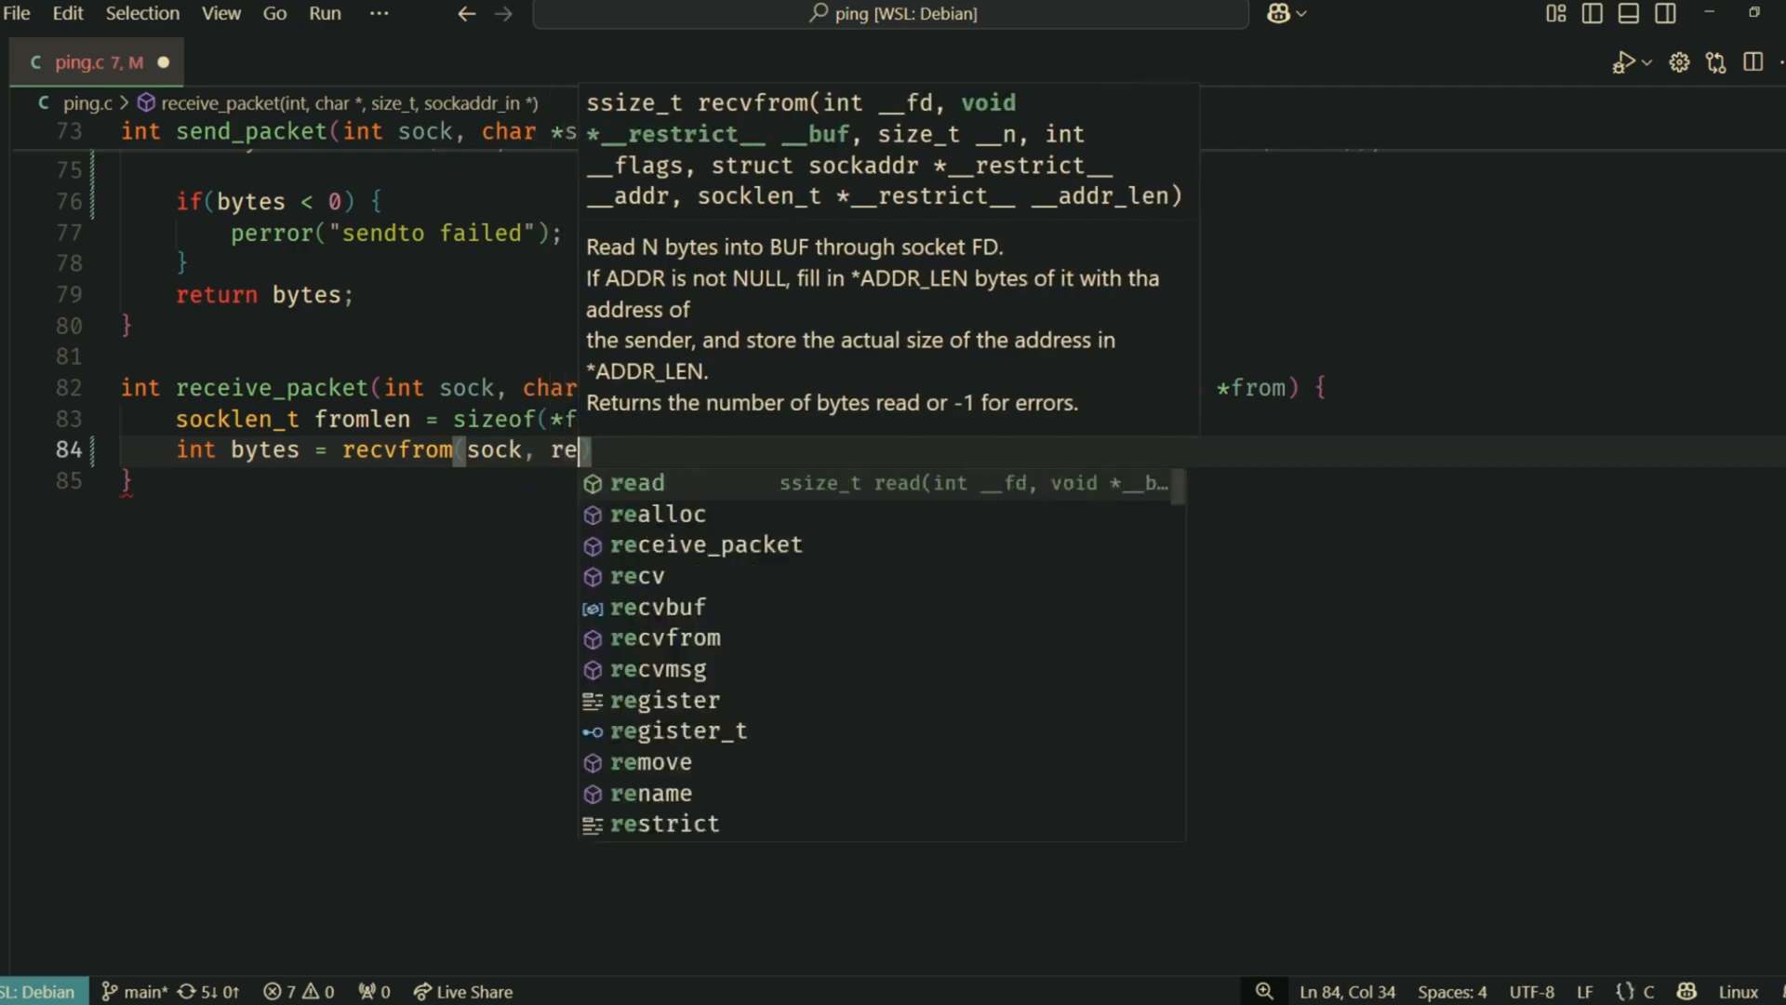
text(cvbuf,)
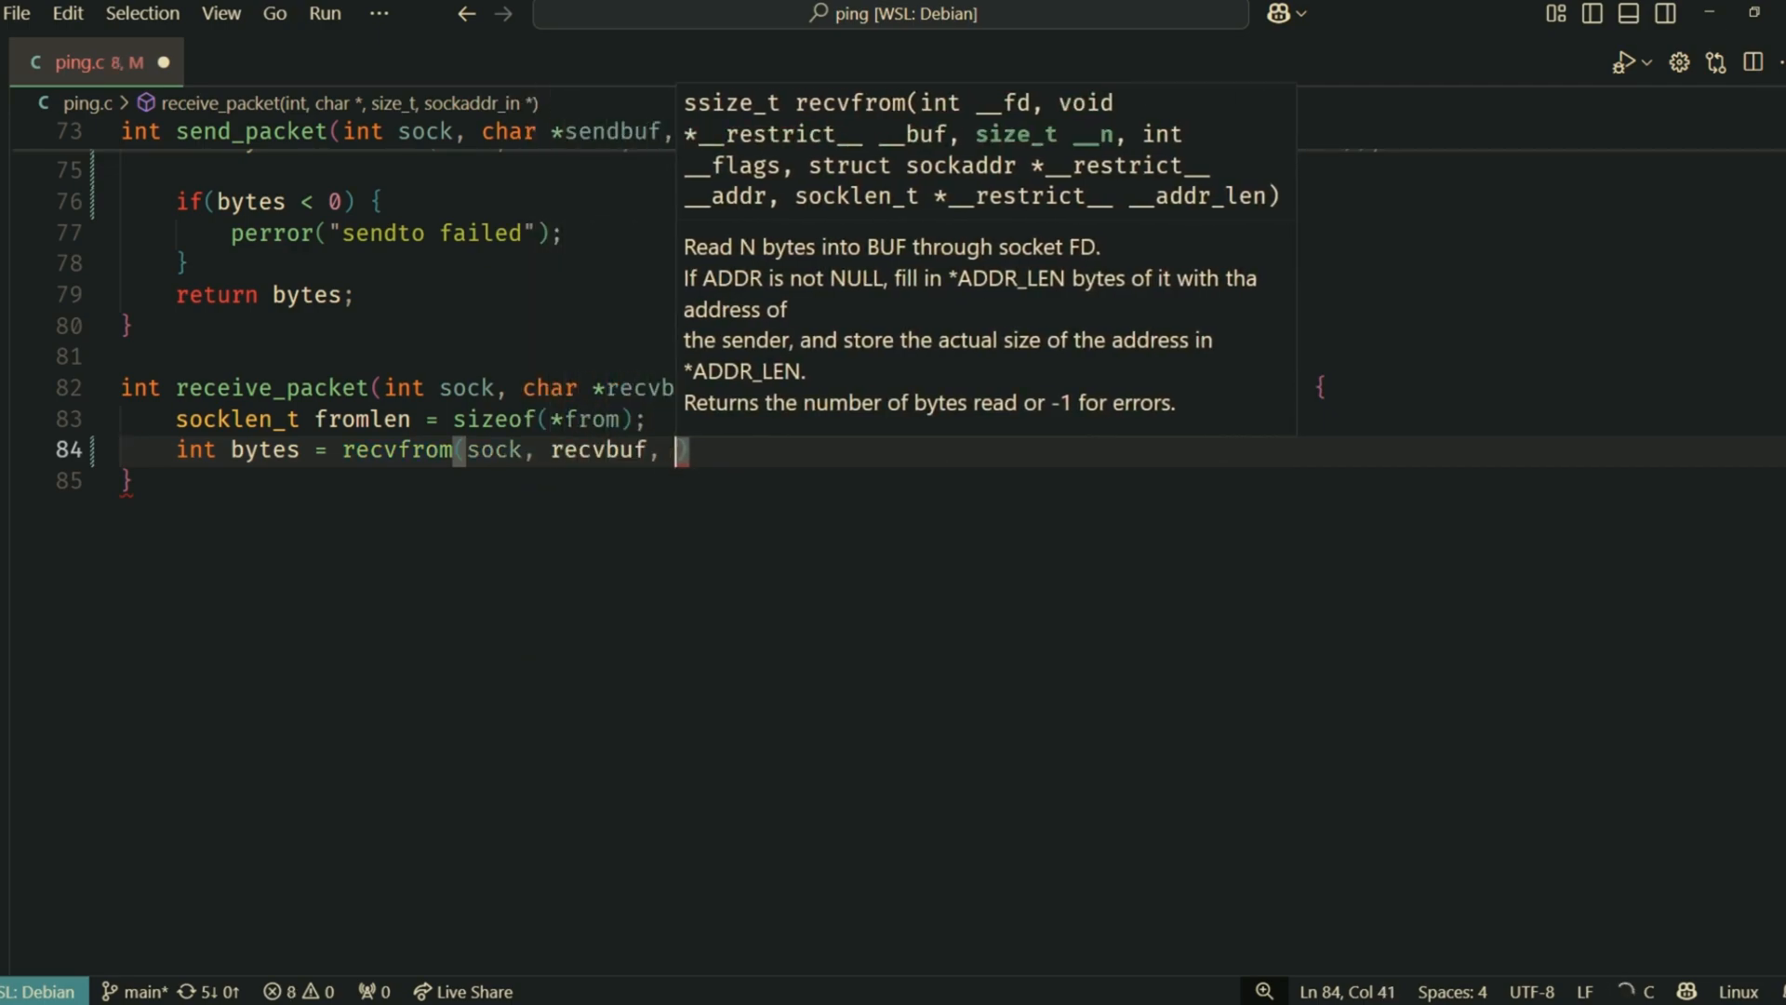
text(bufsize, 0, (struct sockaddr)
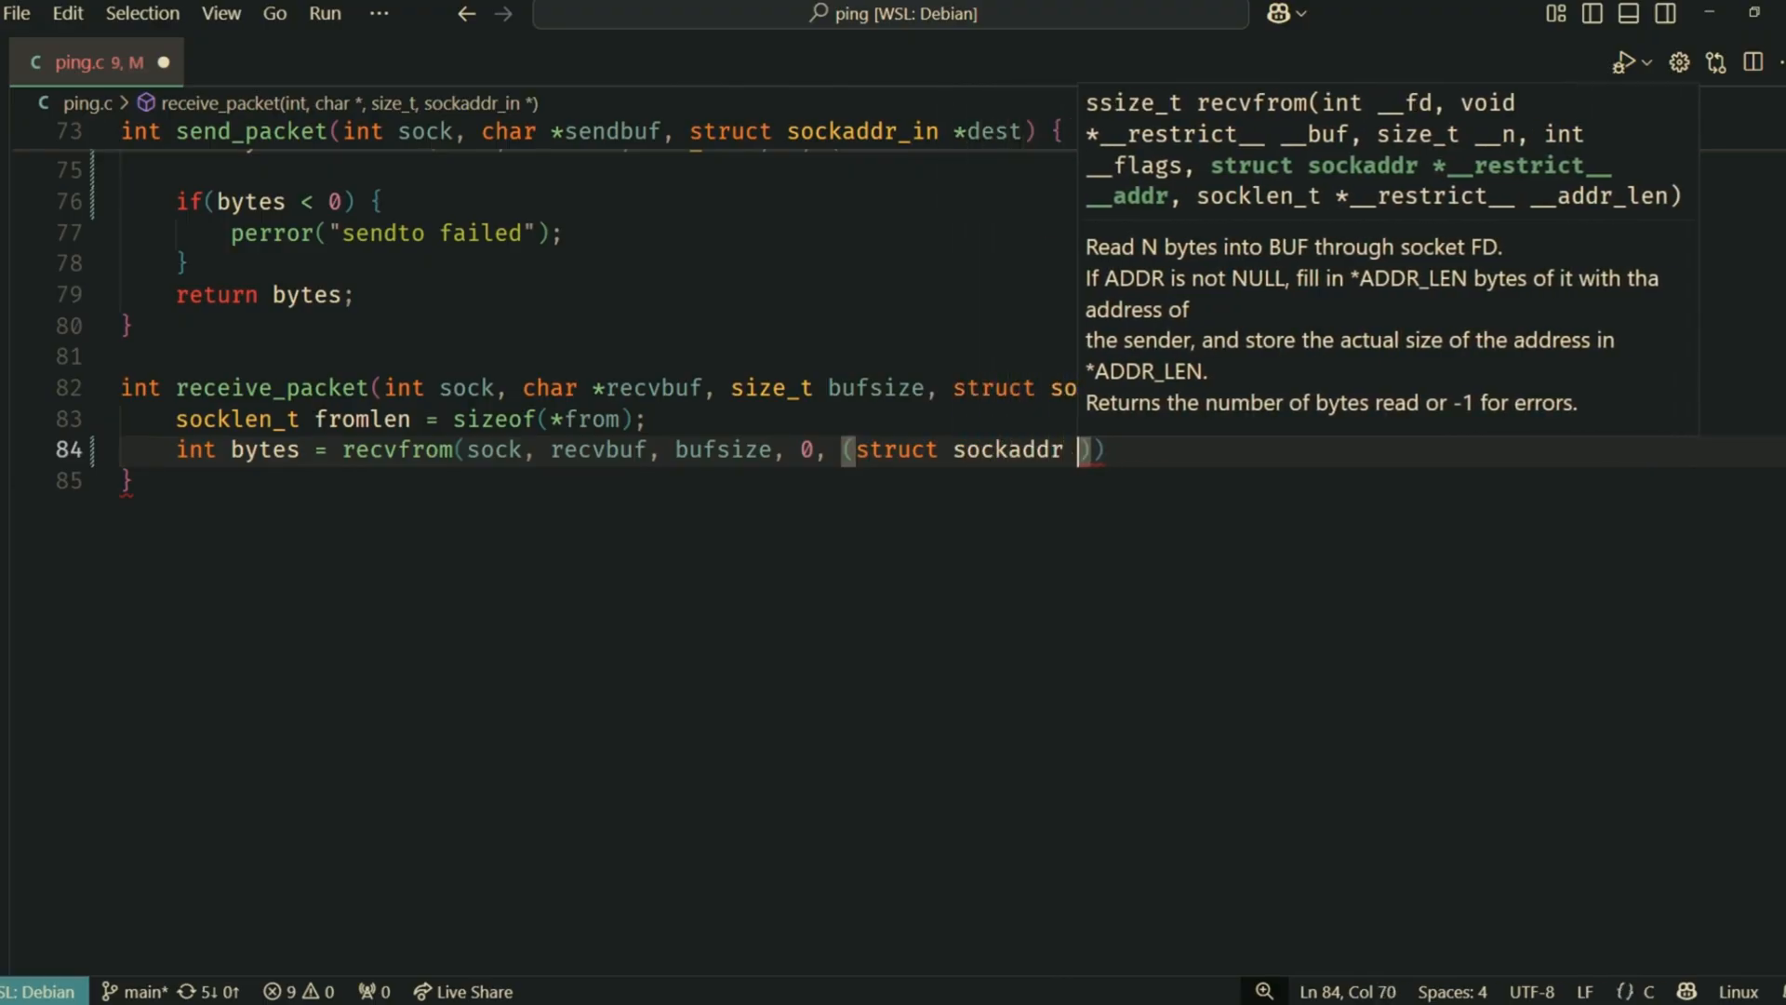
text(from, &fromlen)
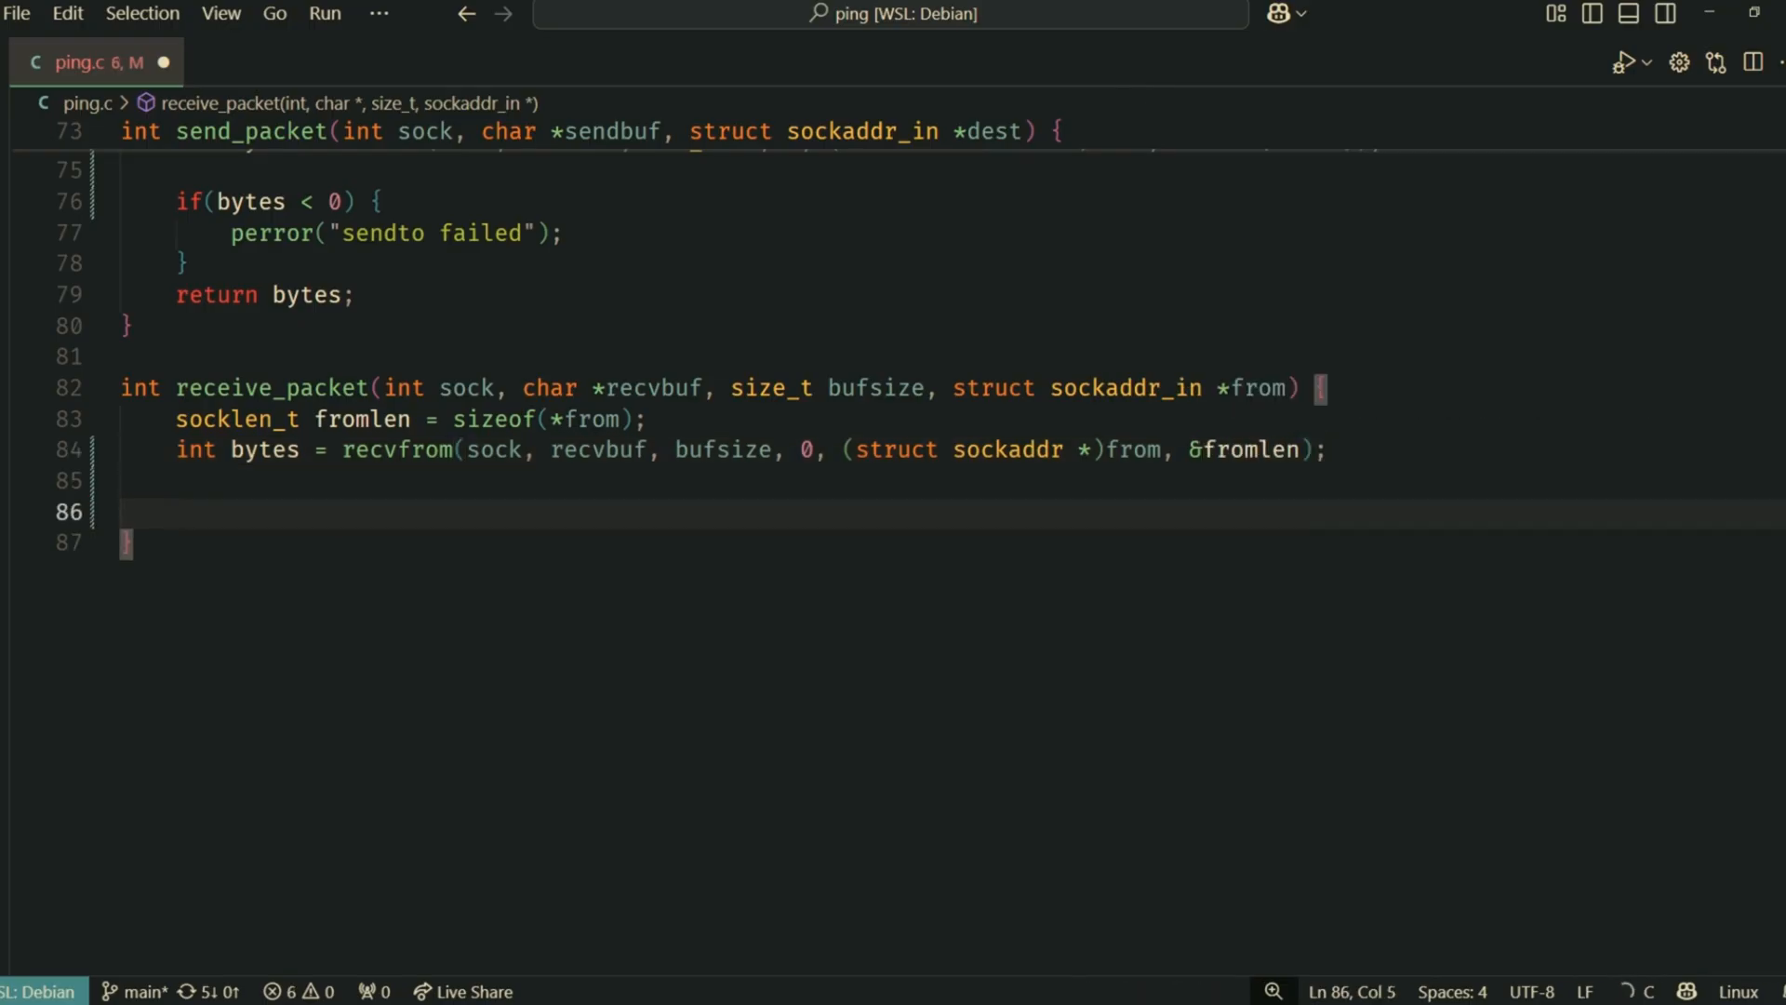
text(void proc)
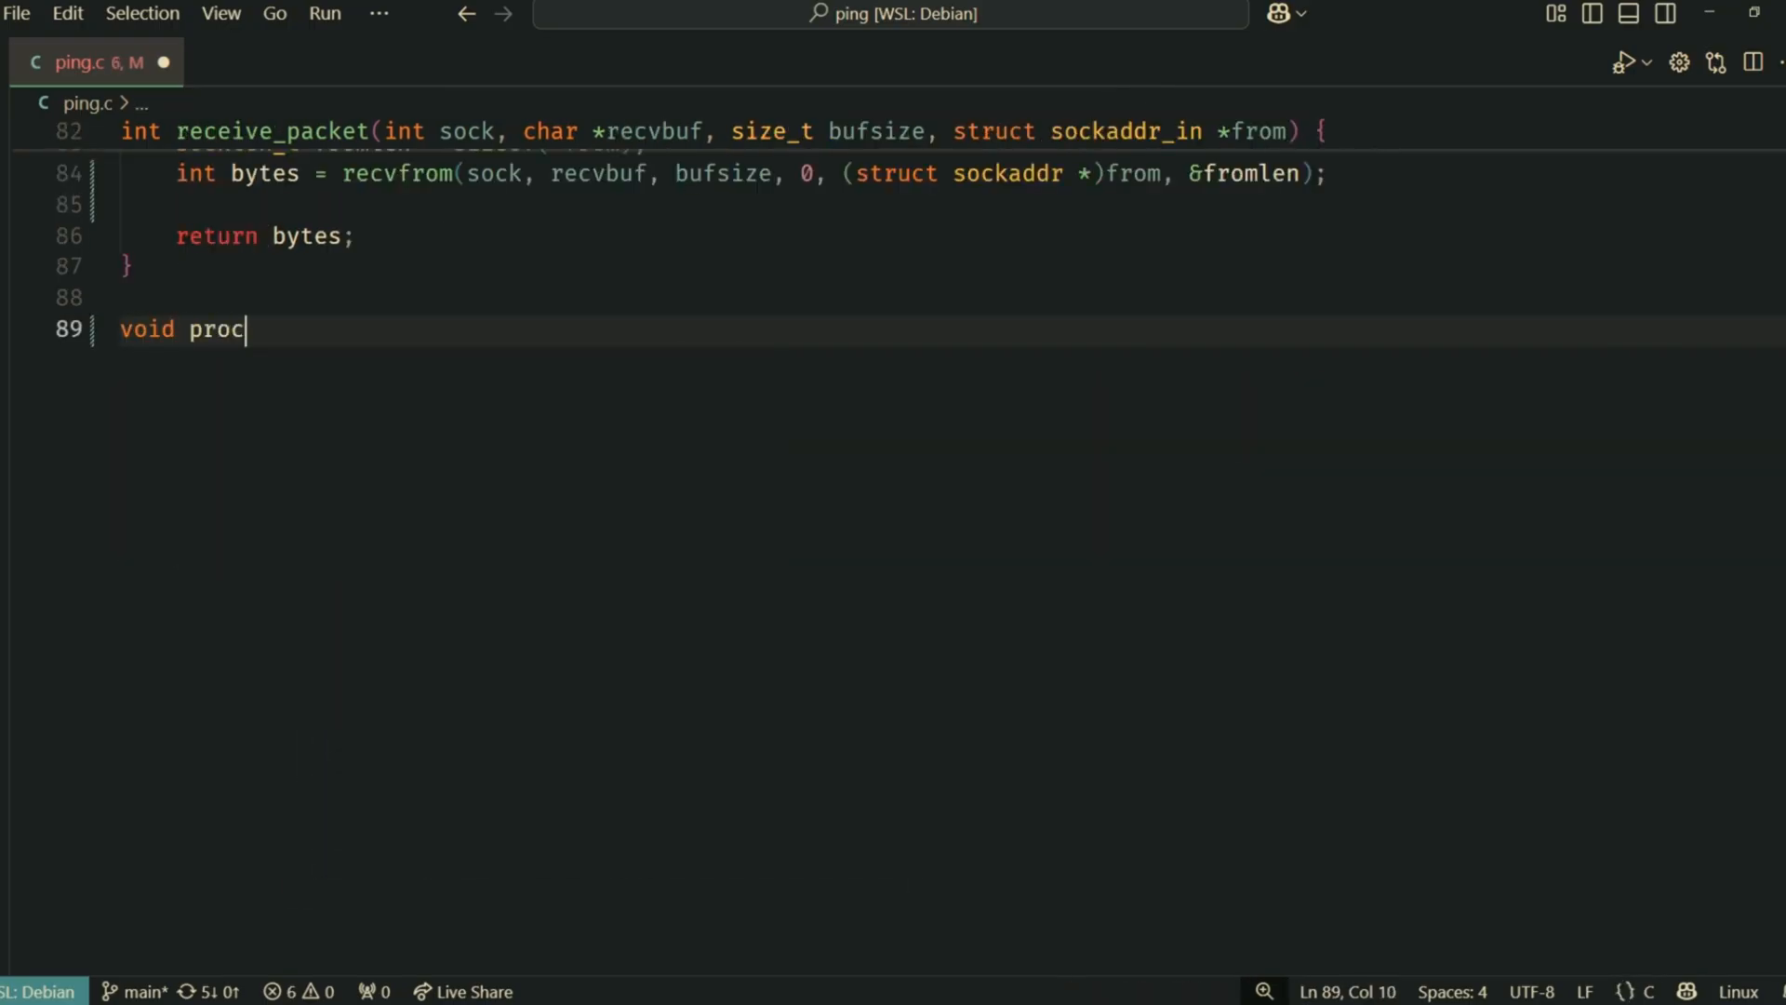
Declare process_reply with recvbuf, bytes, from, and tv_start/tv_end timeval parameters
text(ess_reply(char *recvbuf, int)
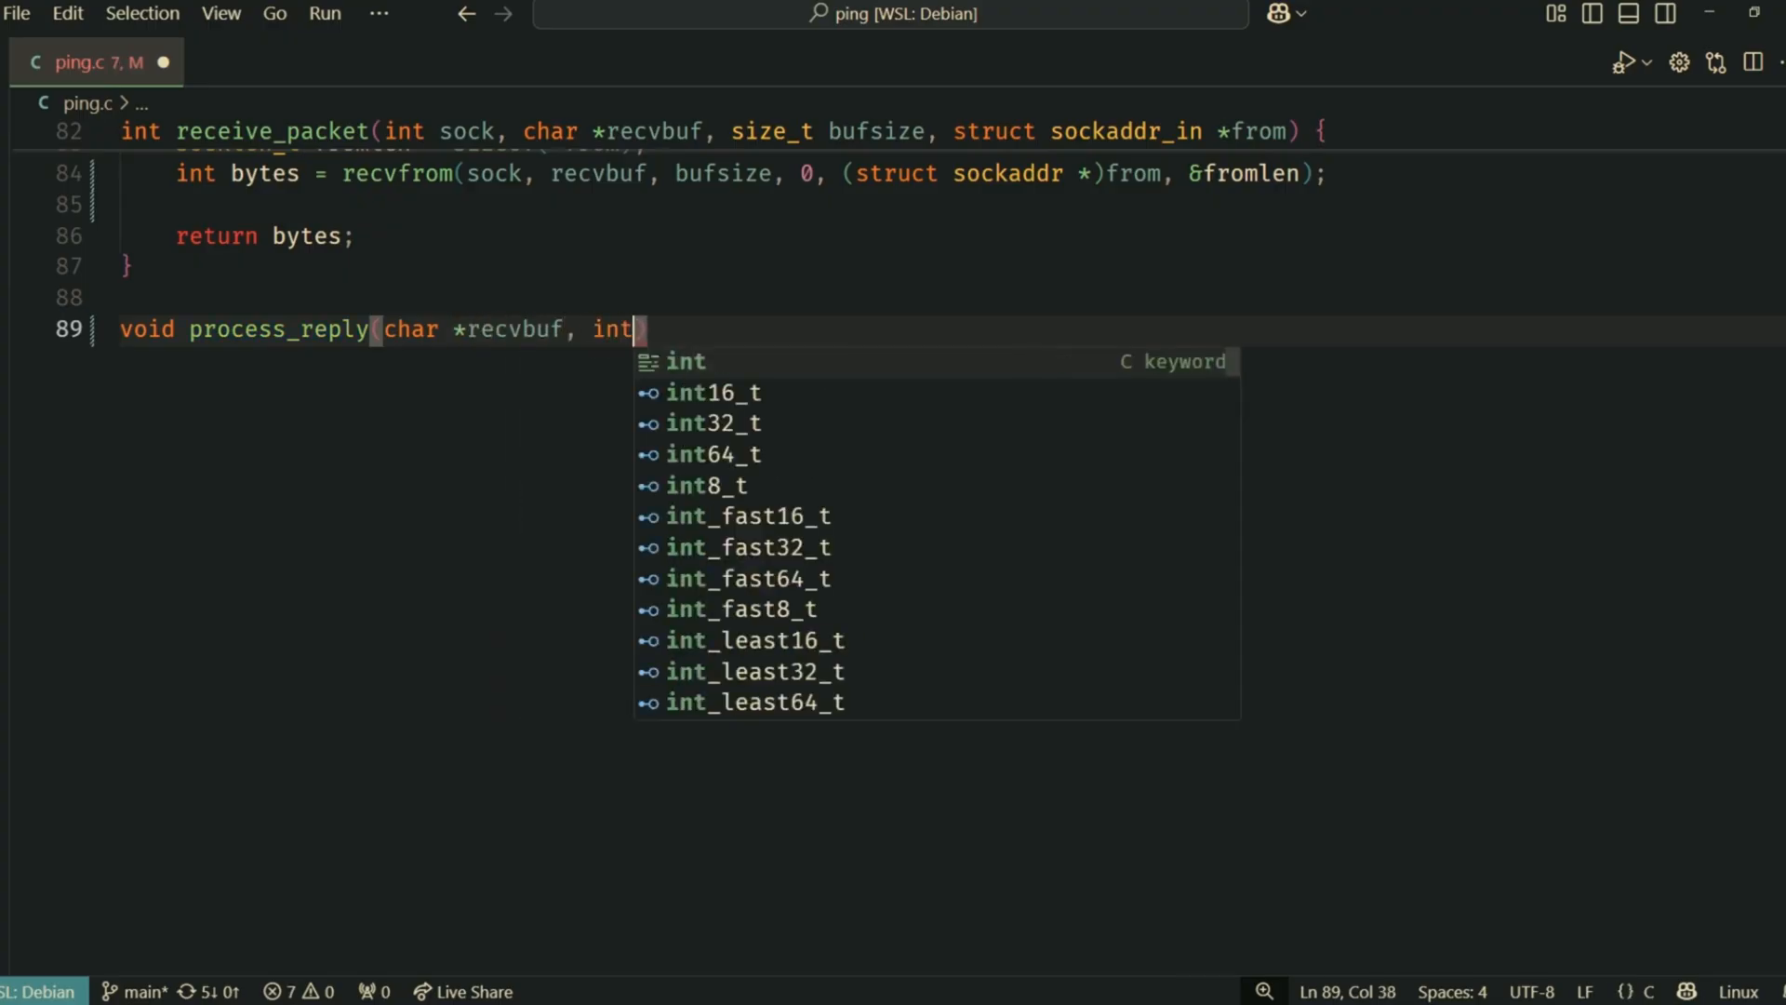
text(bytes, struct sockaddr_in *from, int seq, struct timeval *)
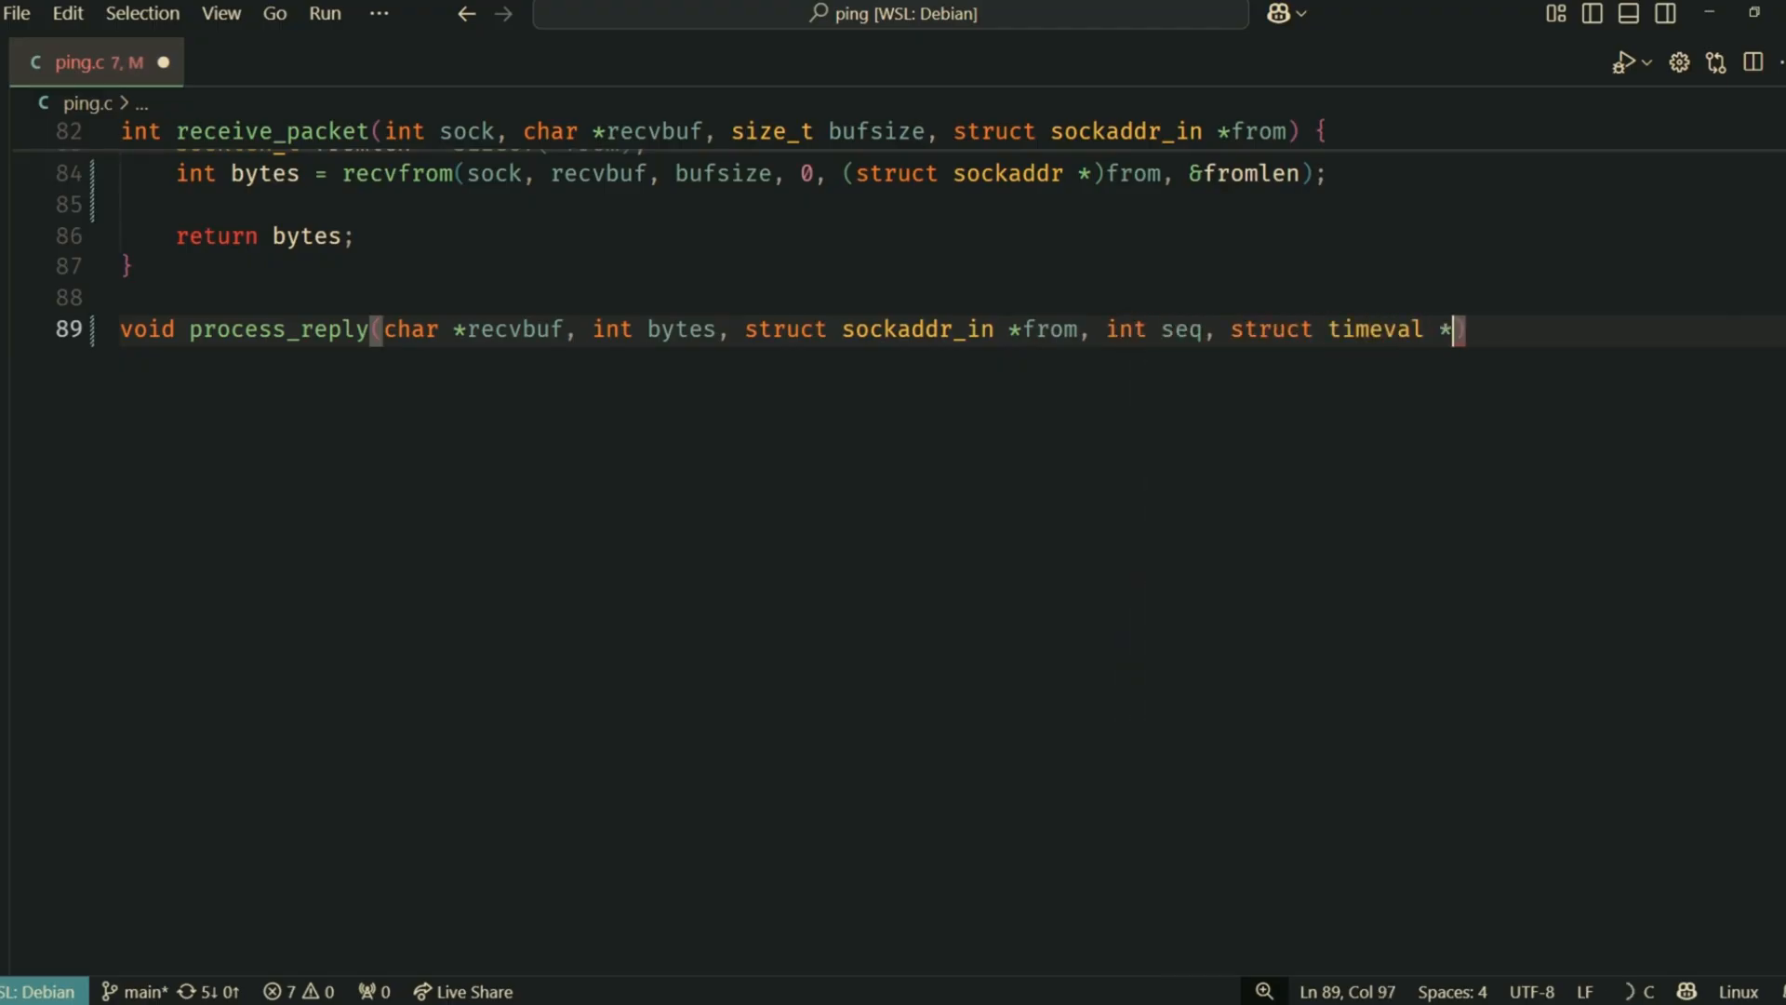
text(tv_start,)
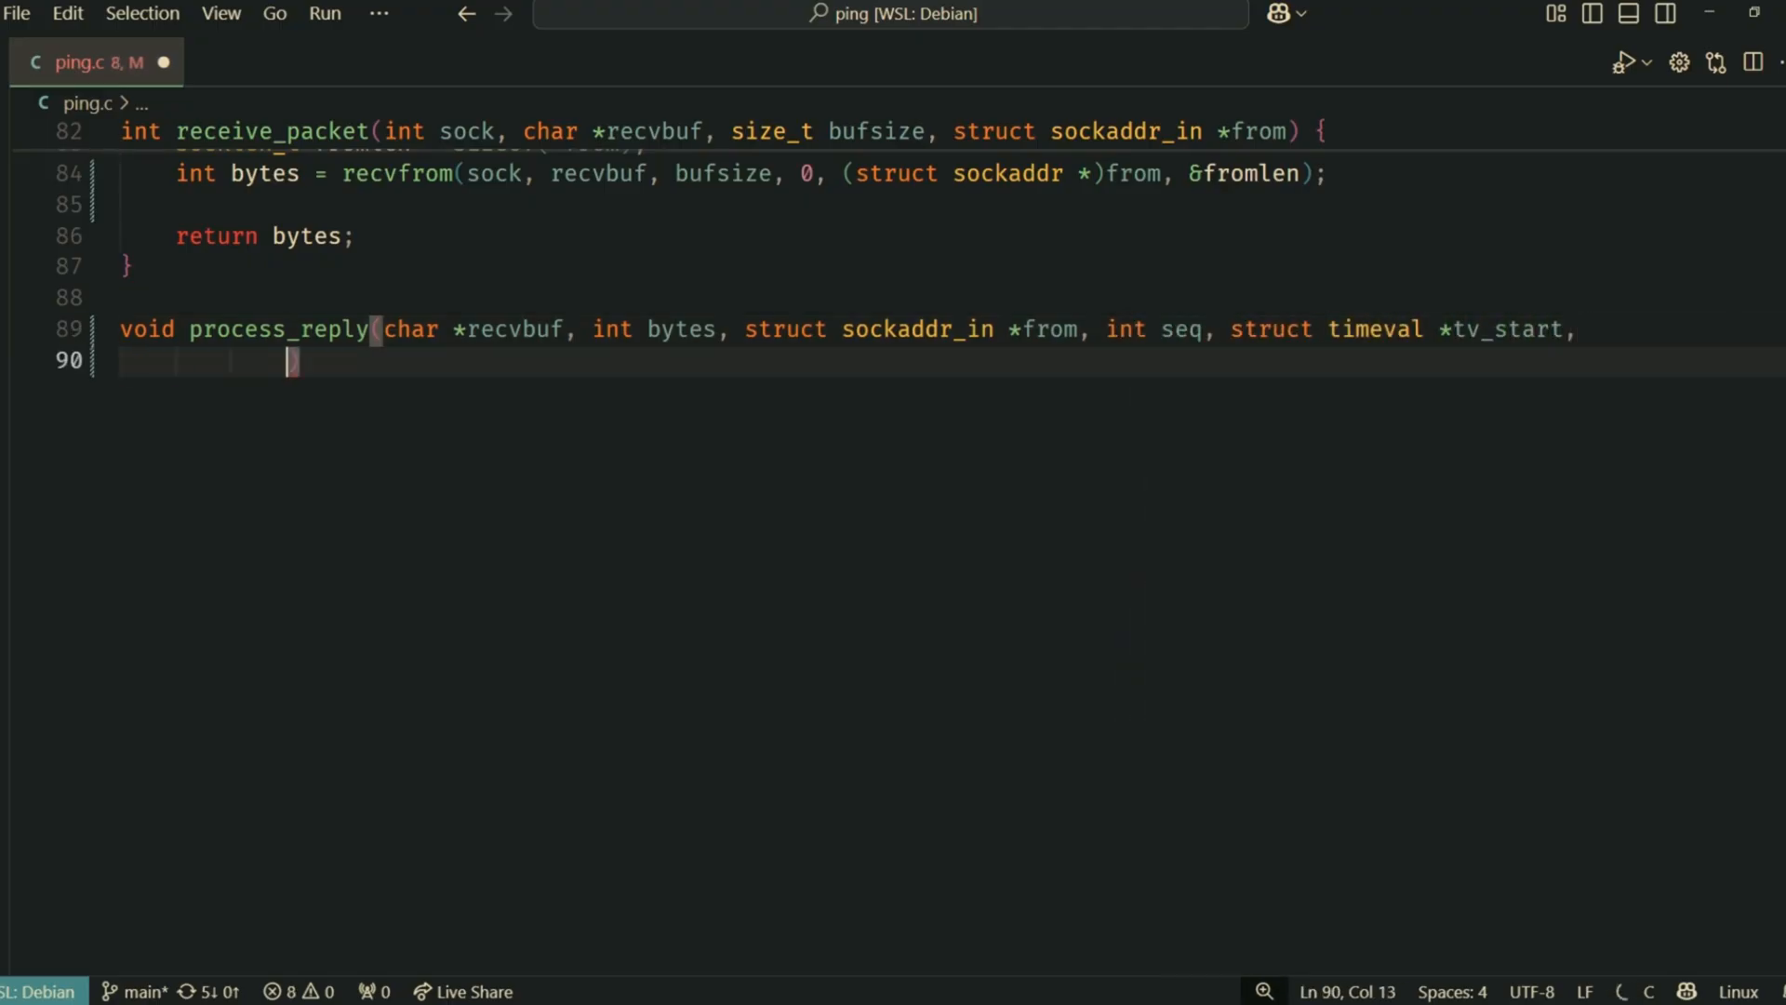
text(struct timeval *tv_end) {)
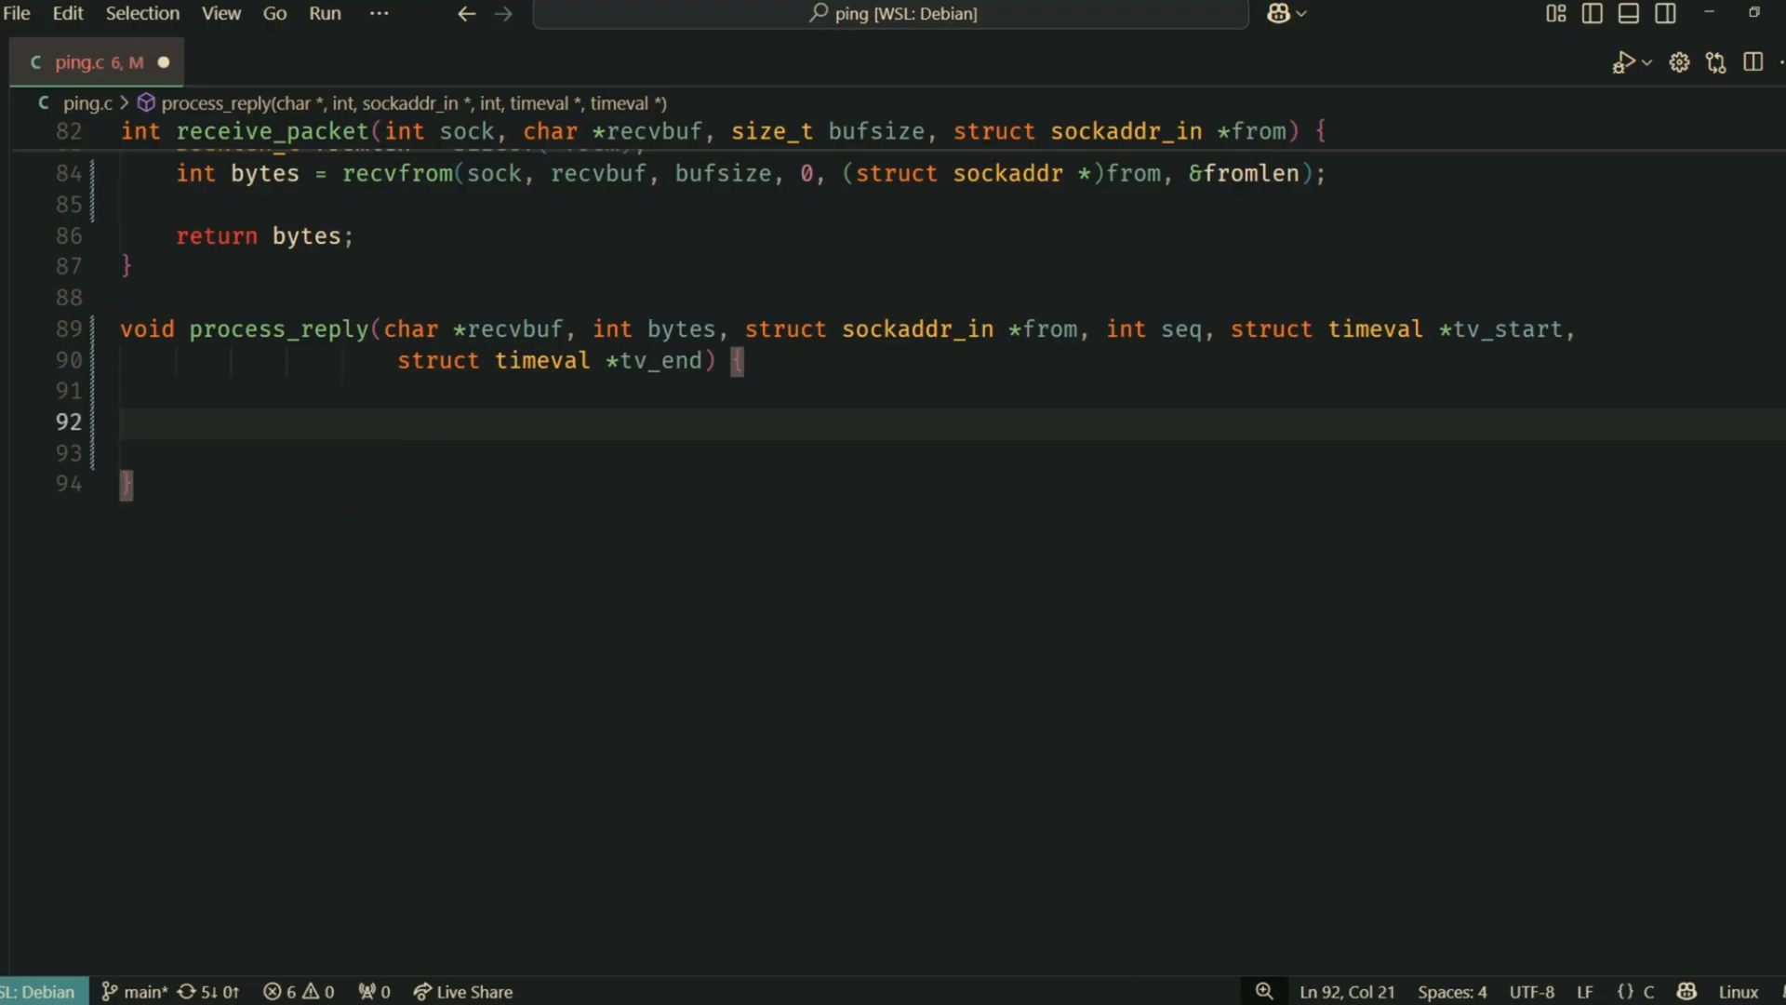
Compute hlen from ip_hdr->ip_hl, cast recvbuf + hlen to icmp_reply, and increment rx_count
text(struct ip *ip_hdr = (struct ip *)recvbuf;)
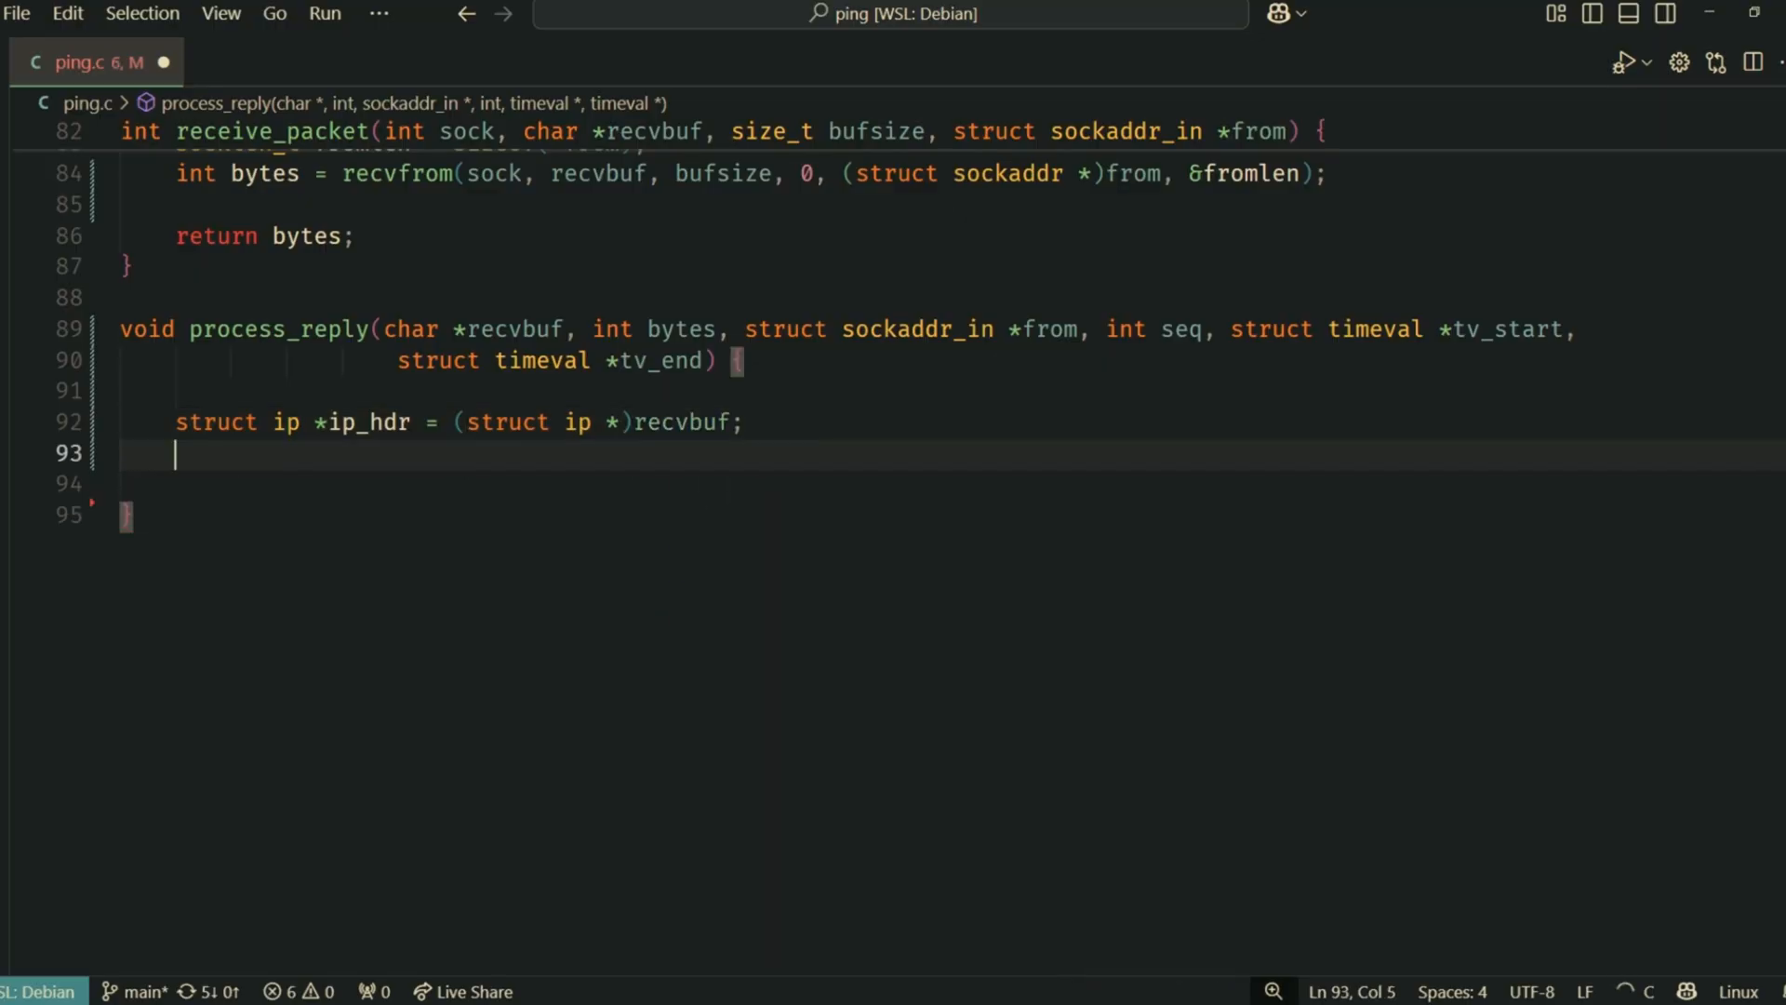
text(int hlen = ip_hdr->in_)
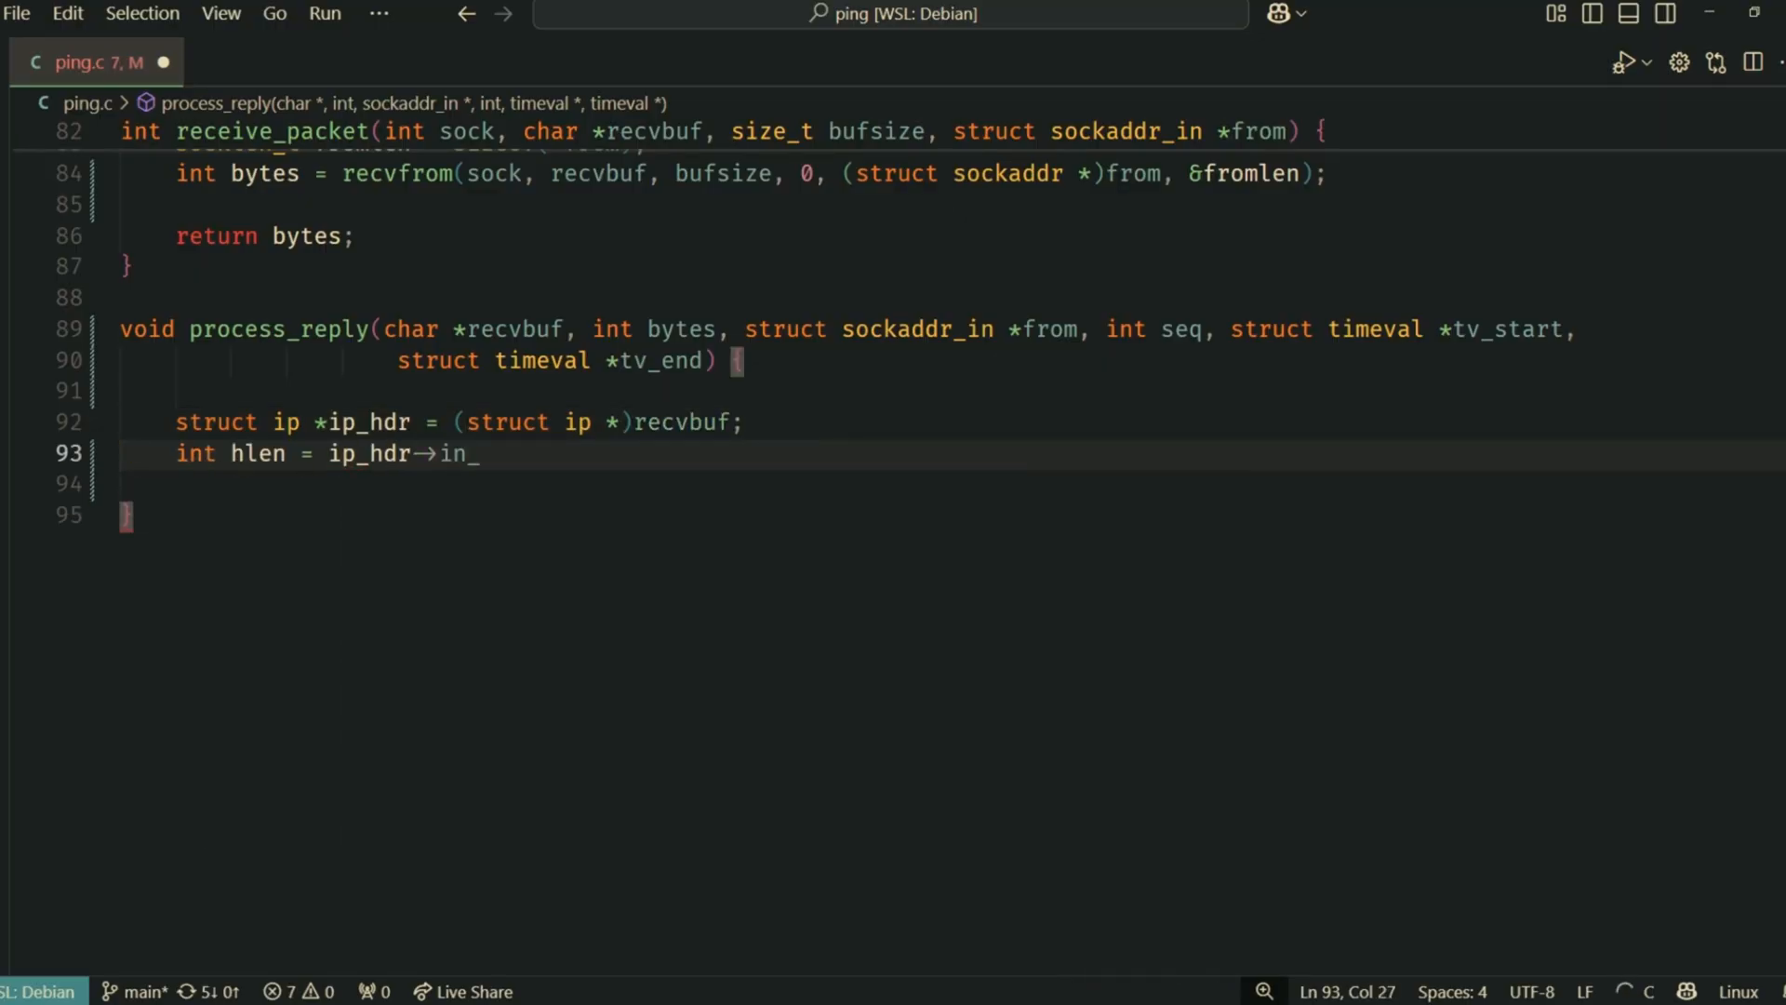
text(hl << 2;)
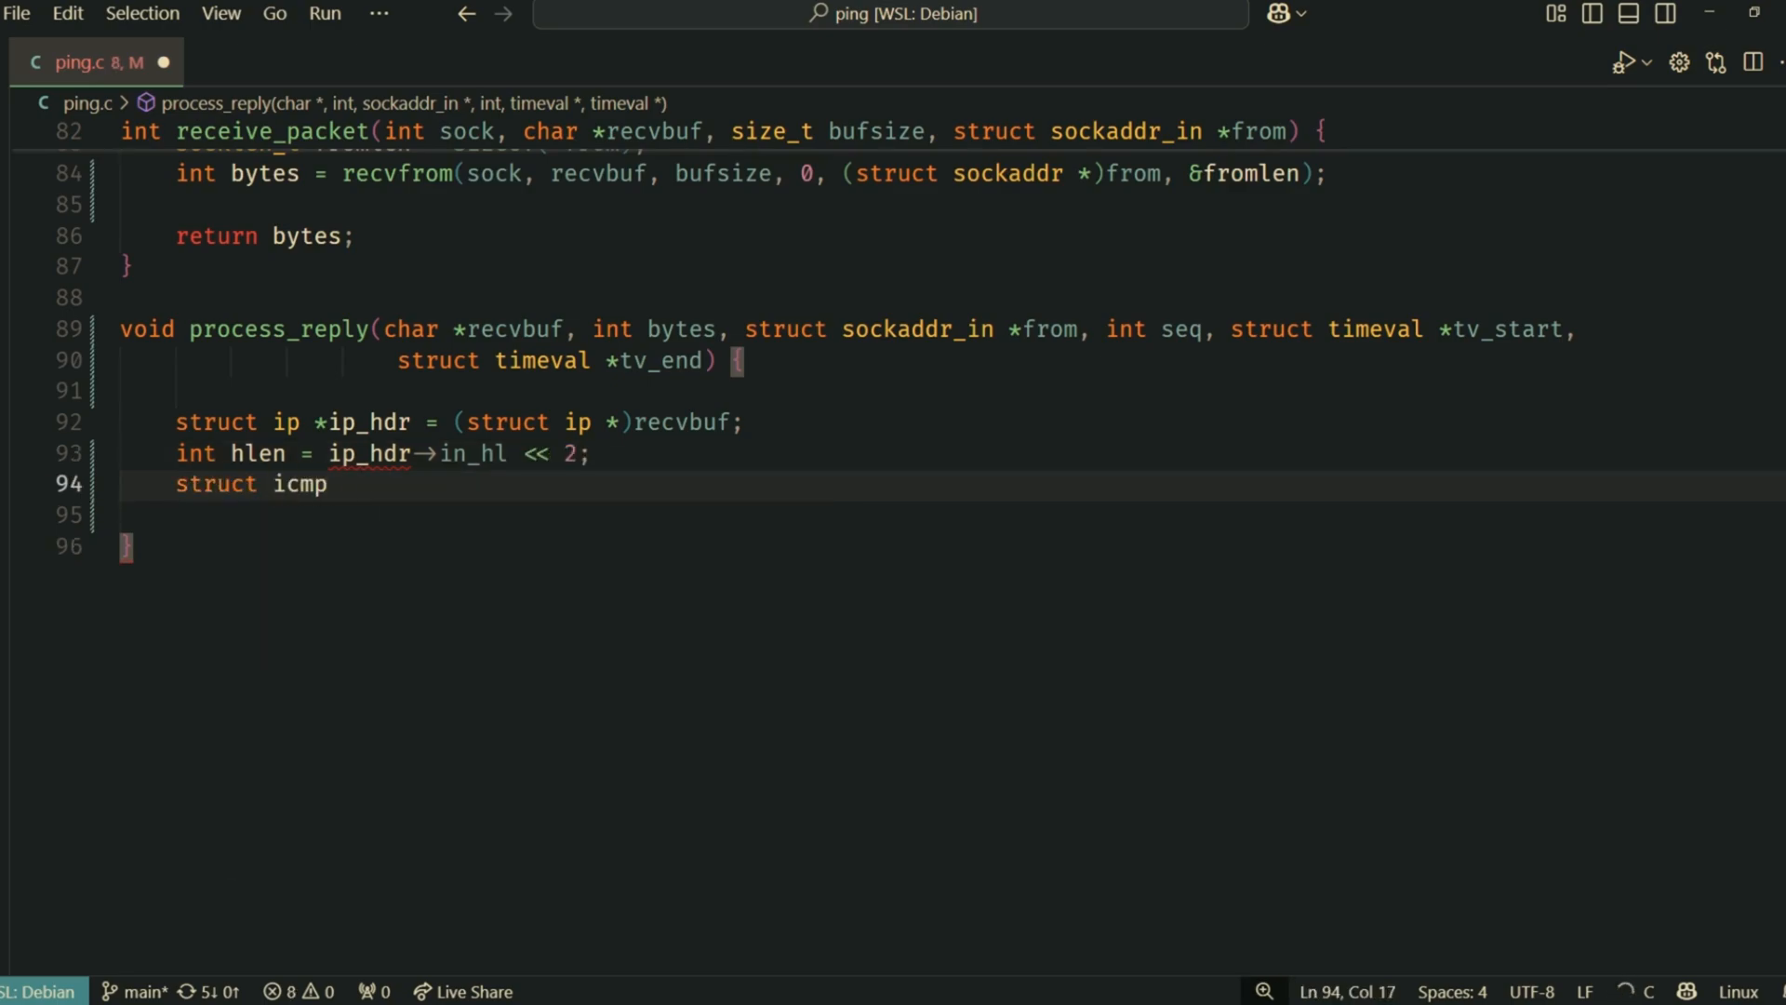
text(*icmp_reply =)
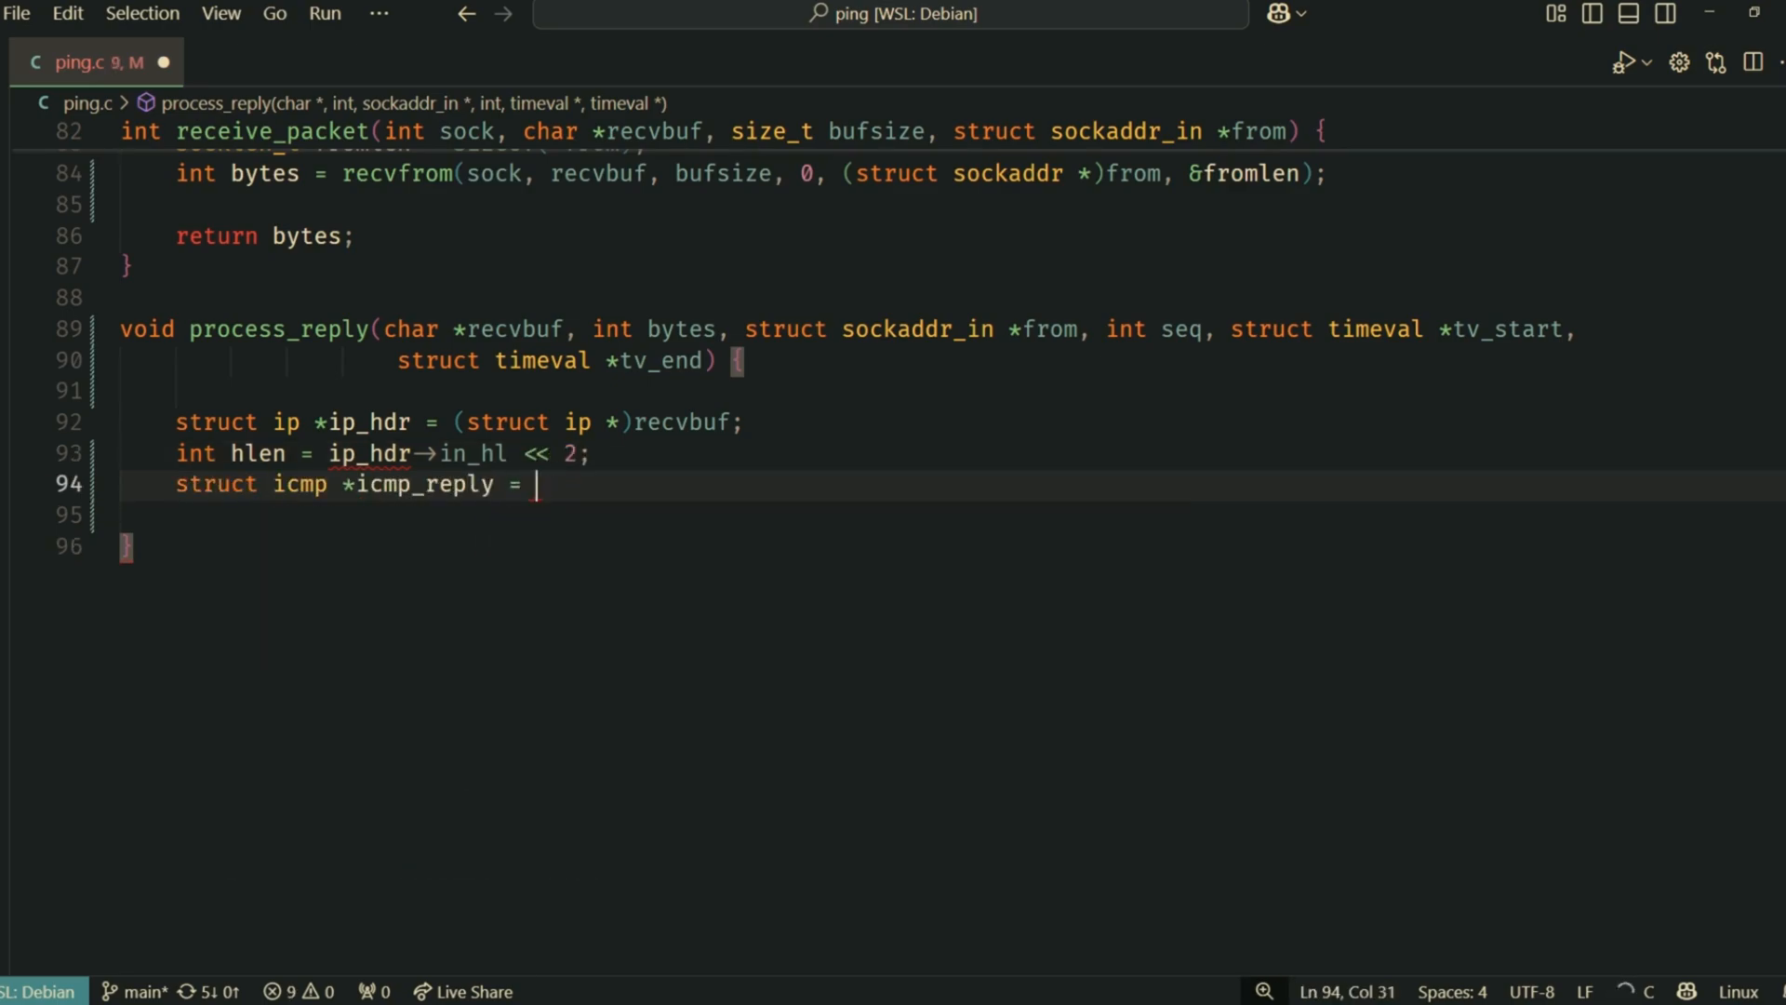
text((struct icmp *)recvbuf + hlen);)
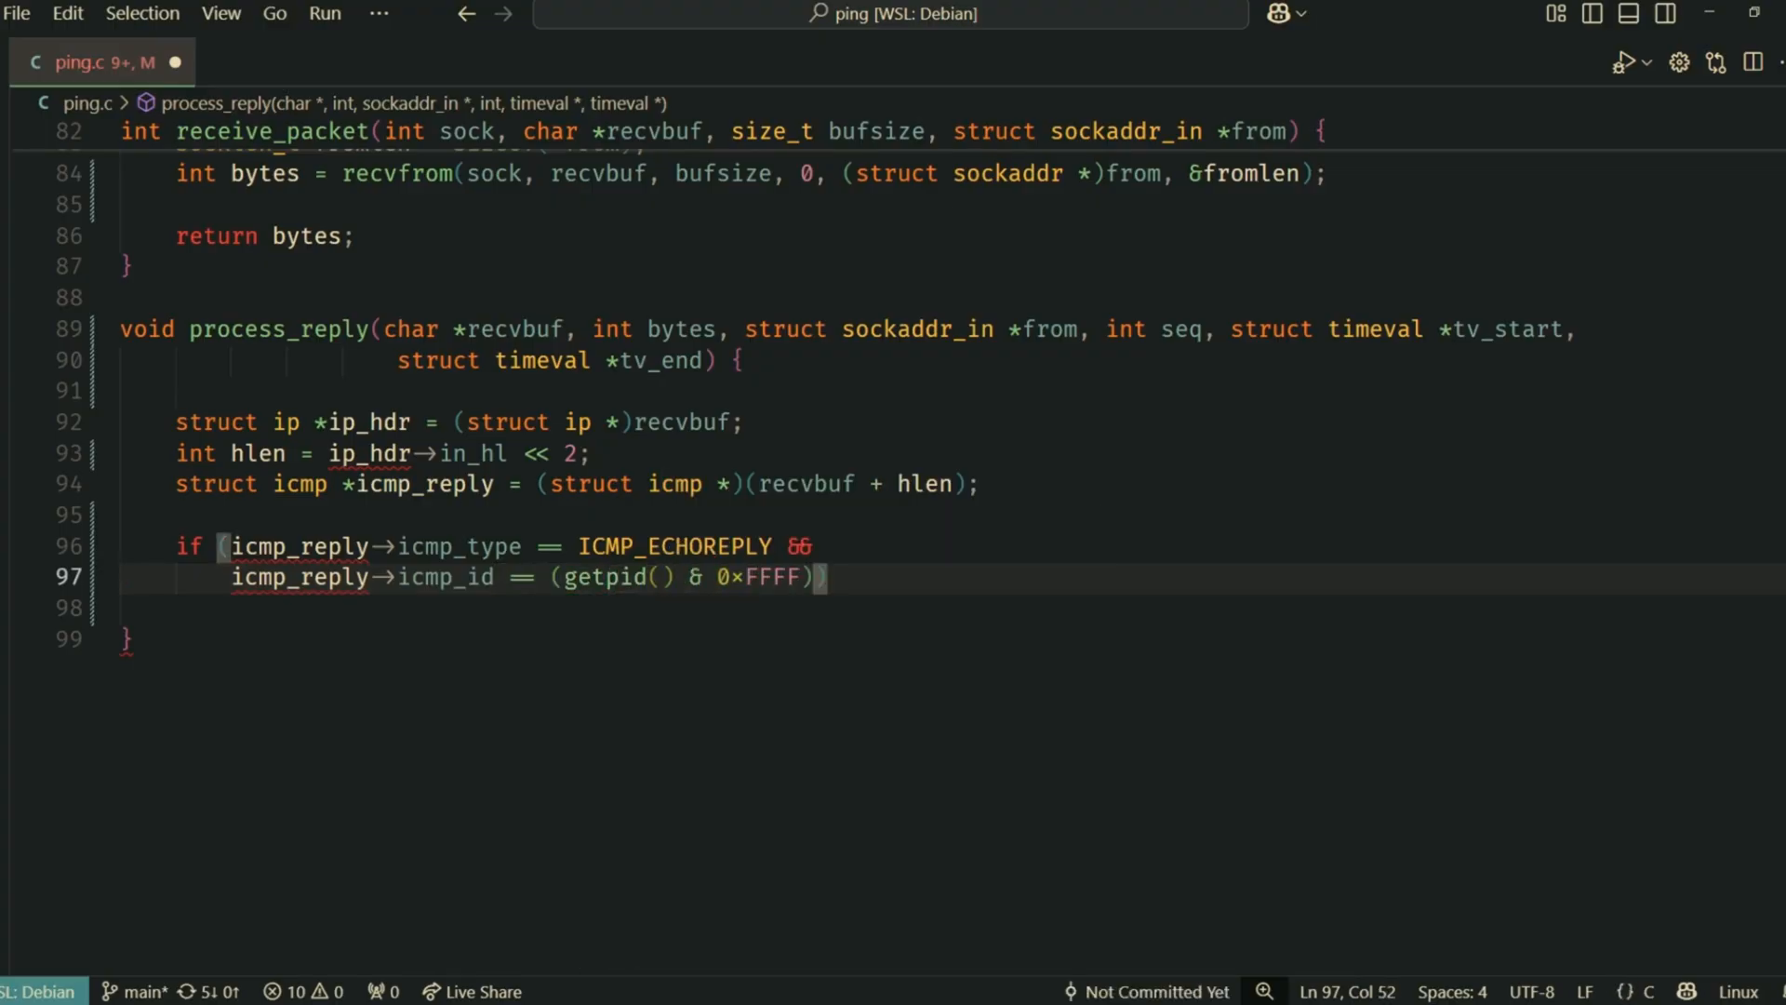
text(rx_count++;)
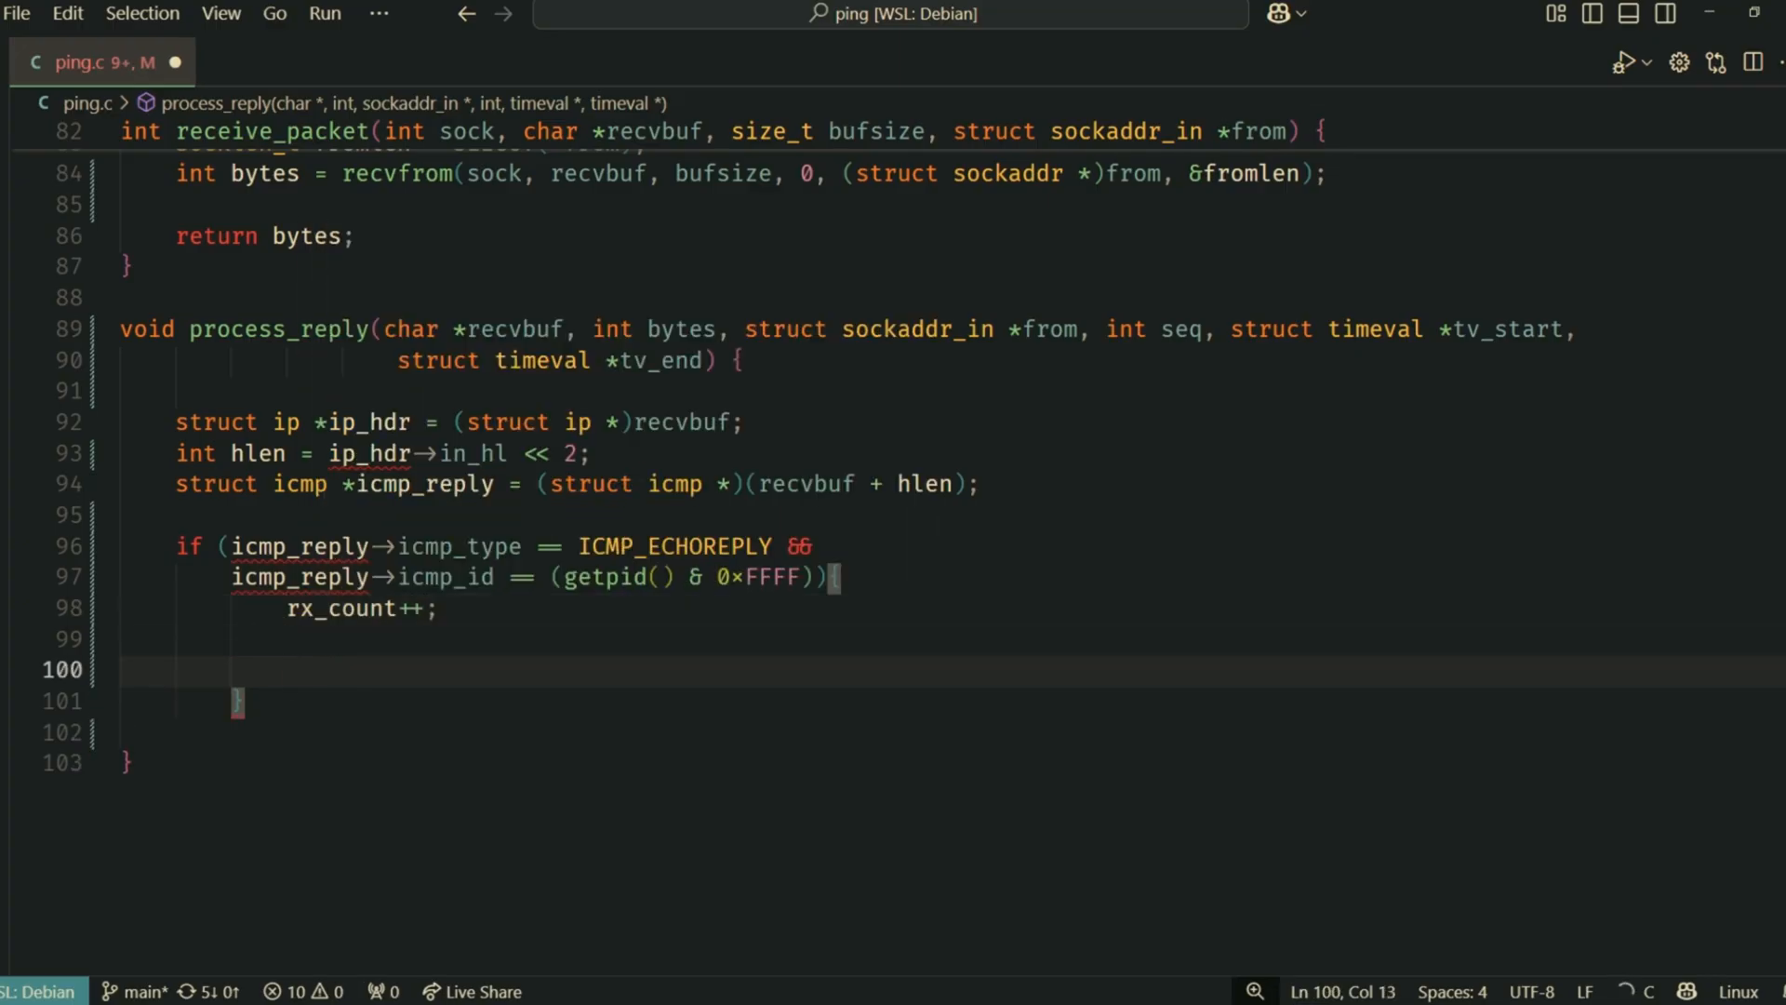
Compute rtt in milliseconds from tv_end/tv_start, then begin the reply printf with bytes and icmp_seq
text(double rtt = )tv_end)
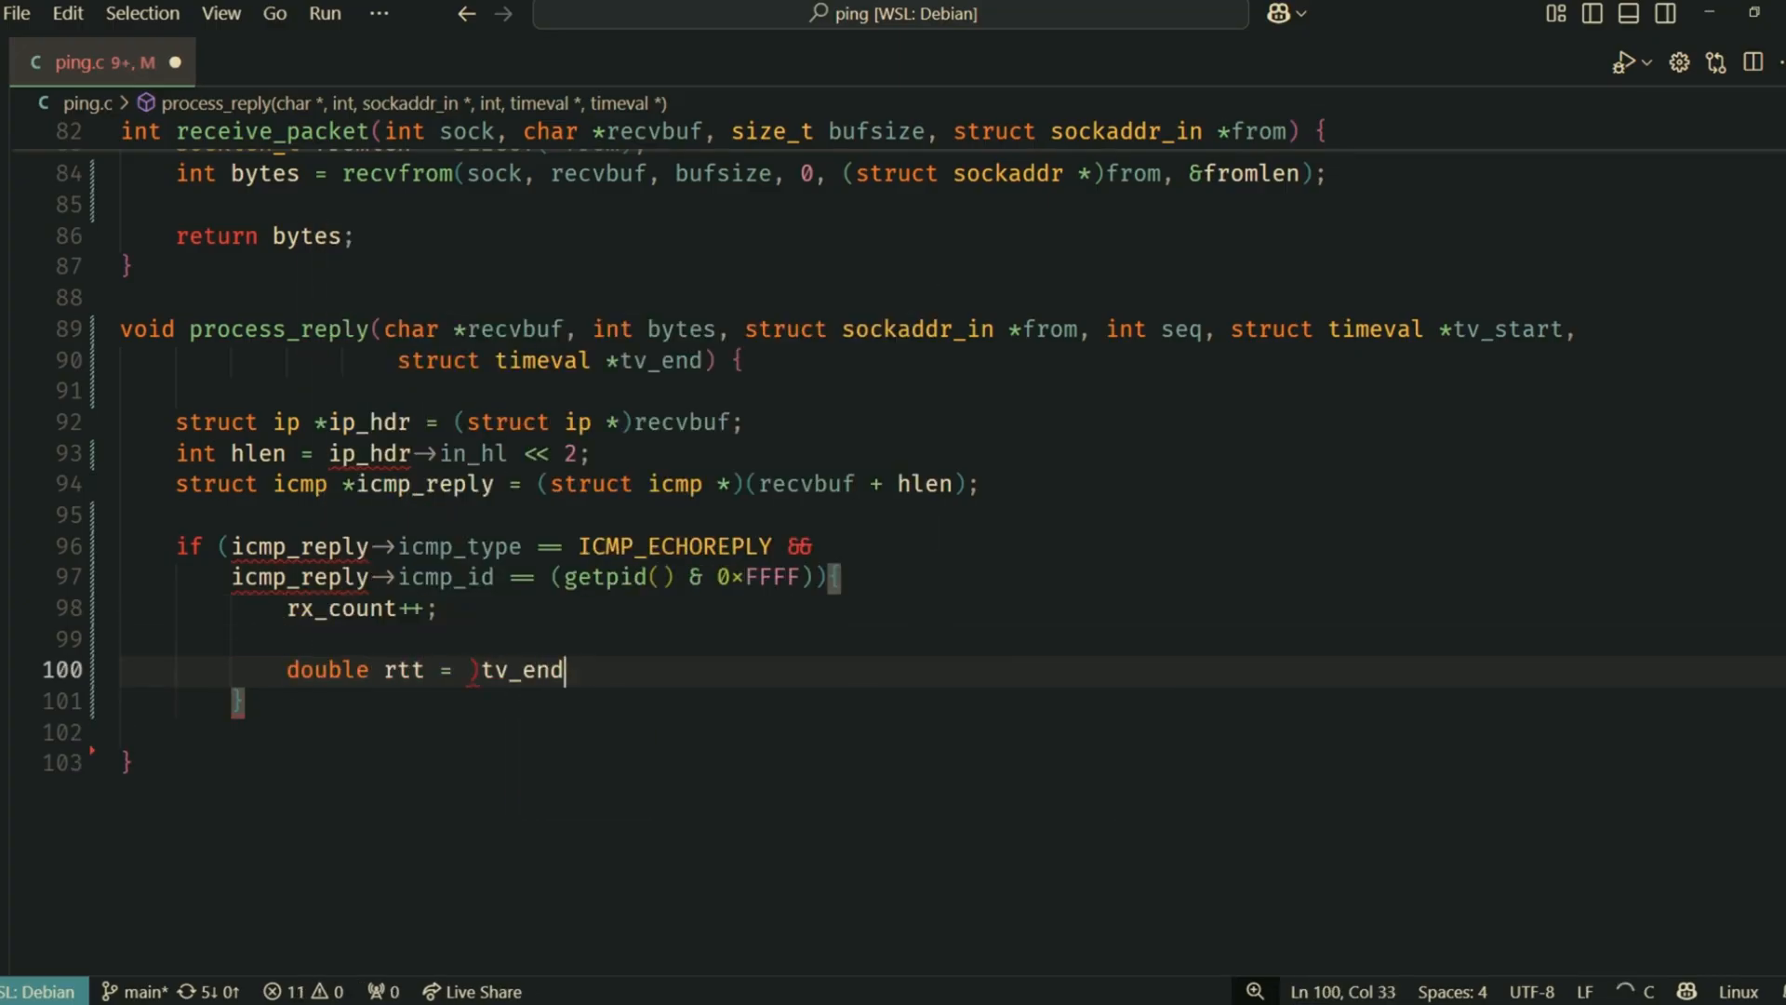
text(tv_end->tv_sec - tv_start->tv_sec) * 1000)
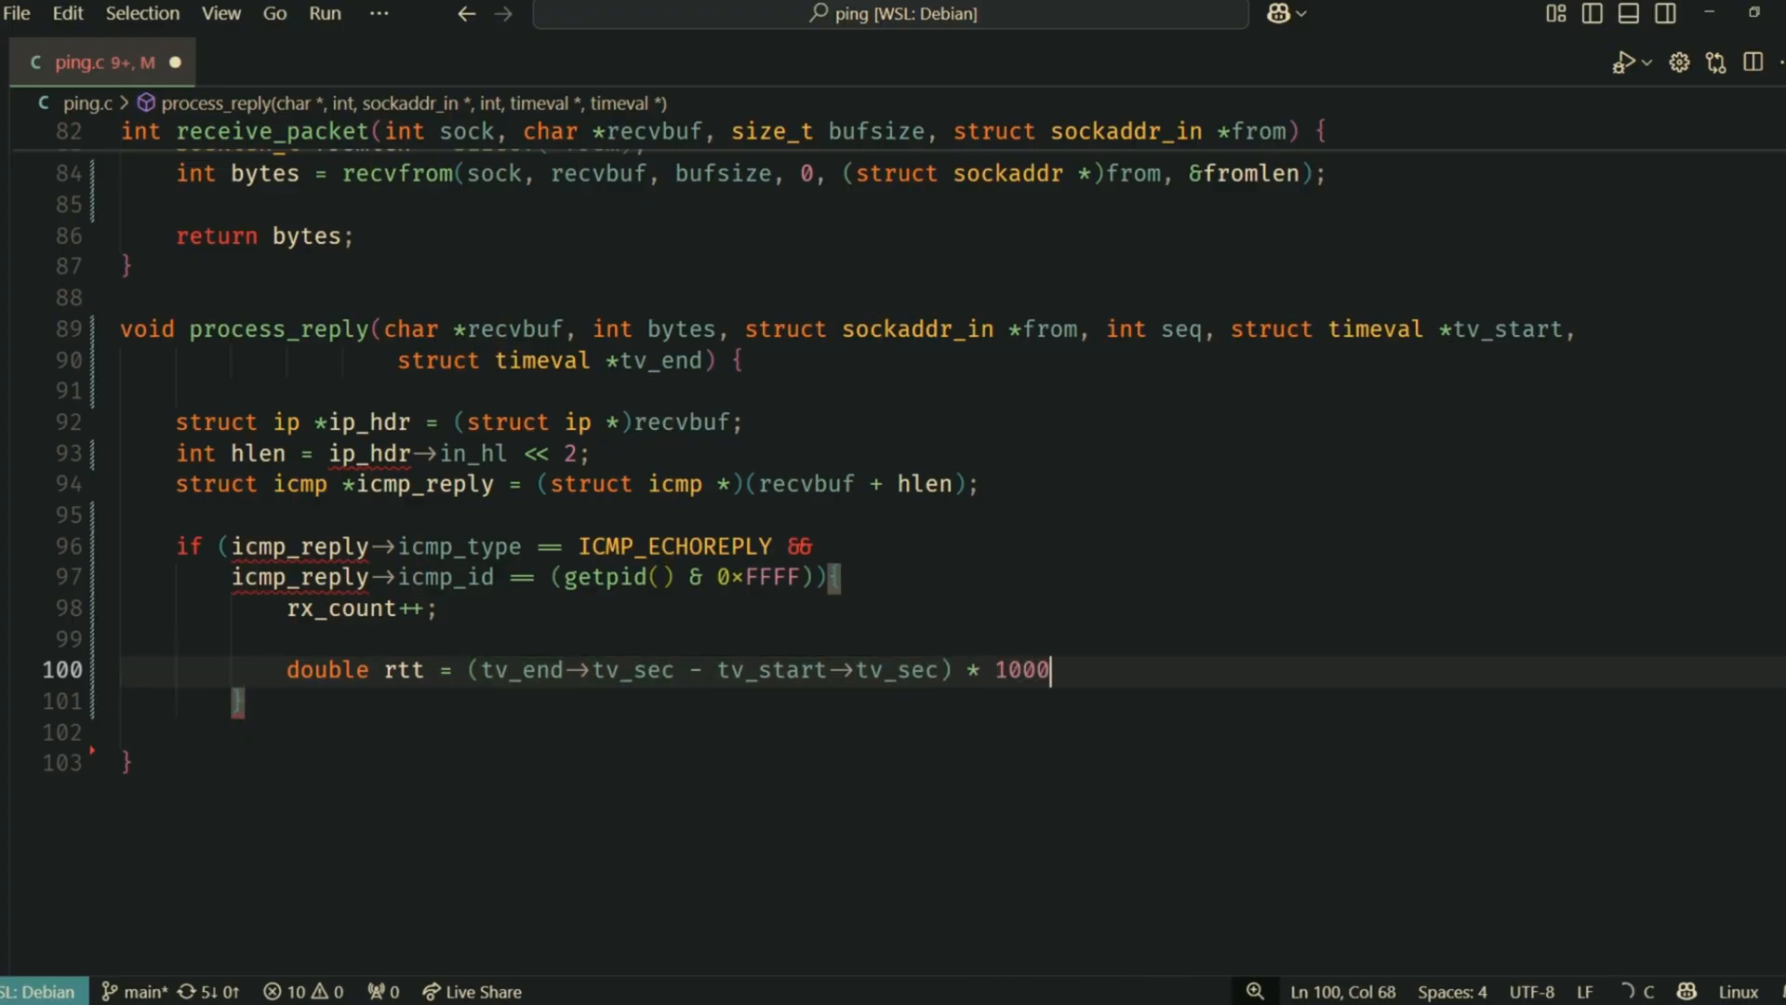
text(.0 +)
click(947, 701)
text((tv_end->tv_usec - tv_start->tv)
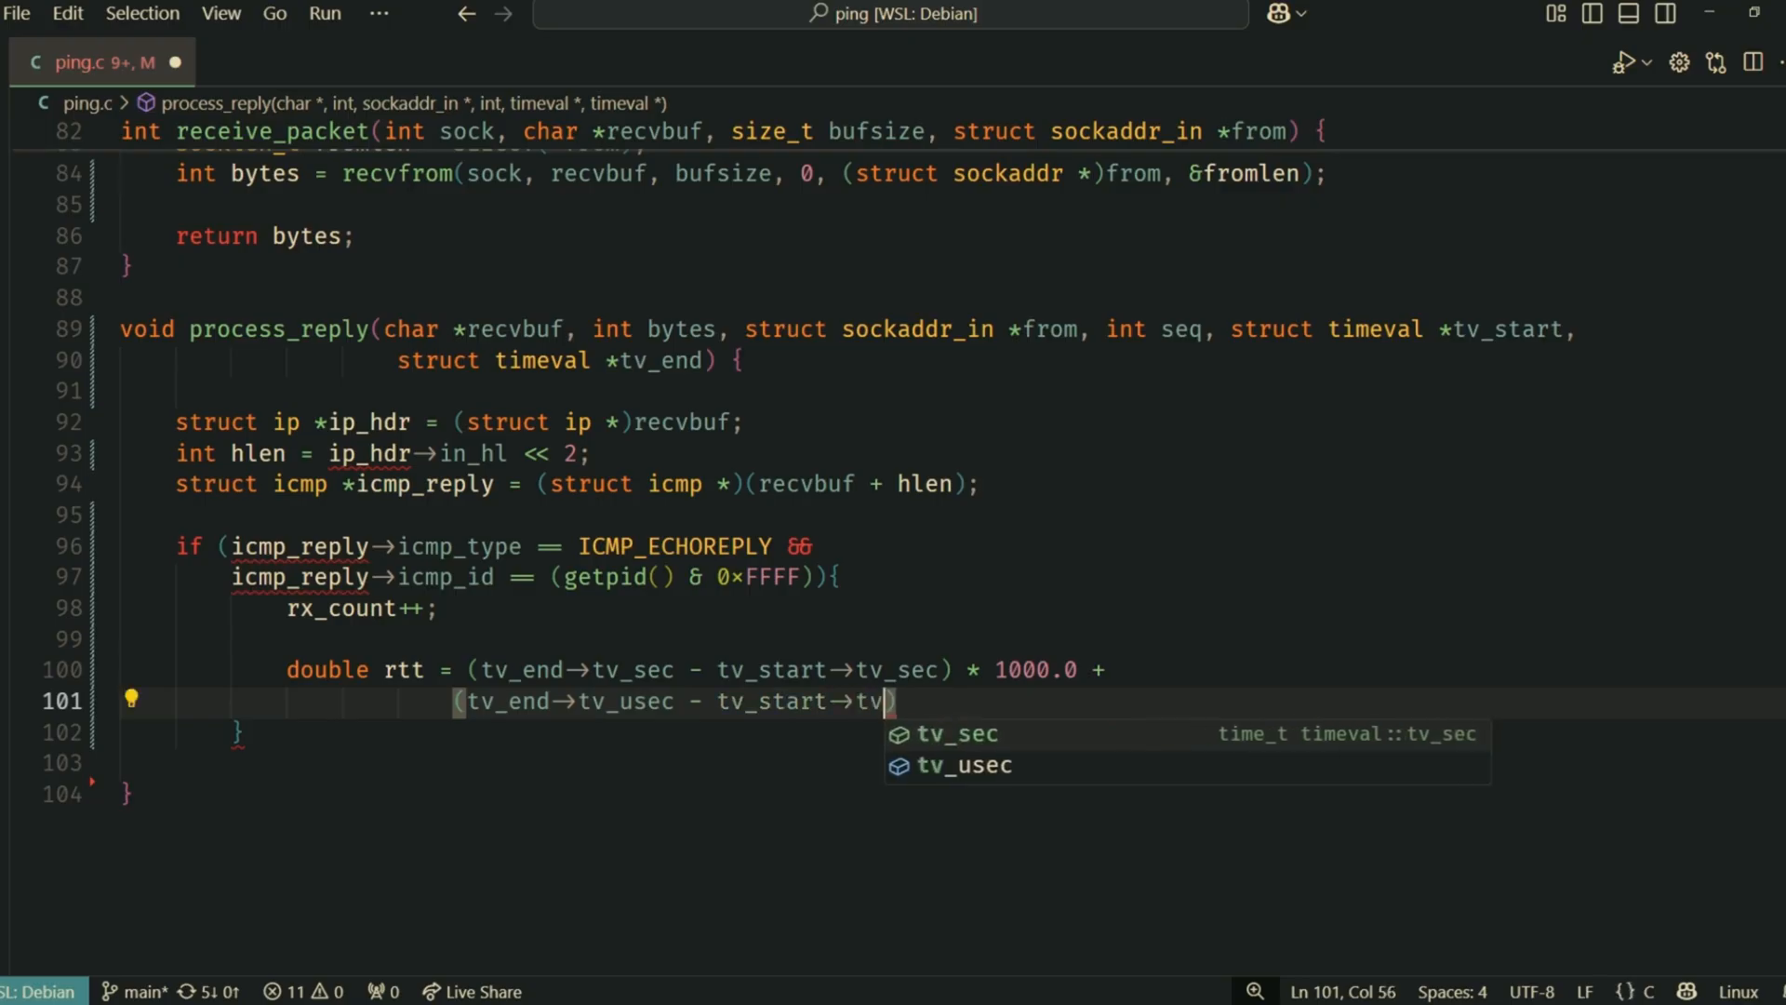
text(usec) / 1000.0;)
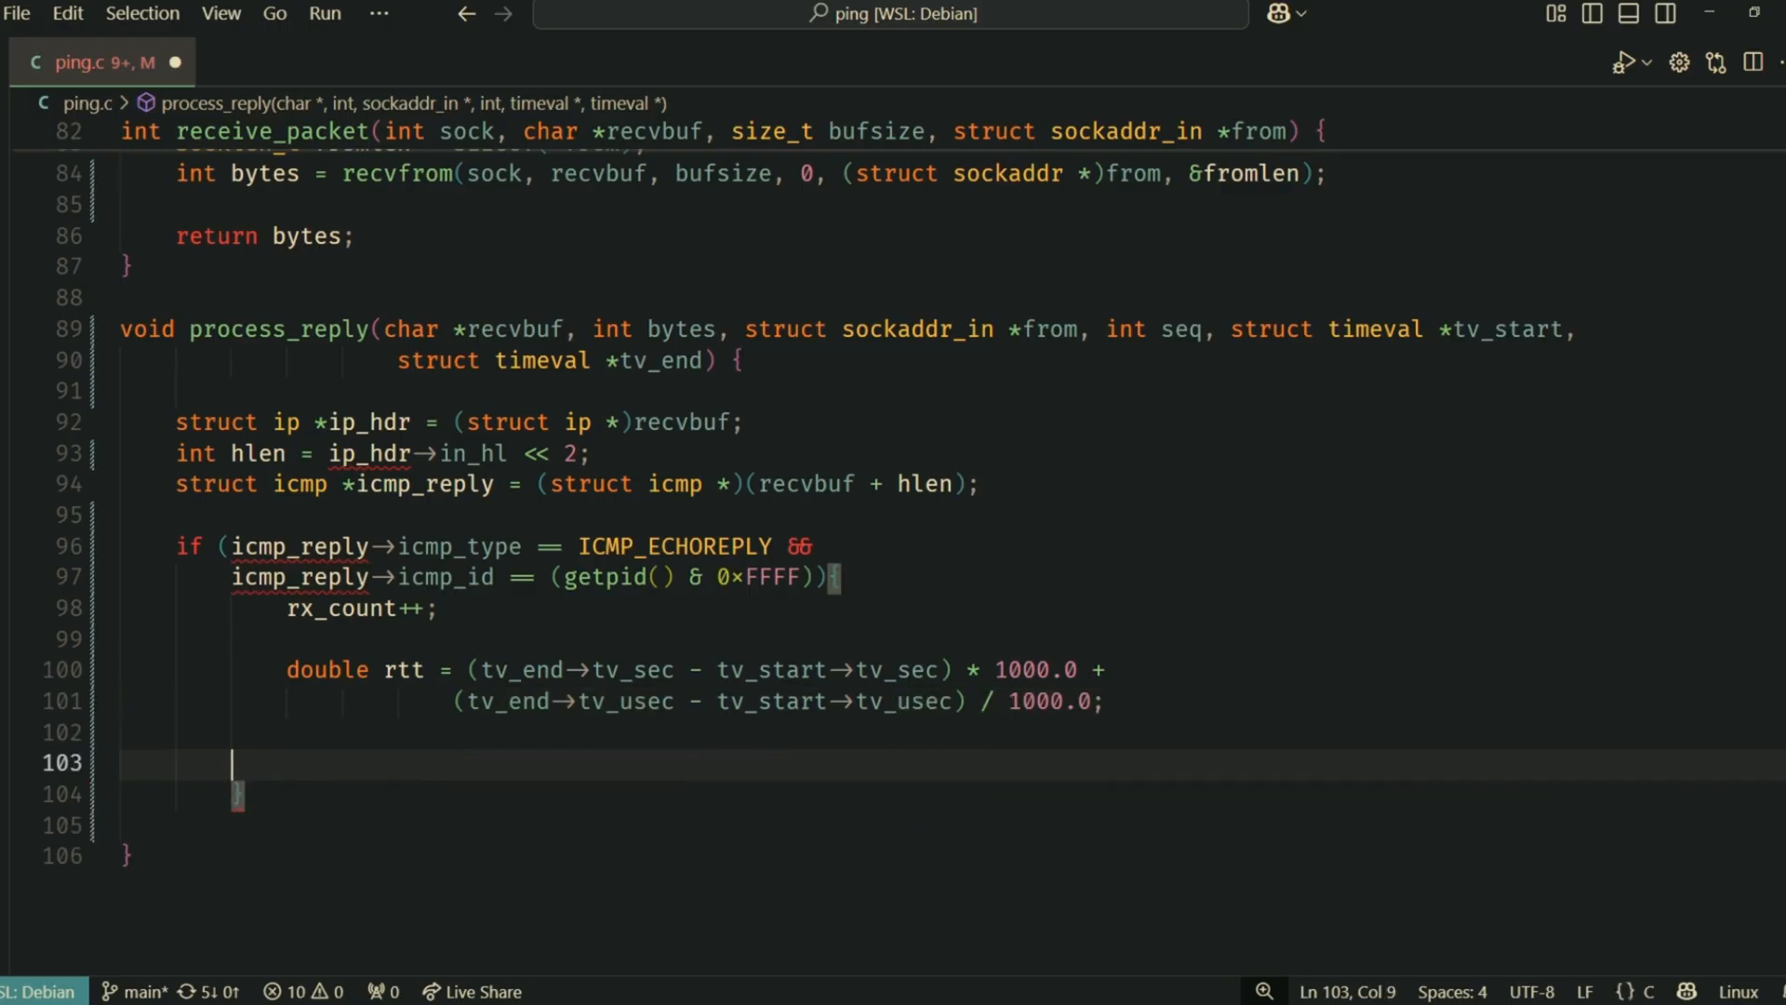
text(printf("%d bytes from %d")
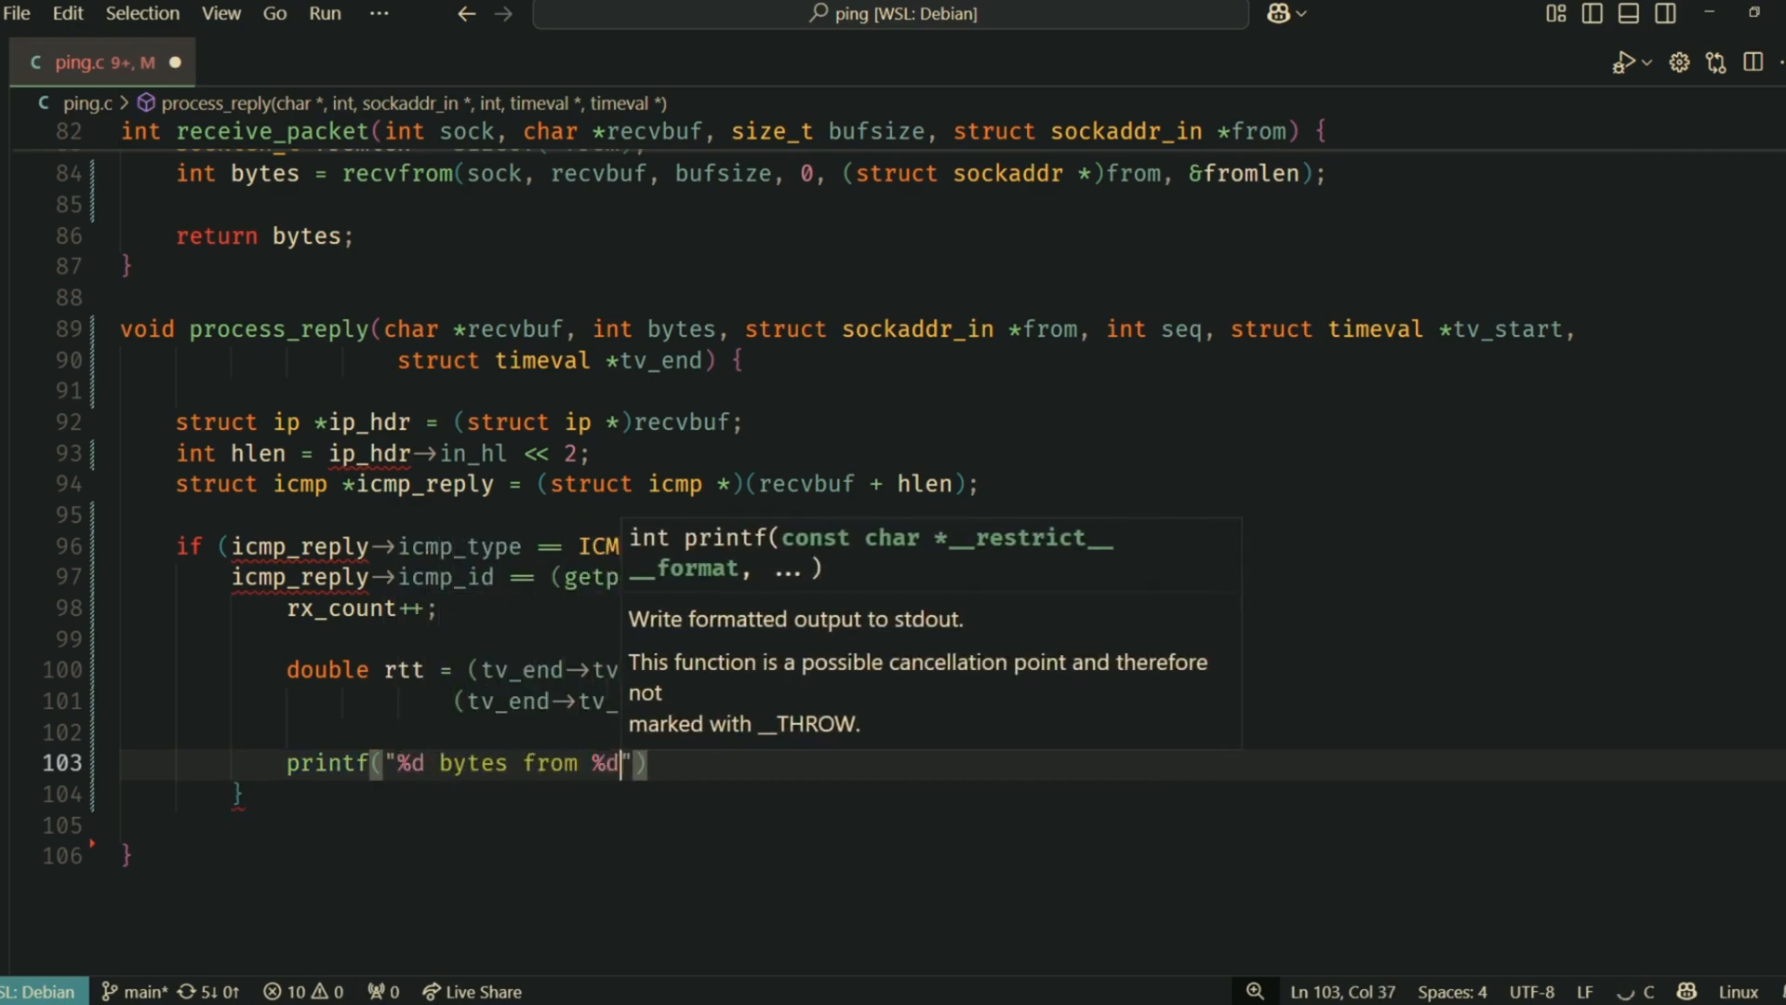
text(s: icmp_seq=%d)
text(printf("\n--- %s ping statistics ---\n", inet_ntoa)
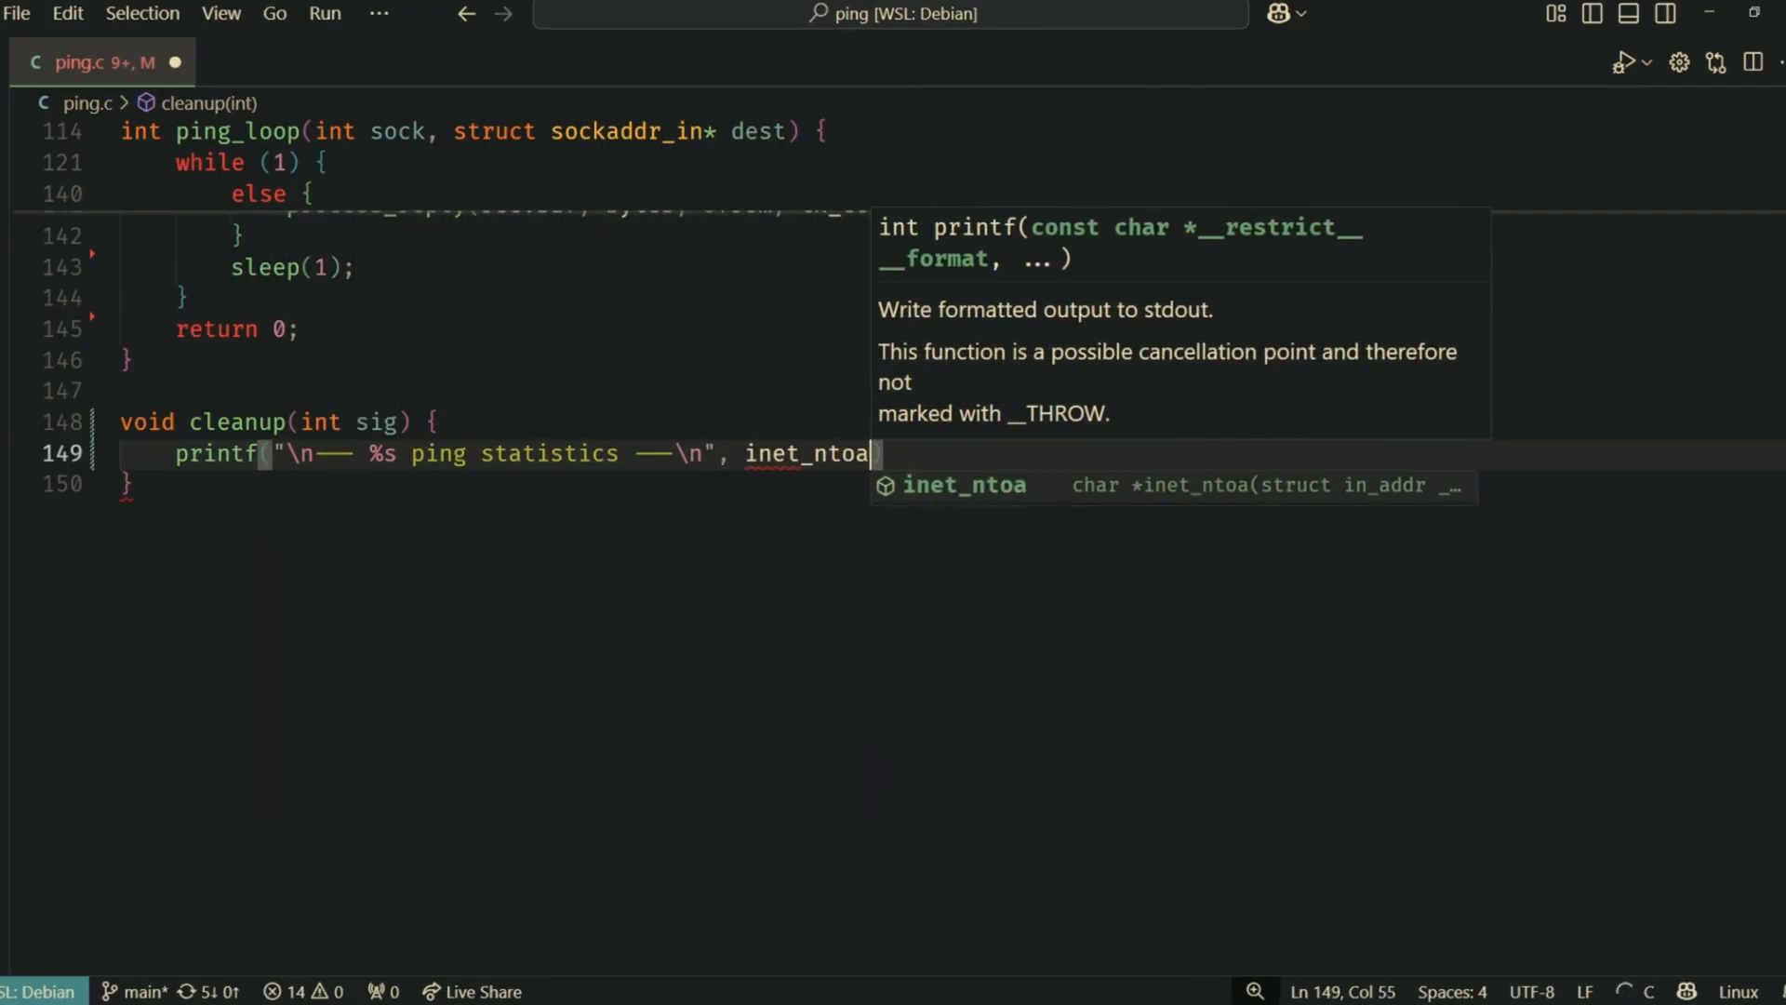
Finish the inet_ntoa dest_addr argument, compute loss as 100.0*(tx_count - rx_count)/tx_count, and print packet counts
text((struct in_addr *)&)
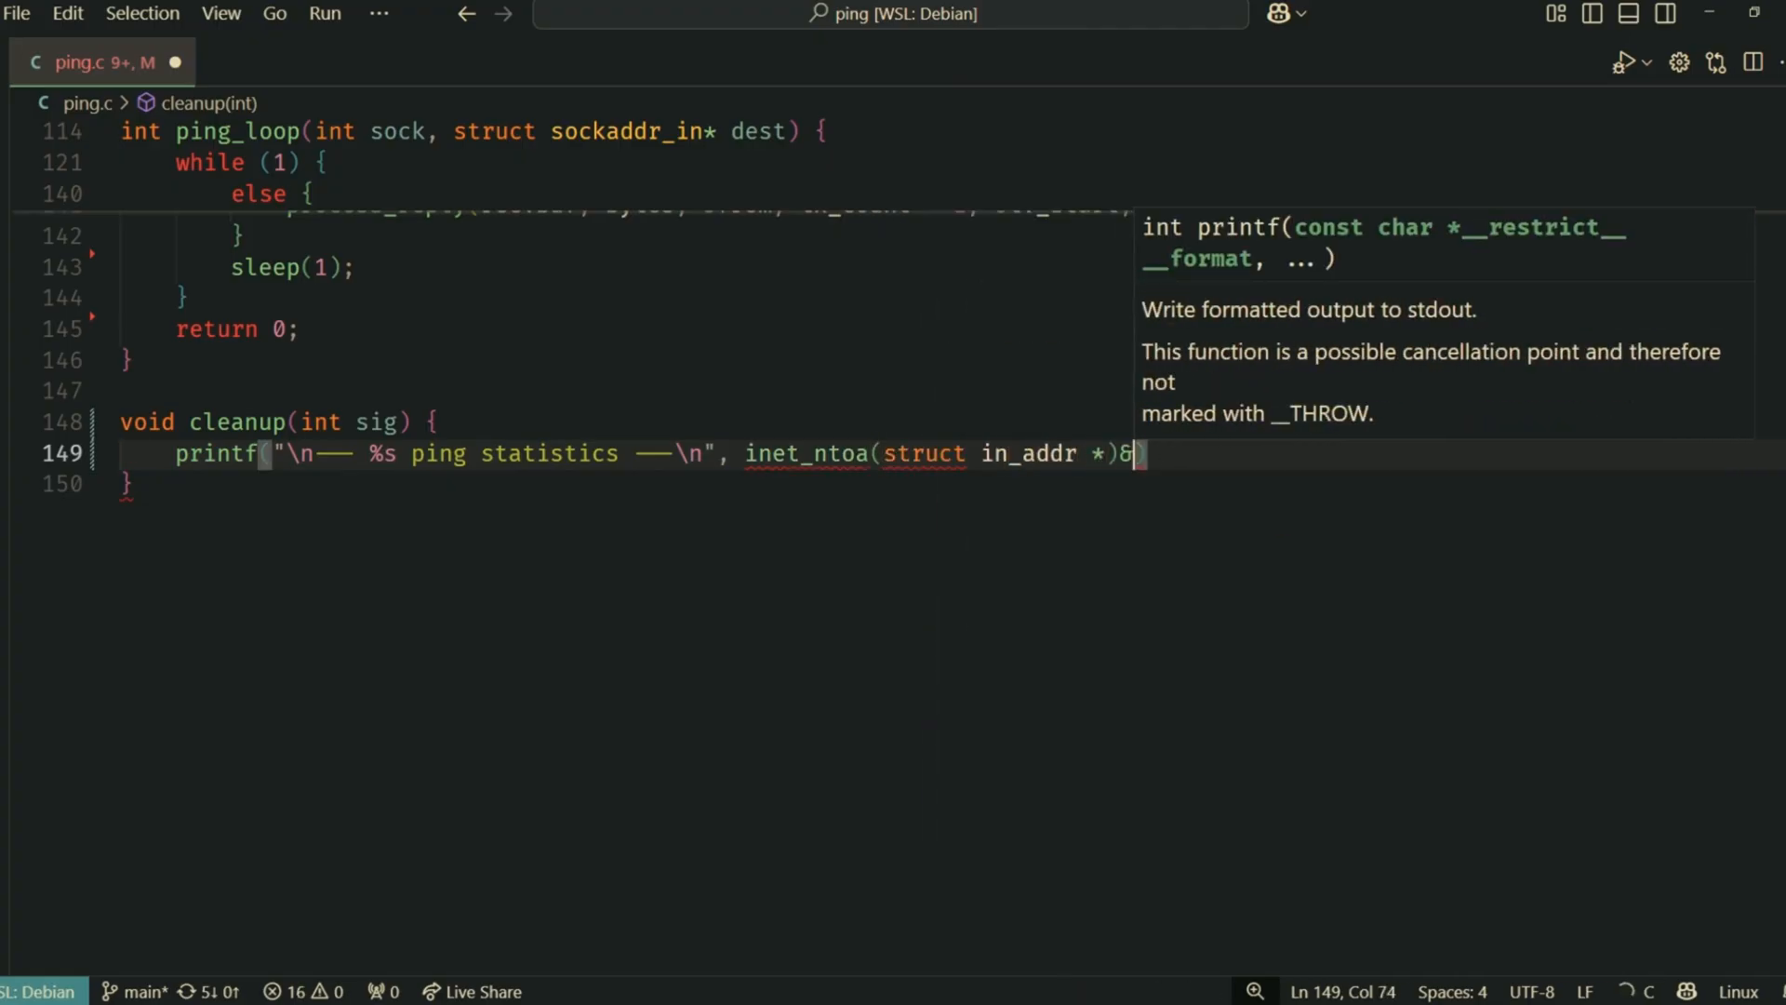
text(dest_addr);)
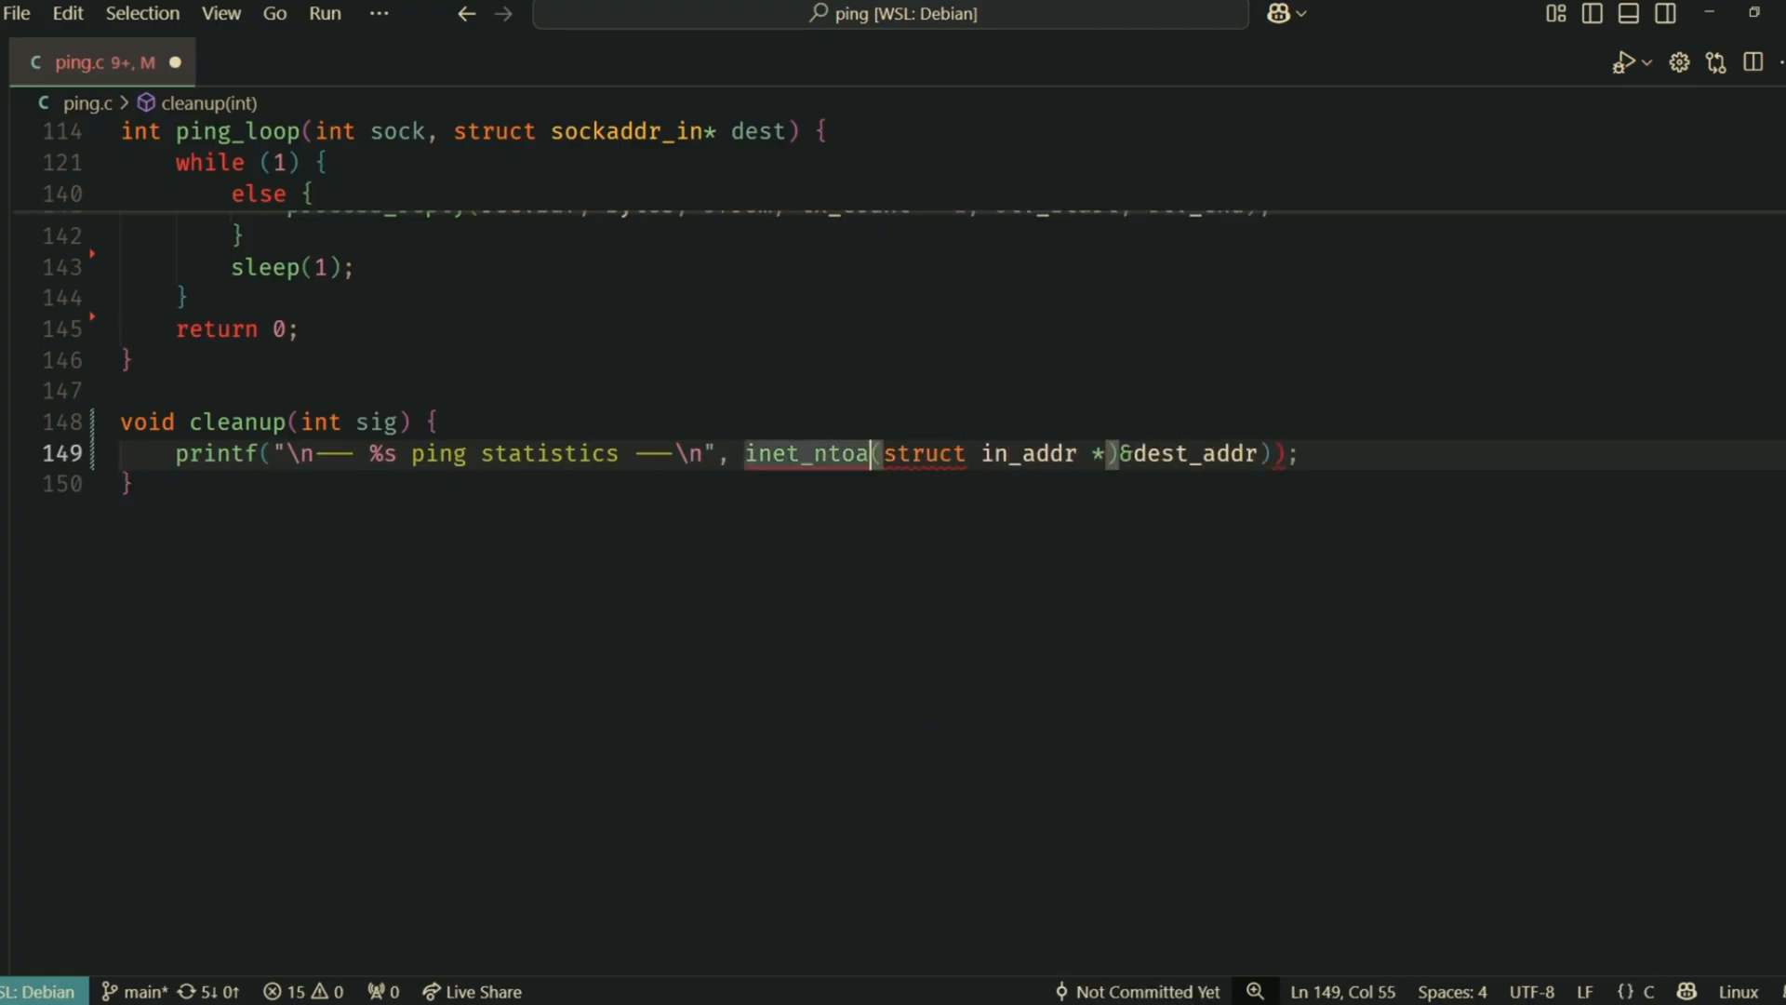
text(float loss = 0.0;)
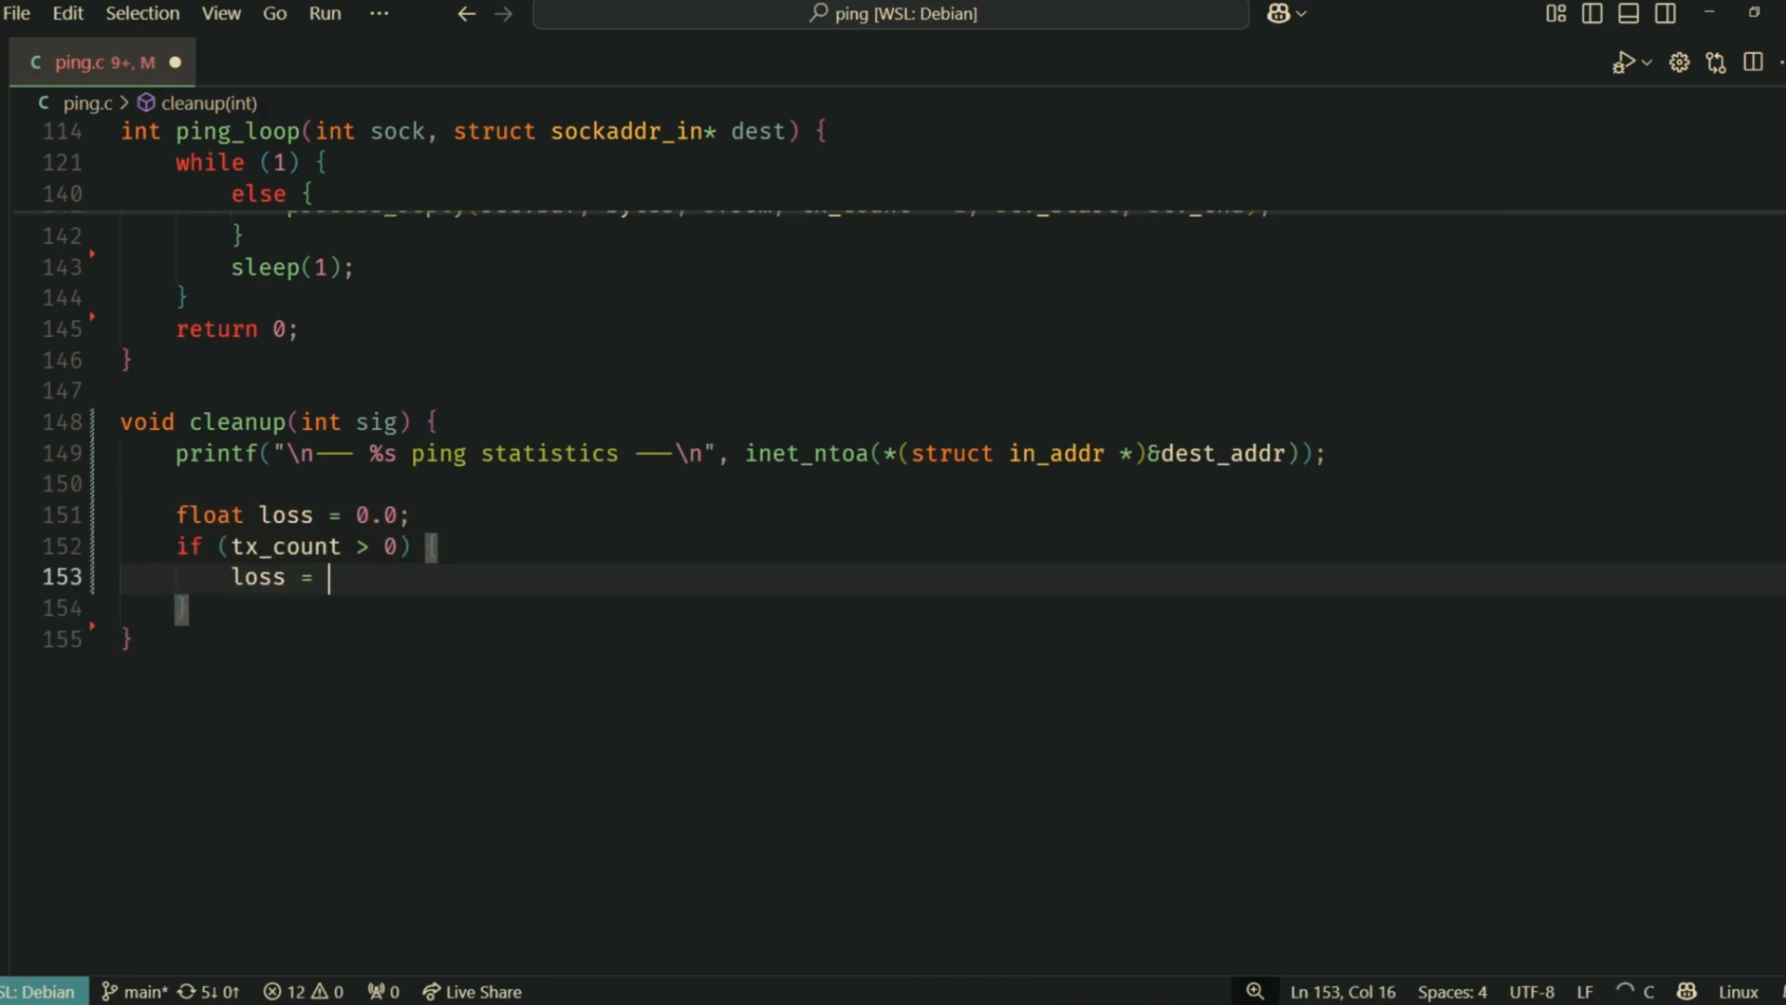
text(100.0 * *tx_count - rx_count)
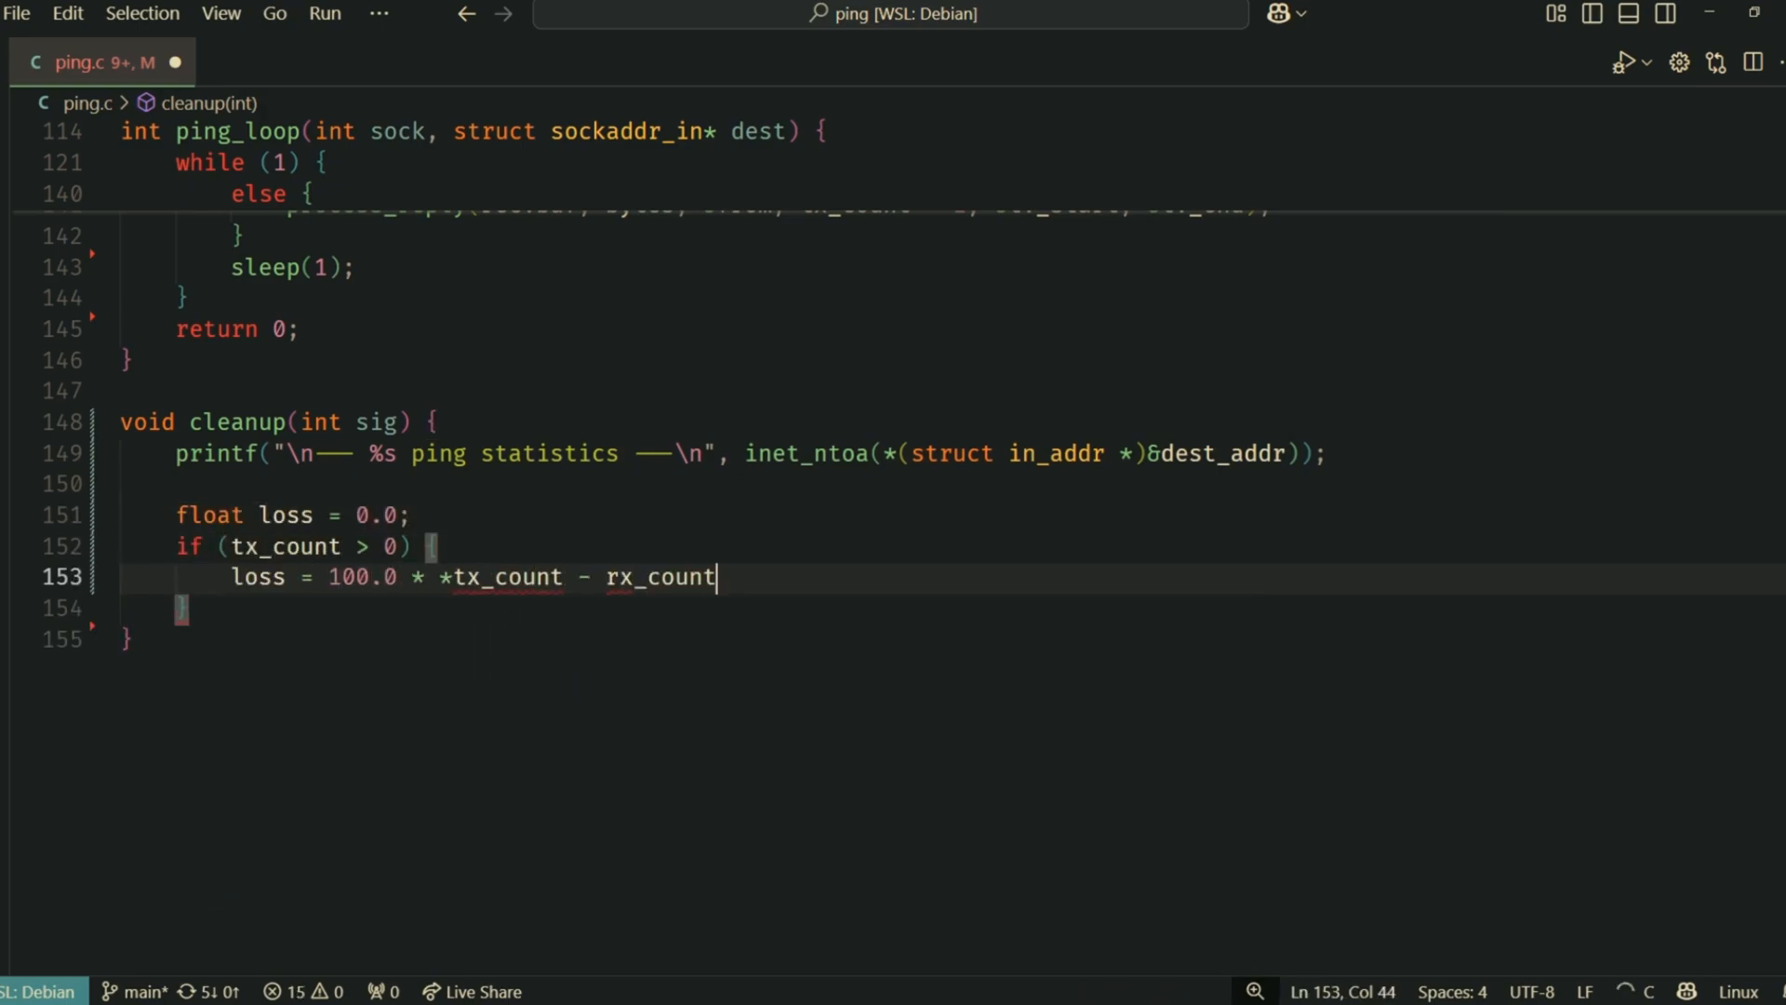
text() / tx_count)
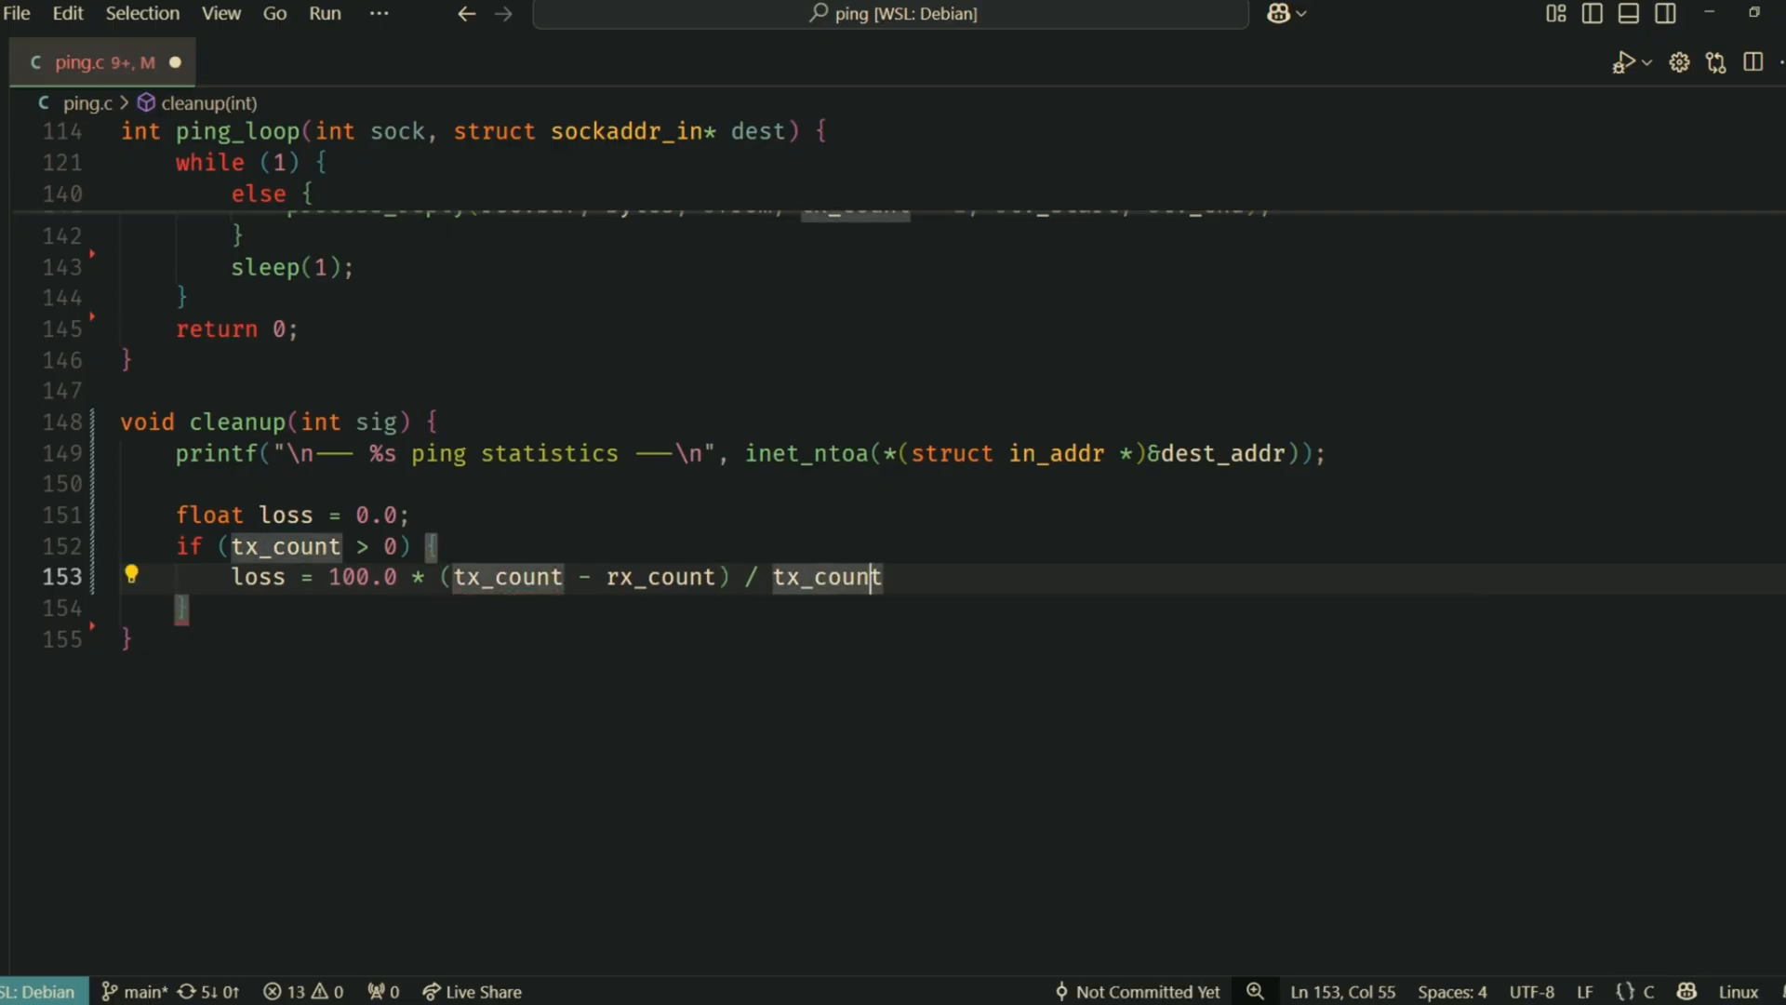
text(printf("%d")
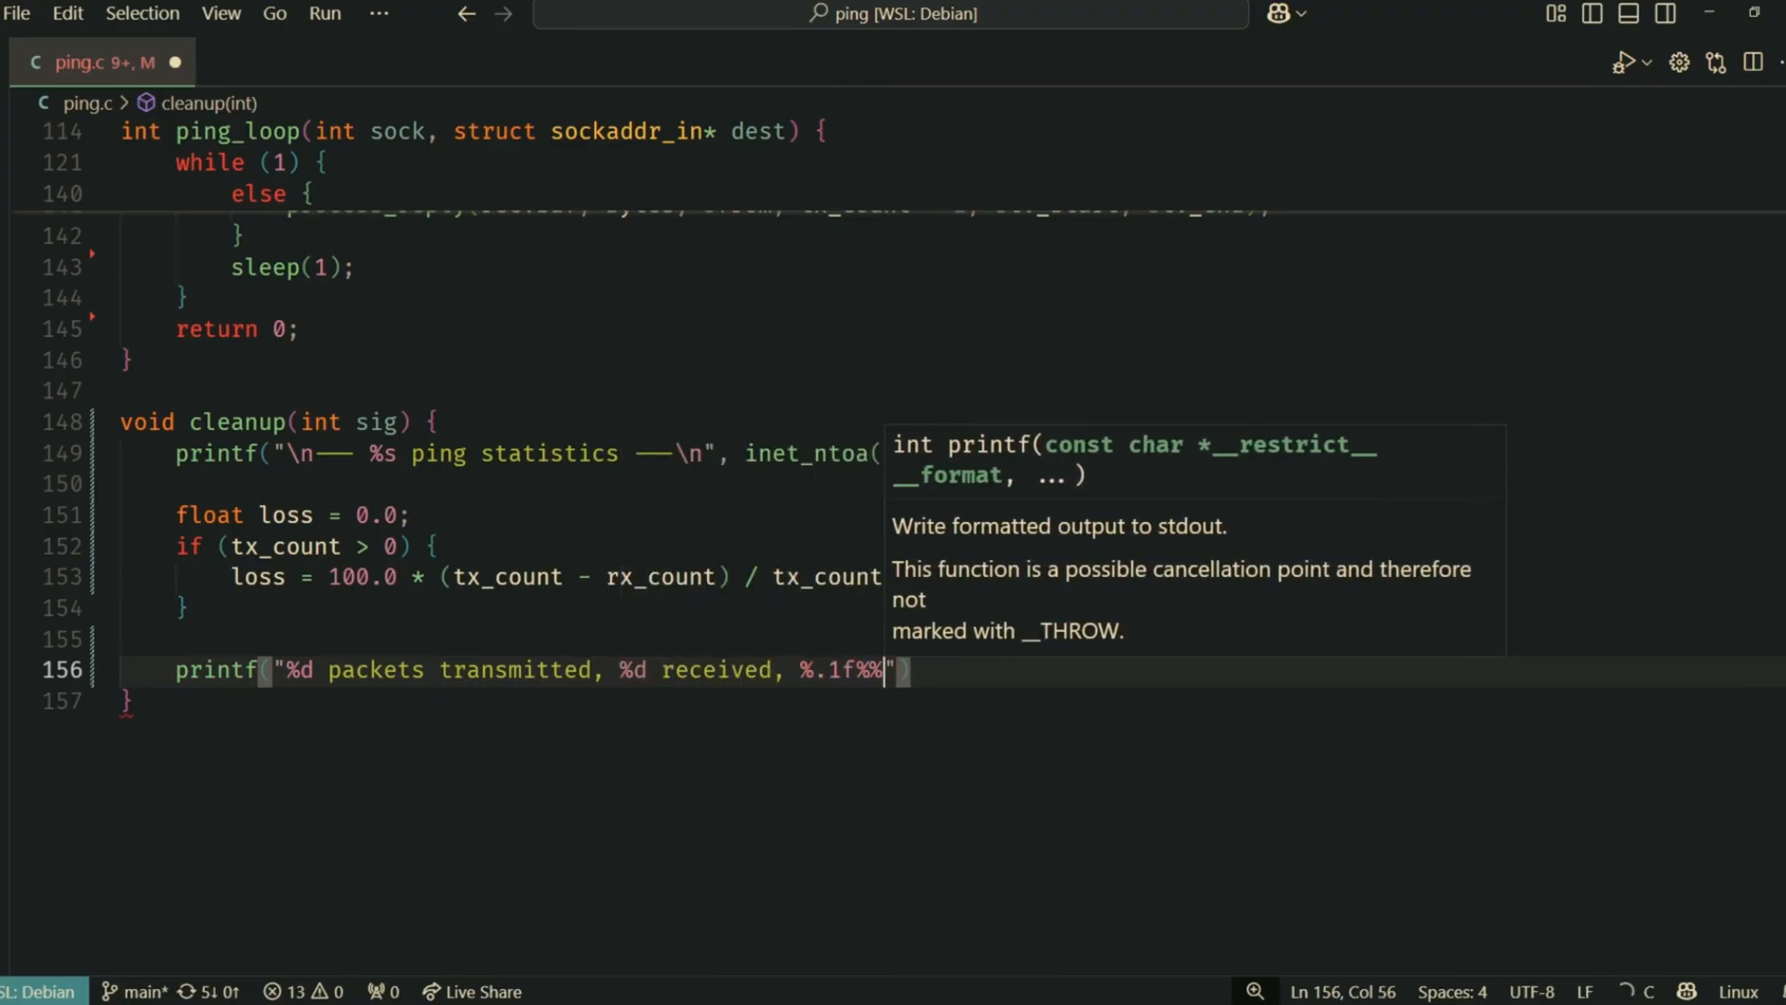
text(packet loss\n", tx_count,)
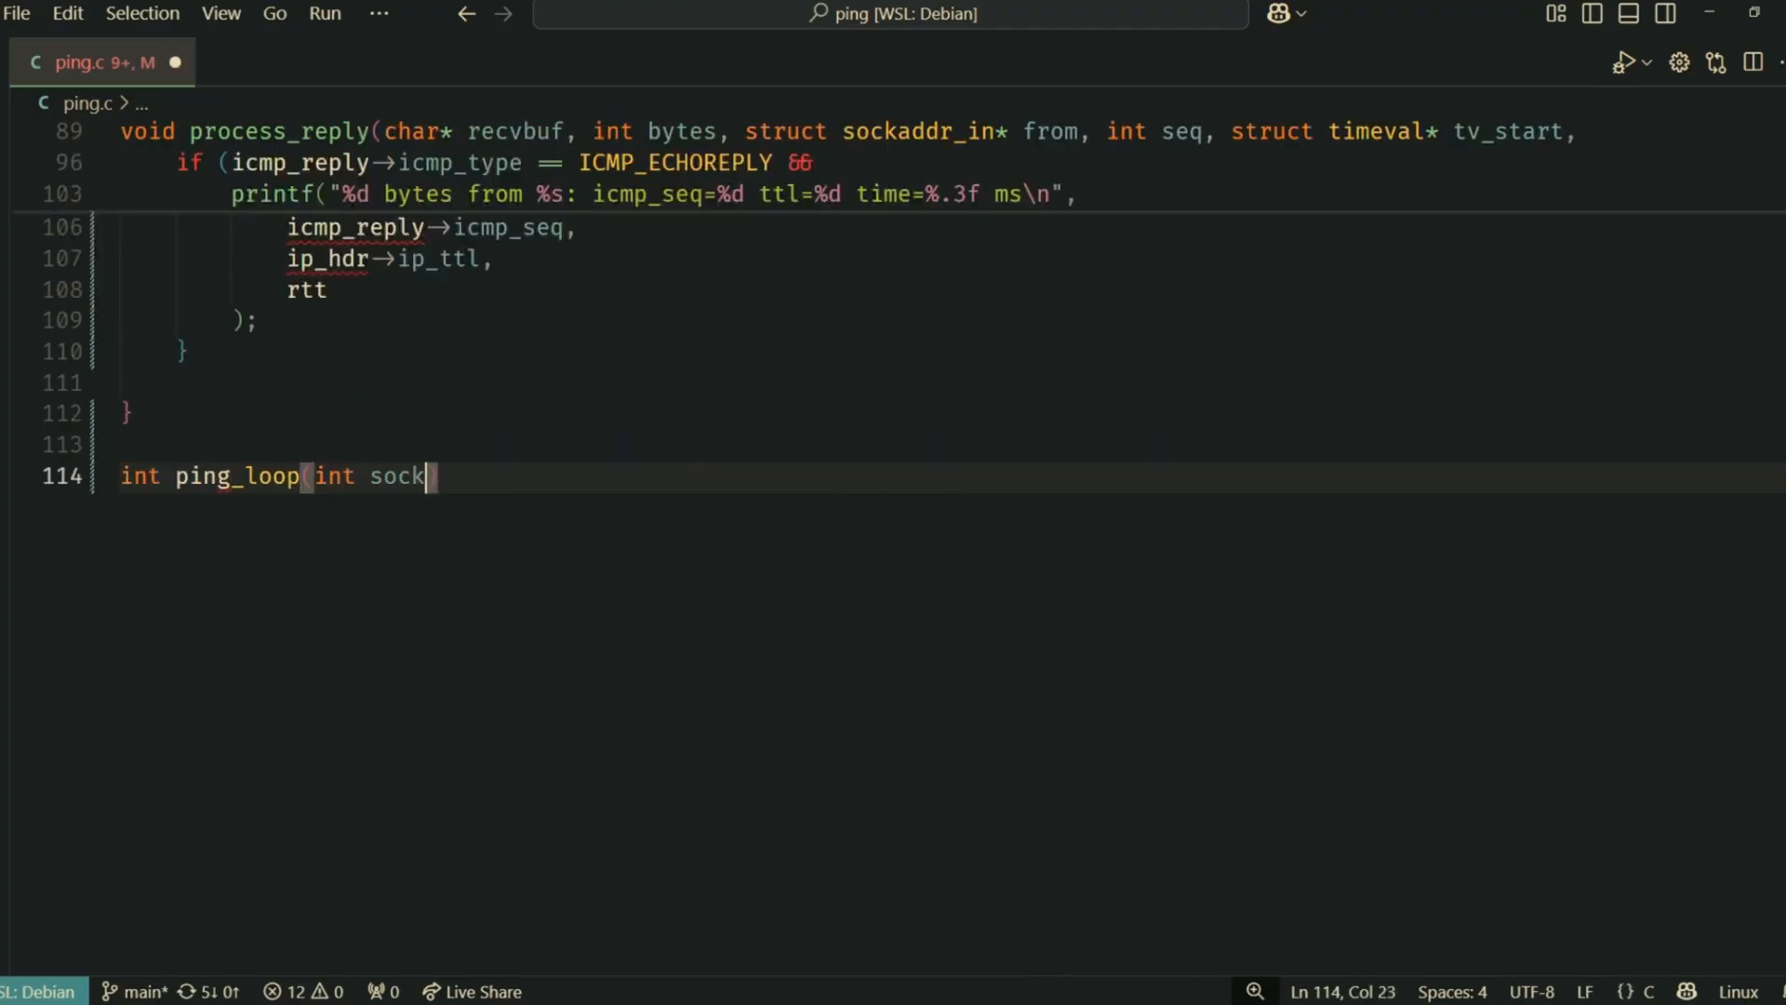
Declare ping_loop(int sock, struct sockaddr_in *dest) with a PKT_SIZE + sizeof(struct ip) sendbuf and from address
text(, struct sockaddr_in *dest) {)
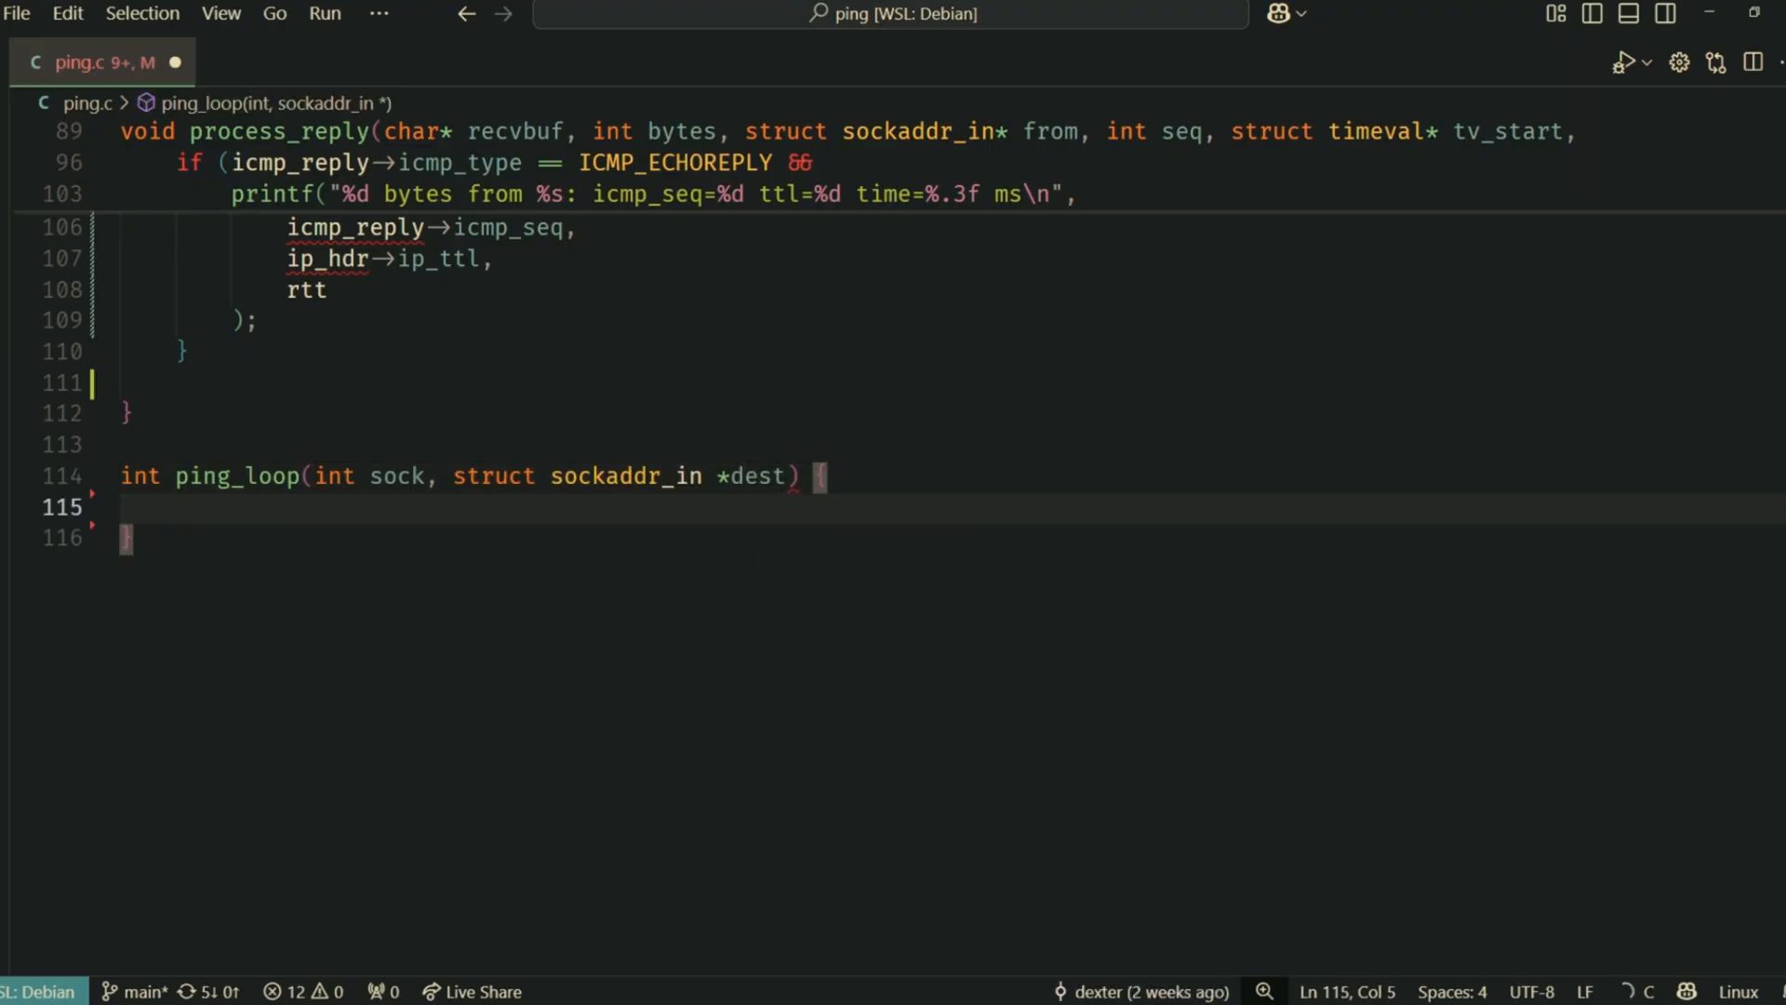
text(char sendbuf[PKT_SIZE];)
text(char recvbuf[PKT_SIZE)
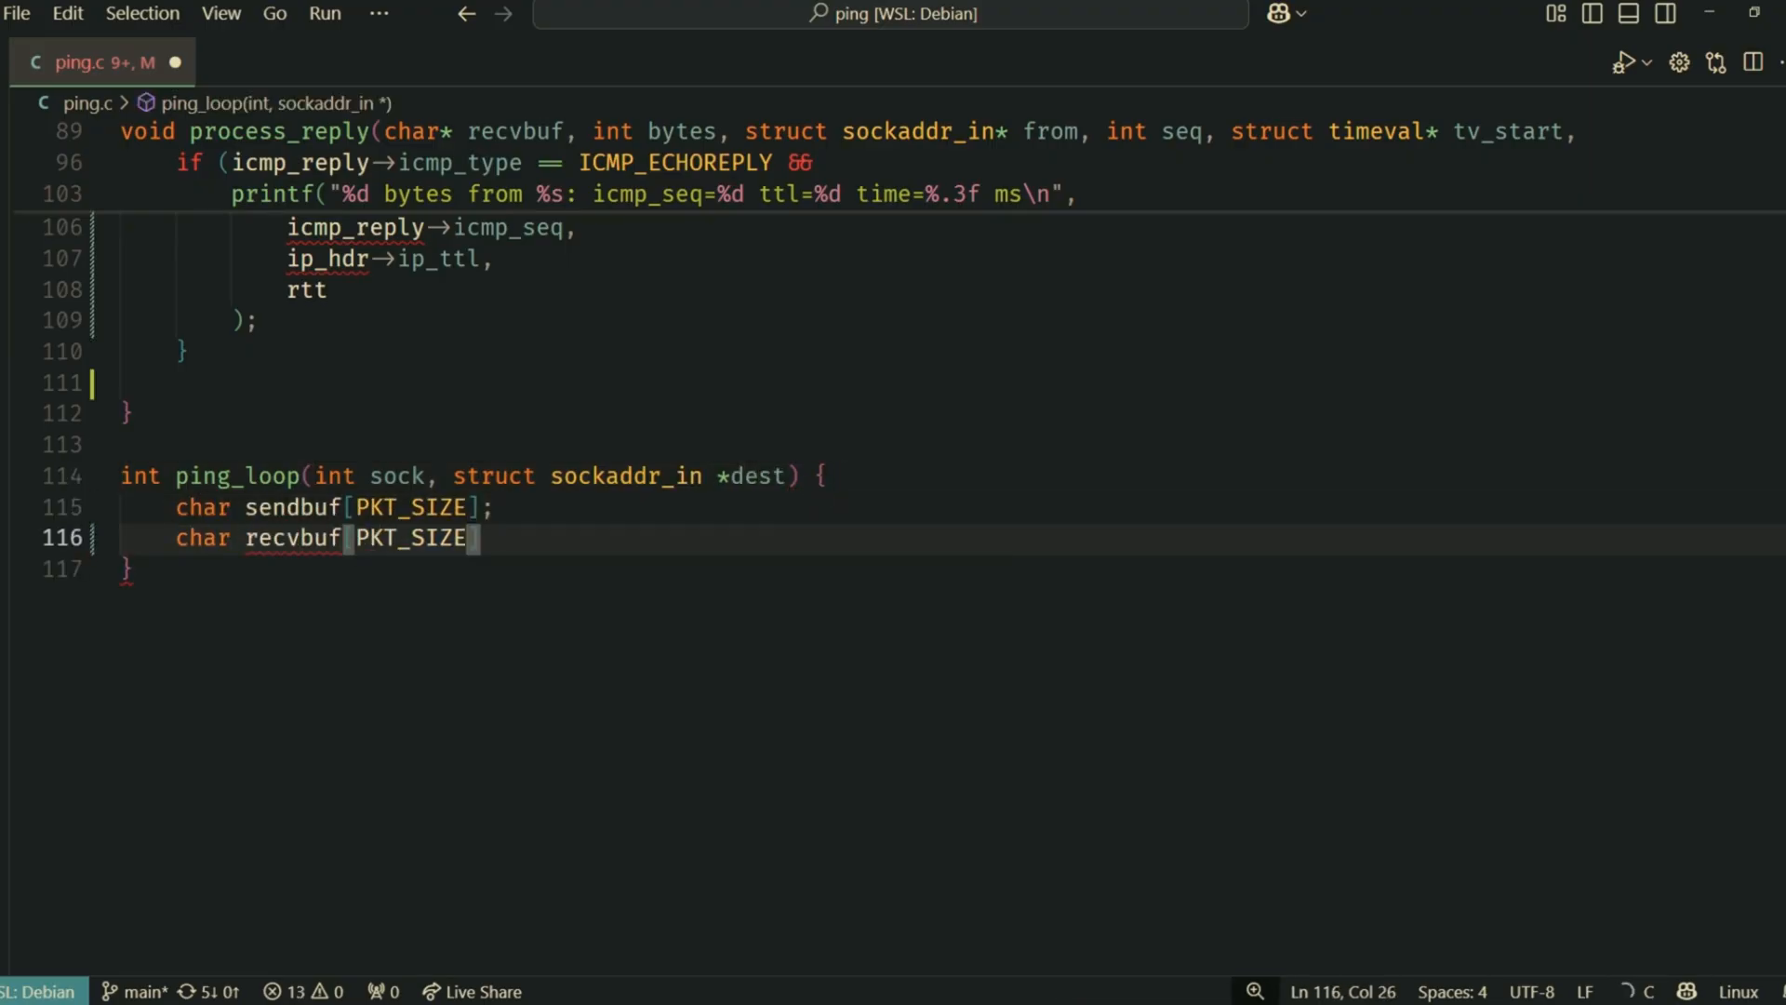
text(+ sizeof(struct ip)])
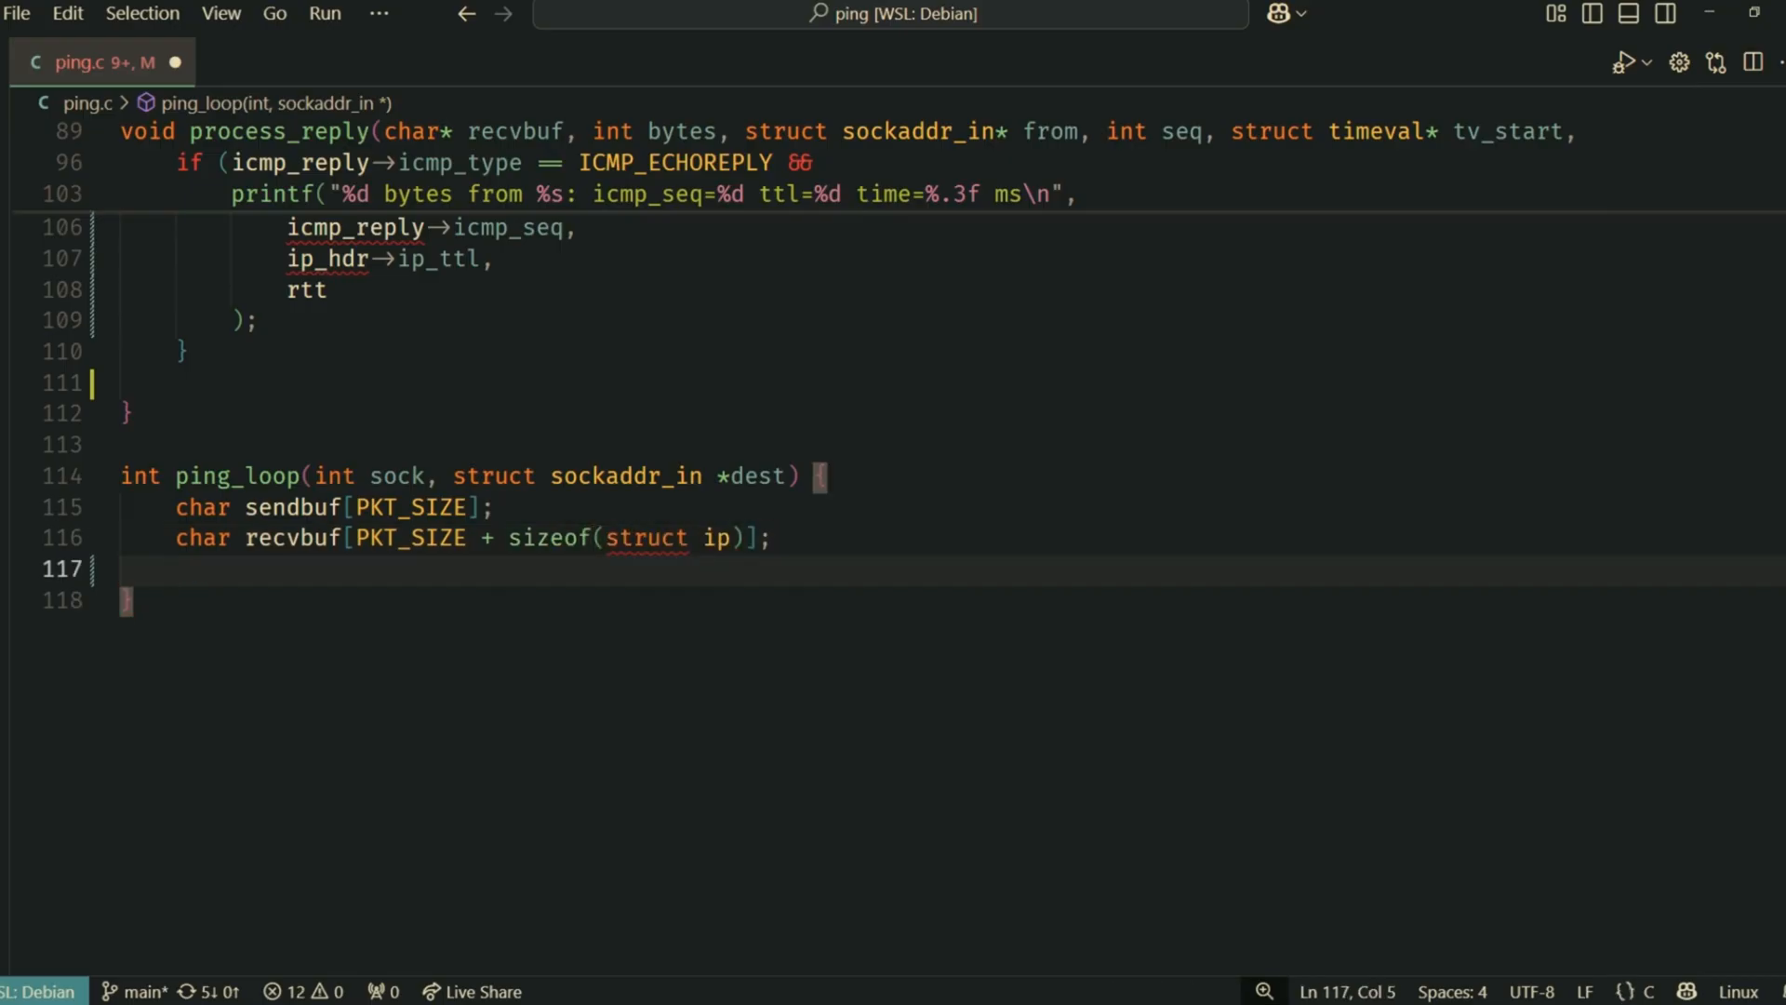
text(struct sockaddr_in)
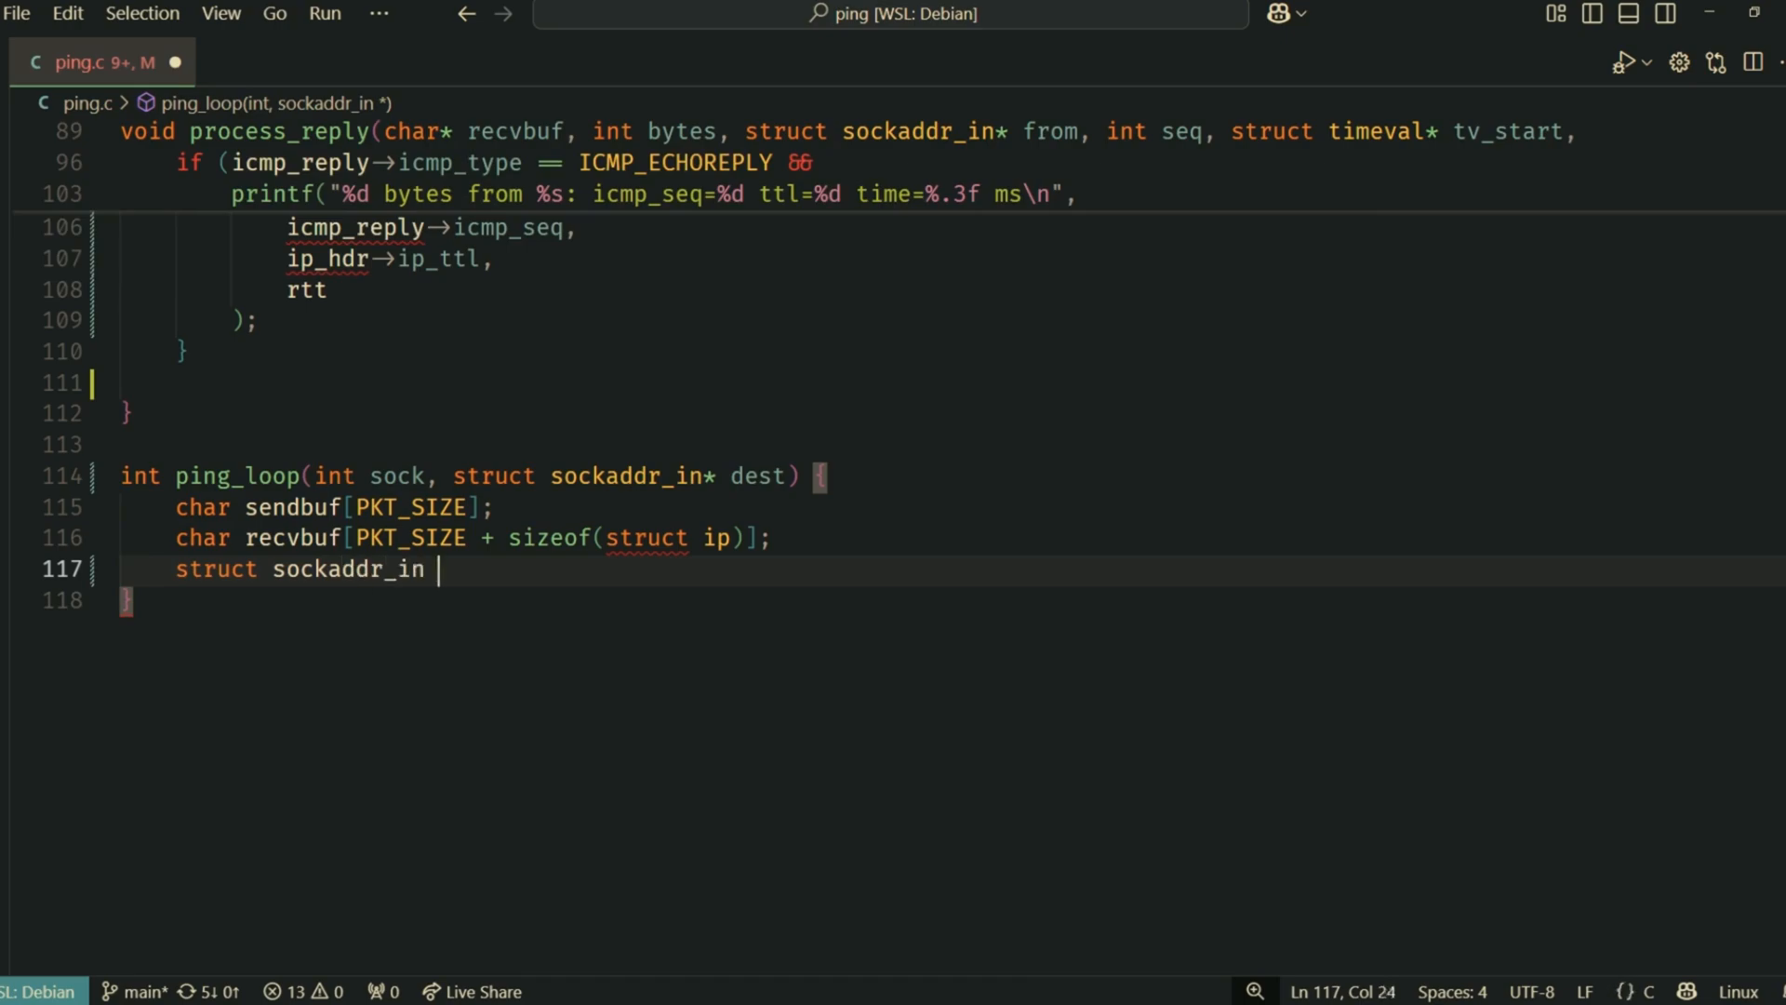
text(from;)
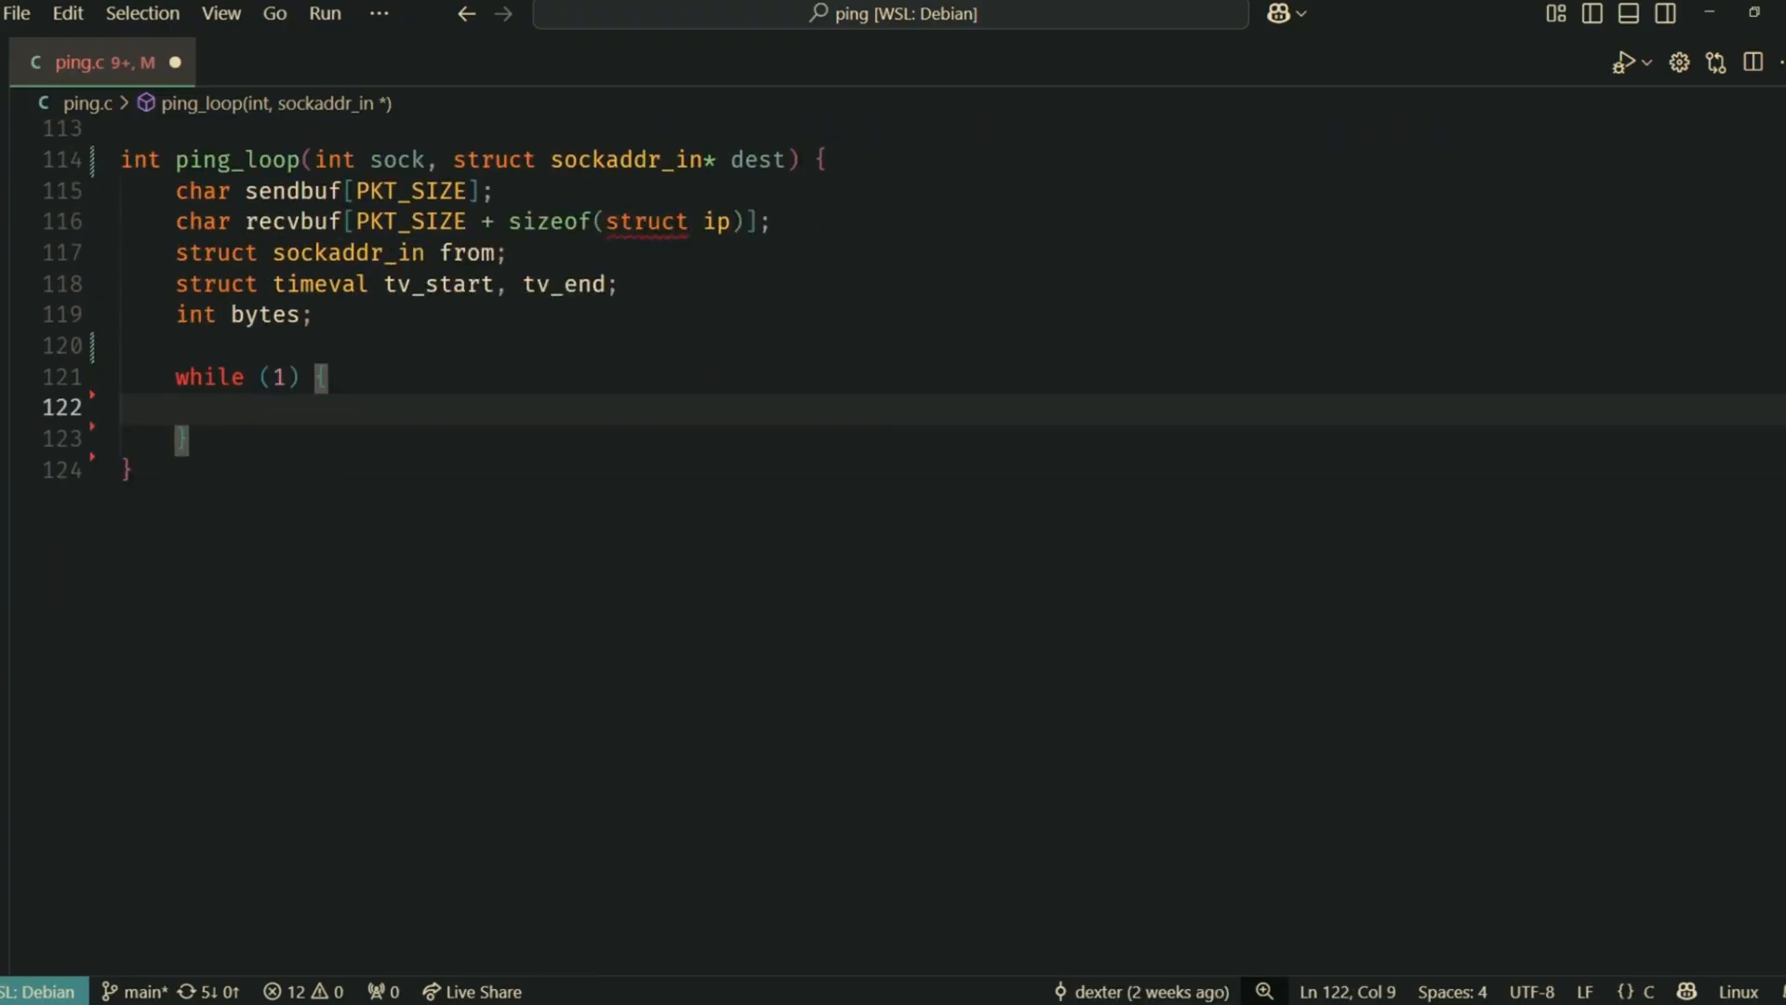
In the loop, prep and timestamp the packet, send_packet it, receive into recvbuf, and record tv_end
text(prep_packet(sendbuf, tx_count)
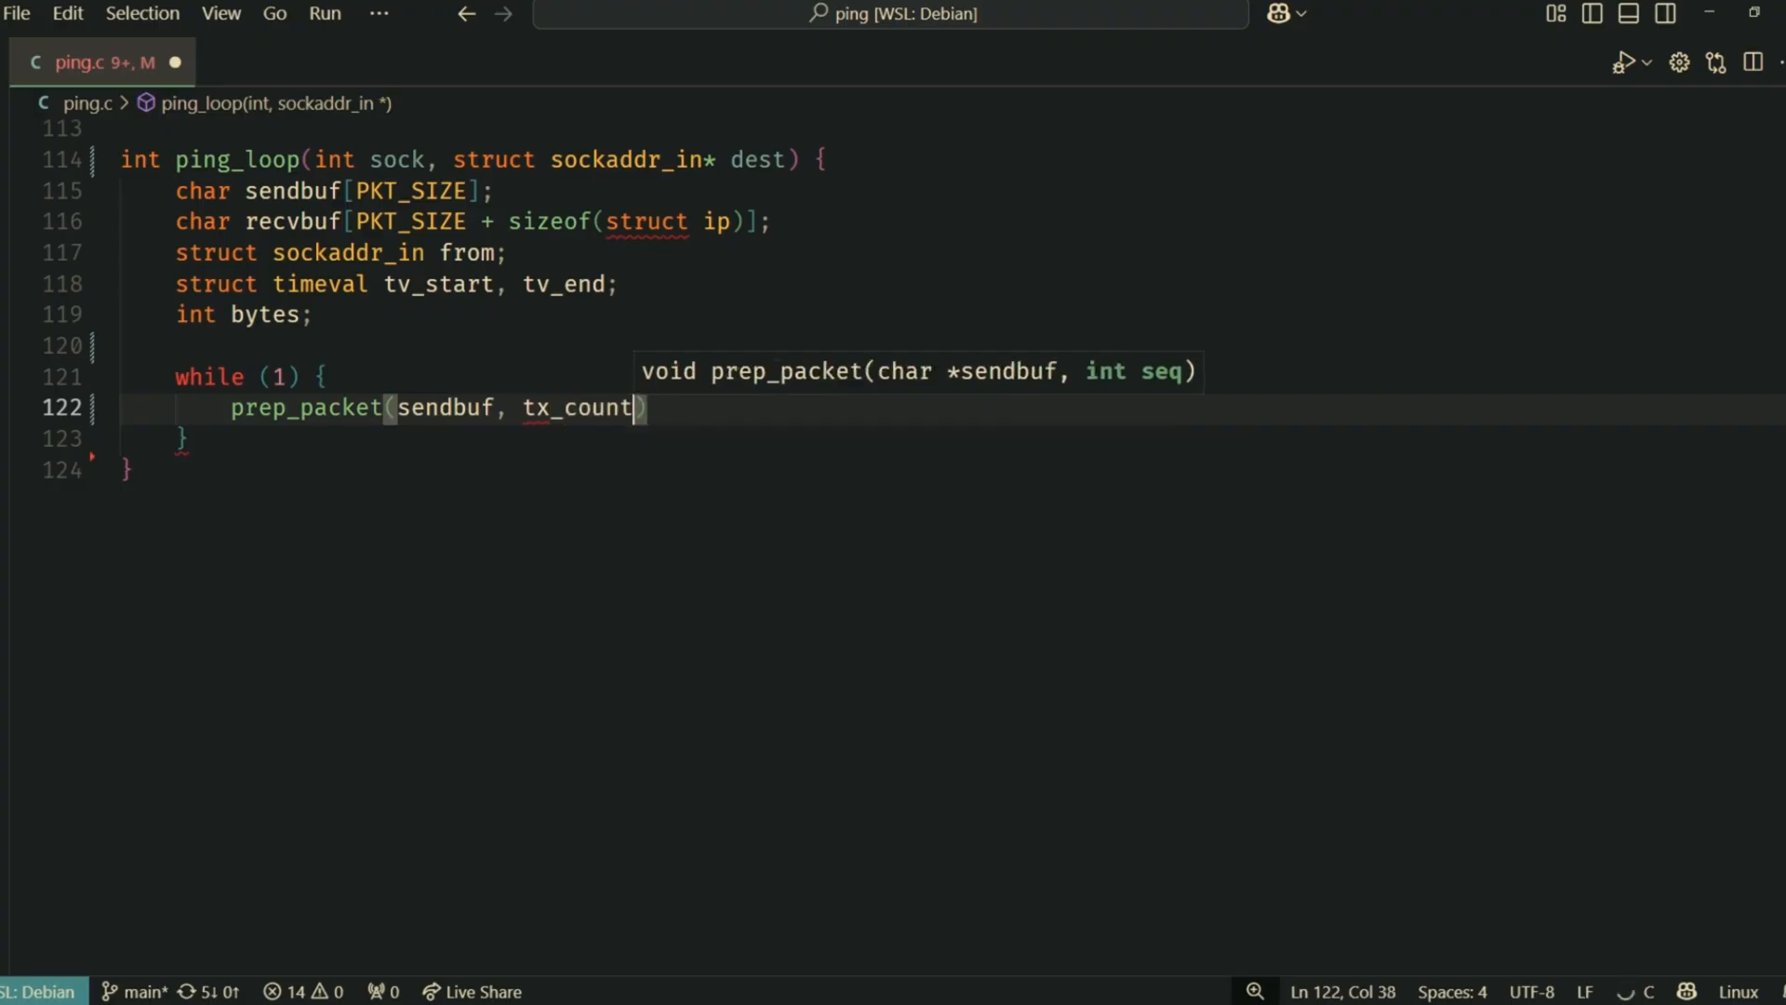
text(gettimeofday()
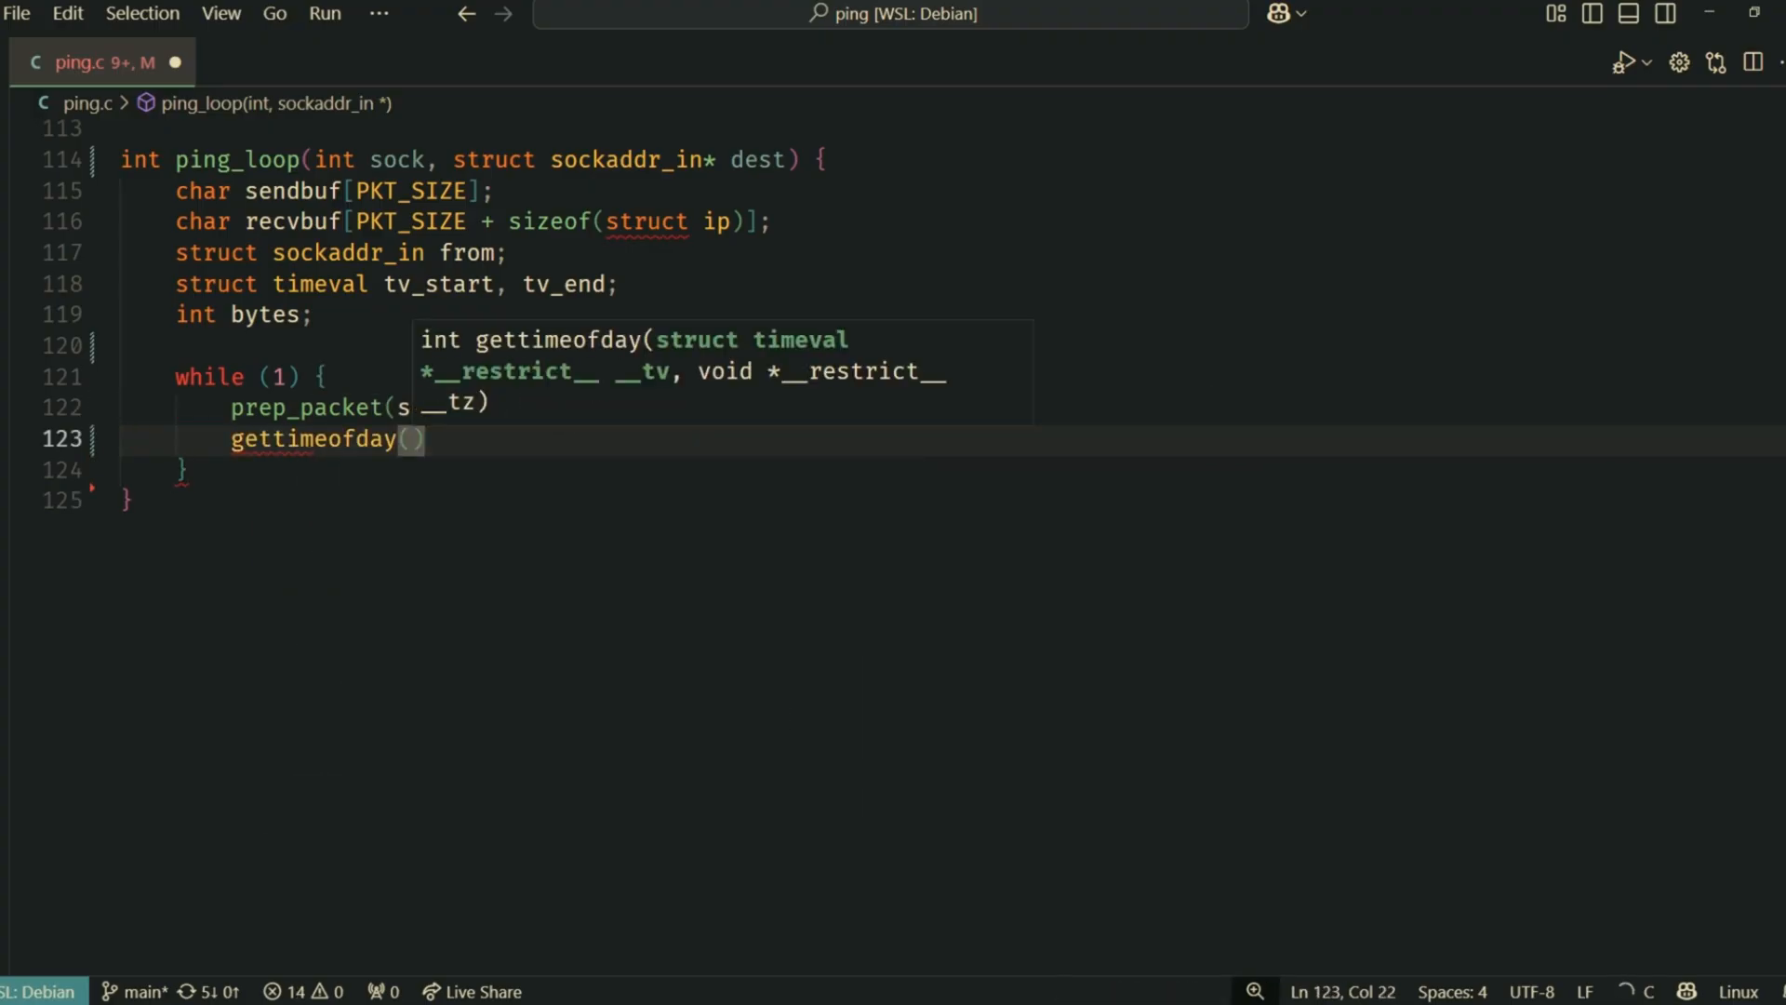
text(bytes)
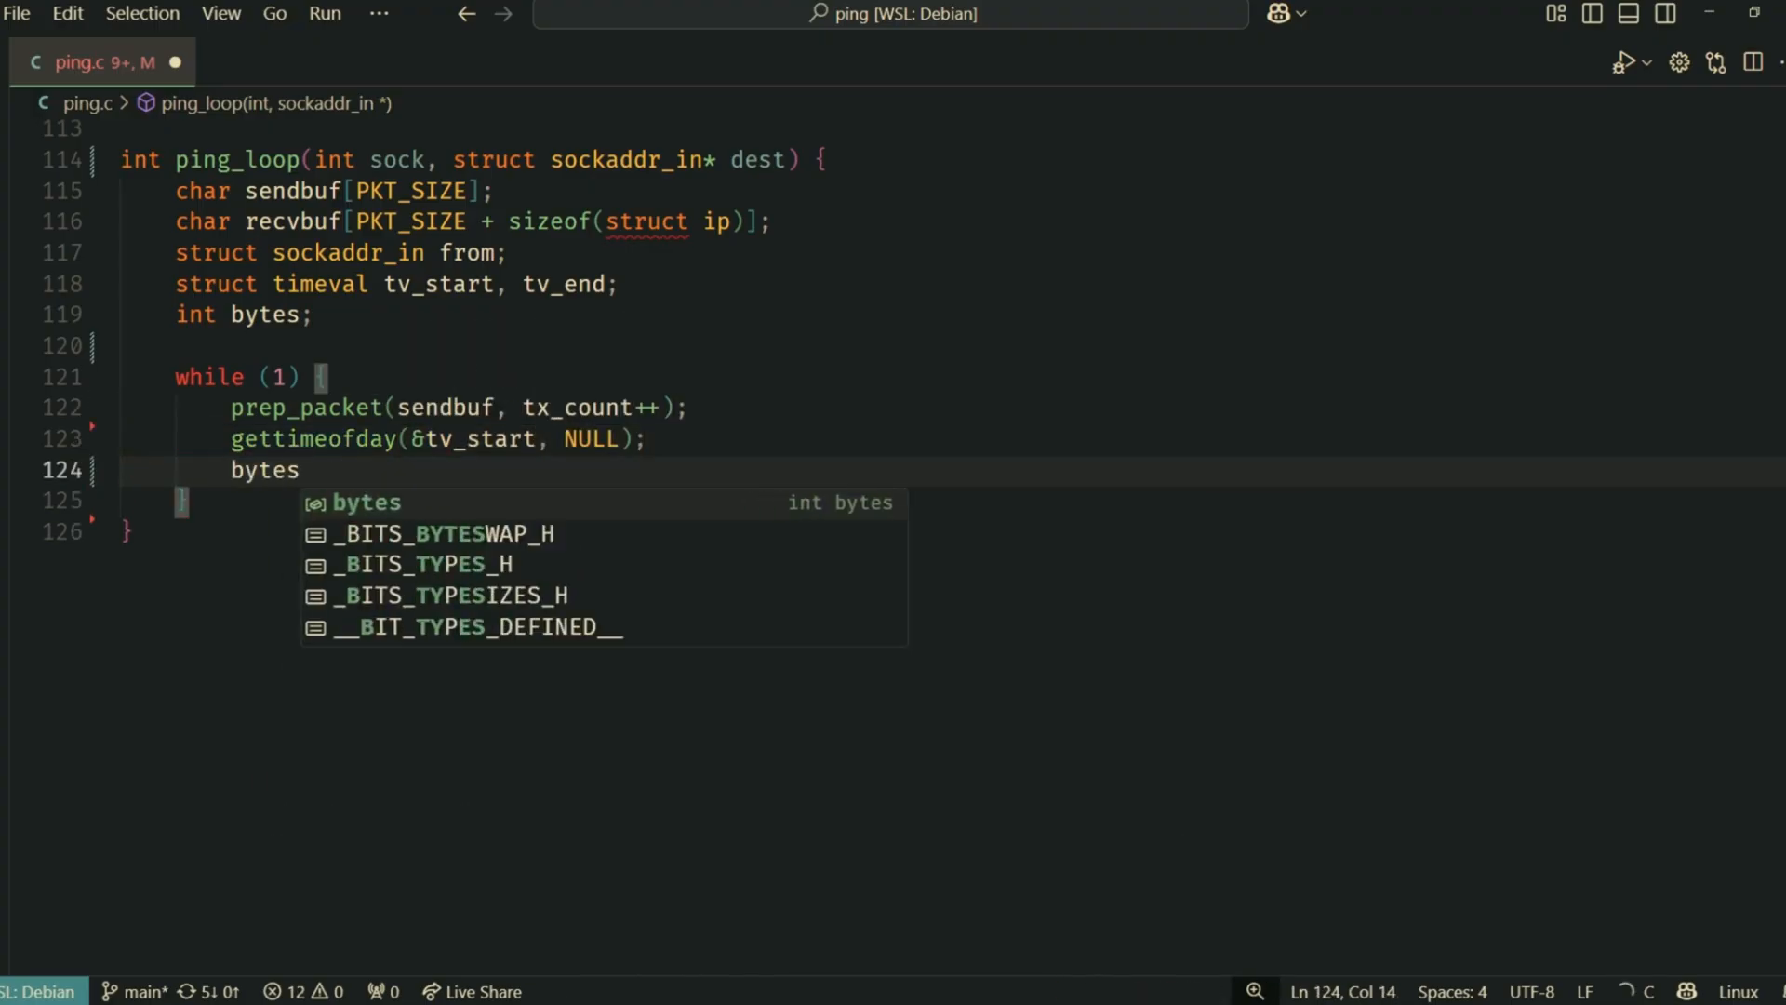
text(= send_packet(sock, sendbuf)
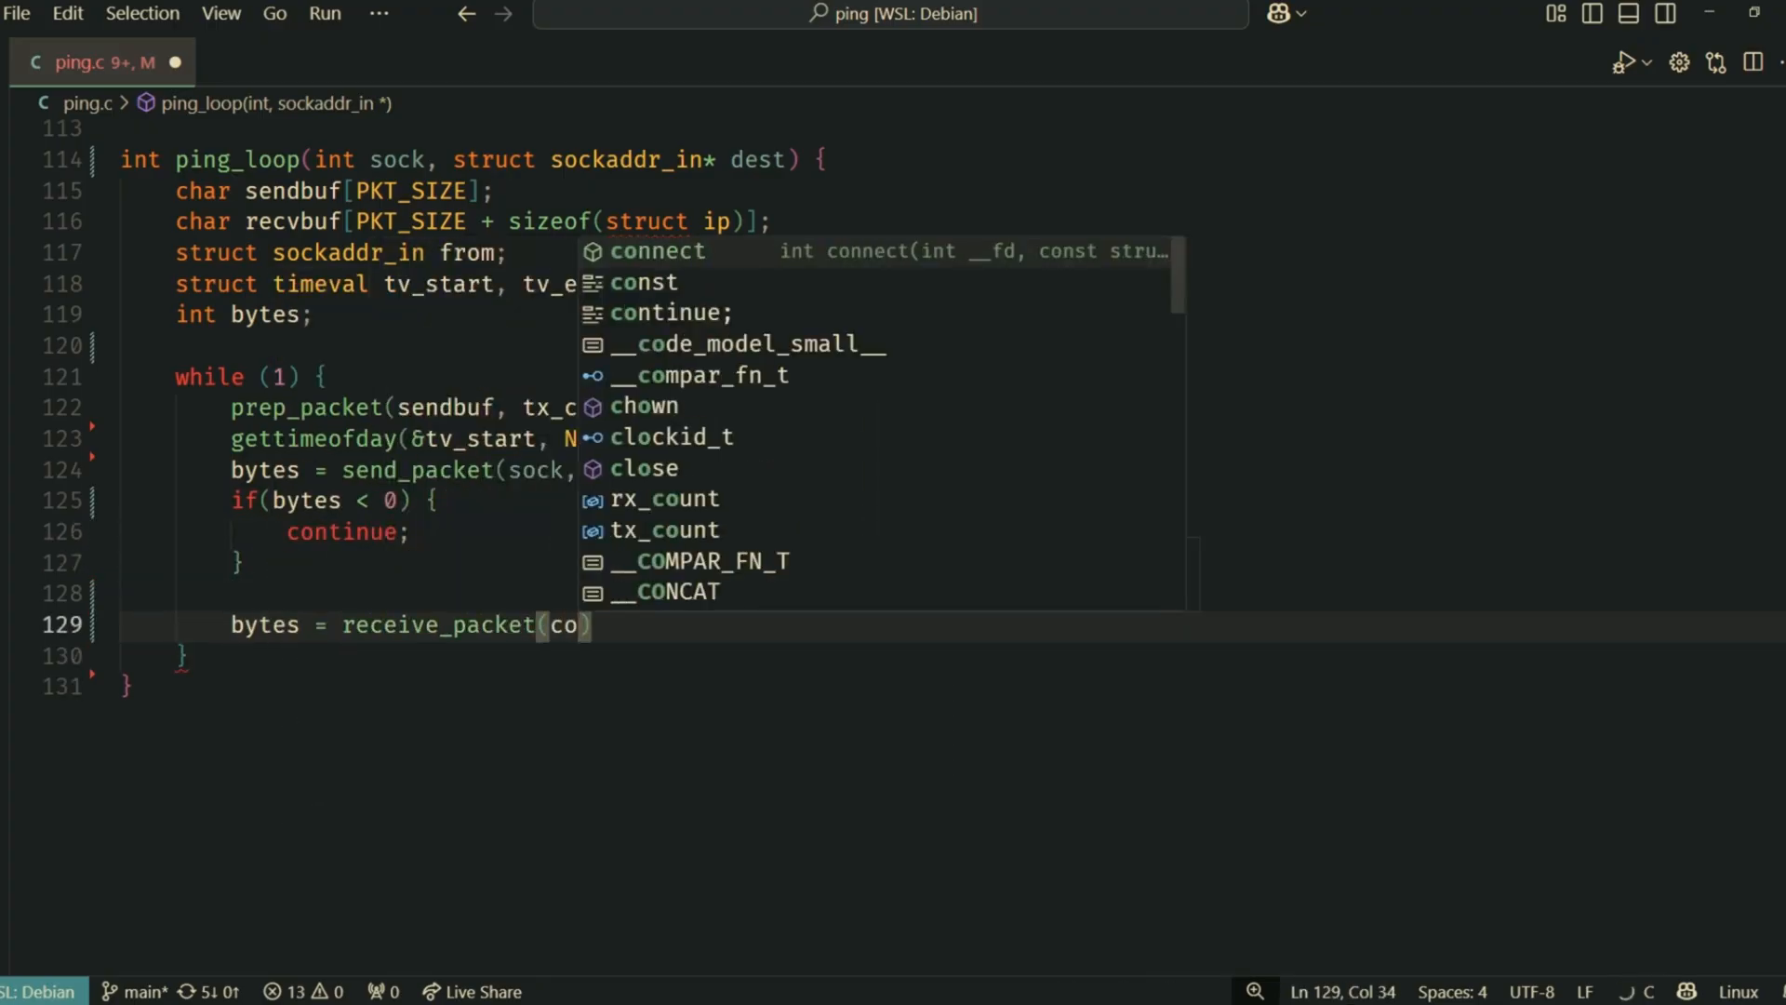
text(sock, recvbuf)
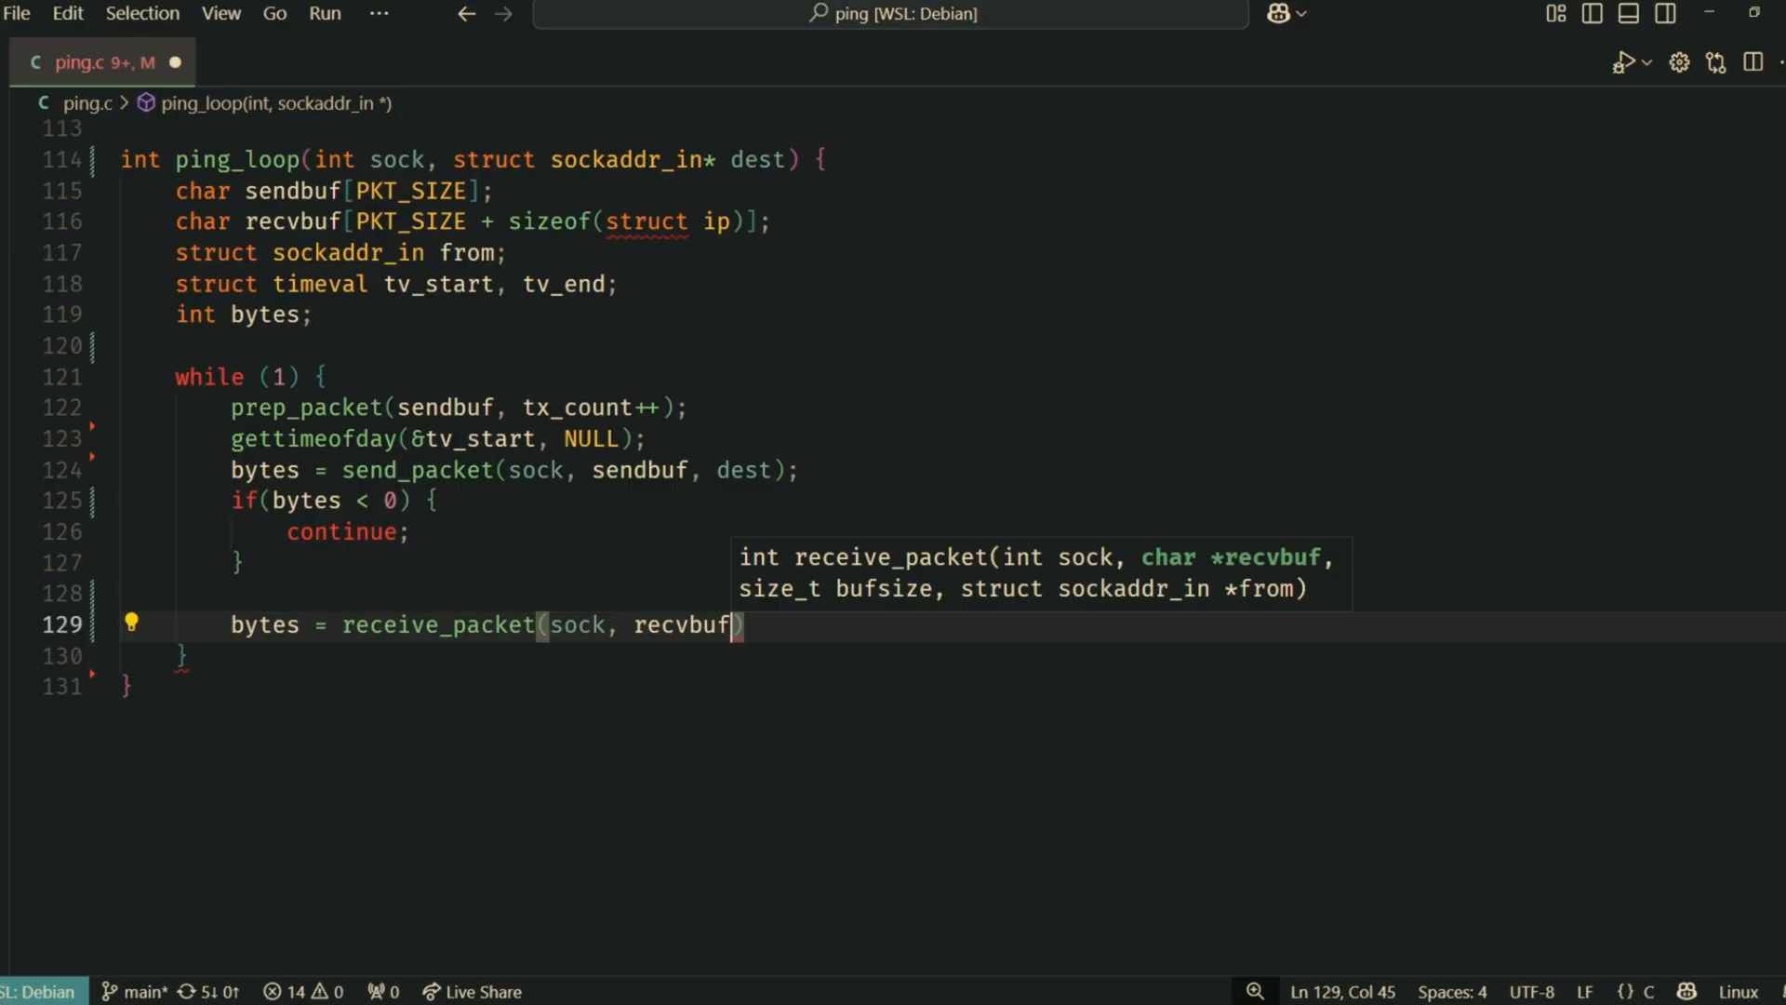
text(, sizeof()
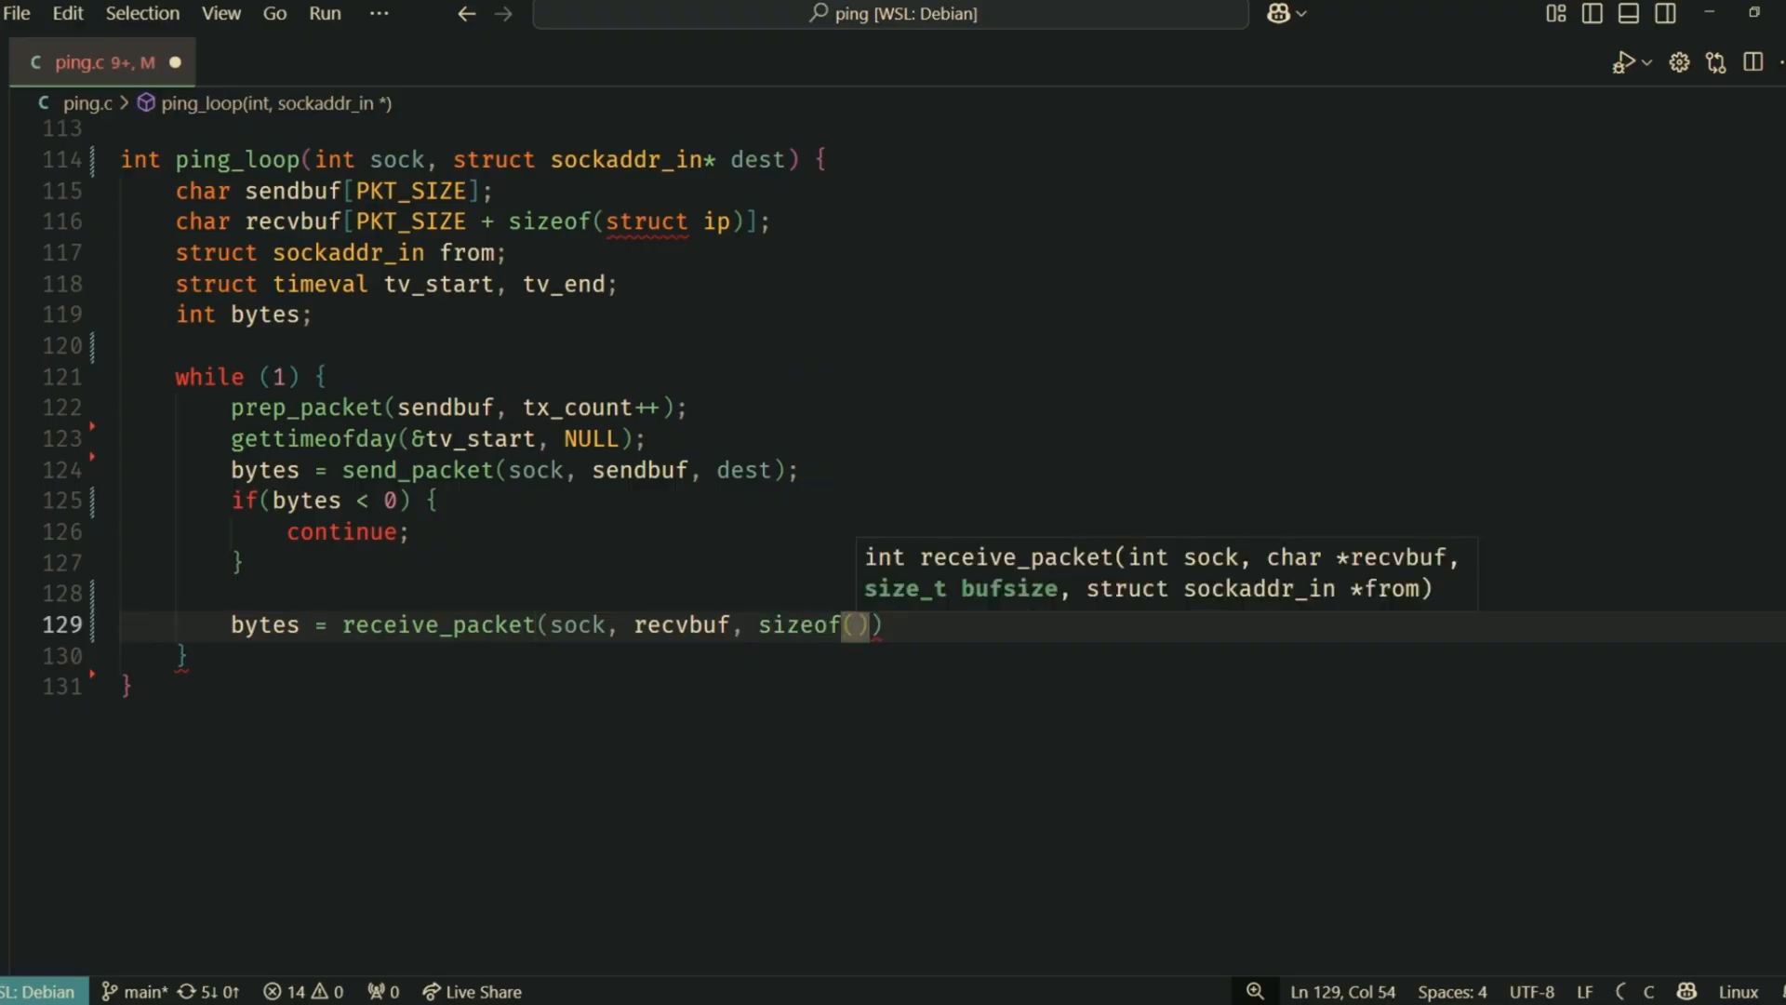
text(recvbuf), &from)
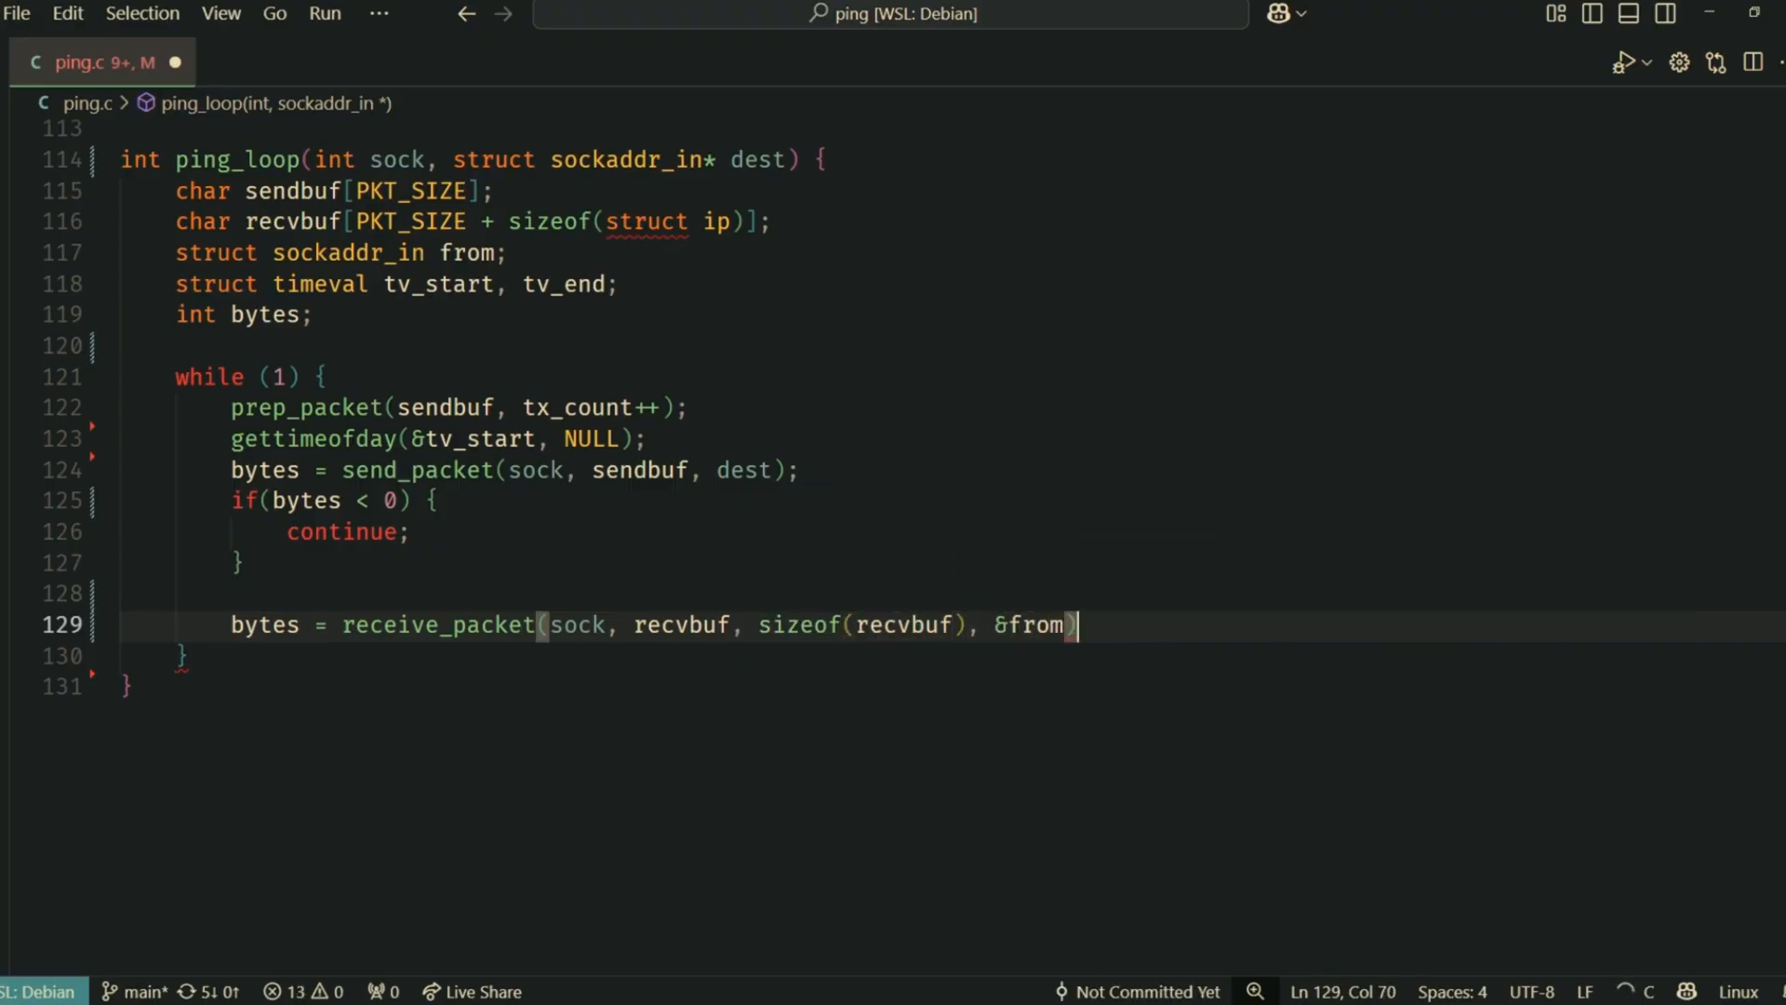
text(gettimeofday(&tv_end, BULL);)
text(printf()
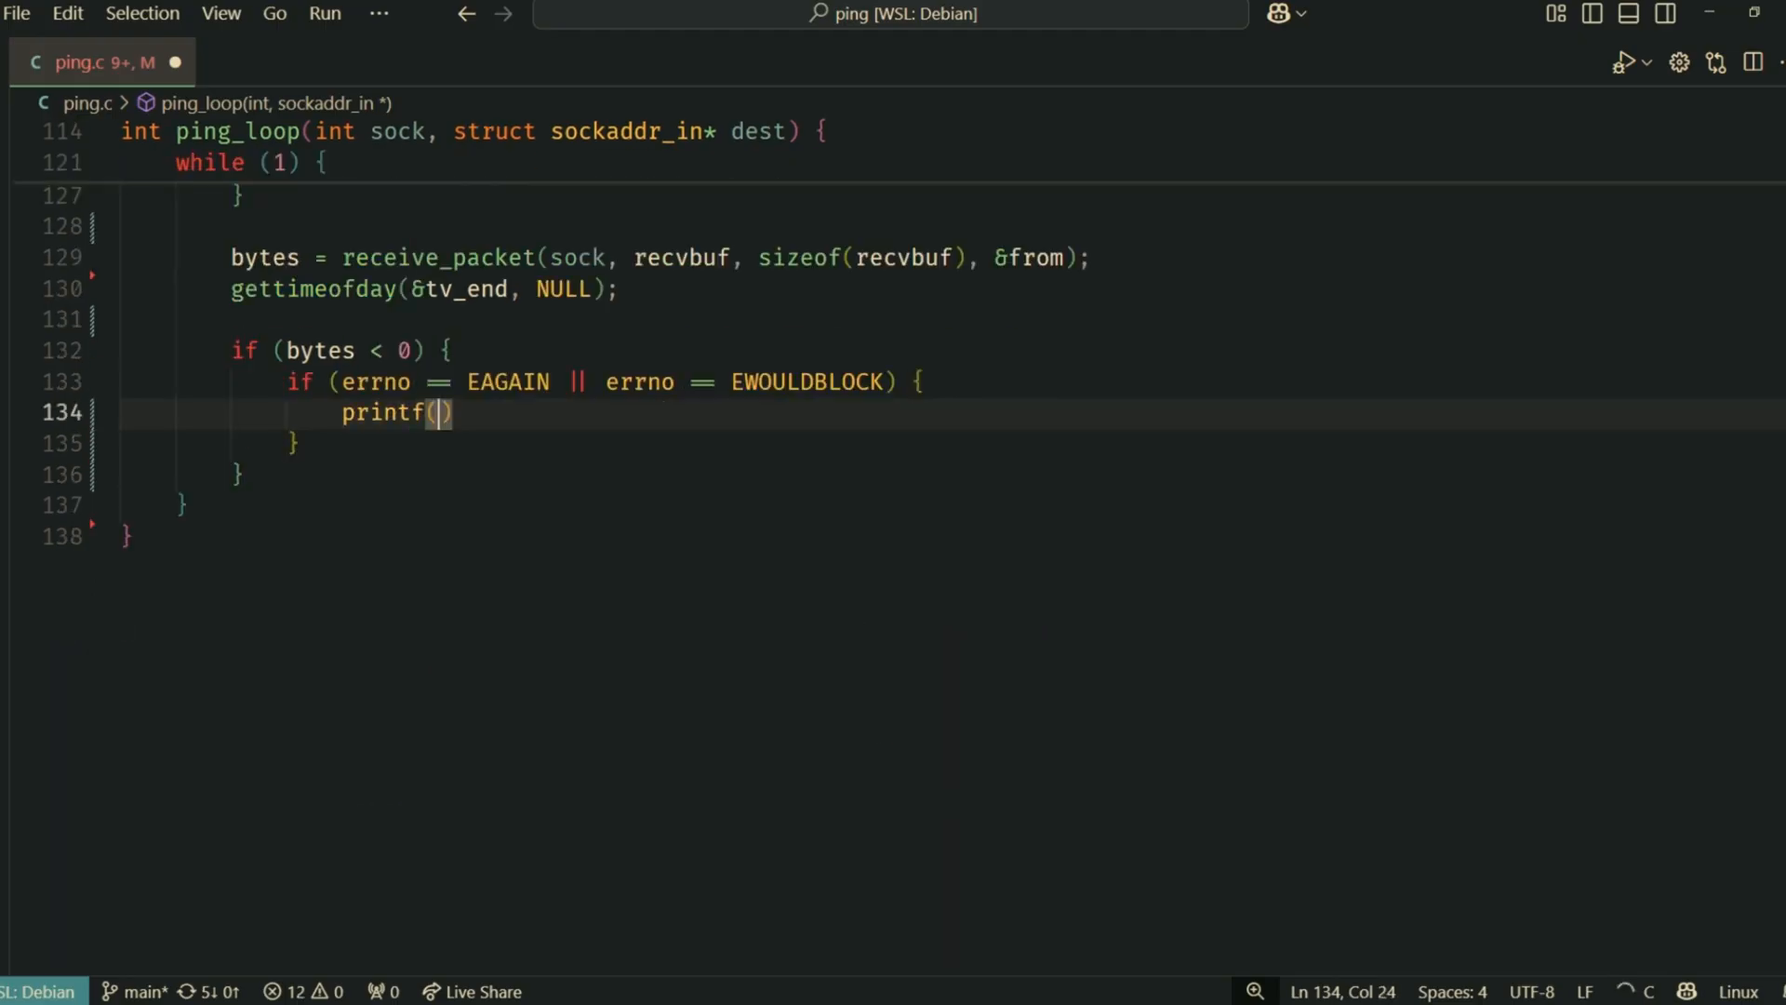
Print 'Request timeout for icmp_seq' on timeout and perror 'recvfrom error' for other failures
text("Request timeout")
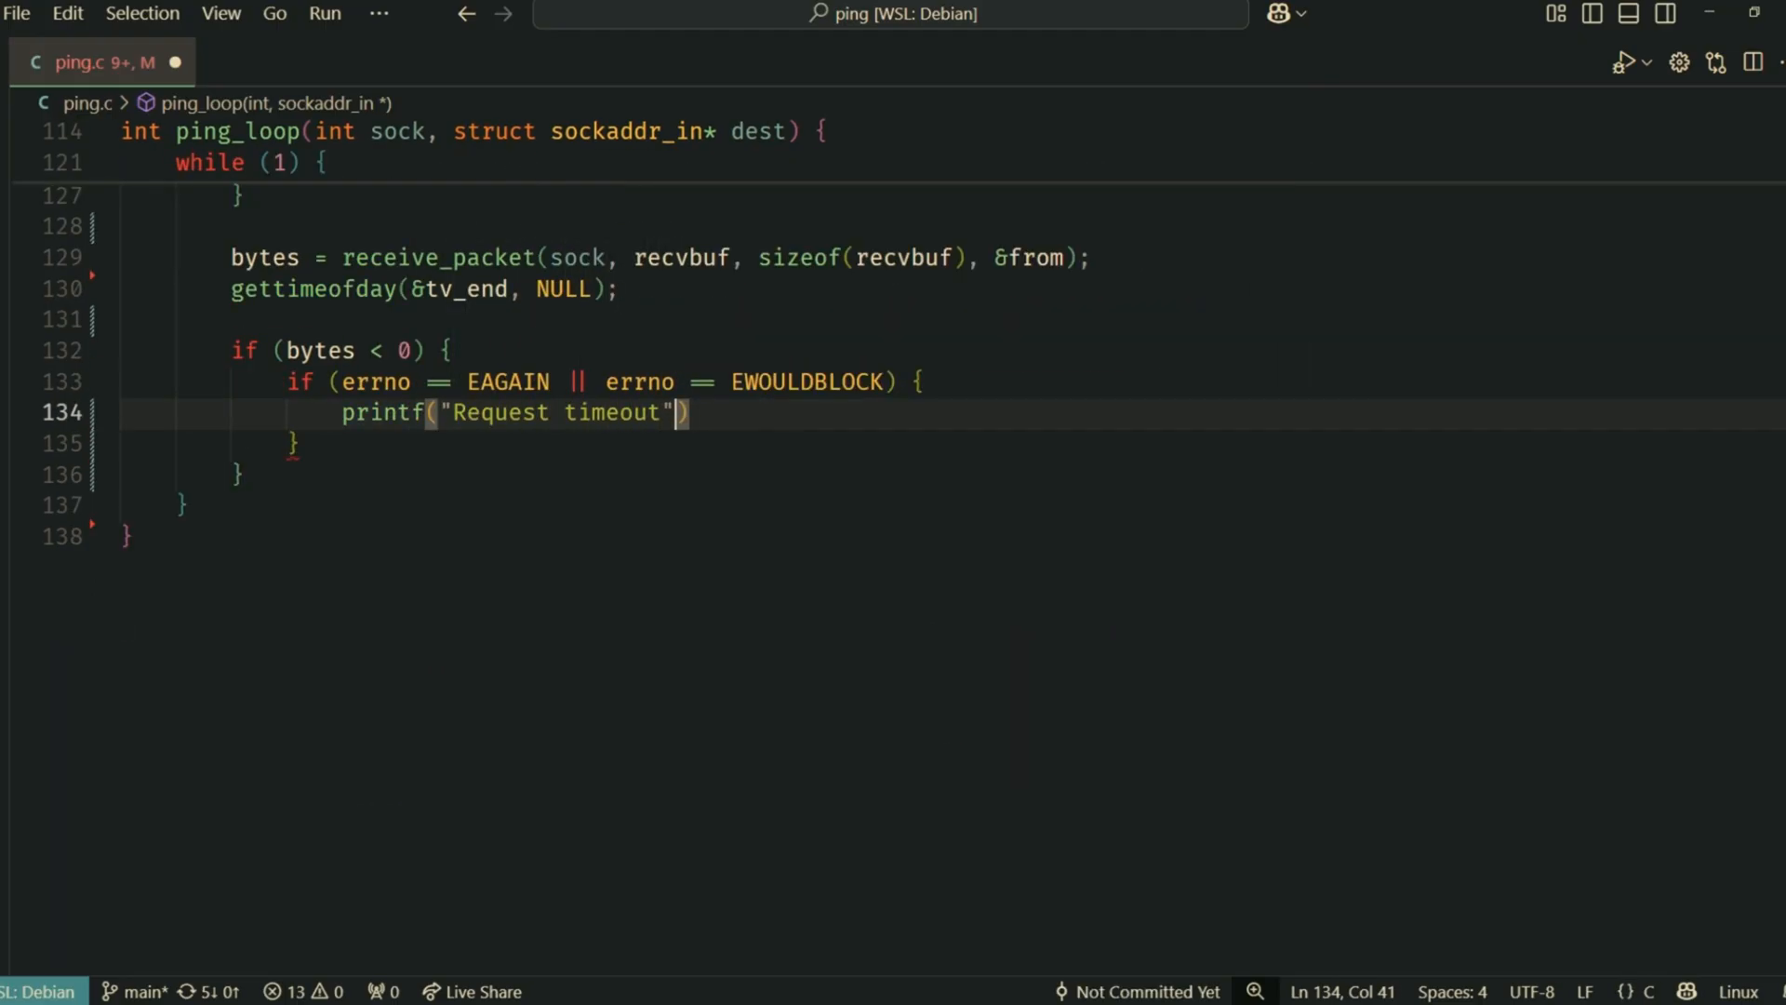
text(for icmp_seq=%d\n)
text(perror)
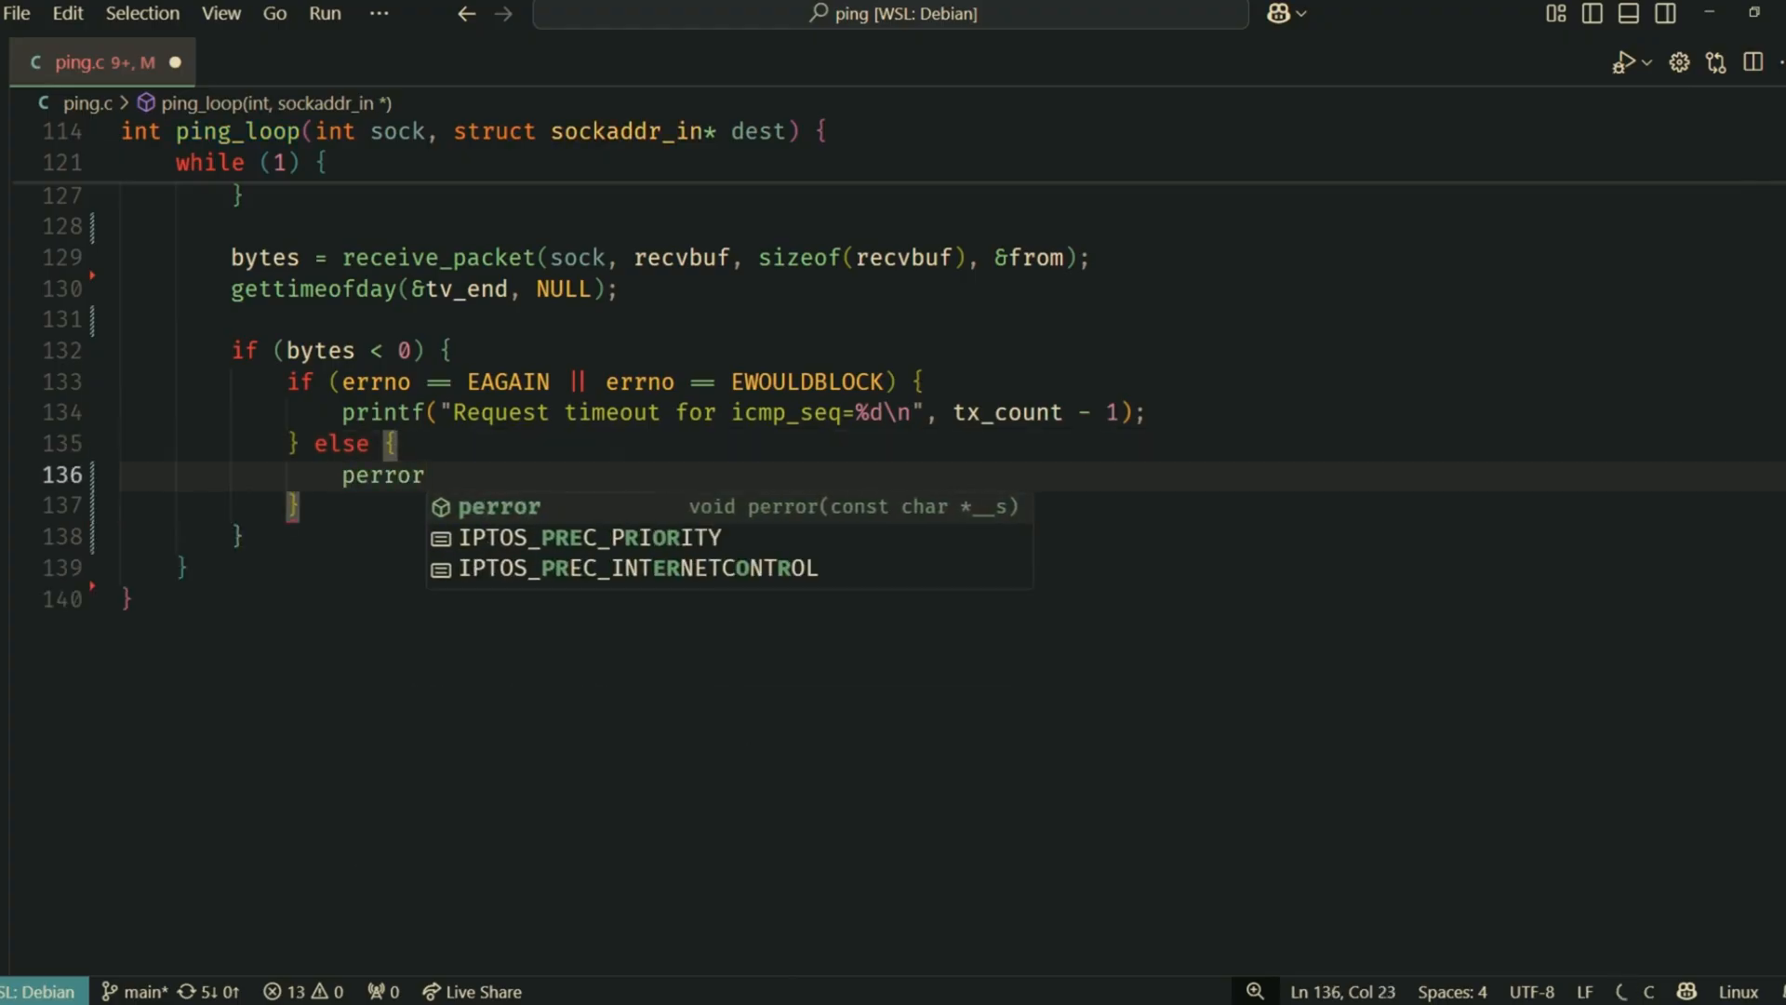
text(("recvfrom error");)
text(return 0)
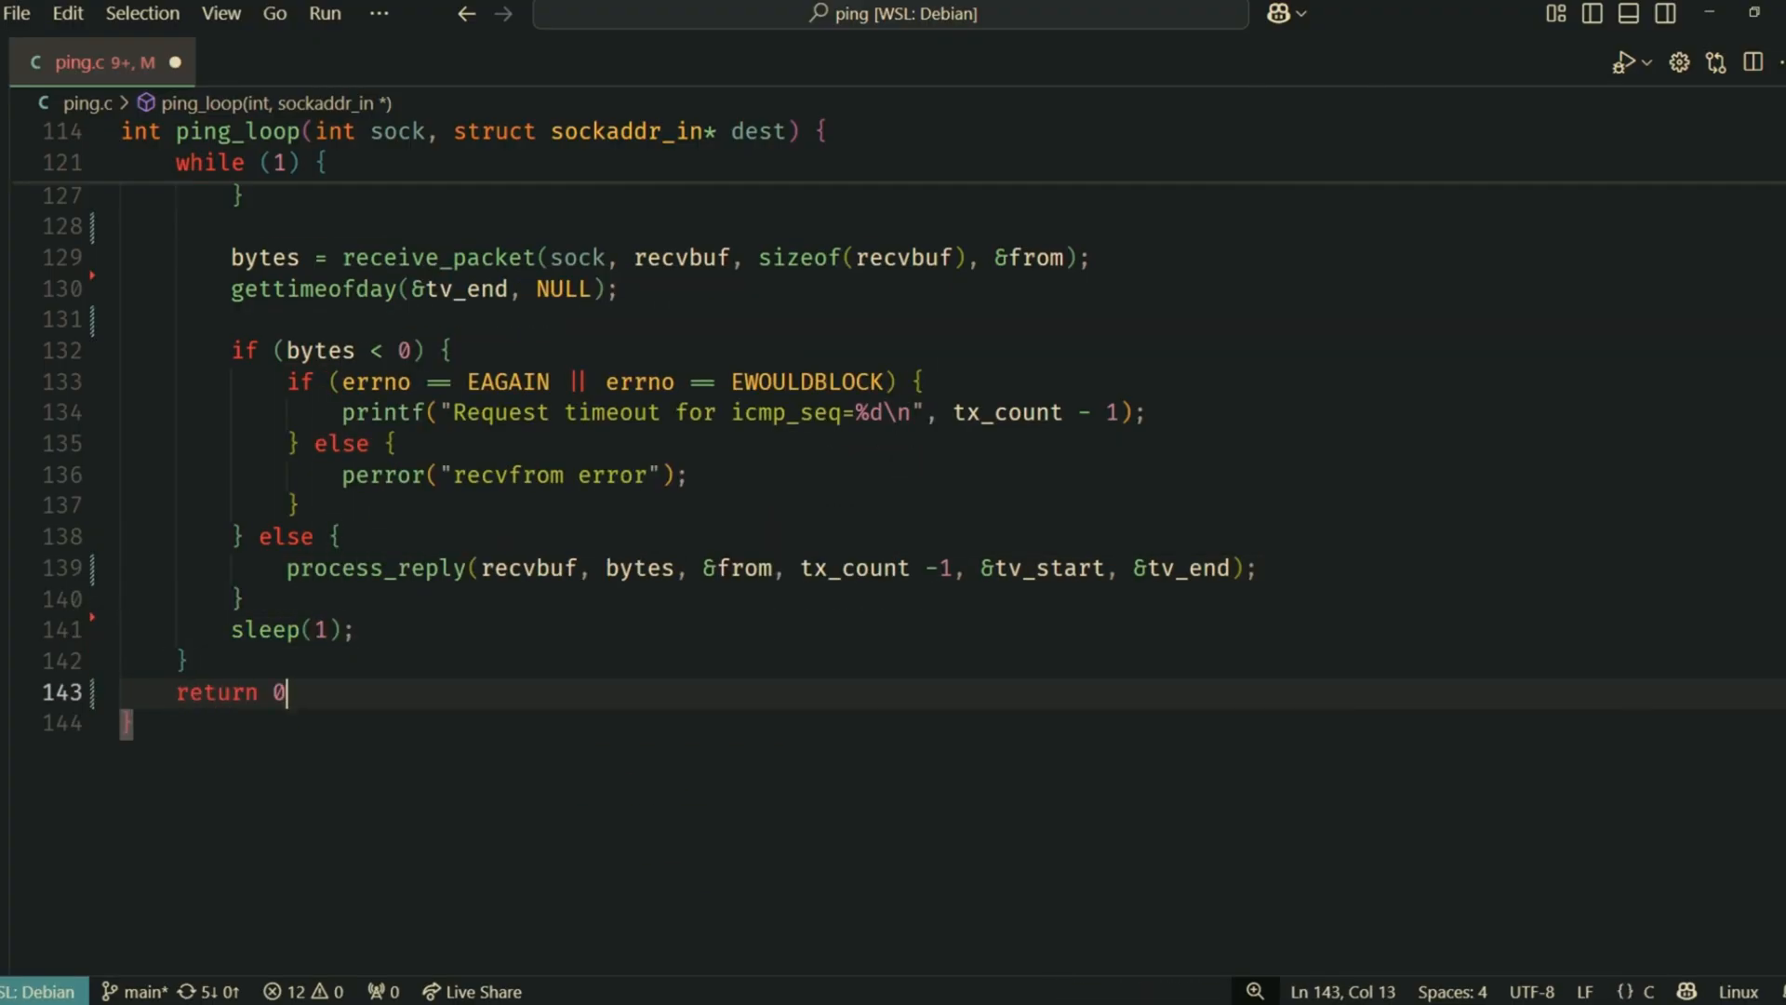
scroll(down, 3)
text(fprintf(stde)
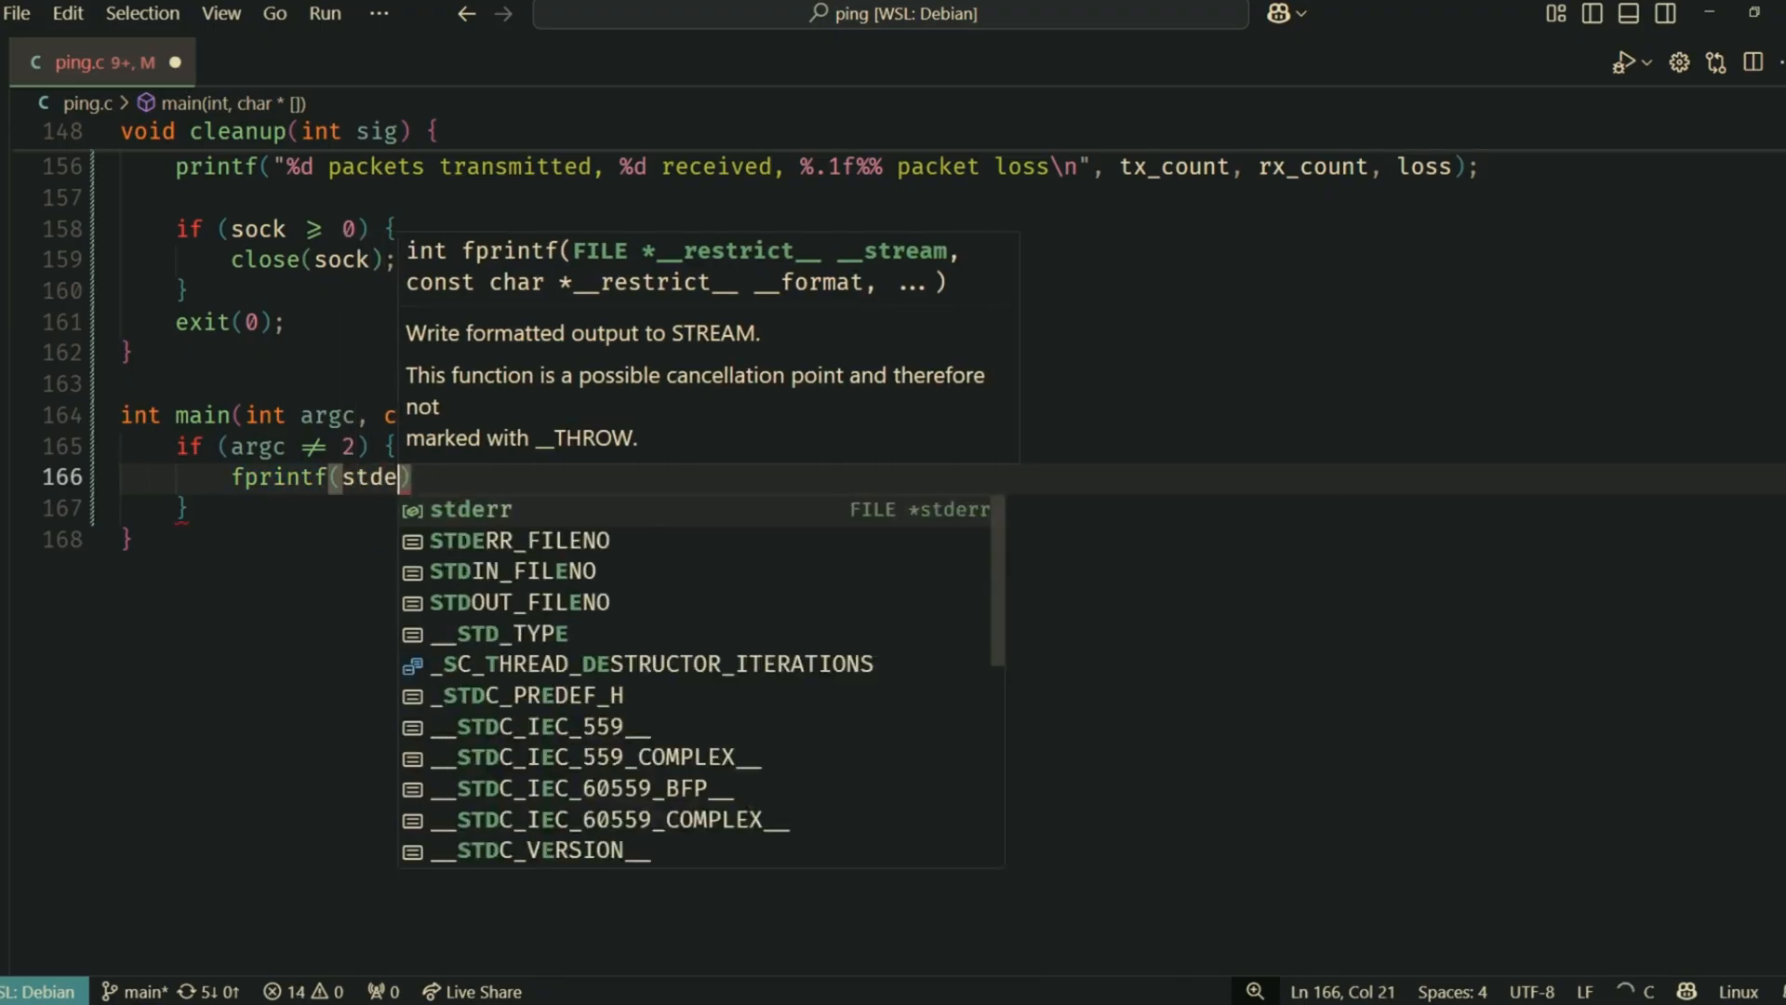
Add the 'Usage: %s hostname' check, the inet_pton 'Bad address' check, and sock = int_socket()
text(rr, "Usage: ")
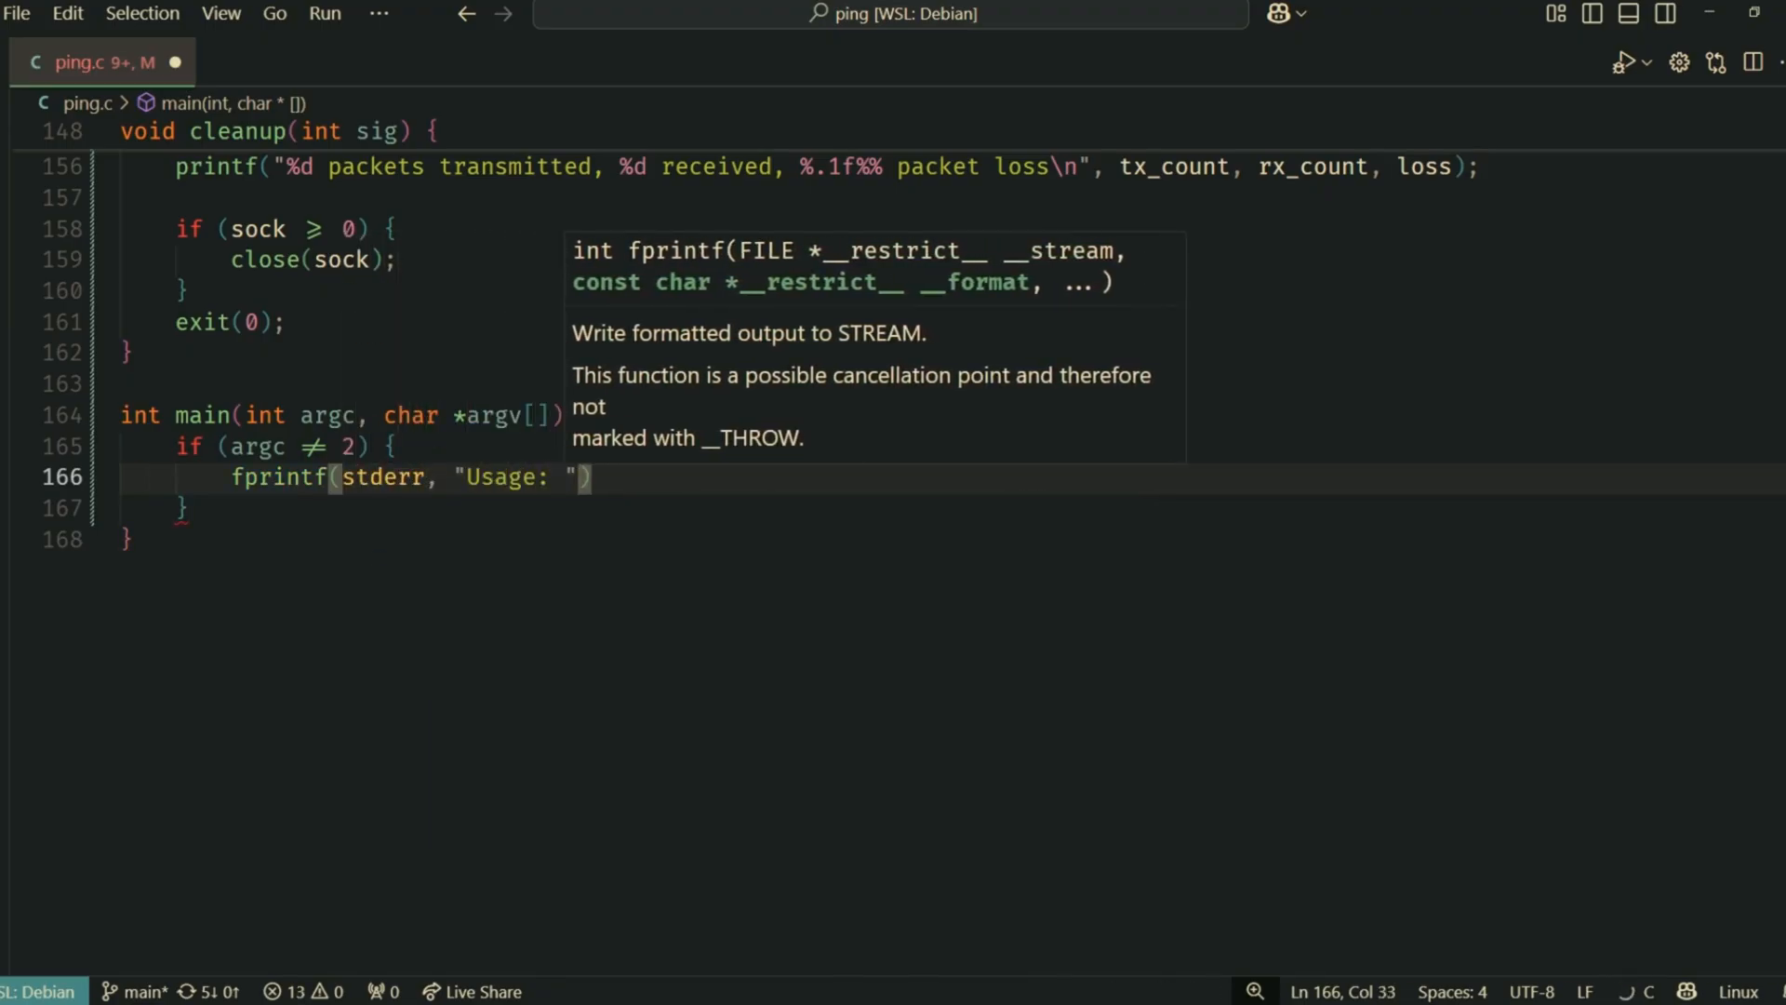
text(%s hostname\n", argv[0)
text(if)
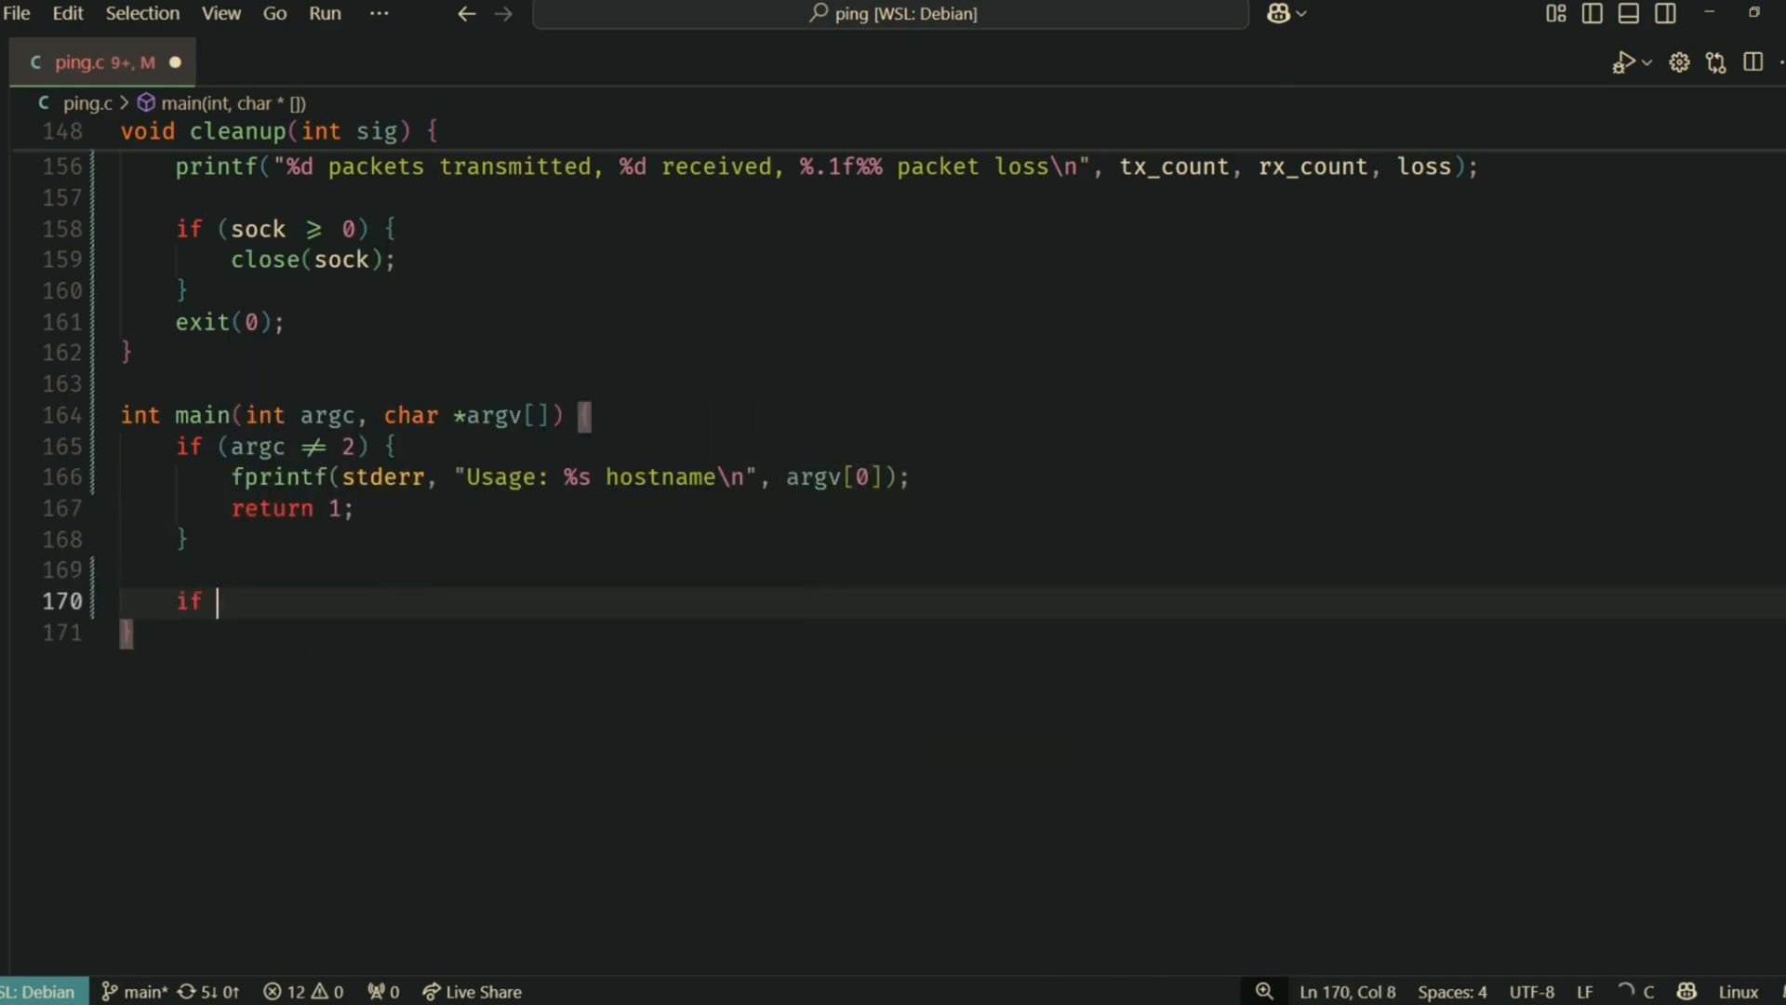
text((inet_pton(AF)
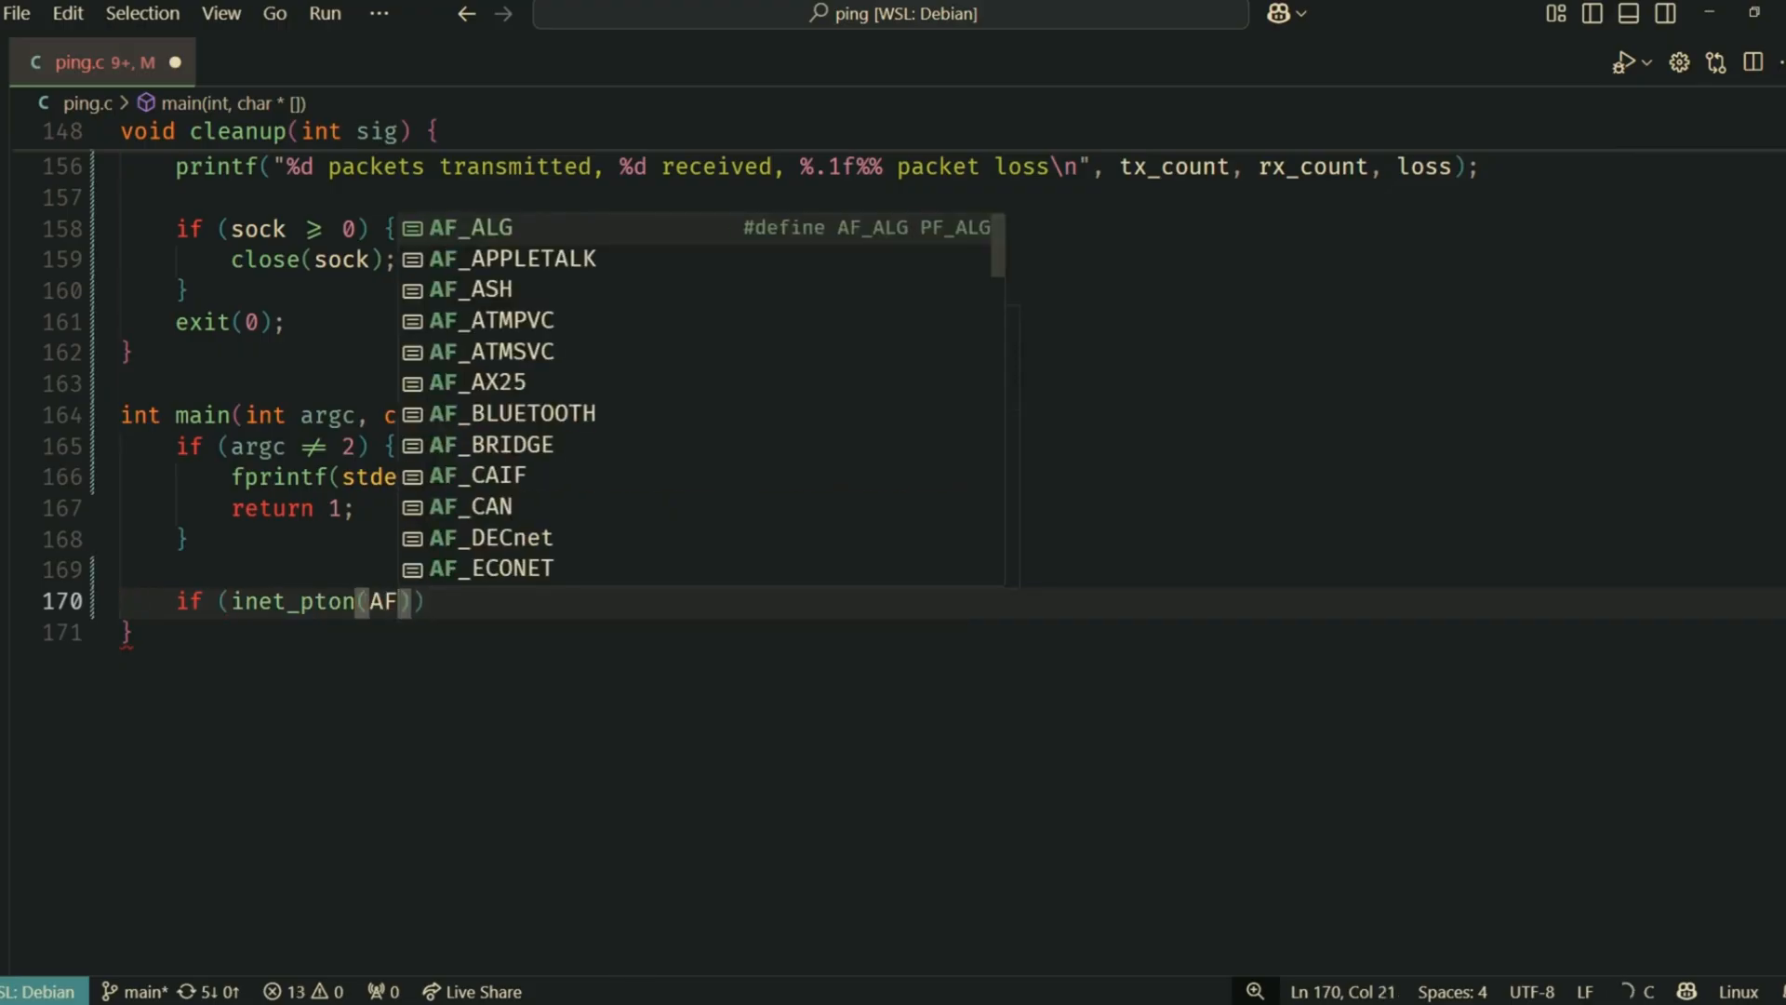
text(_INET, argv[1], dest_addr)
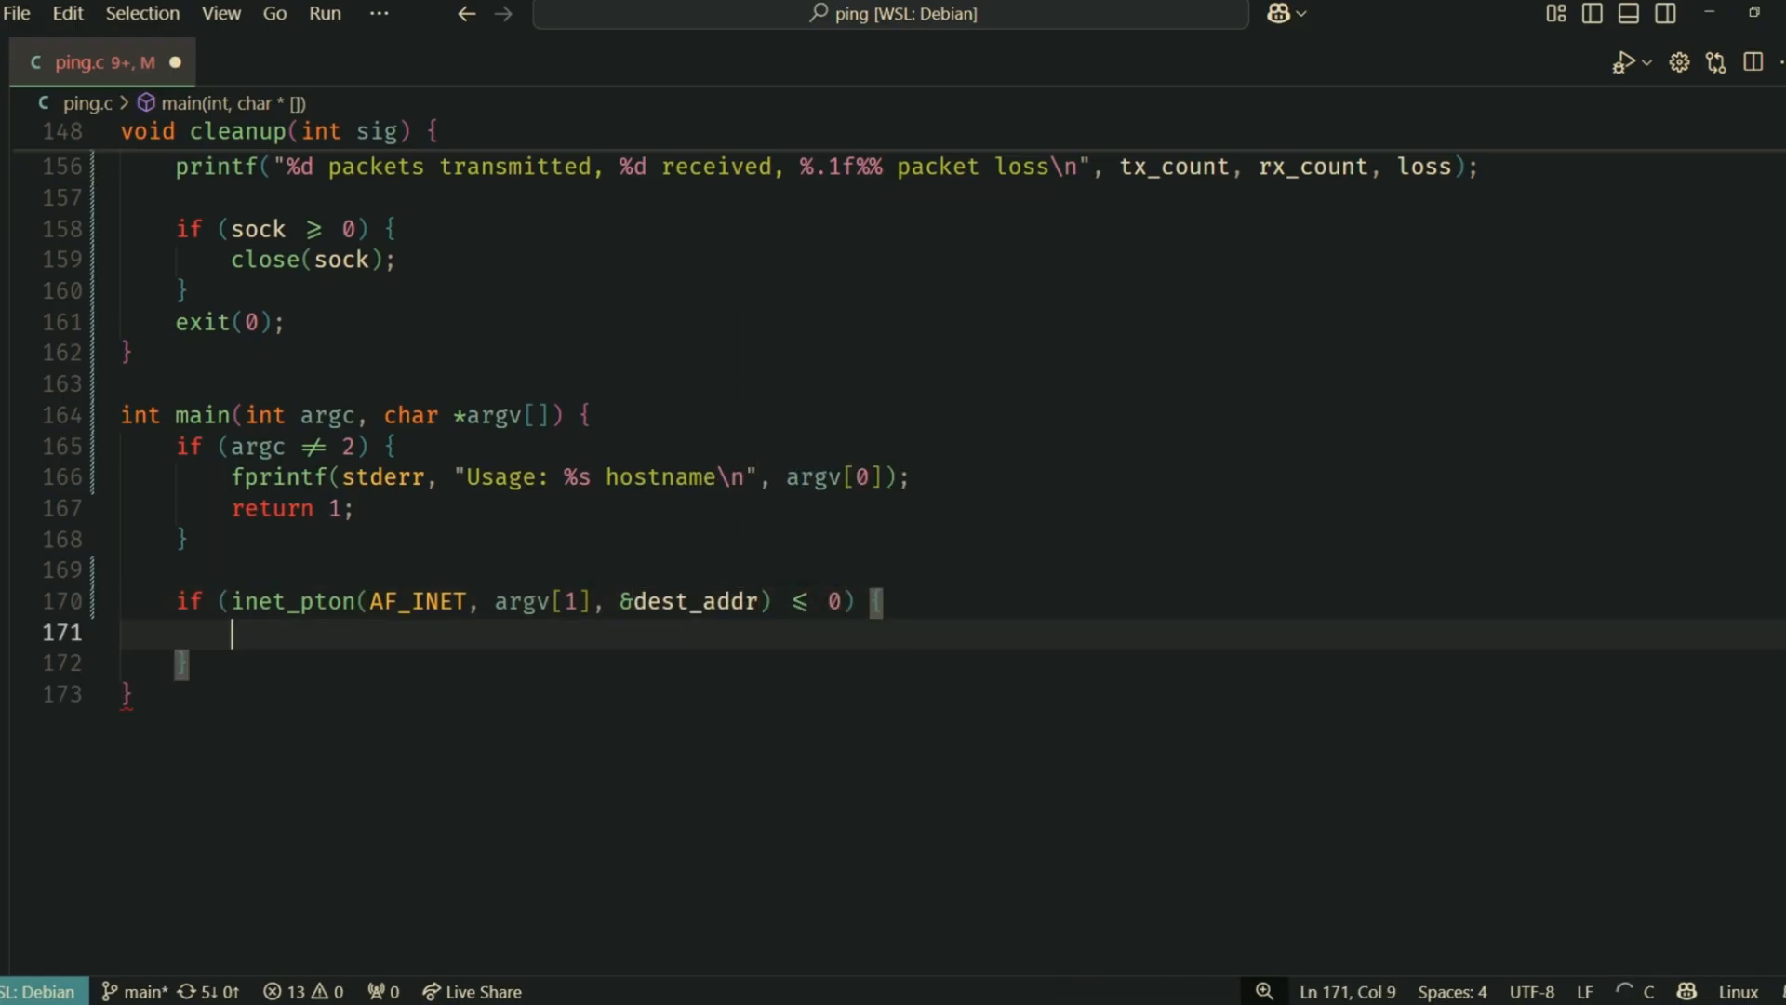
text(fprintf()
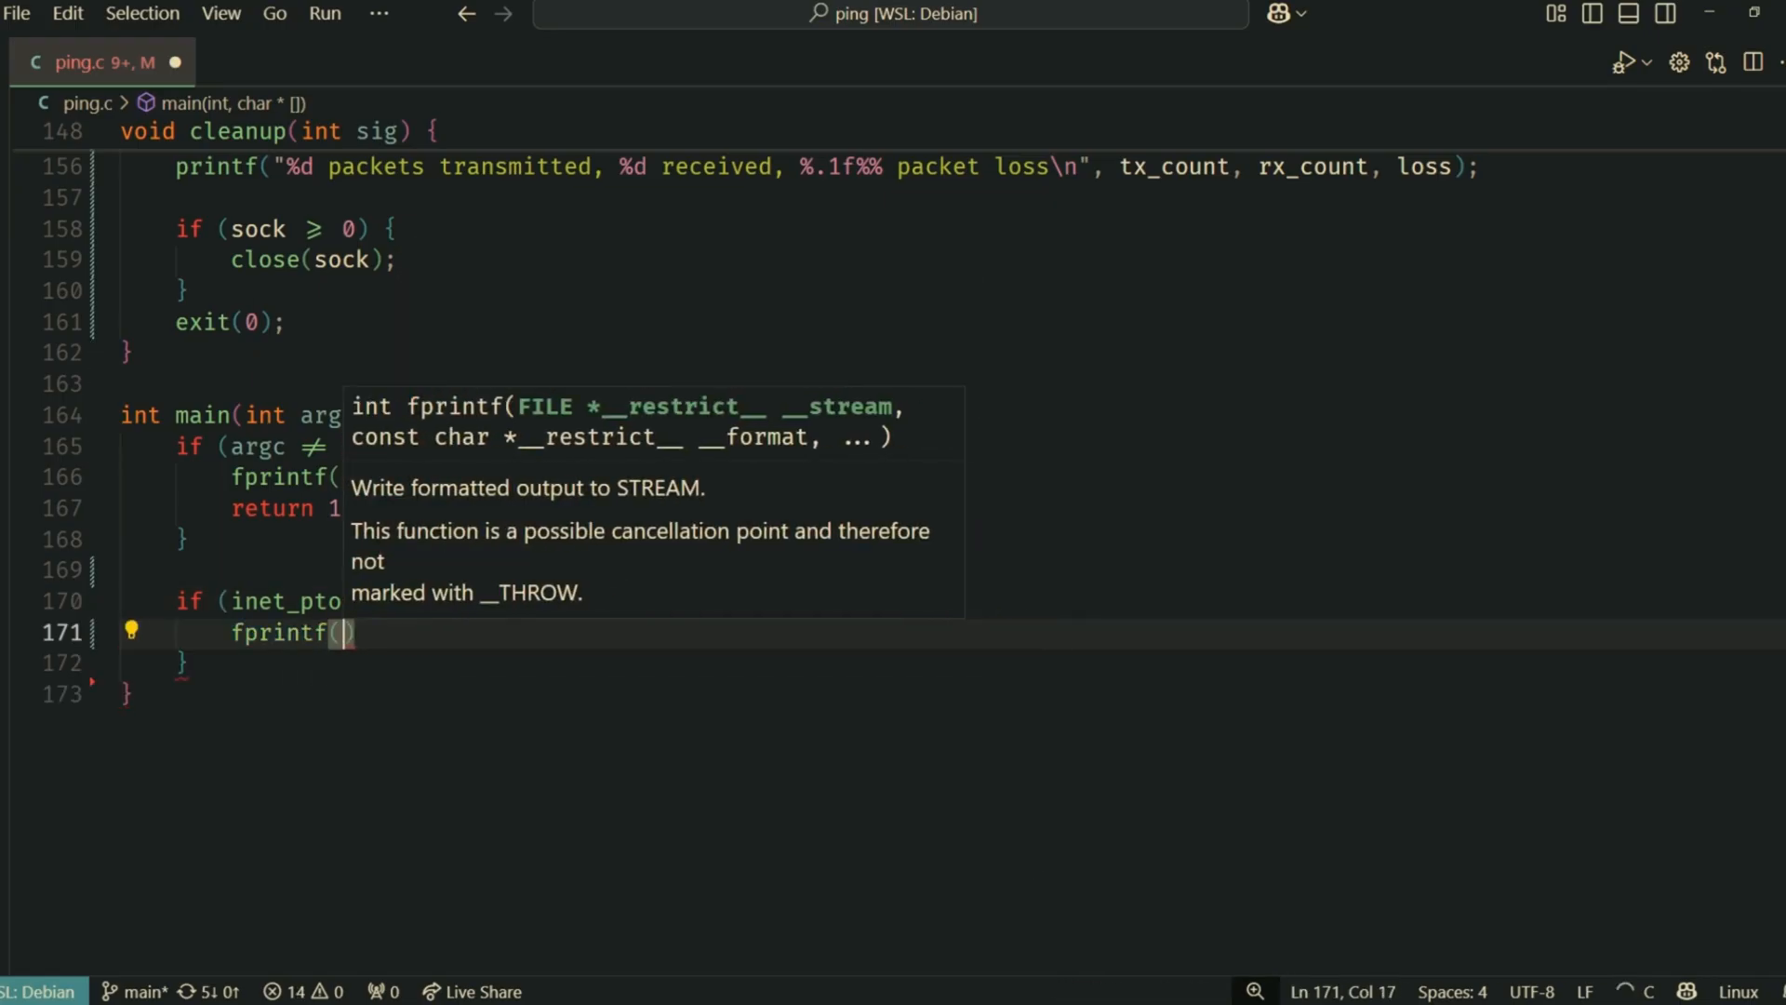
text(stderr, "Bad address: %s\n", argv[1)
text(signal(SIGINT, cleanup);)
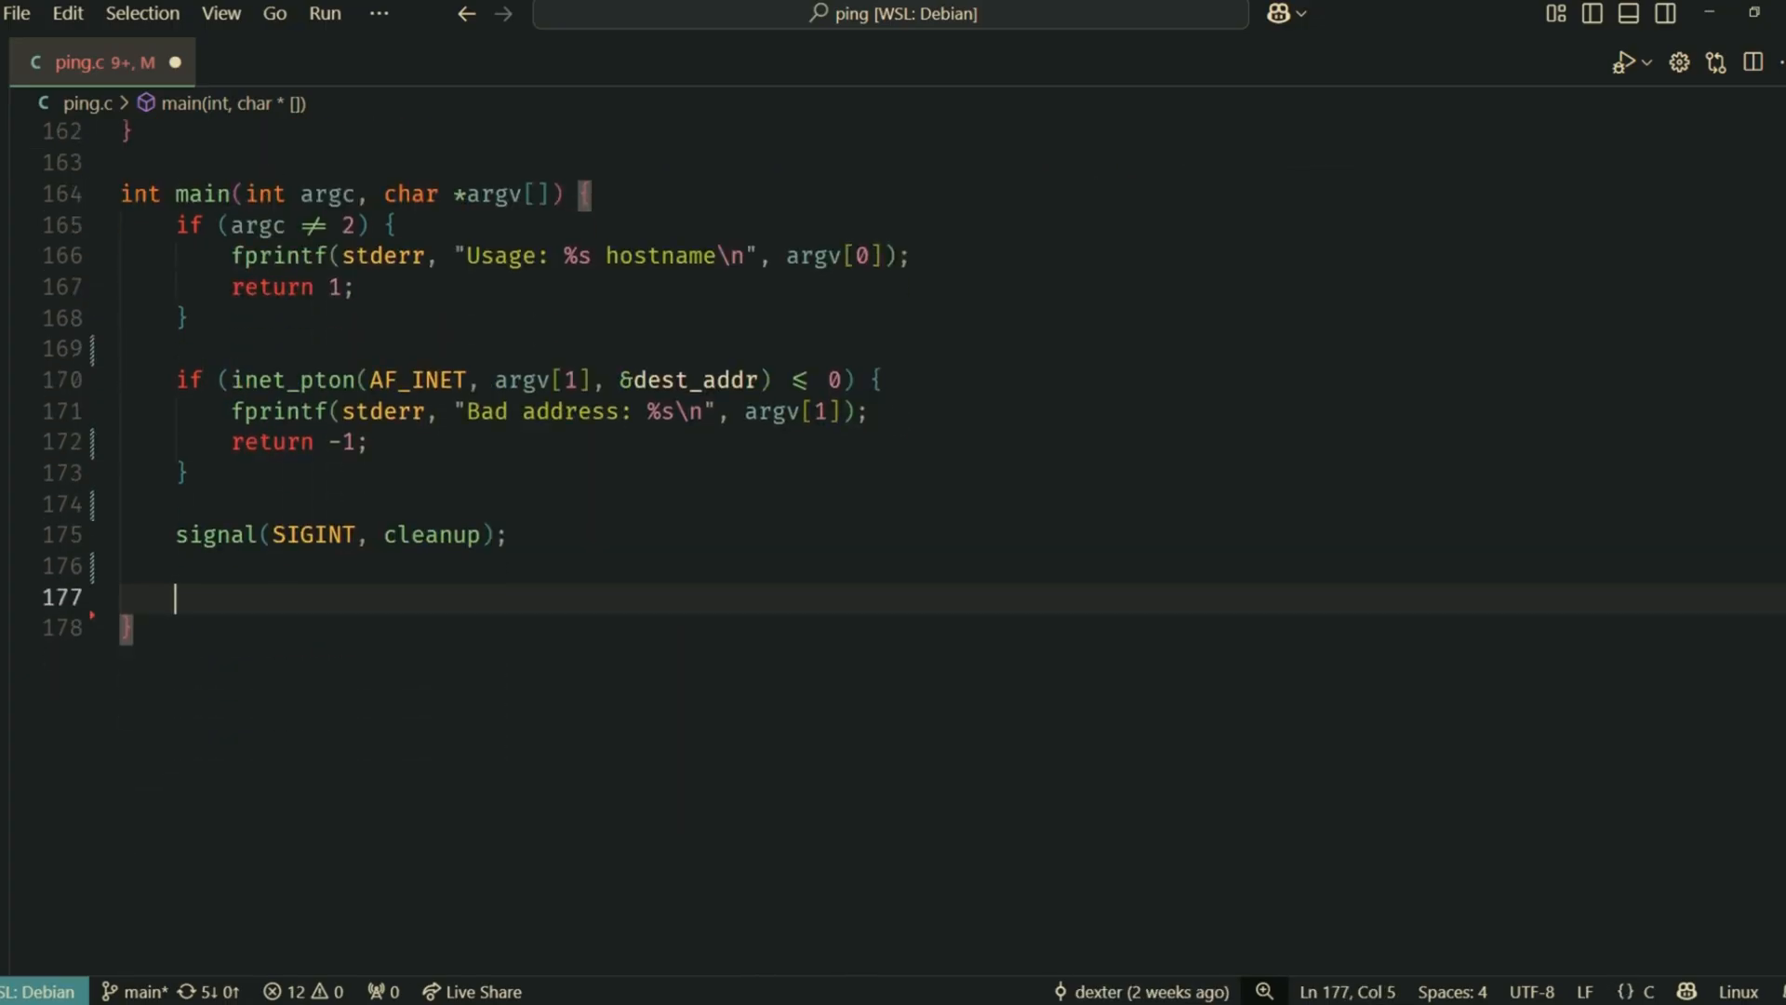
text(sock = int_socket();)
text(if (sock < 0) {)
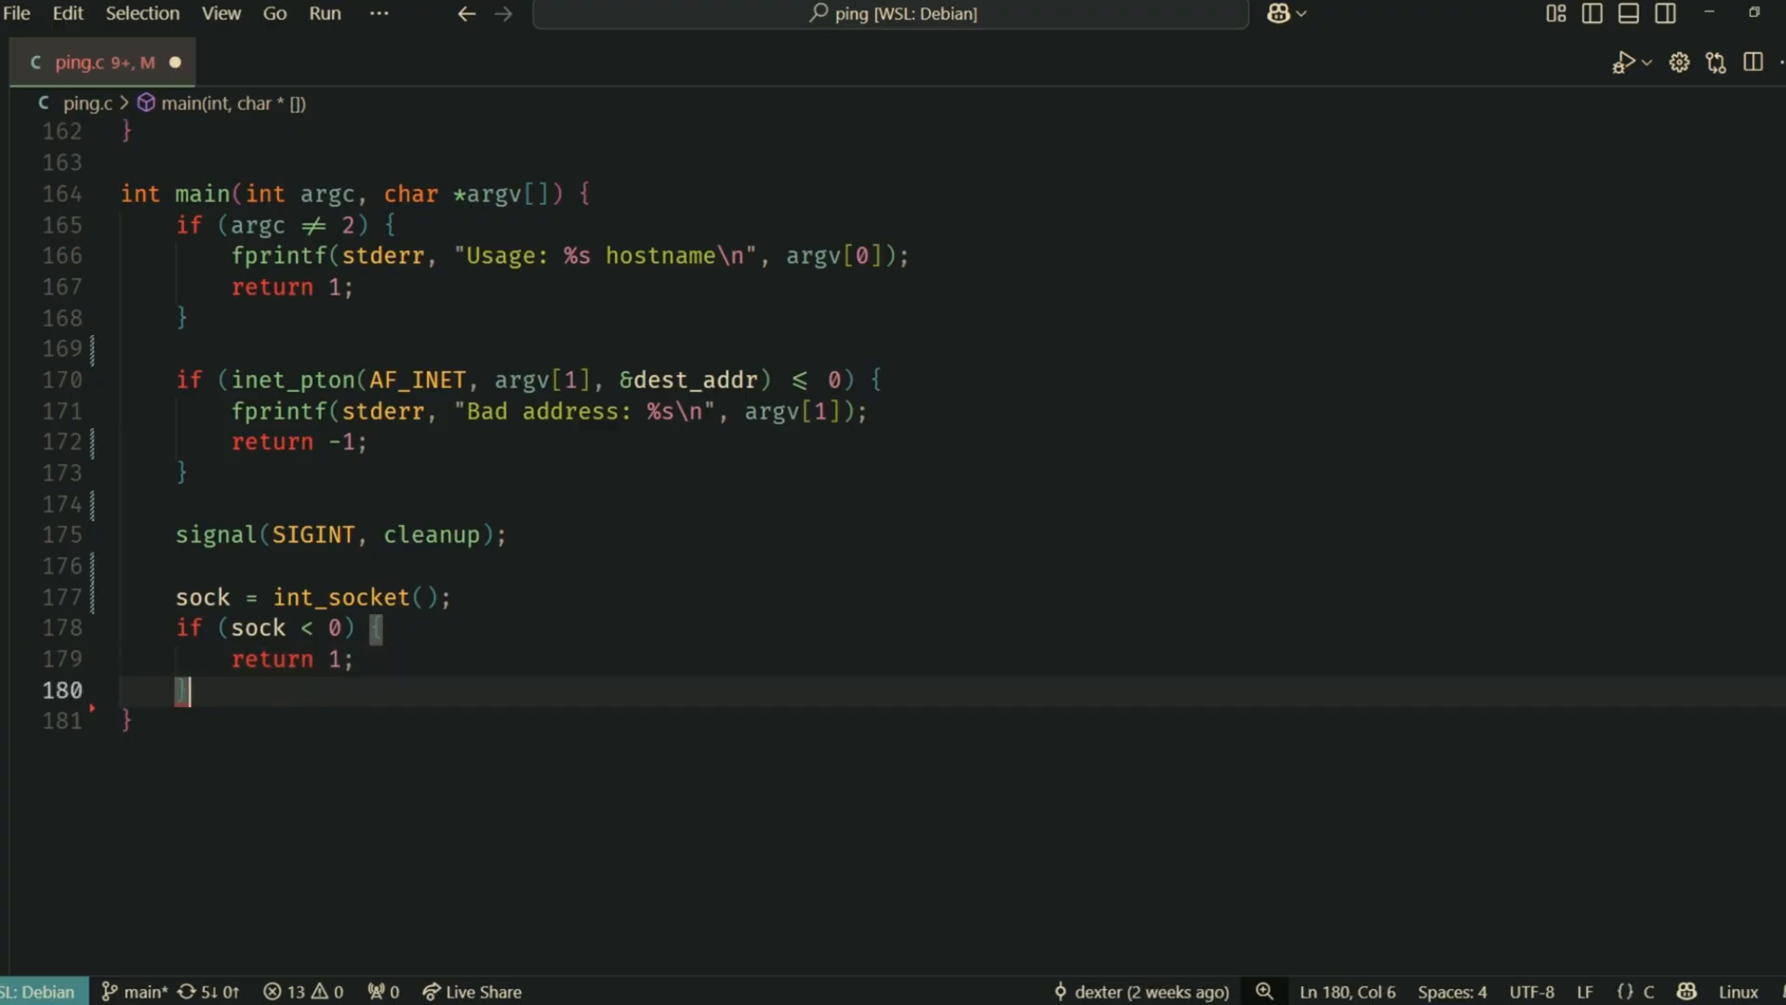
Declare struct sockaddr_in dest, zero it with memset, and set sin_family to AF_INET
text(struct sockaddr_in dest)
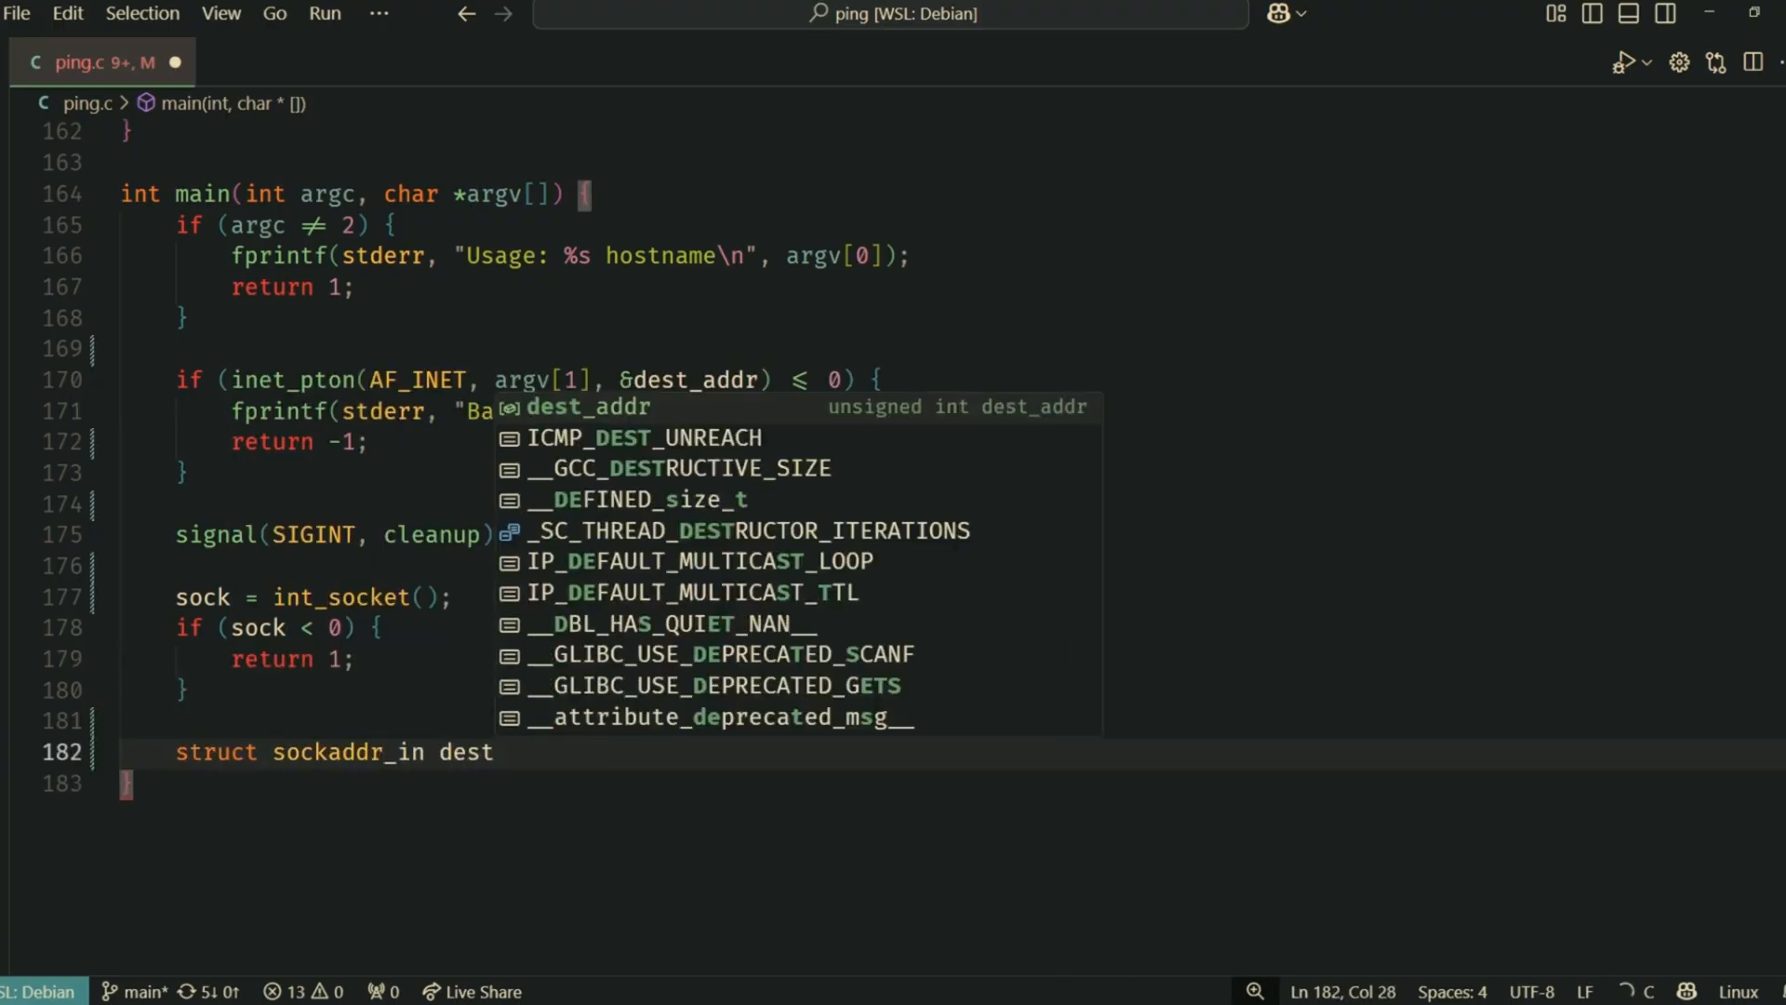
text(memset(&dest, 0)
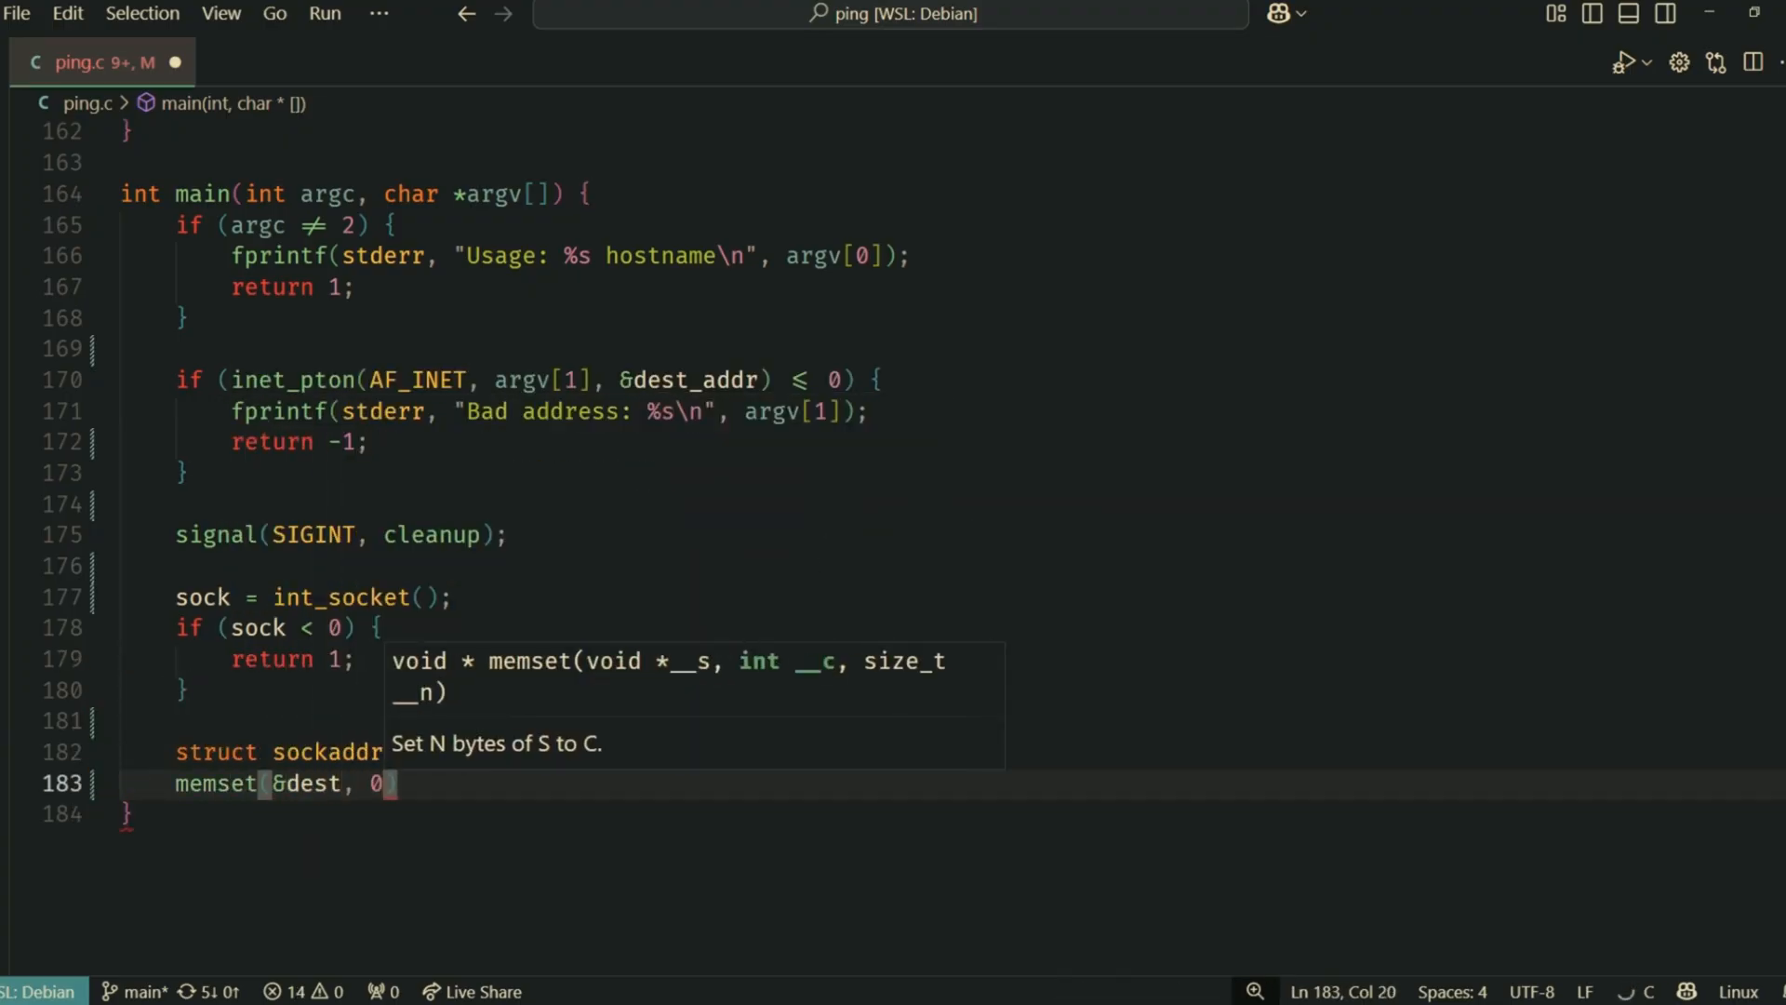
text(, sizeof(dest));)
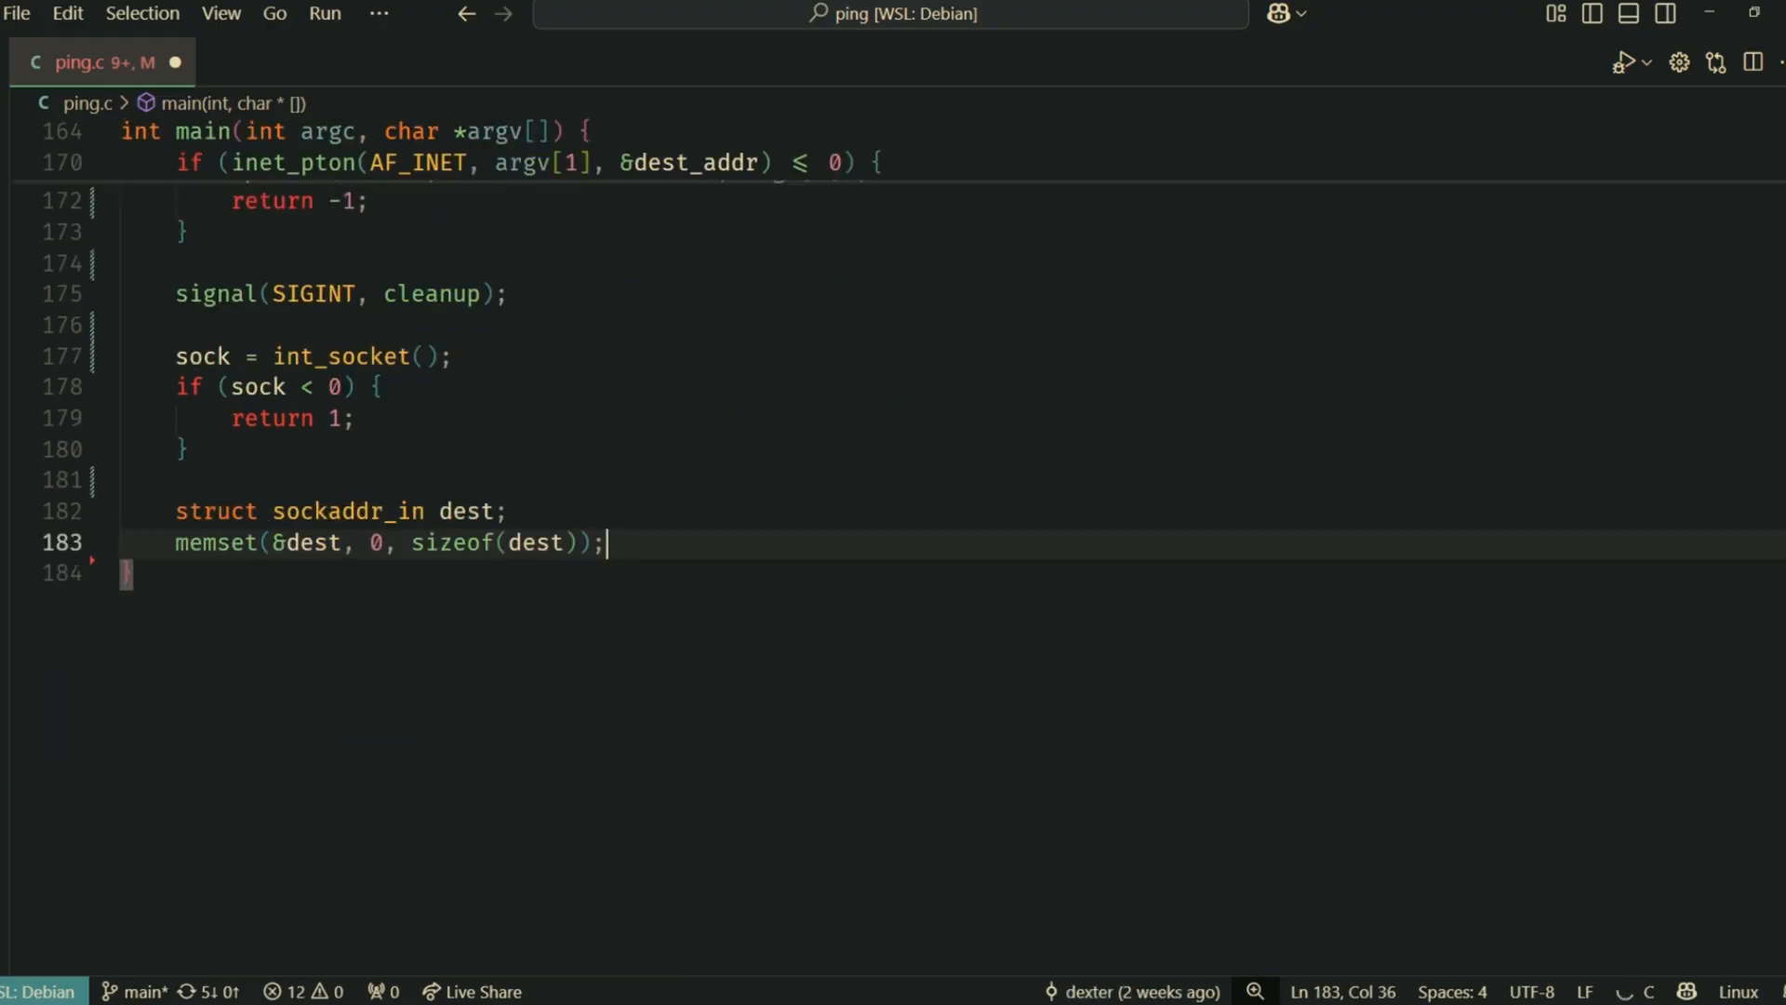
text(dest.sin_family = AF_INET;)
text(dest.sin_addr.s)
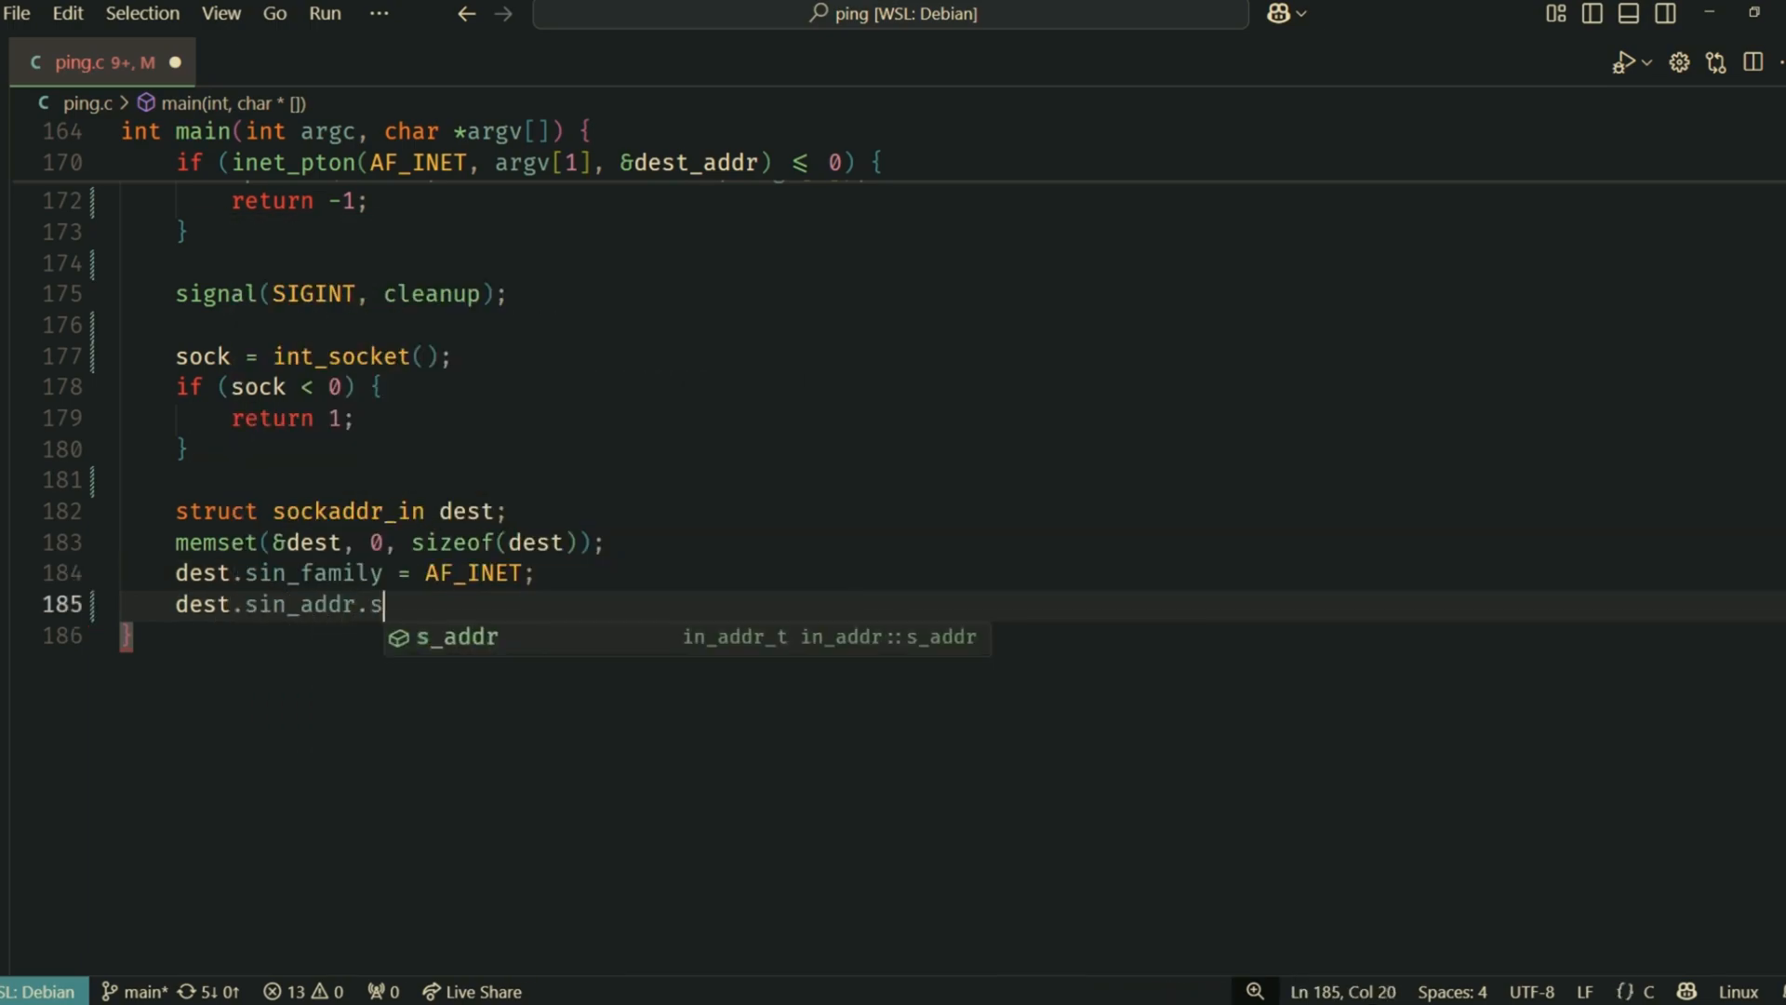
Print the 'PING %s (%s): %ld data bytes' banner and return ping_loop(sock, &dest)
text(printf()
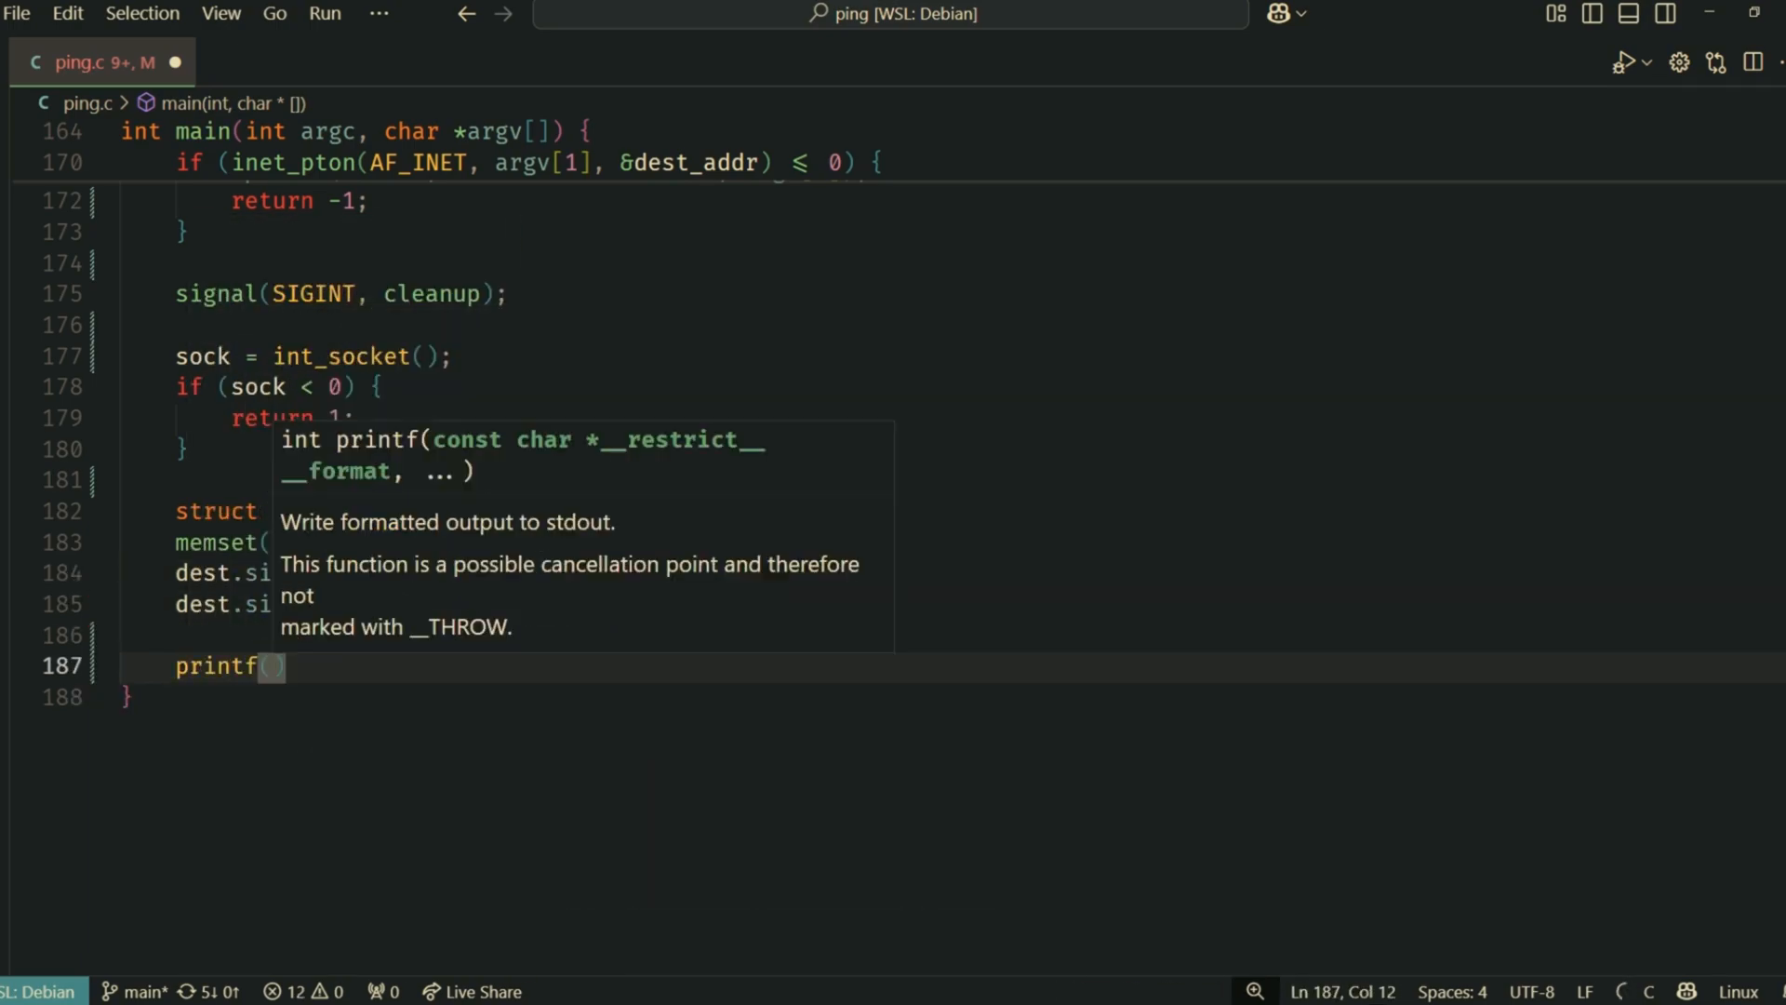
text("PING %s (%s): ")
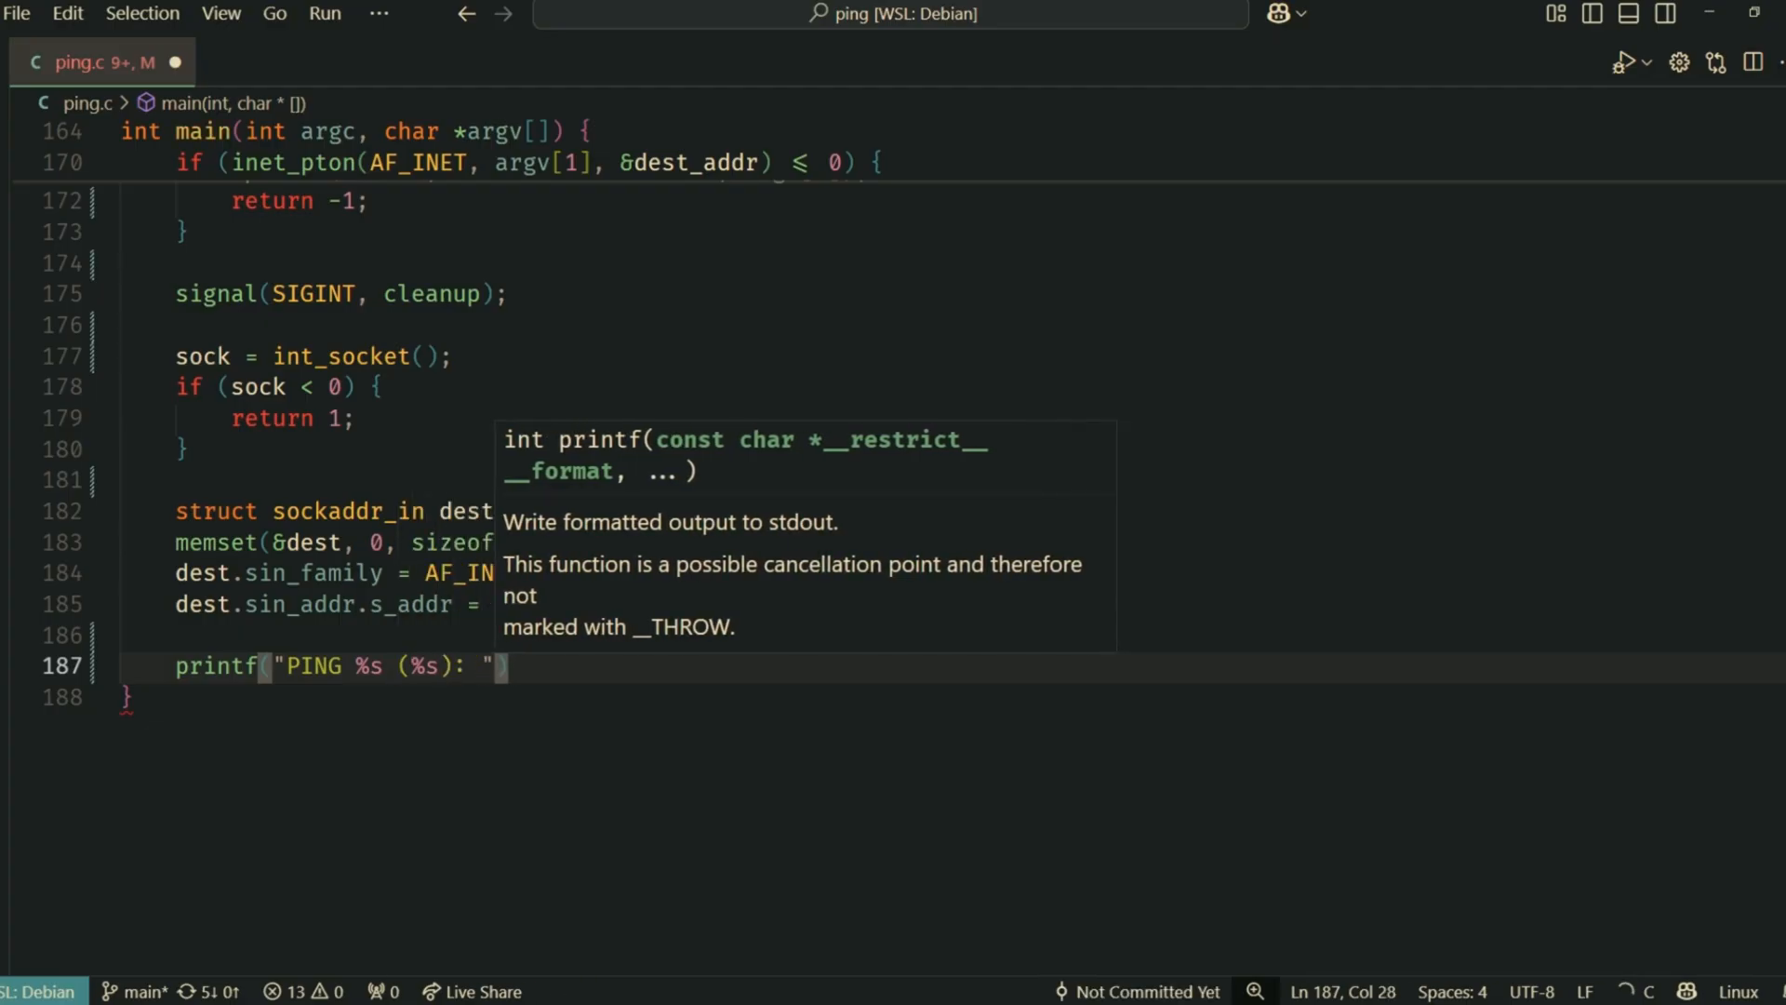
text(%ld data bytes\)
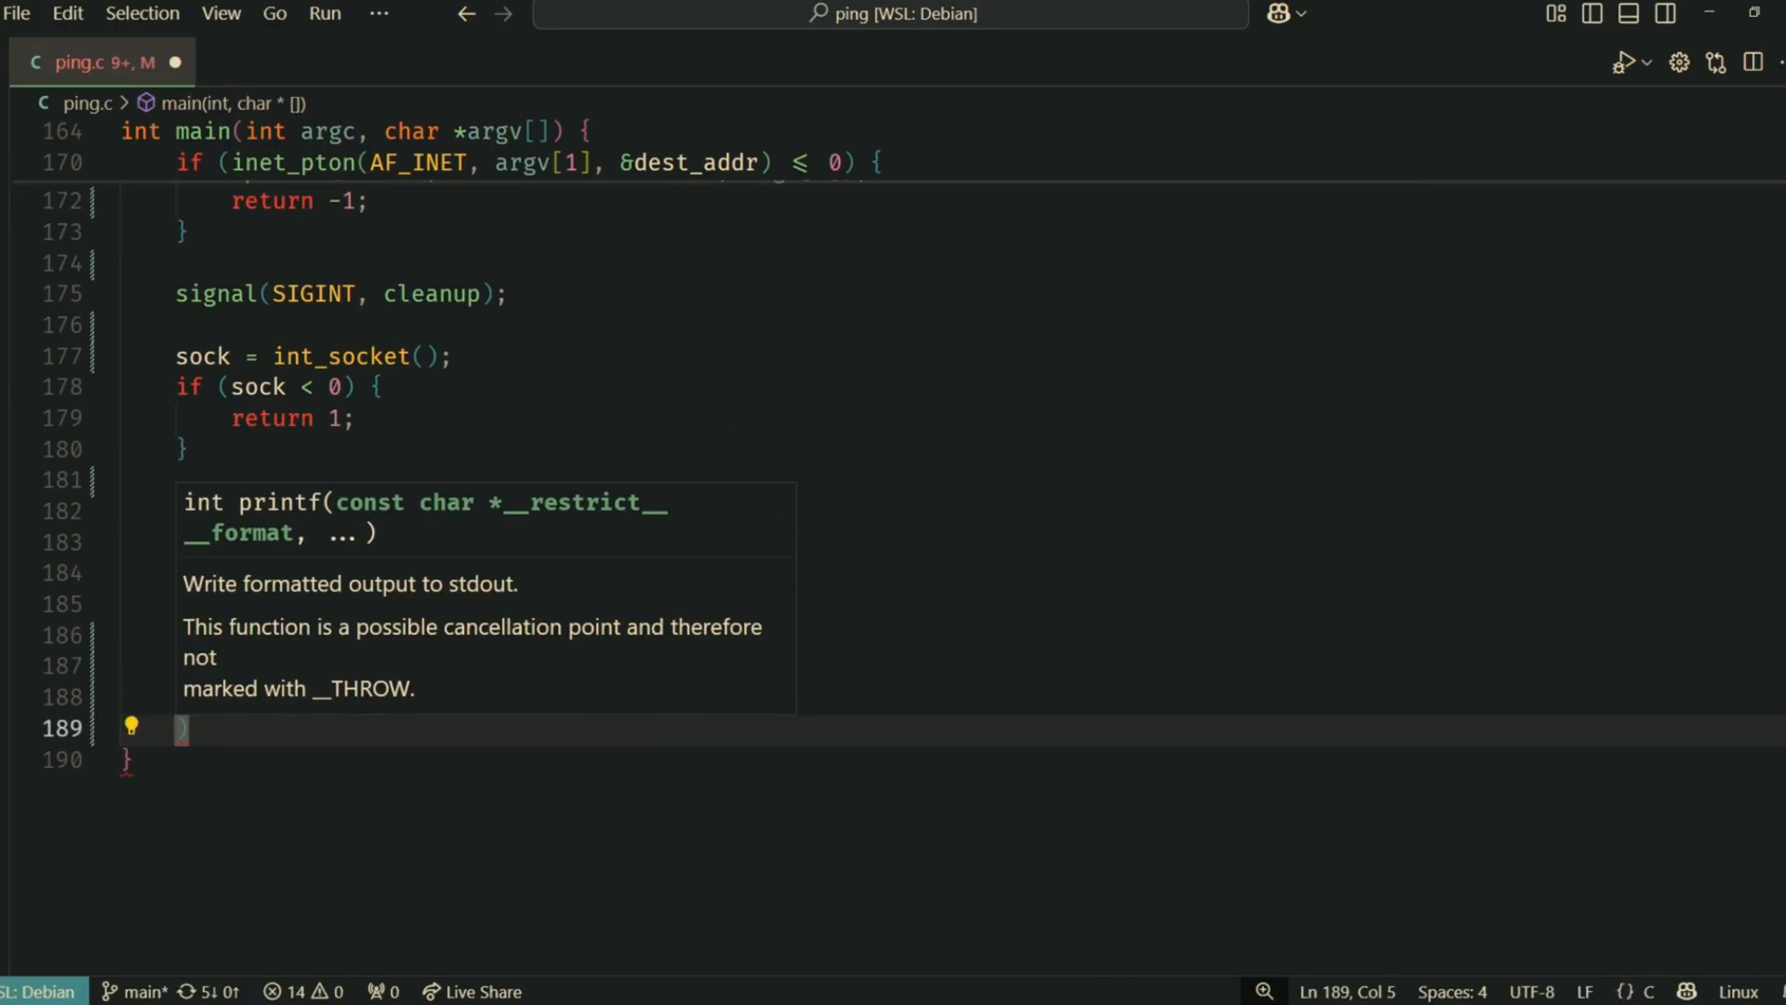
text(inet_ntoa(*(struct in_addr *)
text(PKT_SIZE - sizeof(struct icmp)
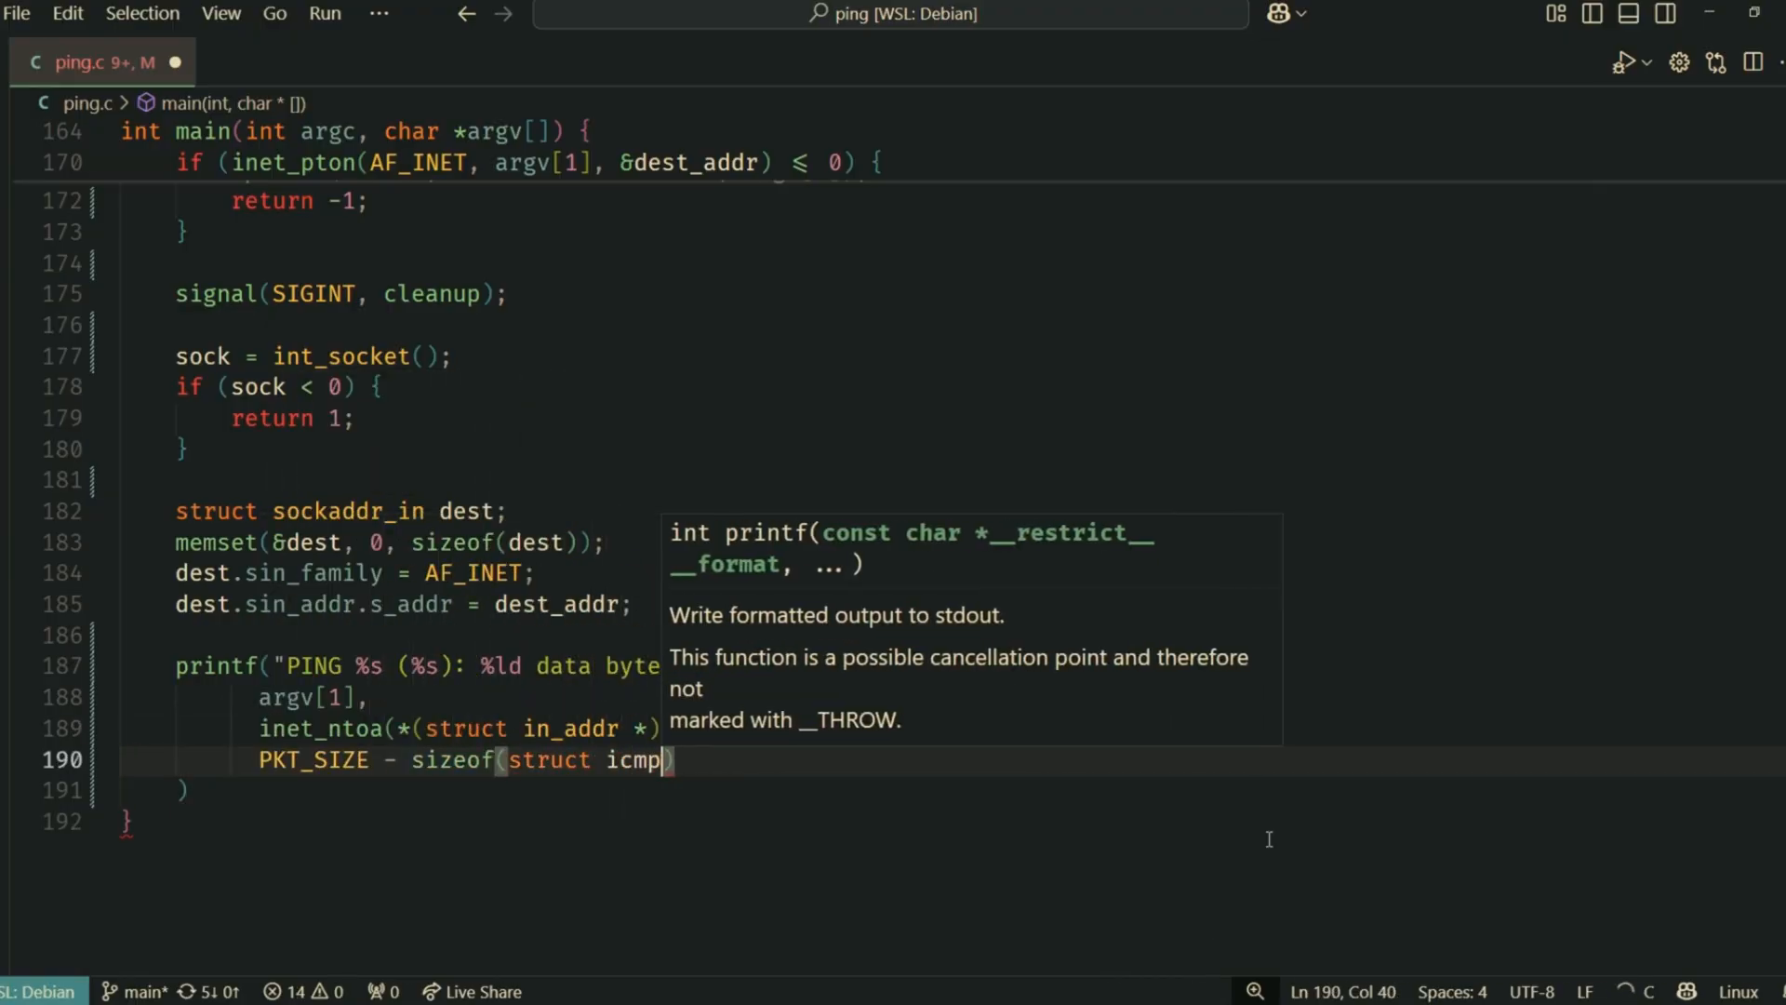
text(hdr);)
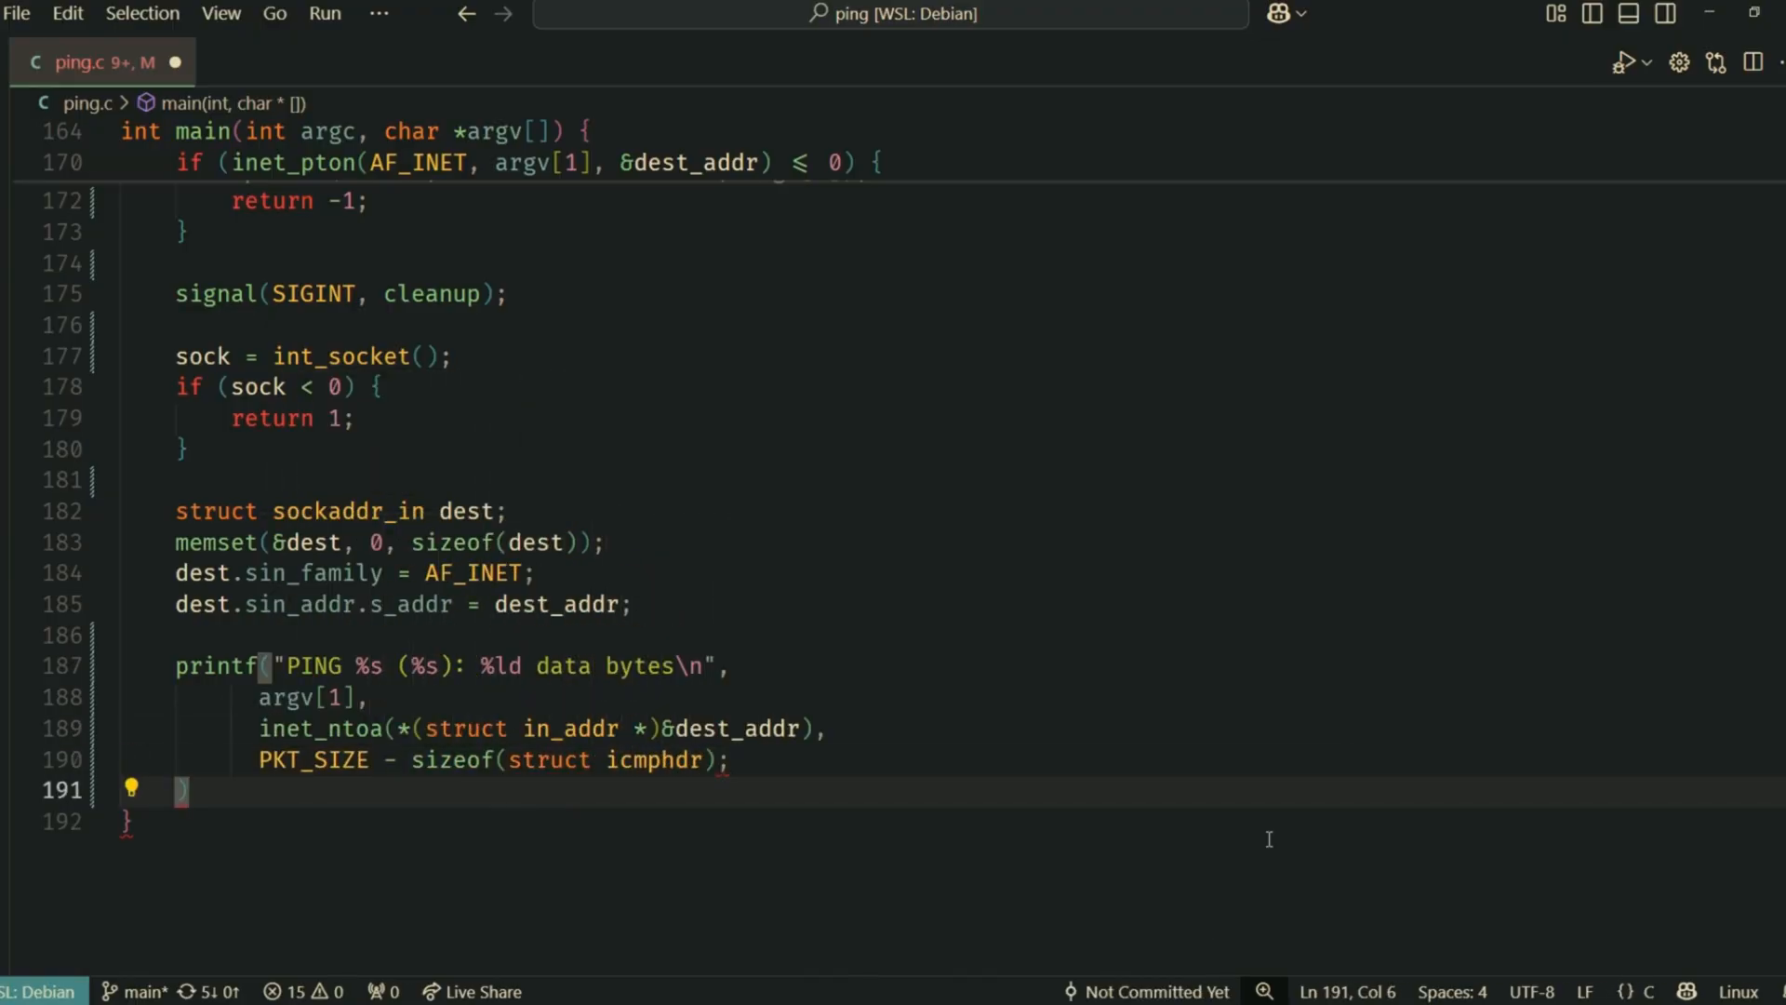
text(return ping_)
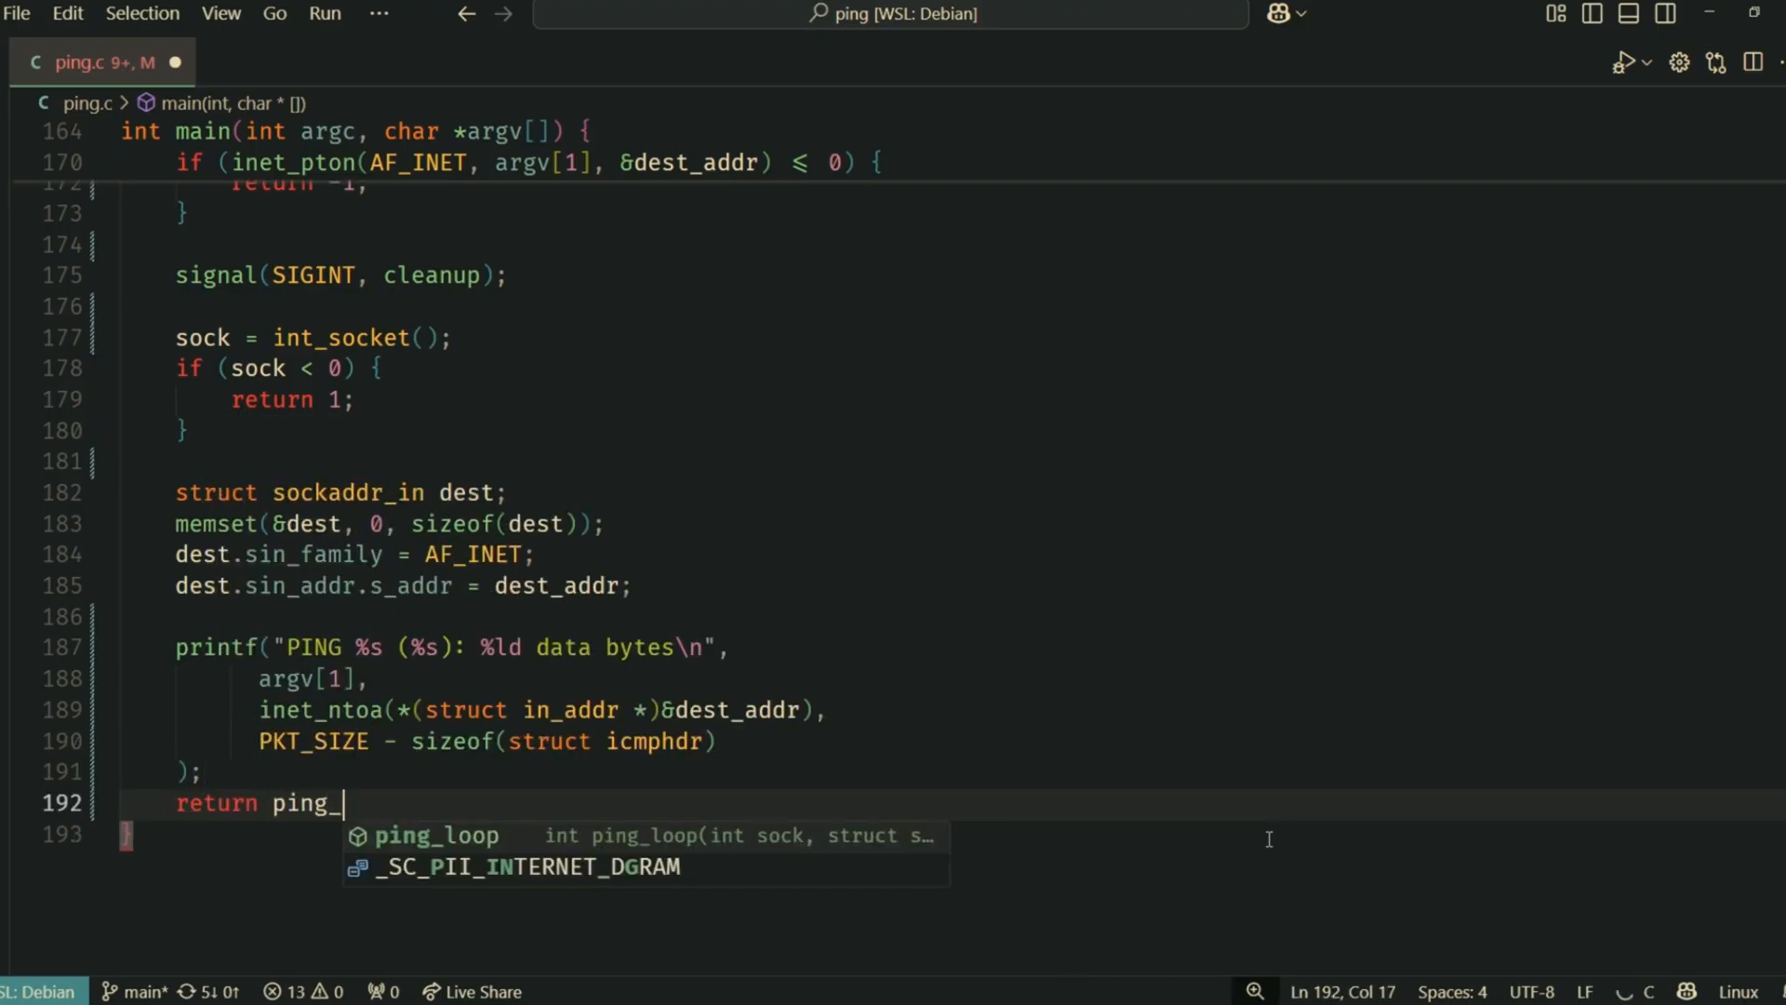
text(loop(sock, &dest);)
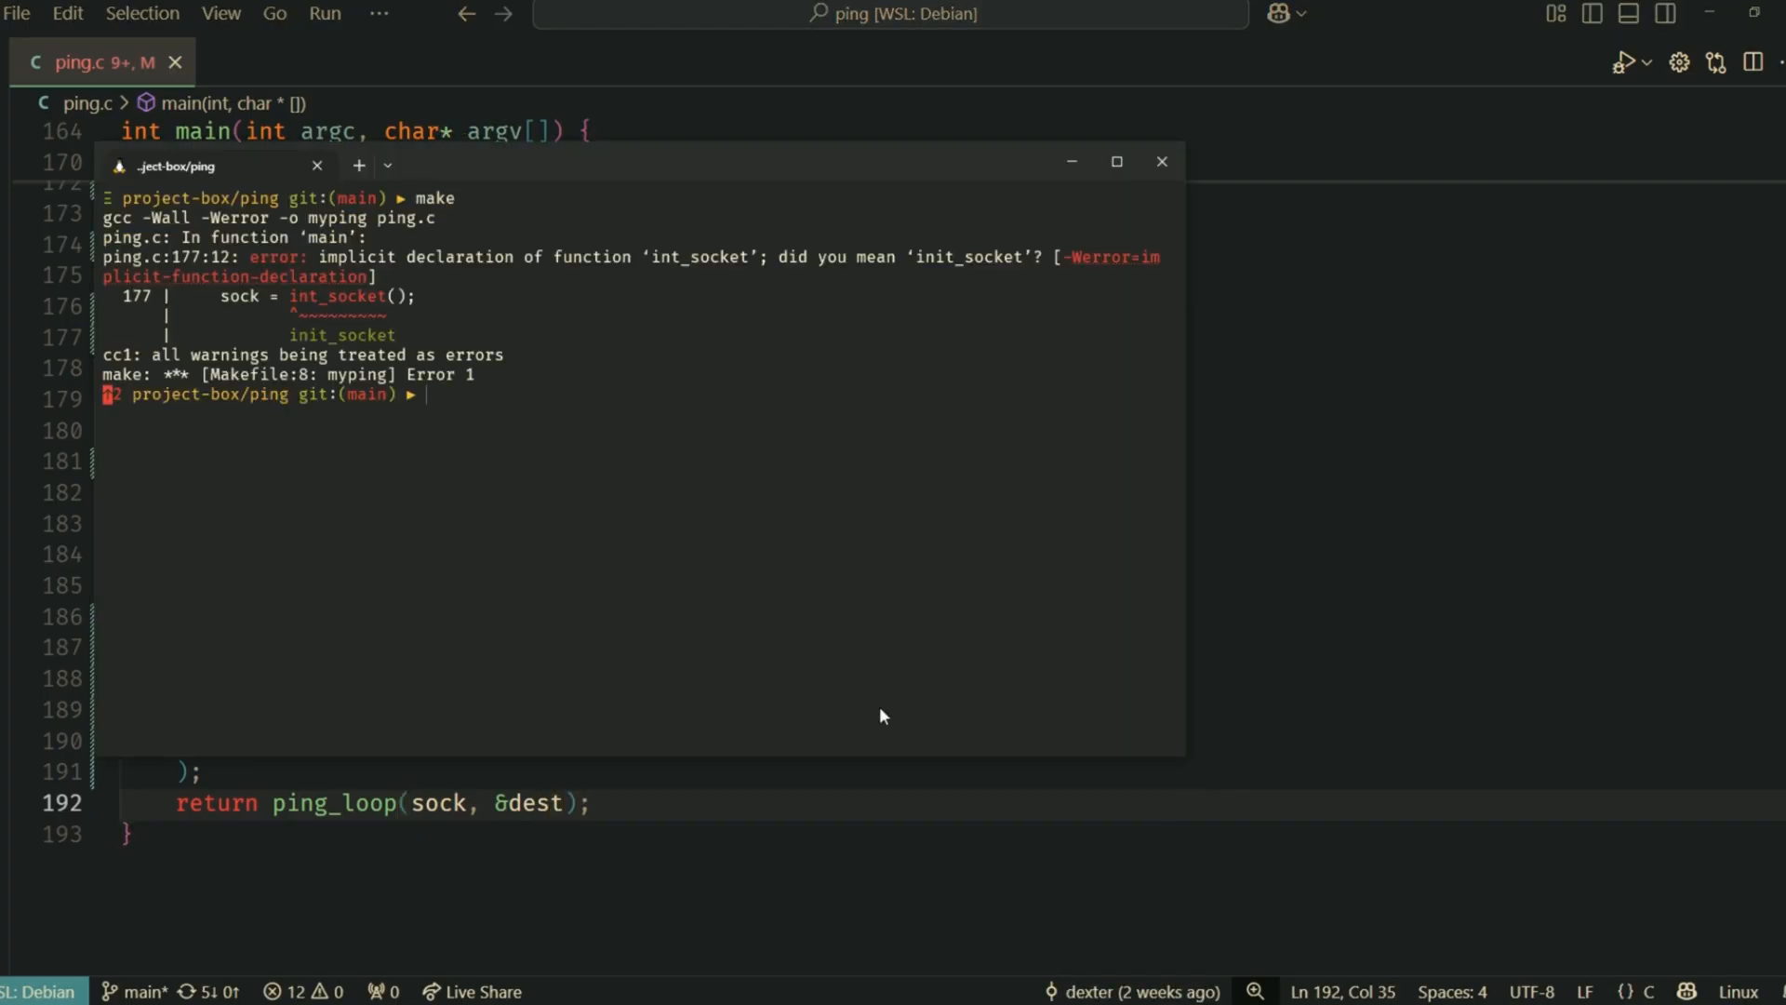
Fix the int_socket call on line 177, run sudo ./myping 8.8.8.8, then stop it for statistics
click(1161, 162)
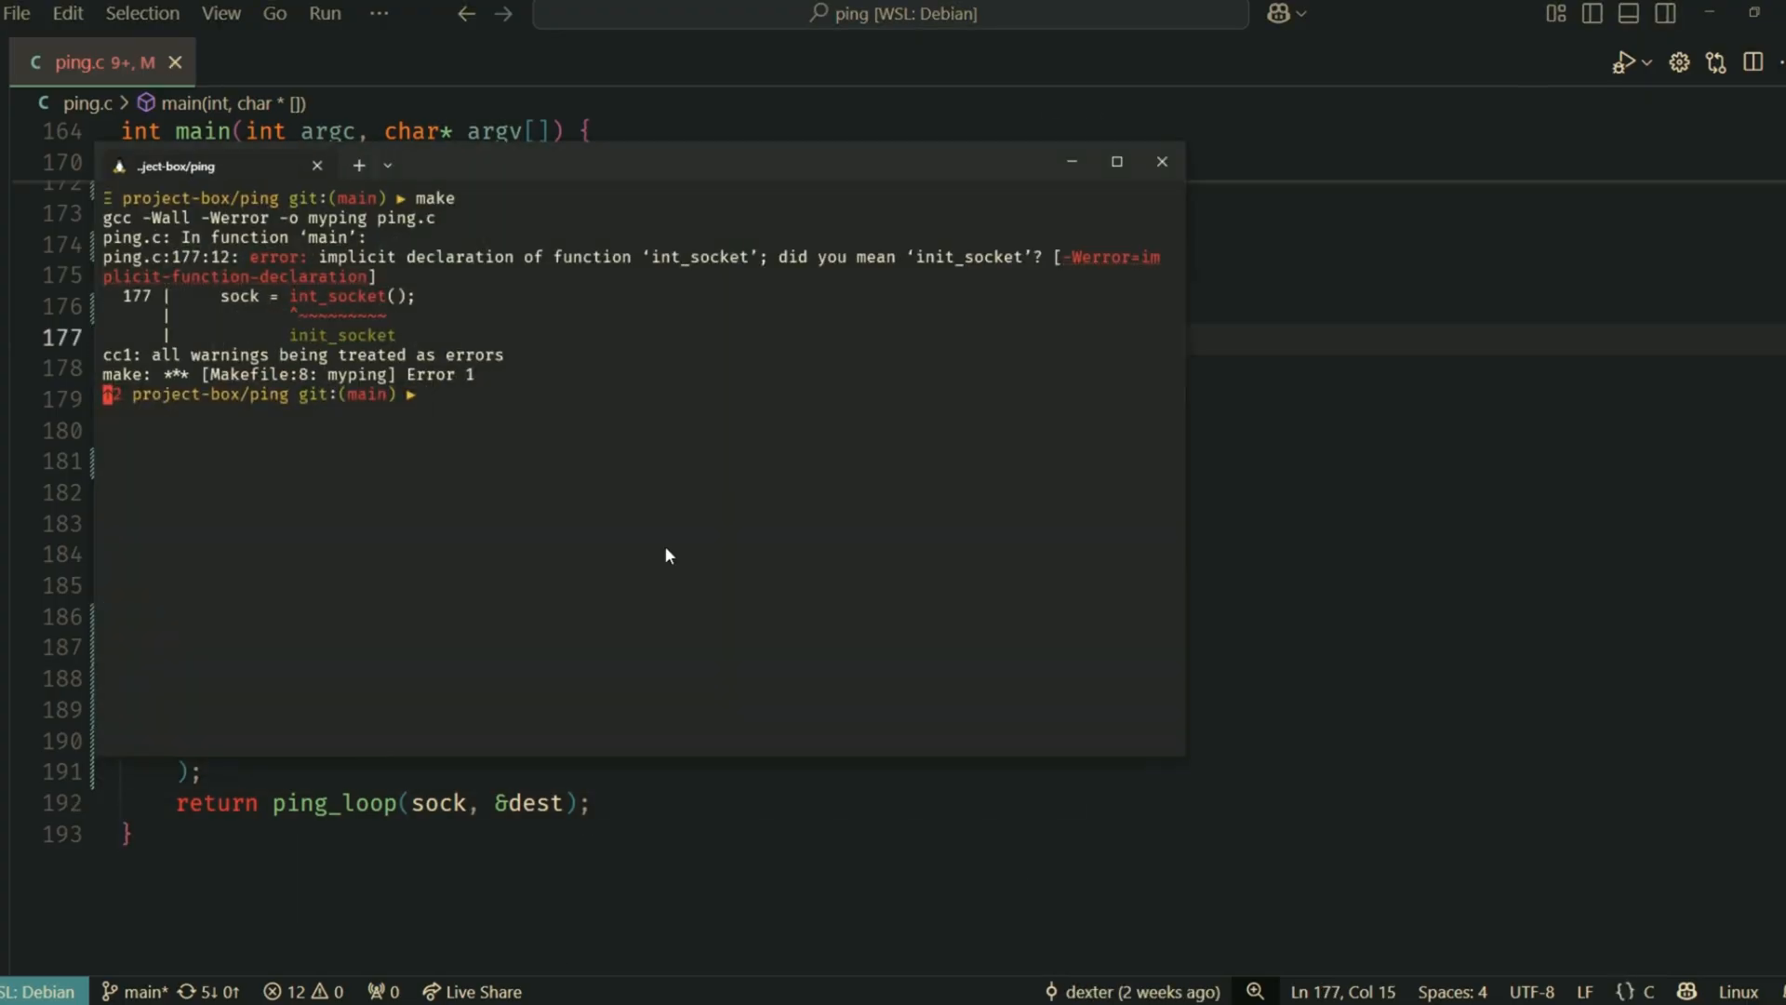
text(sudo ./)
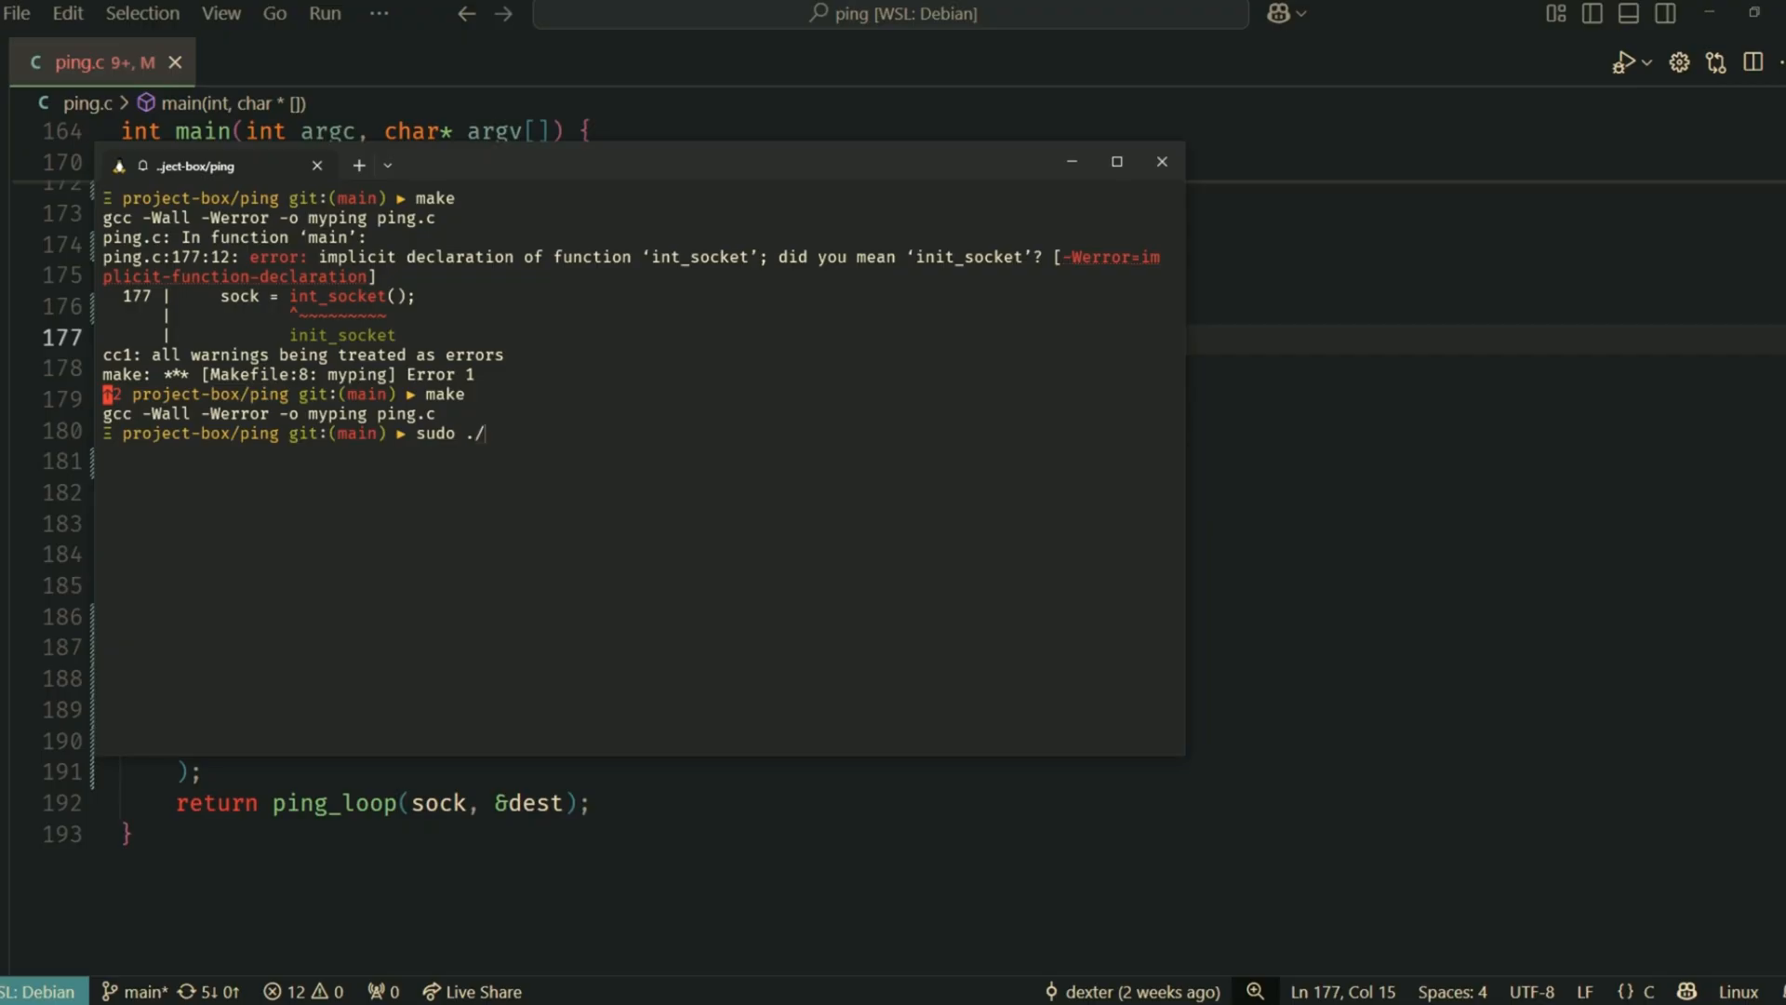
text(myping)
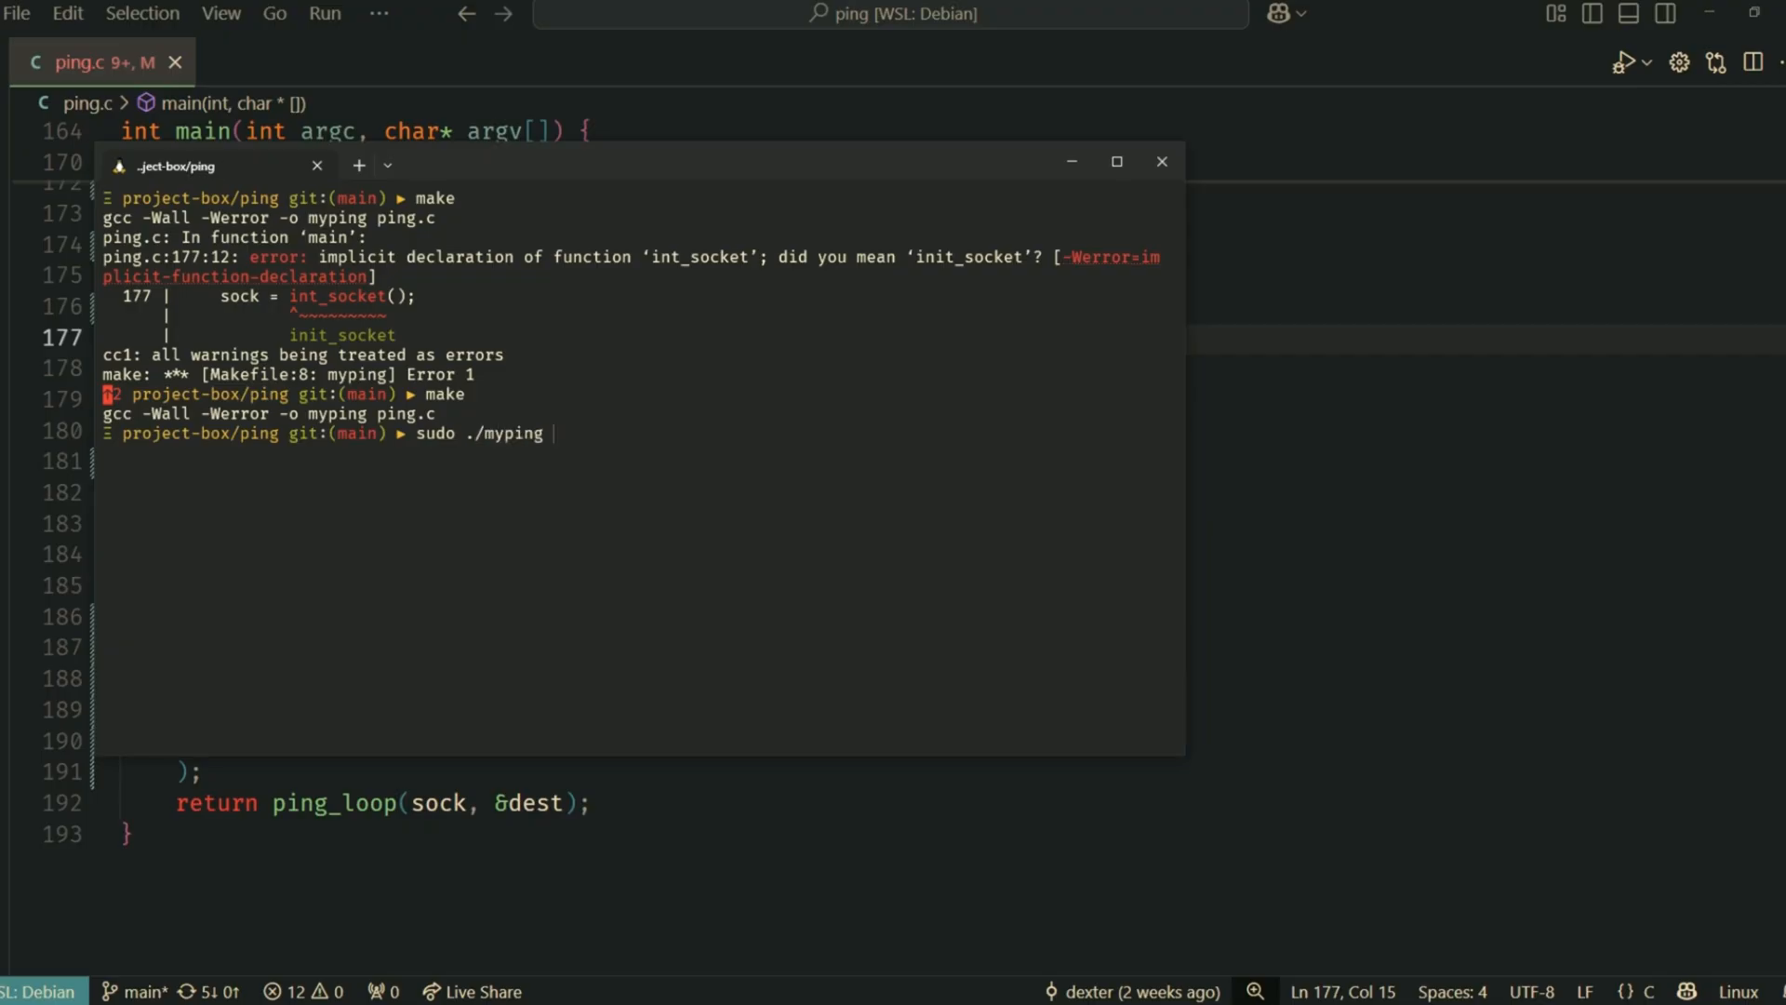
text(8.8.8.)
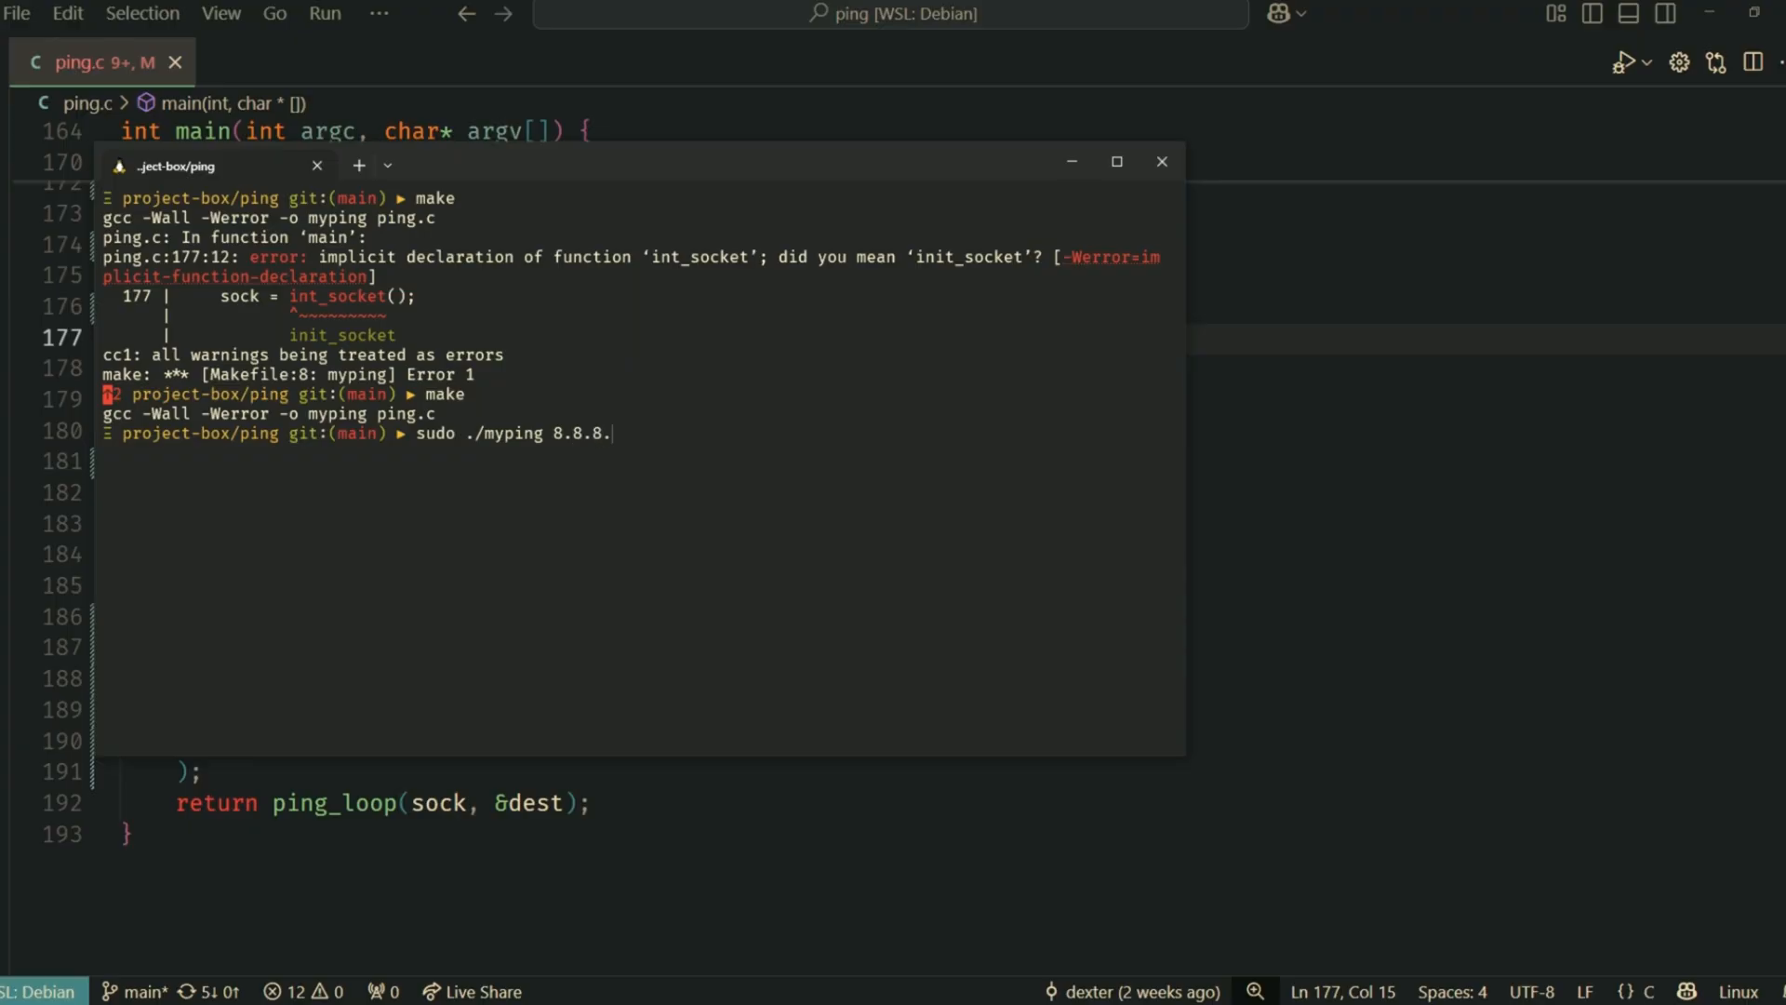
key(Enter)
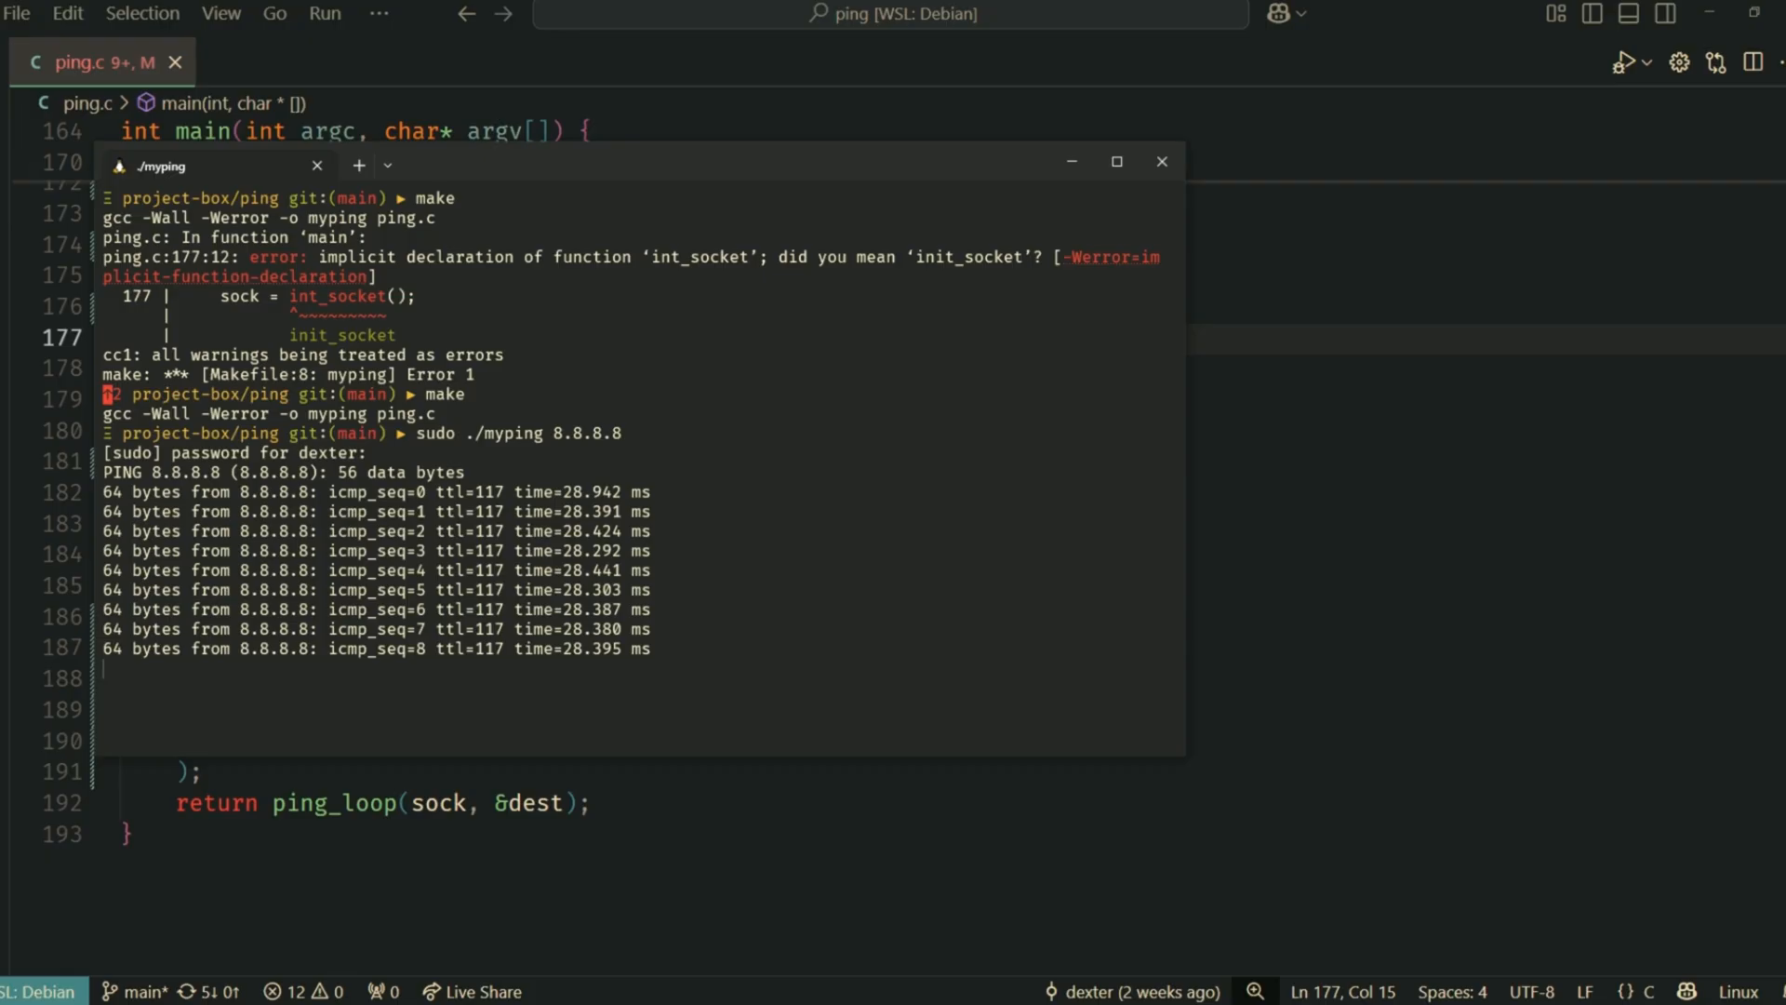
key(ctrl+c)
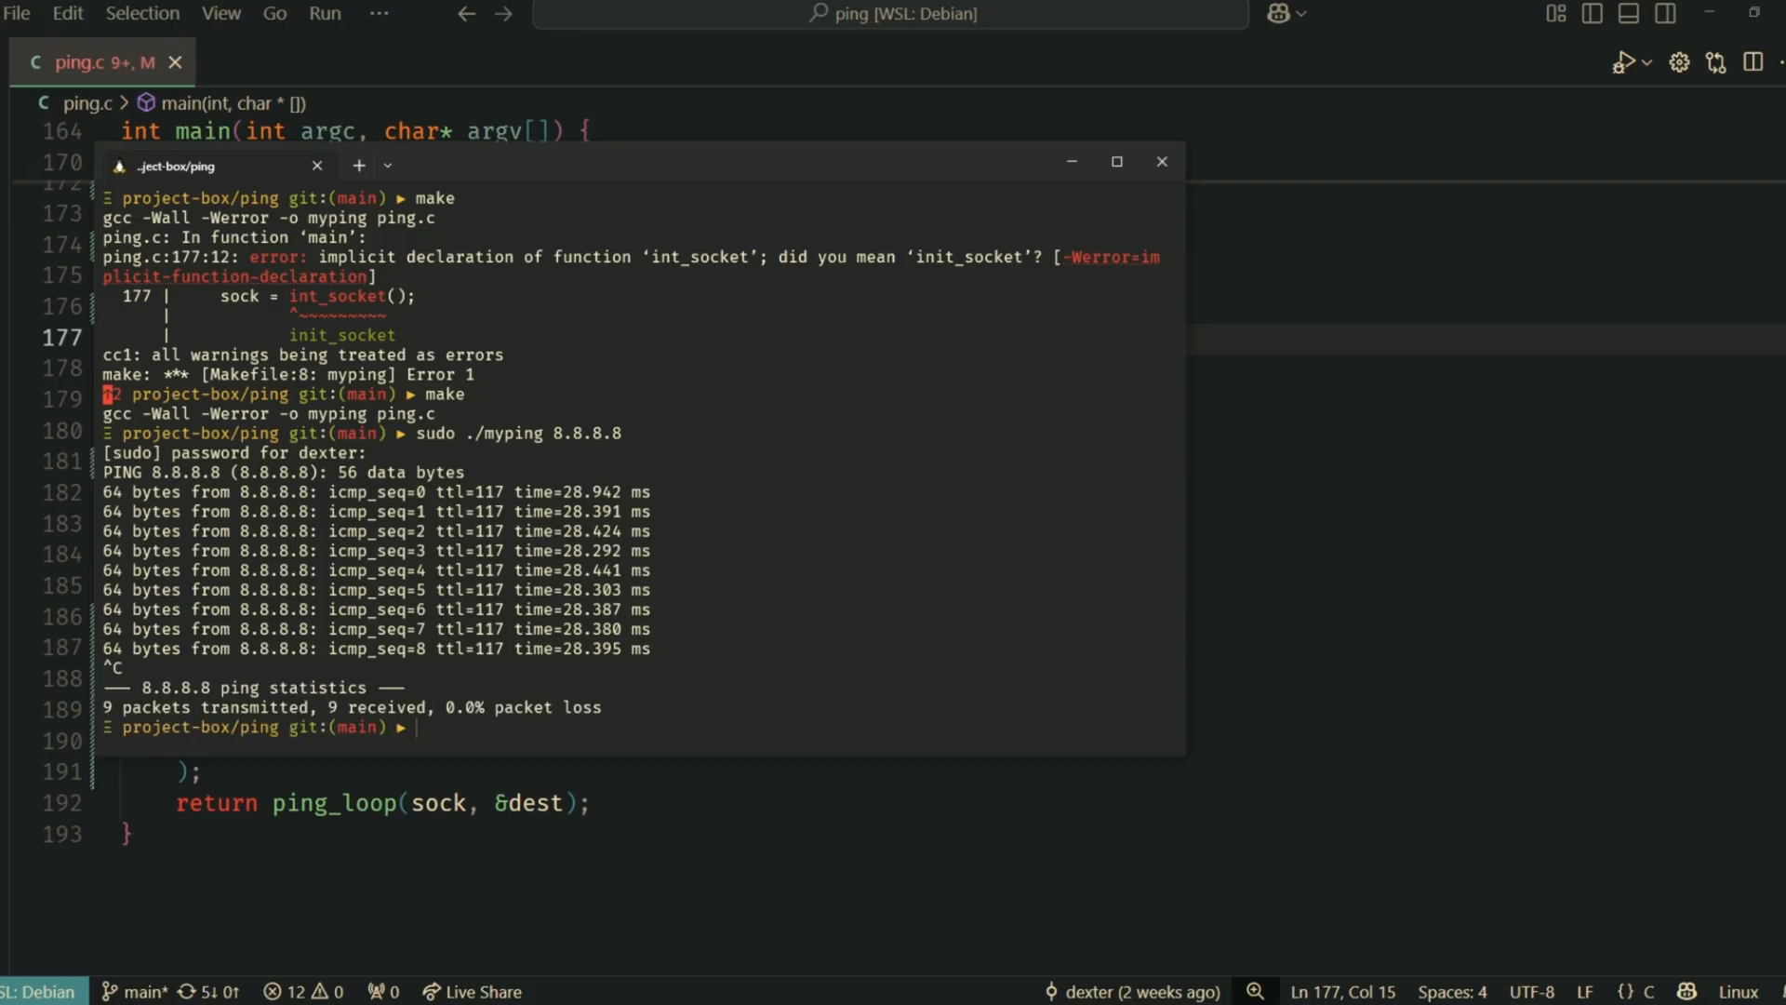